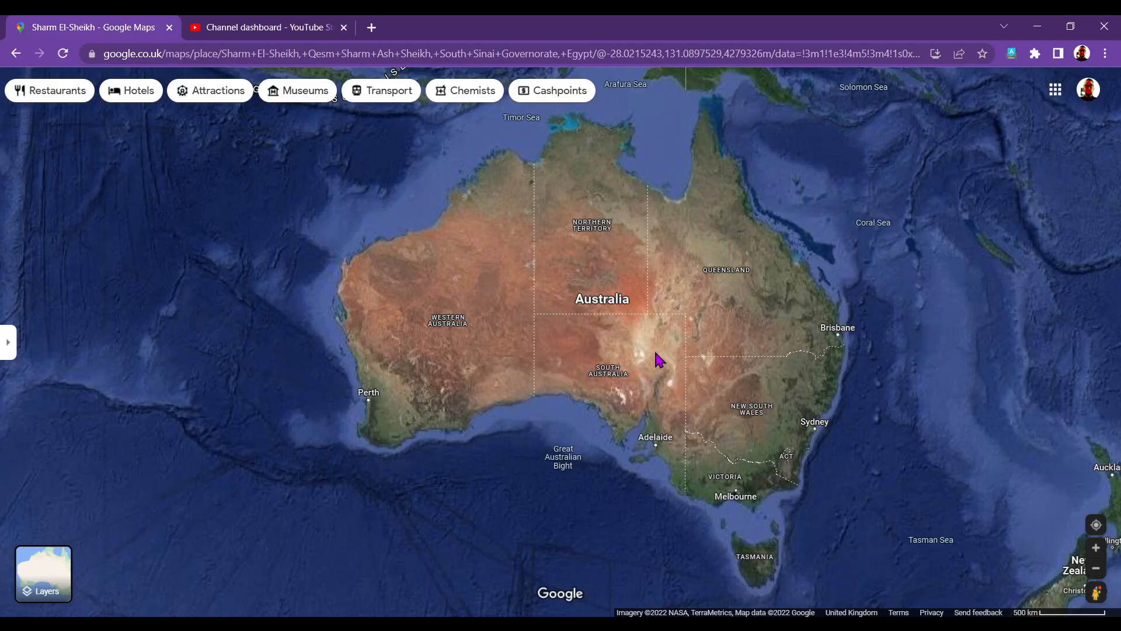
pyautogui.moveTo(949, 408)
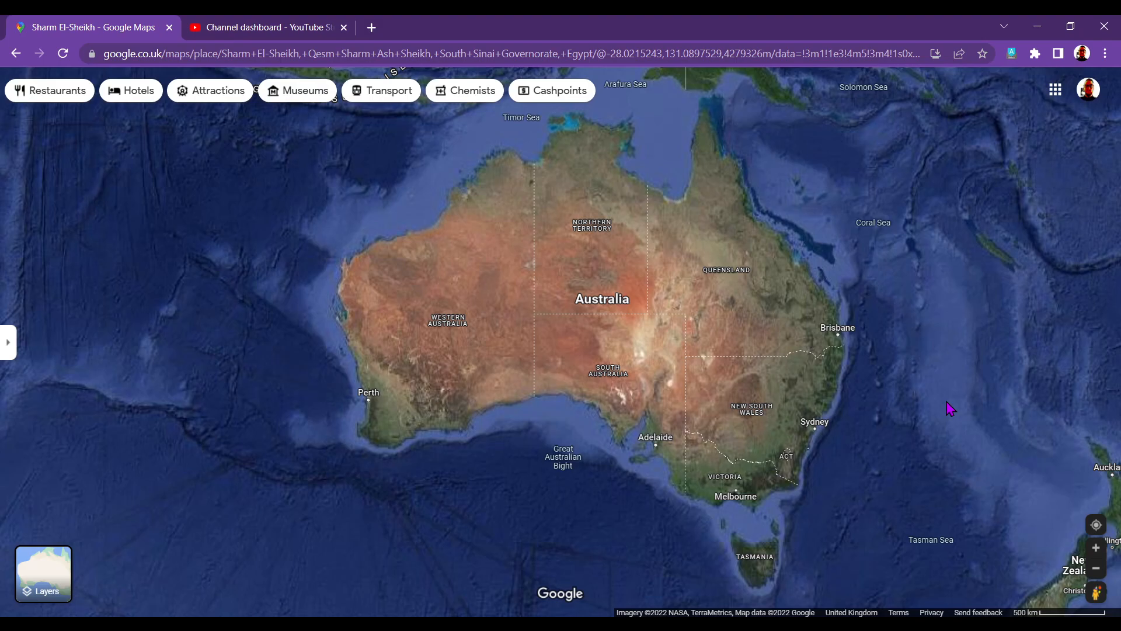
pyautogui.moveTo(938, 365)
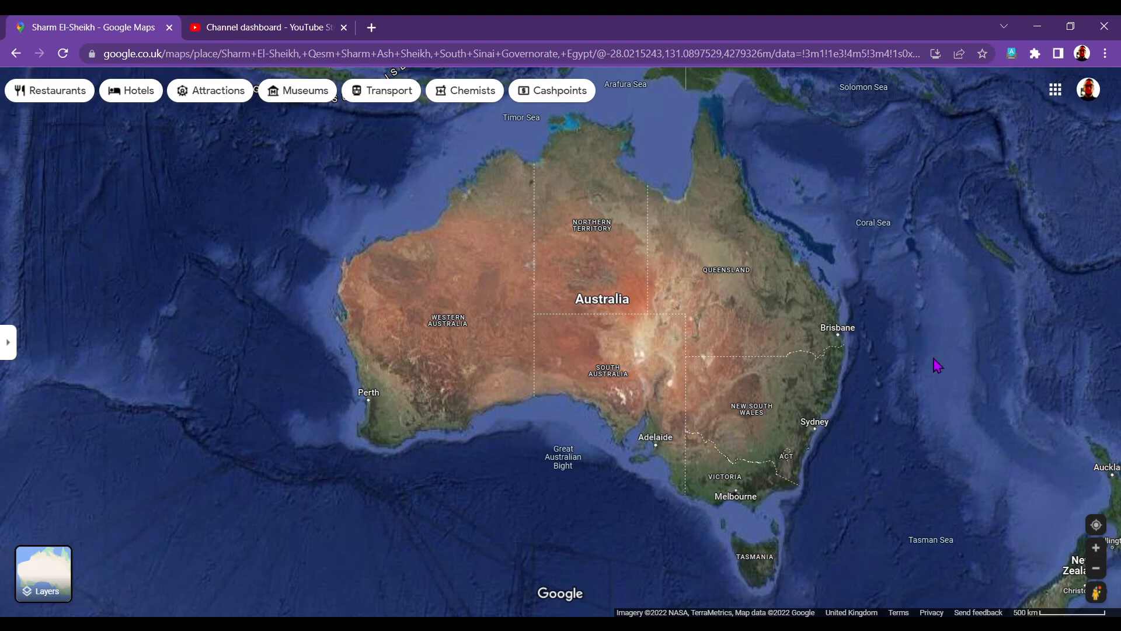
pyautogui.moveTo(939, 371)
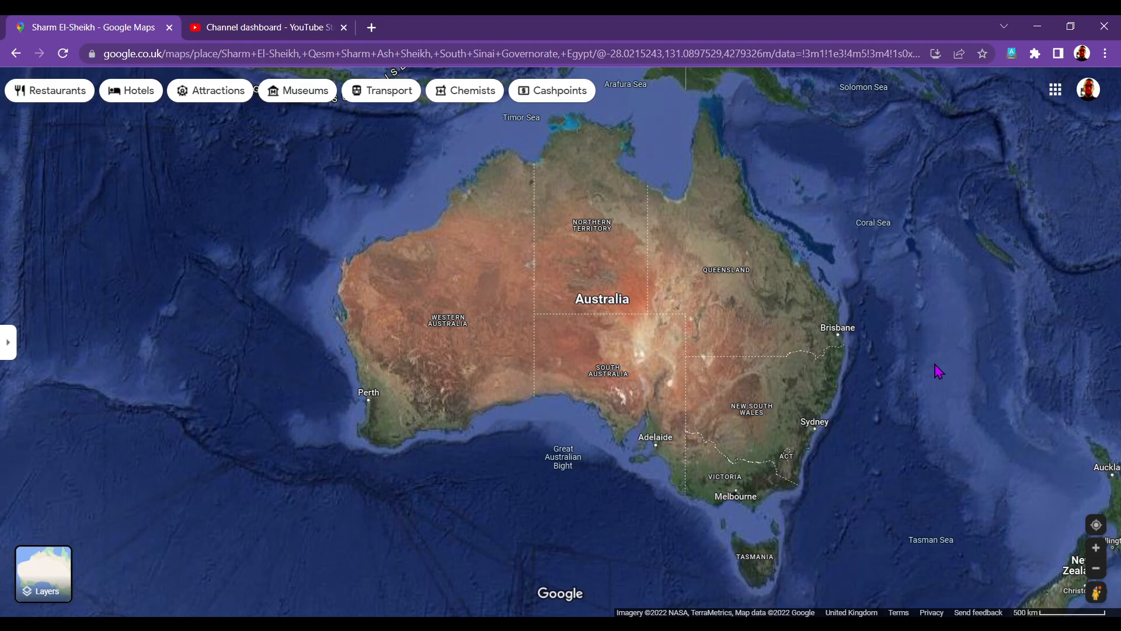
pyautogui.moveTo(921, 377)
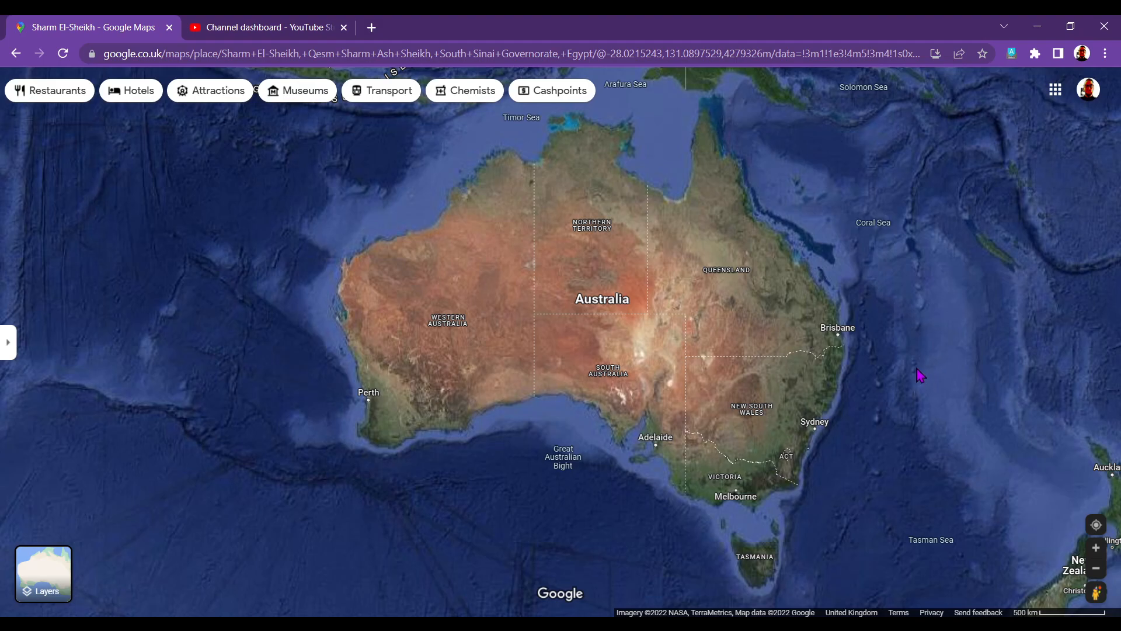
pyautogui.moveTo(920, 366)
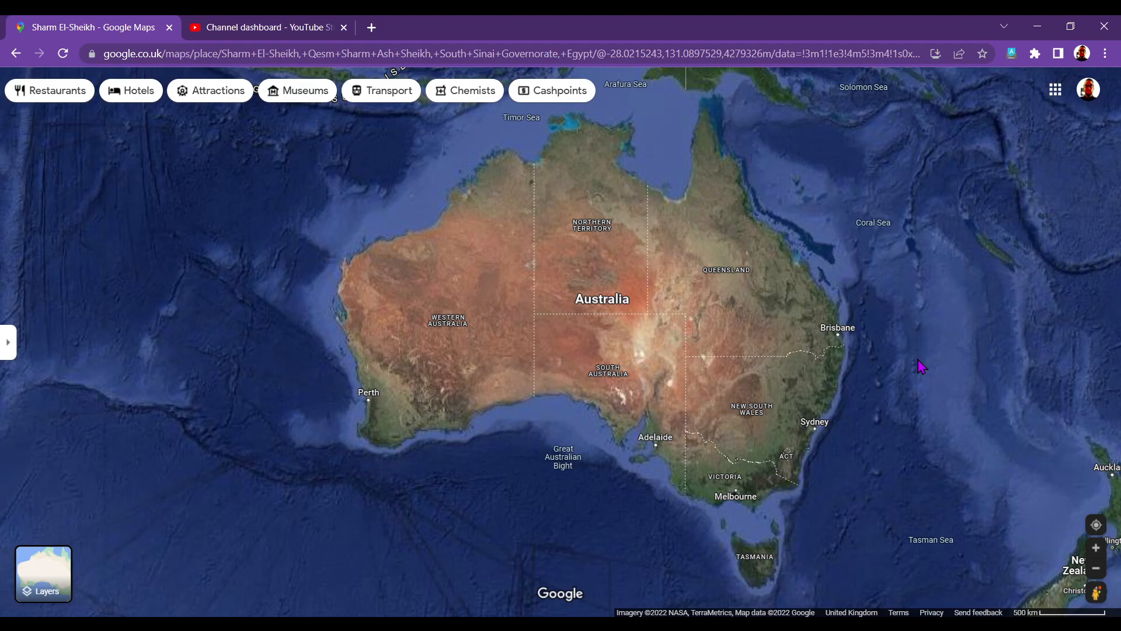
pyautogui.moveTo(917, 369)
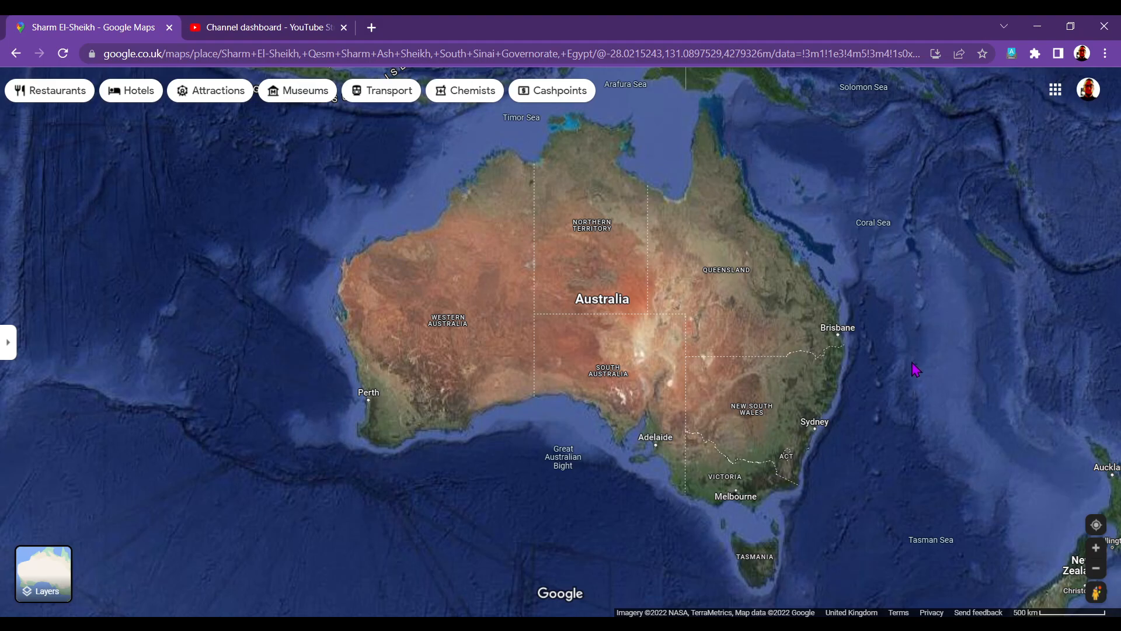
pyautogui.moveTo(914, 372)
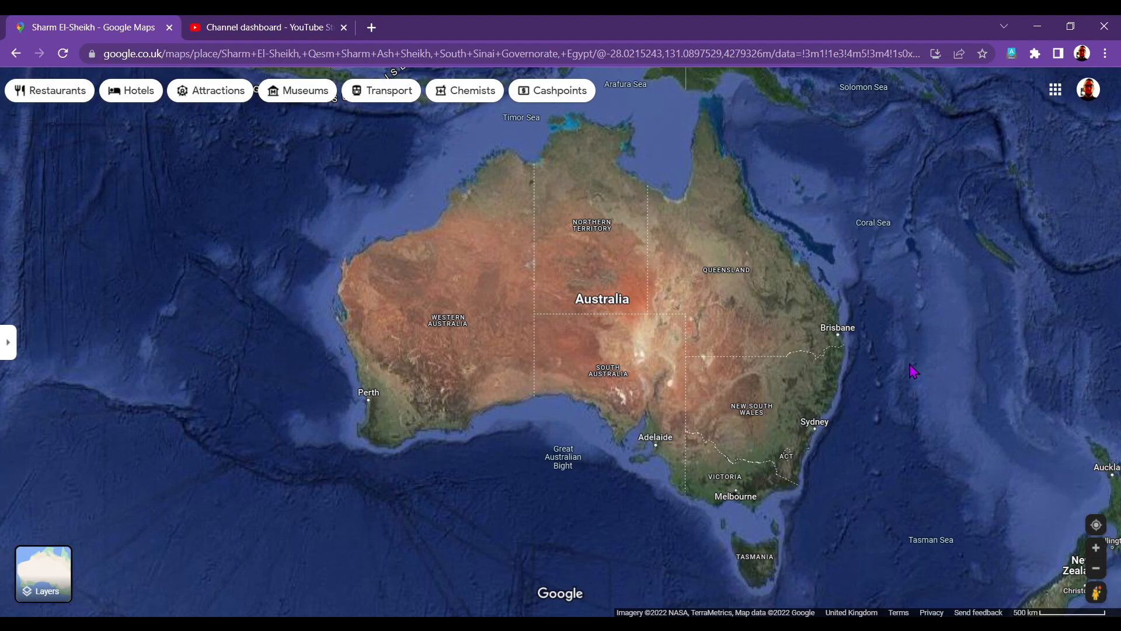
pyautogui.moveTo(904, 376)
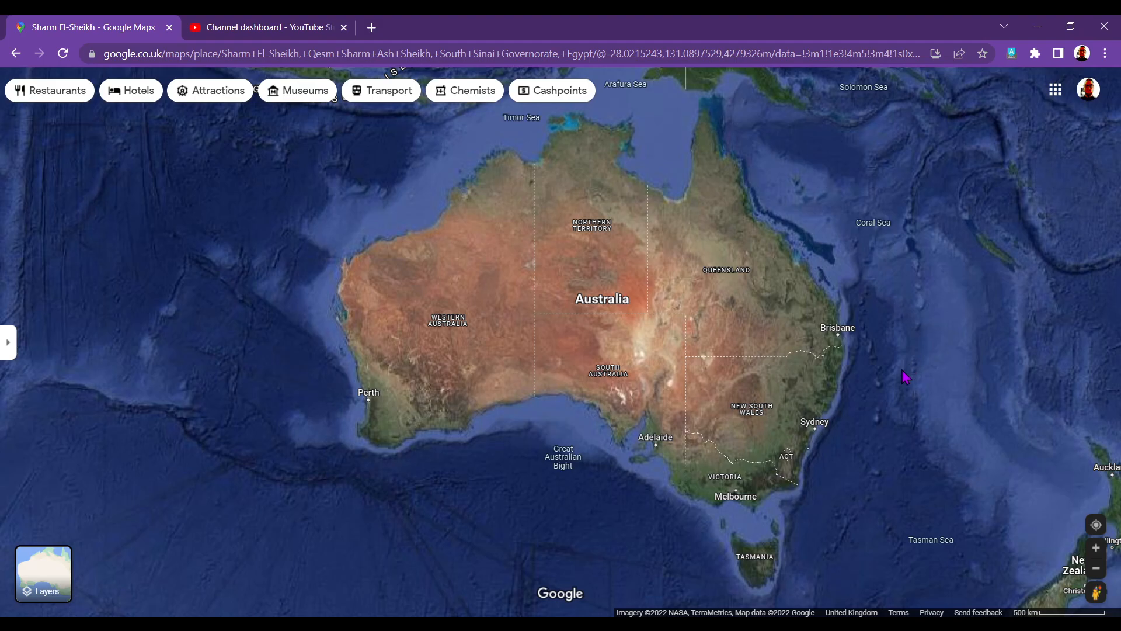
pyautogui.moveTo(899, 379)
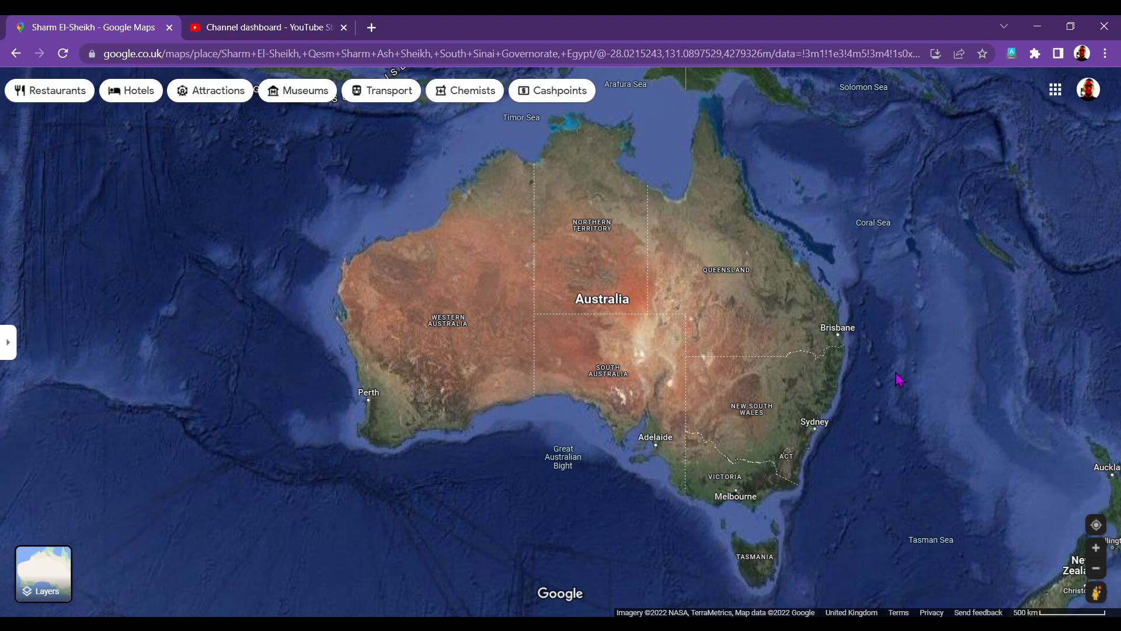
pyautogui.moveTo(885, 386)
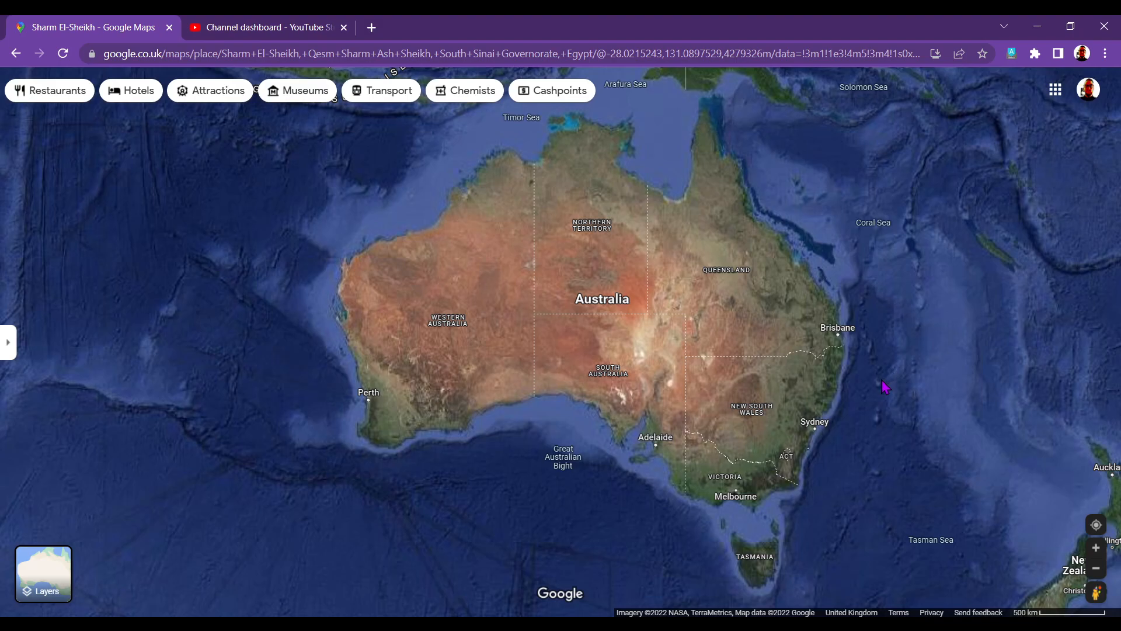
pyautogui.moveTo(881, 385)
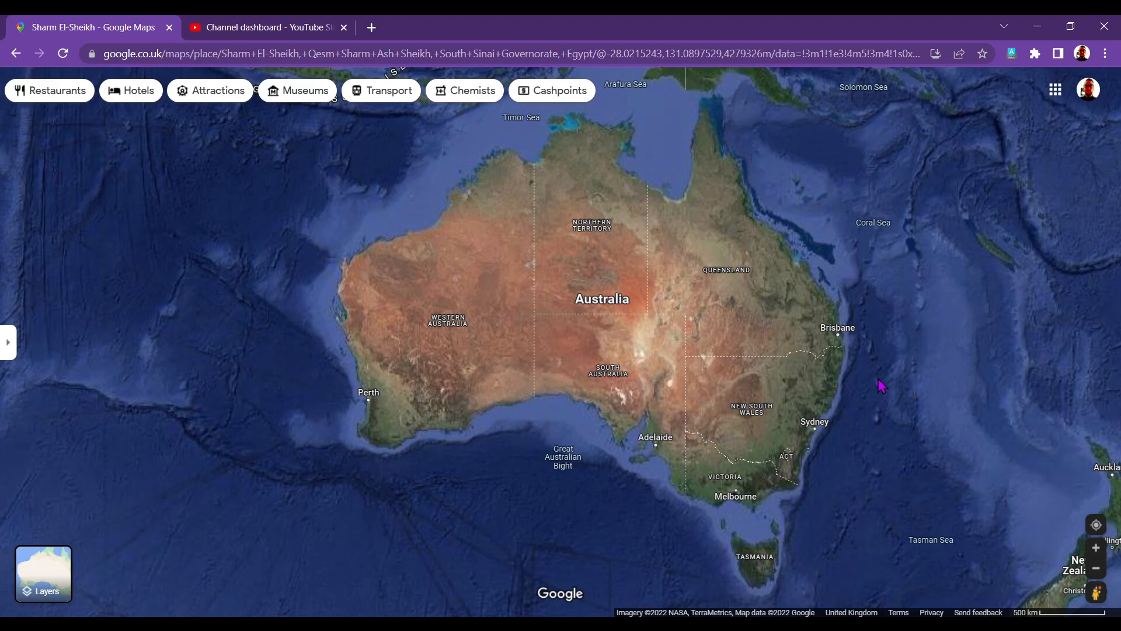
pyautogui.moveTo(812, 372)
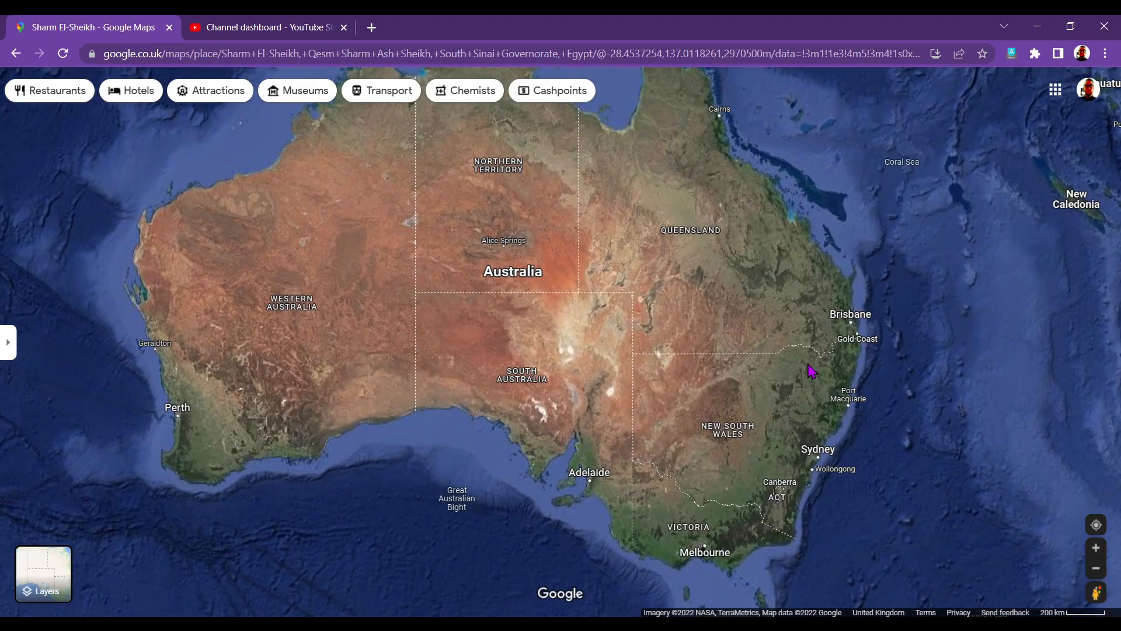
pyautogui.moveTo(866, 329)
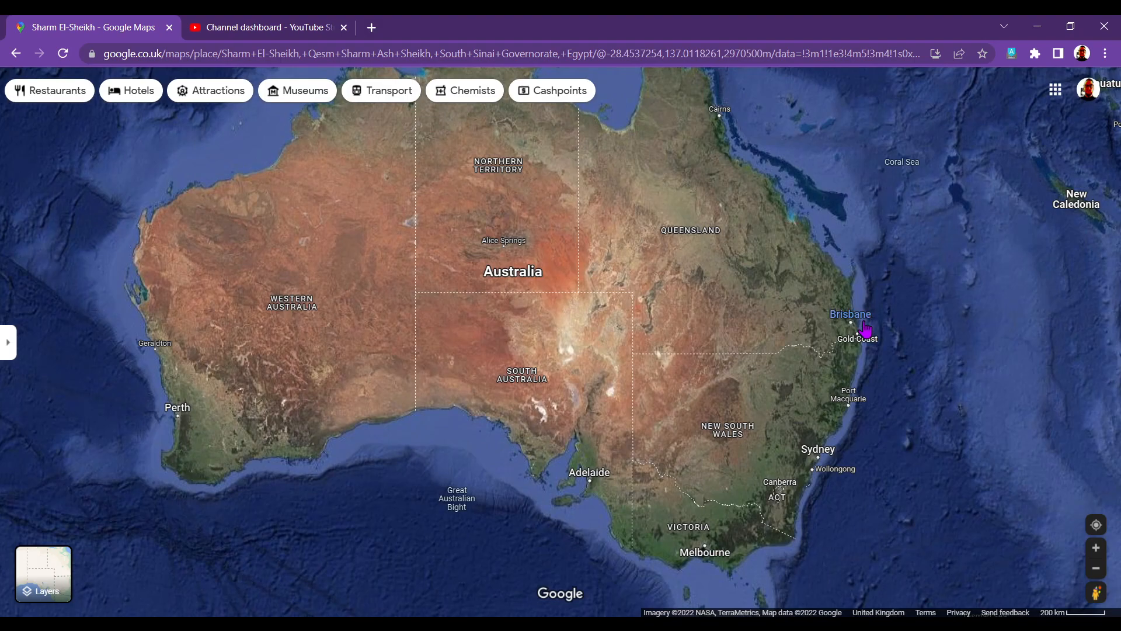
pyautogui.moveTo(987, 406)
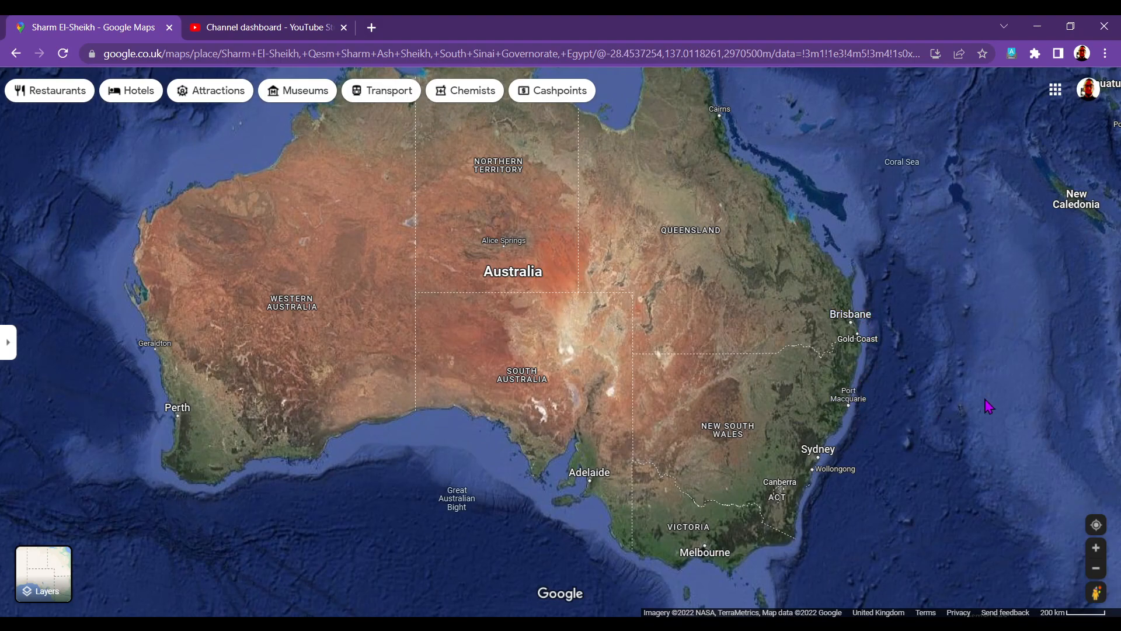
pyautogui.moveTo(837, 465)
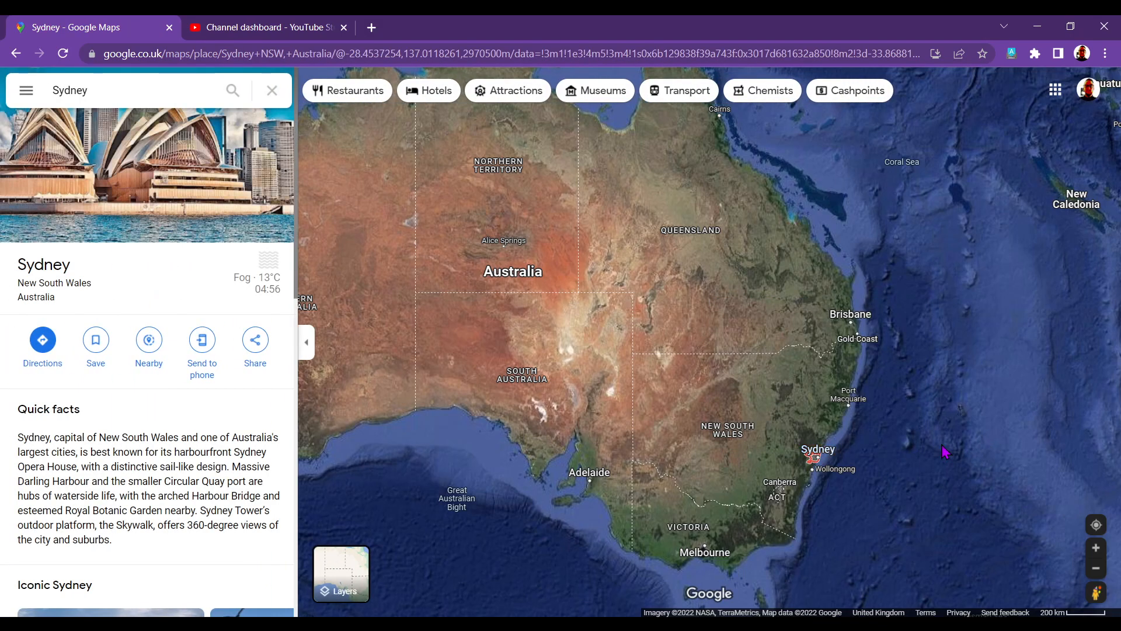
pyautogui.moveTo(206, 411)
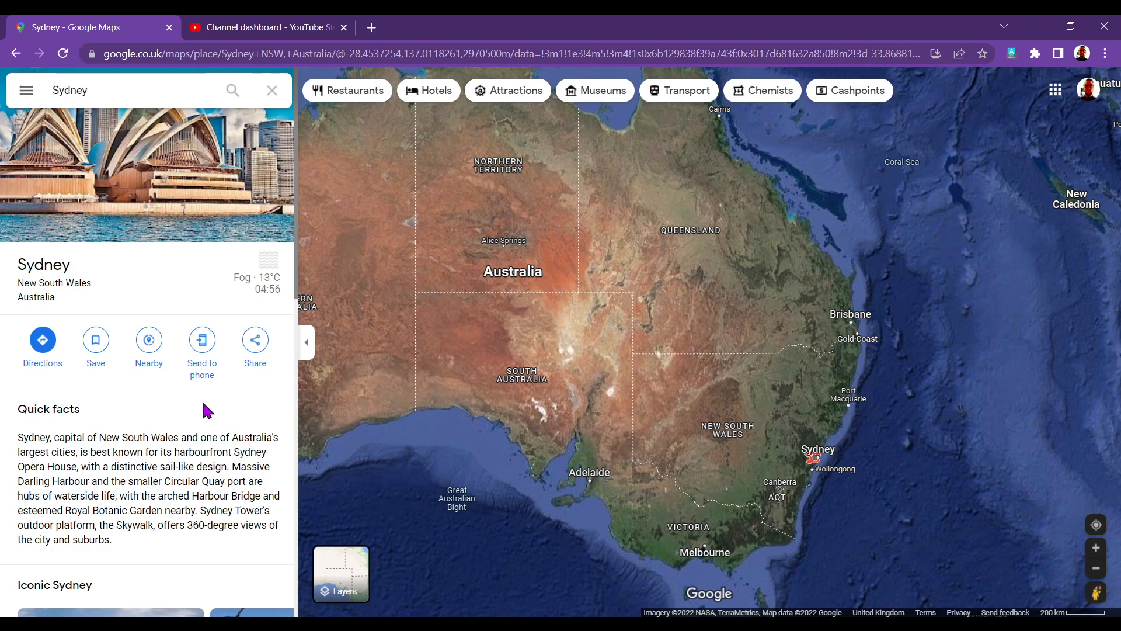
pyautogui.moveTo(168, 415)
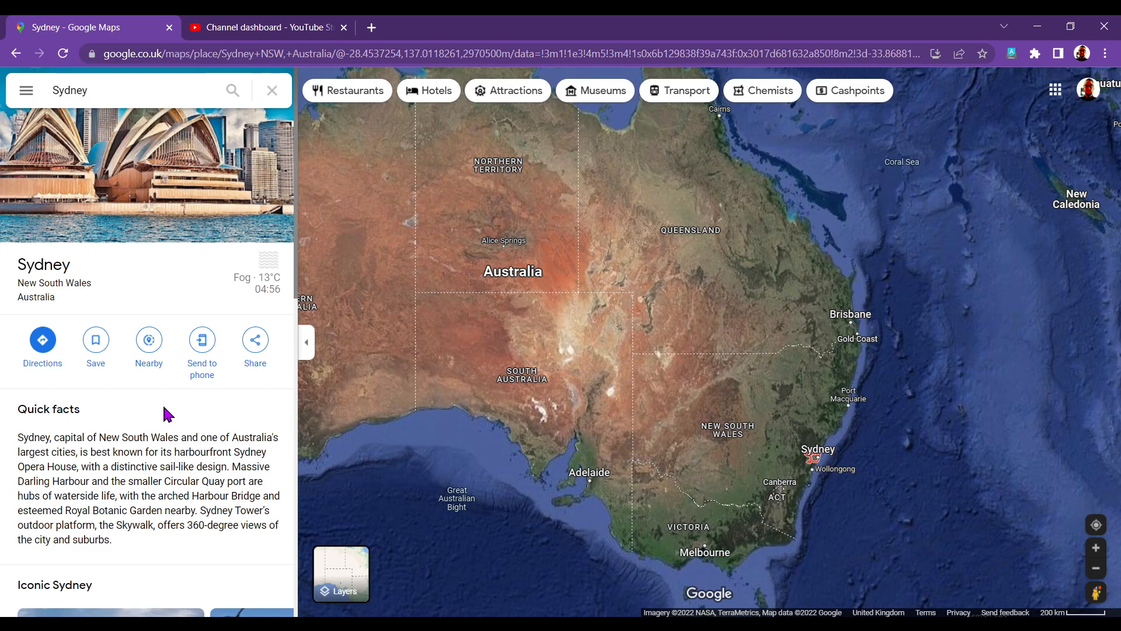
pyautogui.moveTo(168, 437)
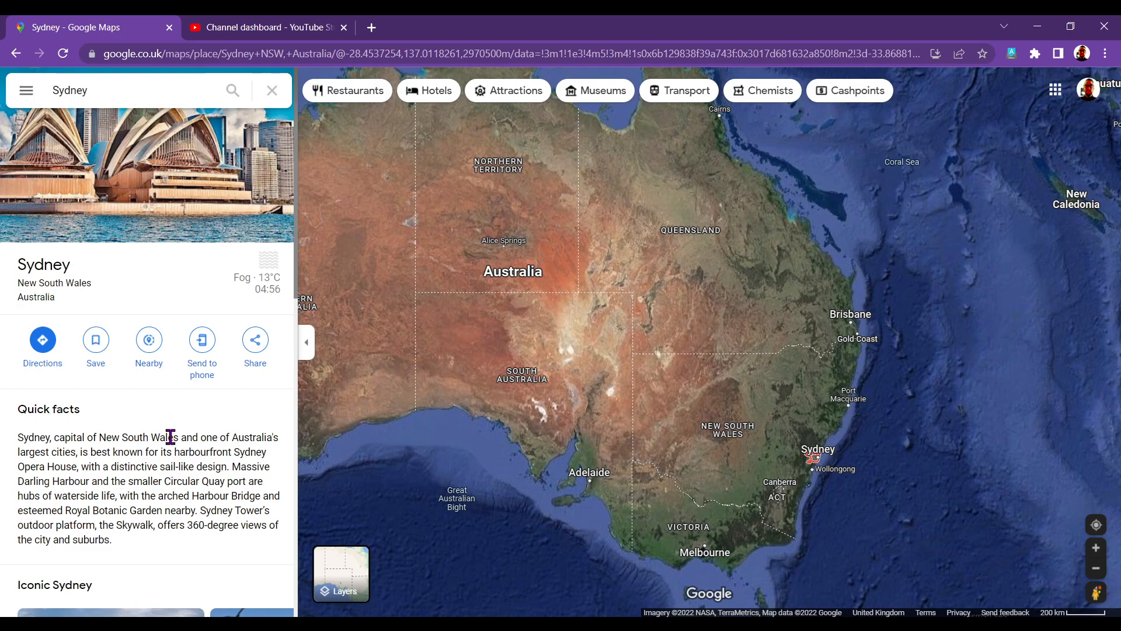
# Highlight the word 'Wales' in Sydney's quick facts description
pyautogui.doubleClick(164, 436)
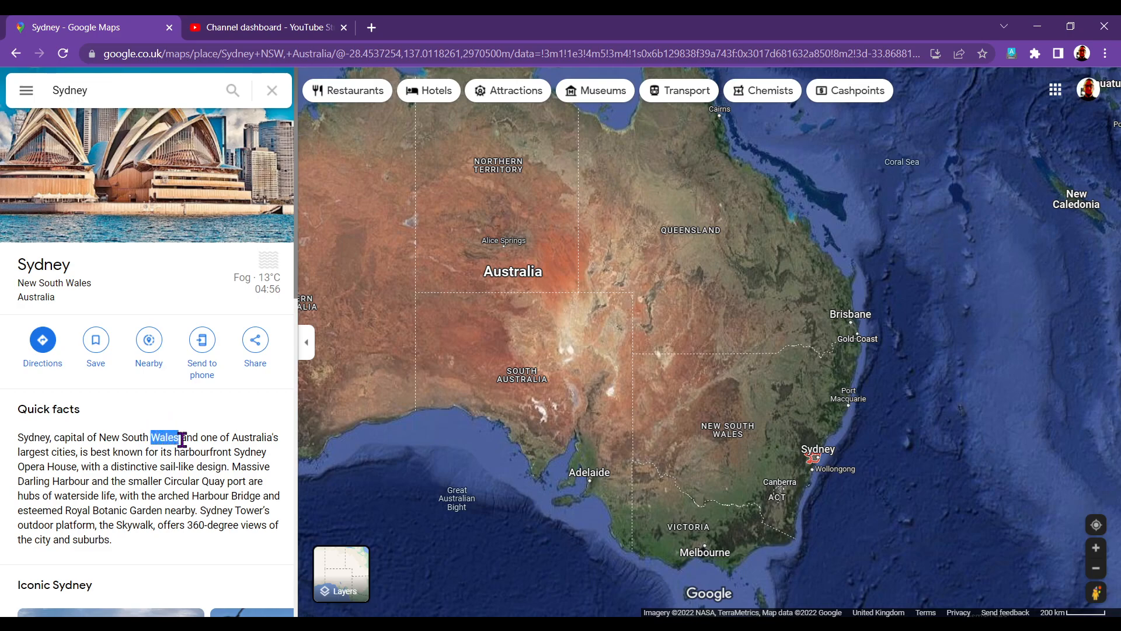
pyautogui.moveTo(772, 457)
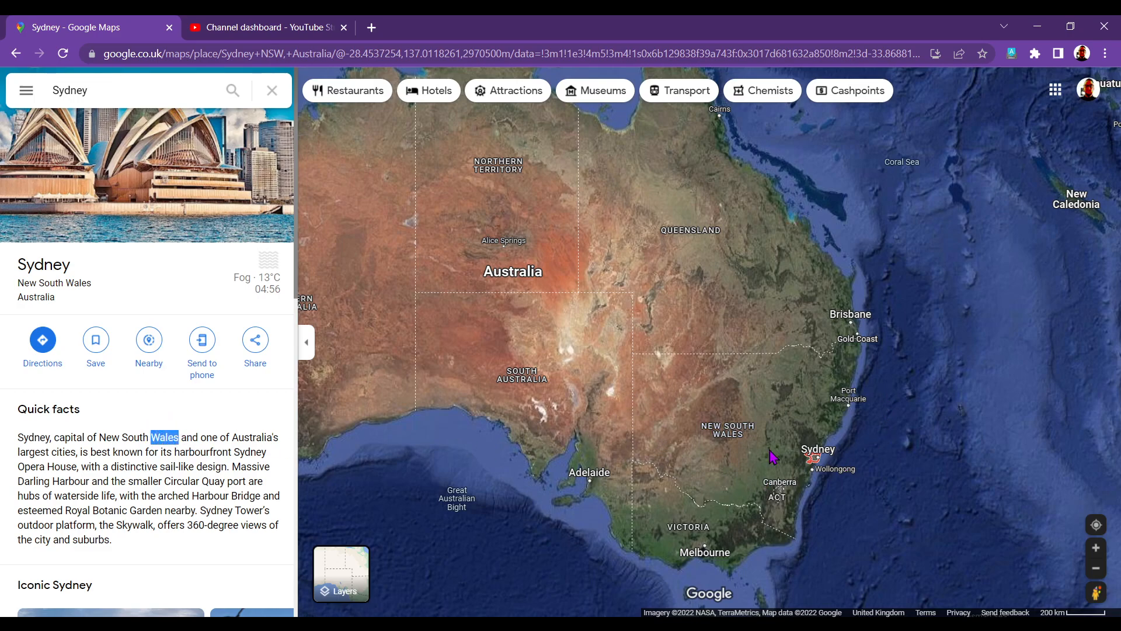
pyautogui.moveTo(193, 412)
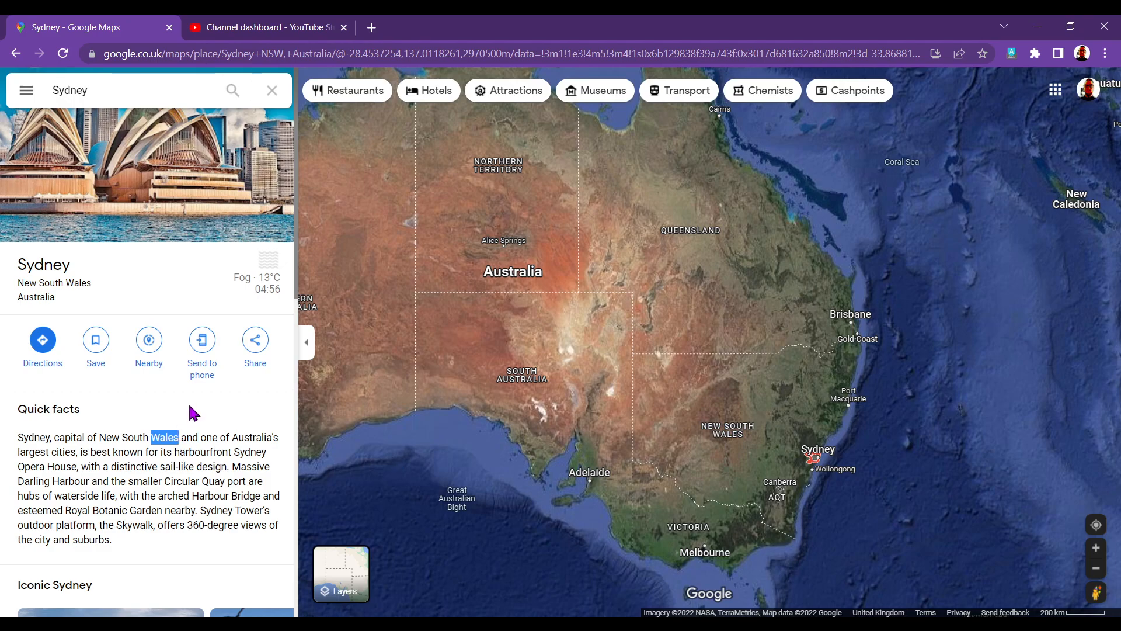
pyautogui.moveTo(182, 437)
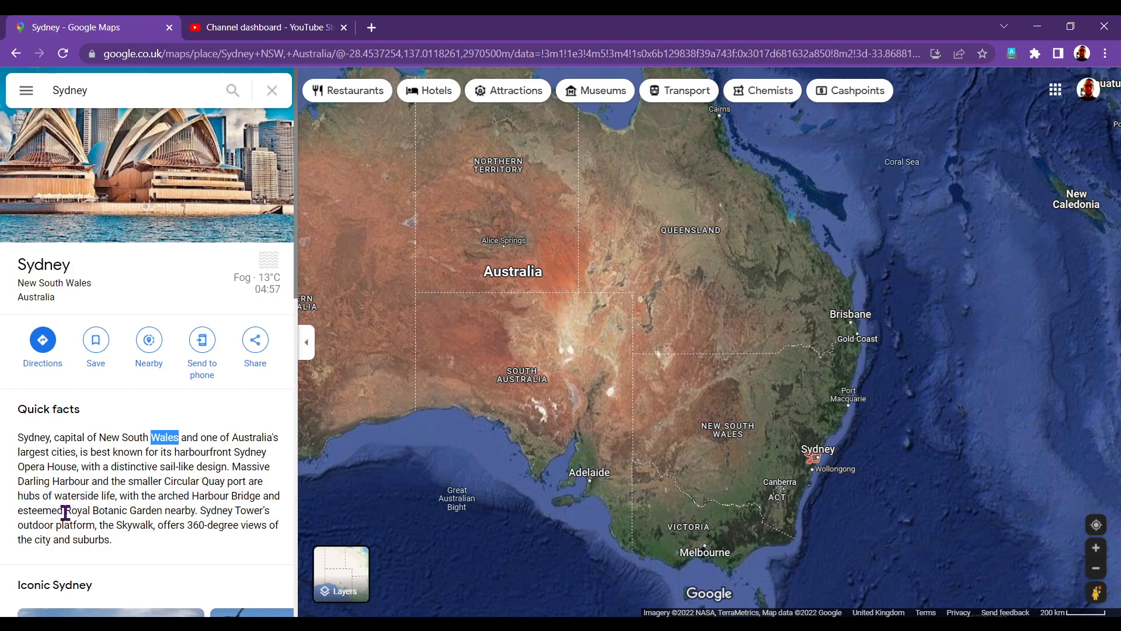
pyautogui.moveTo(180, 512)
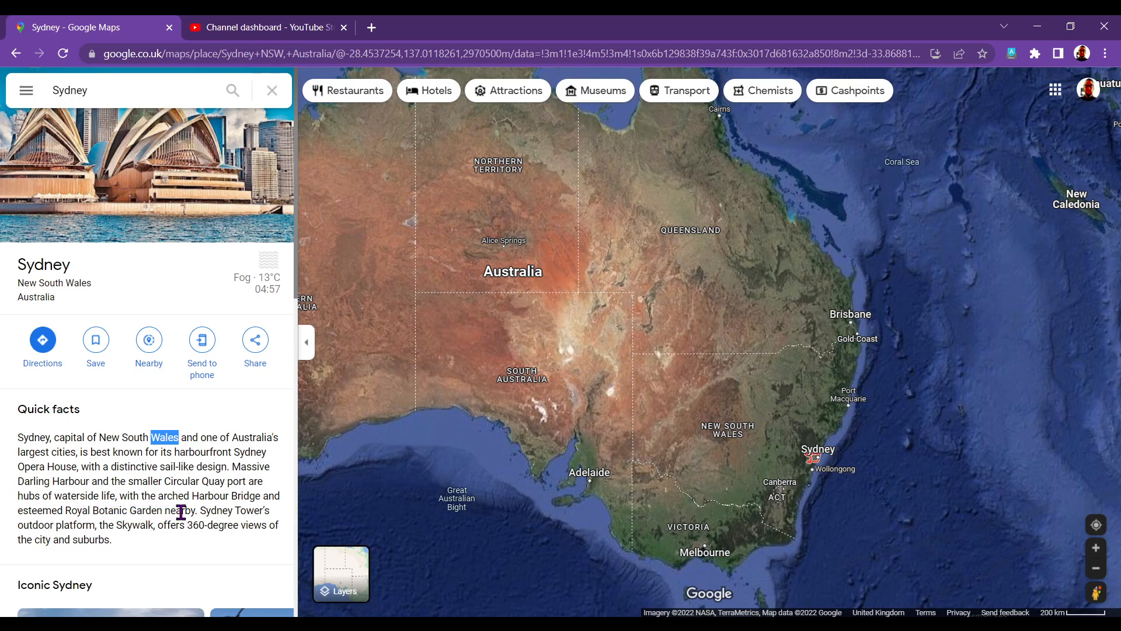
pyautogui.moveTo(55, 520)
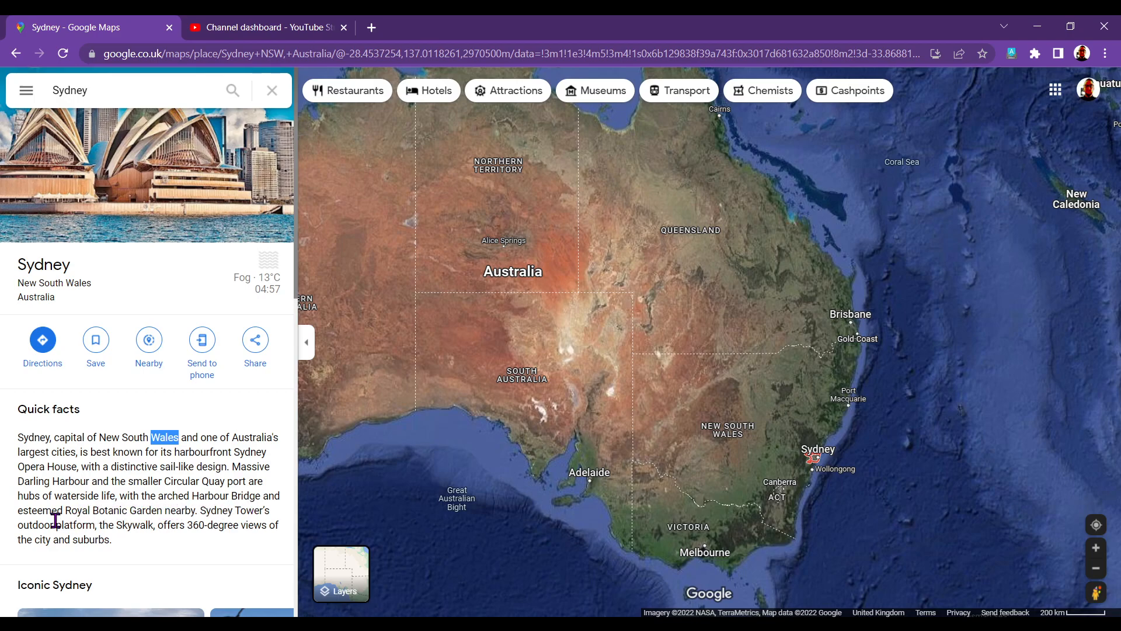
pyautogui.moveTo(122, 528)
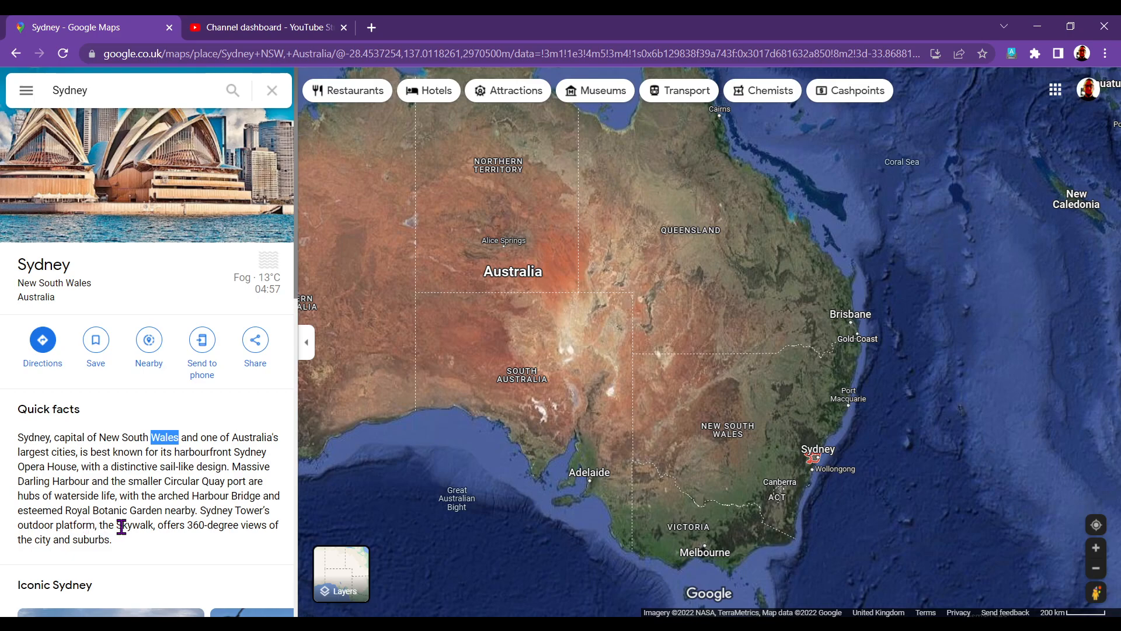
pyautogui.moveTo(167, 527)
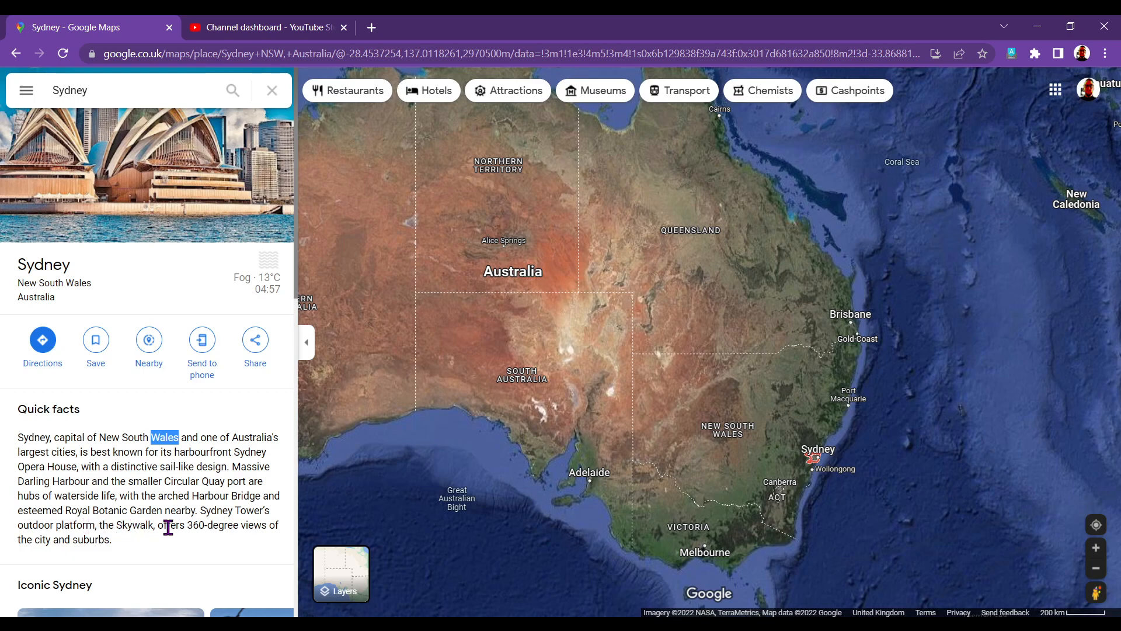
pyautogui.moveTo(111, 496)
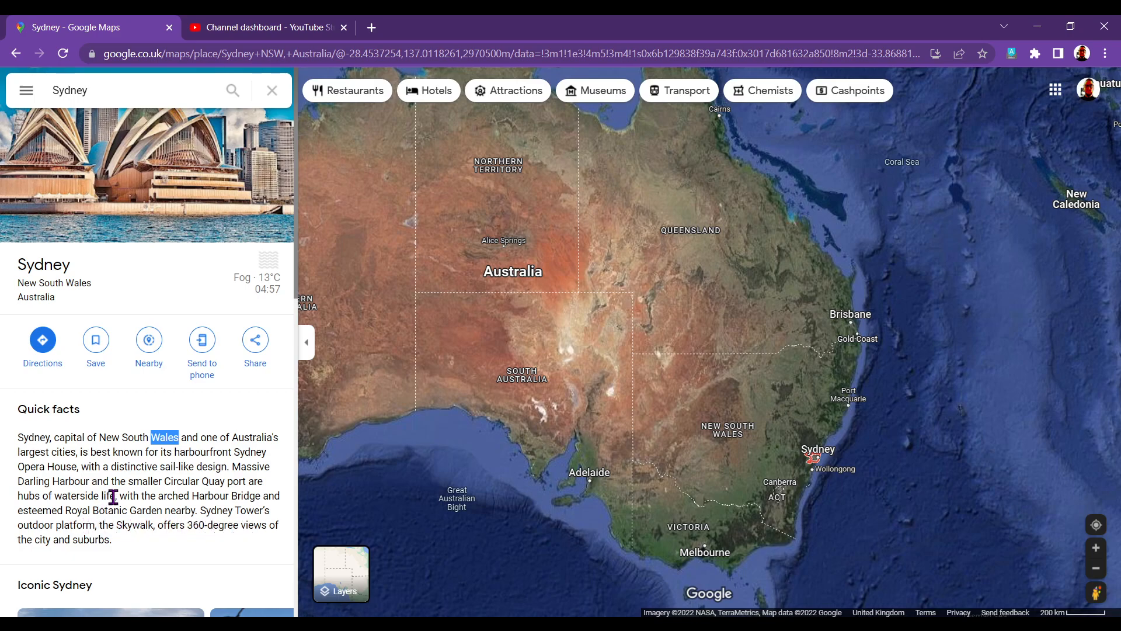
pyautogui.scroll(-3)
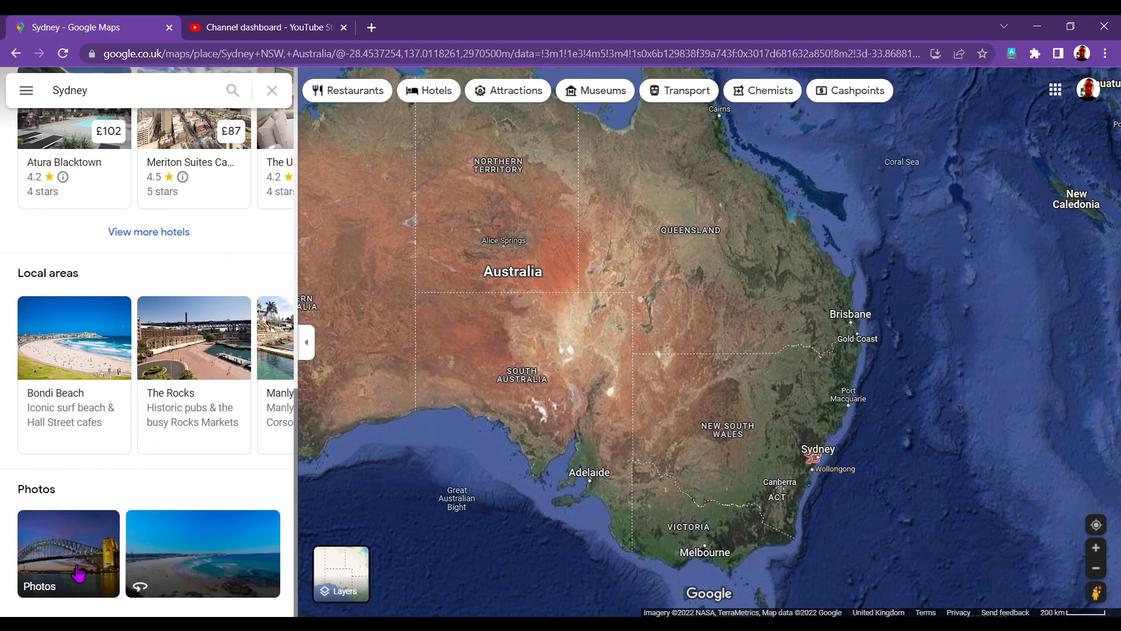
pyautogui.click(68, 553)
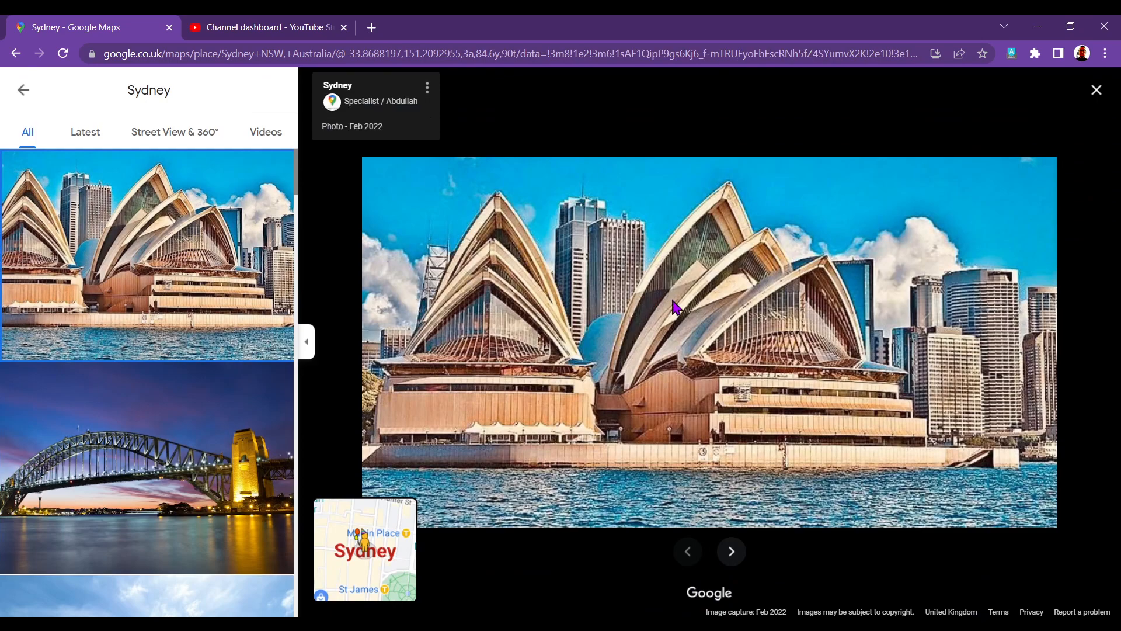
pyautogui.moveTo(591, 119)
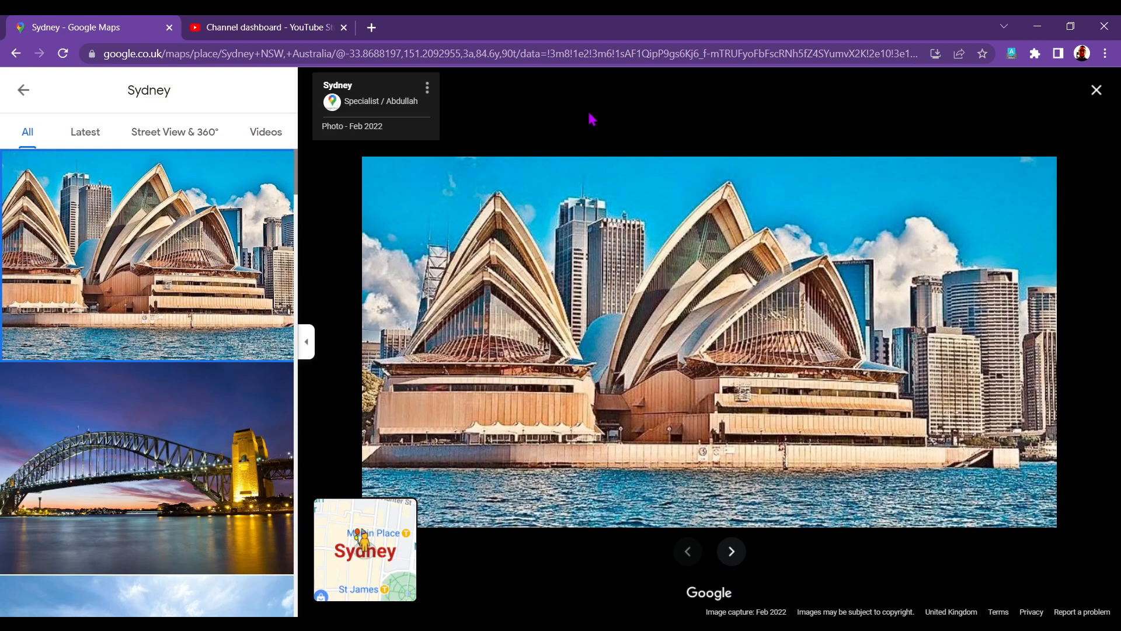
pyautogui.moveTo(677, 129)
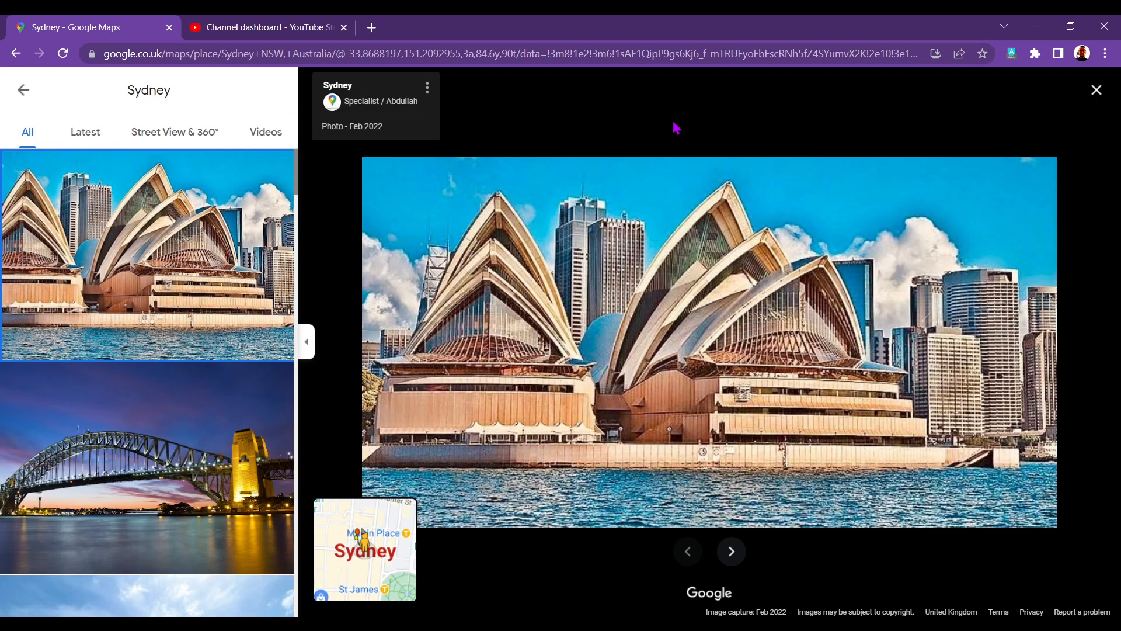
pyautogui.moveTo(615, 356)
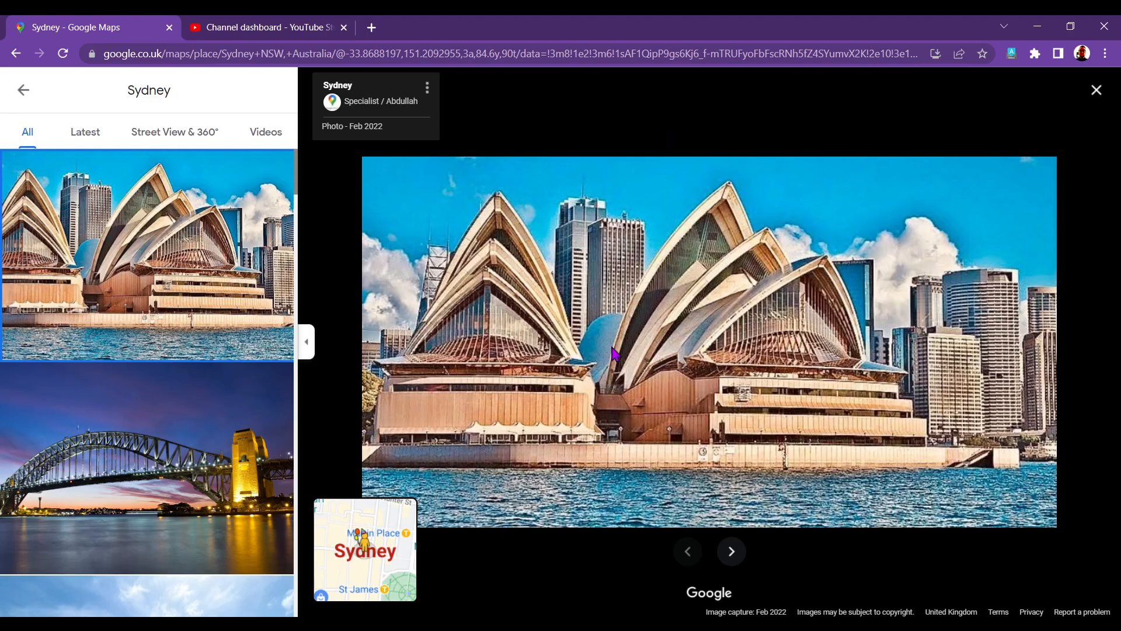
pyautogui.moveTo(580, 542)
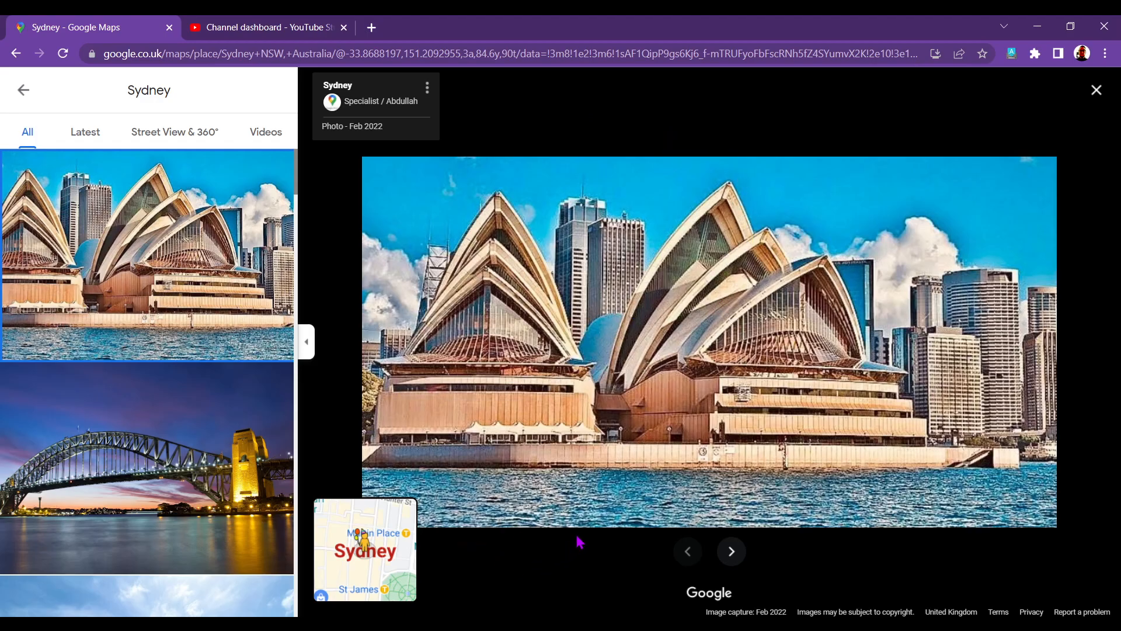
pyautogui.moveTo(949, 384)
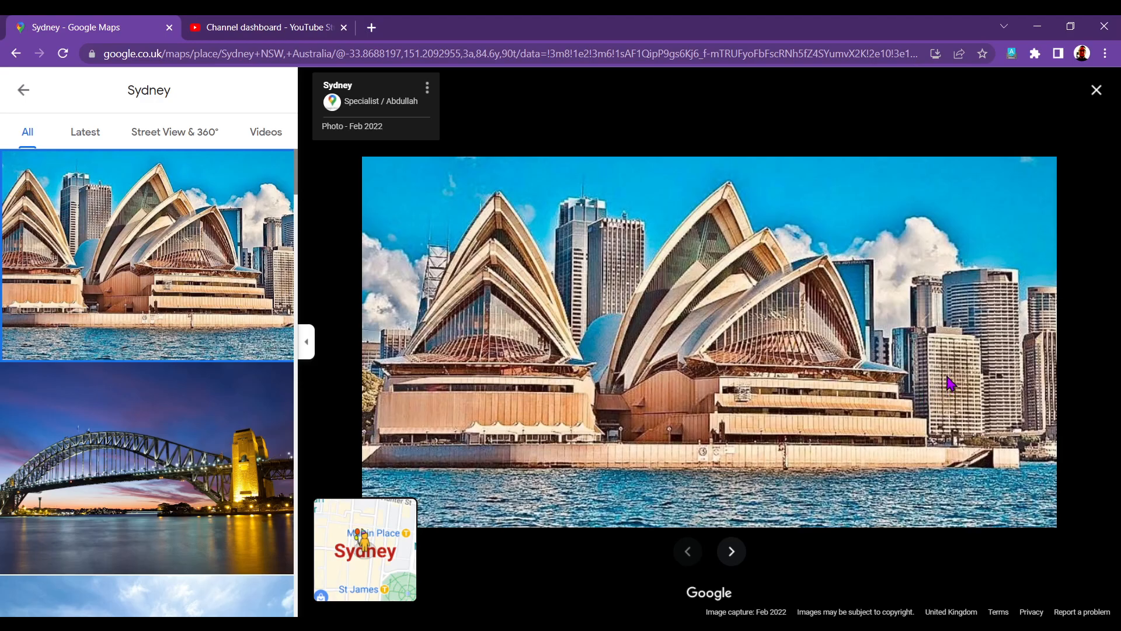
pyautogui.moveTo(541, 560)
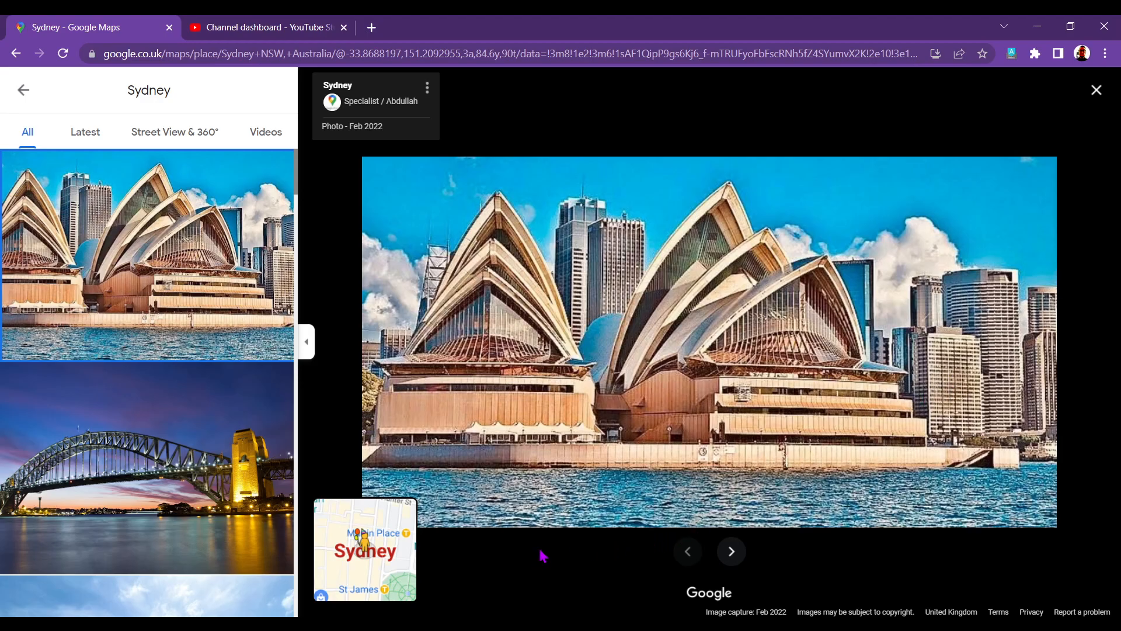
pyautogui.moveTo(547, 553)
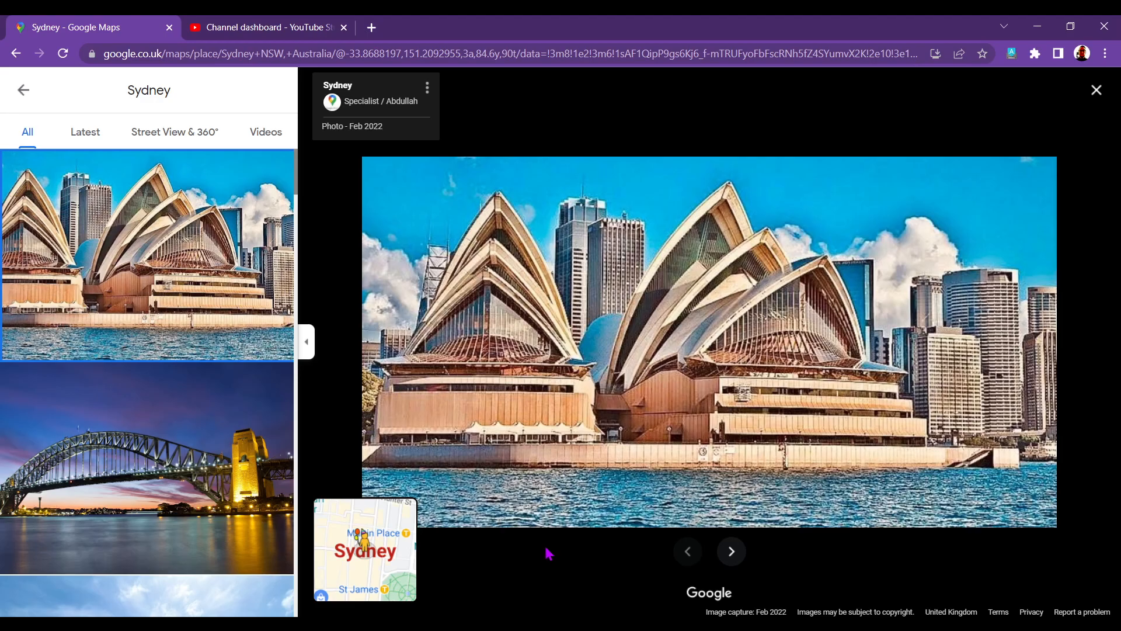
pyautogui.moveTo(547, 561)
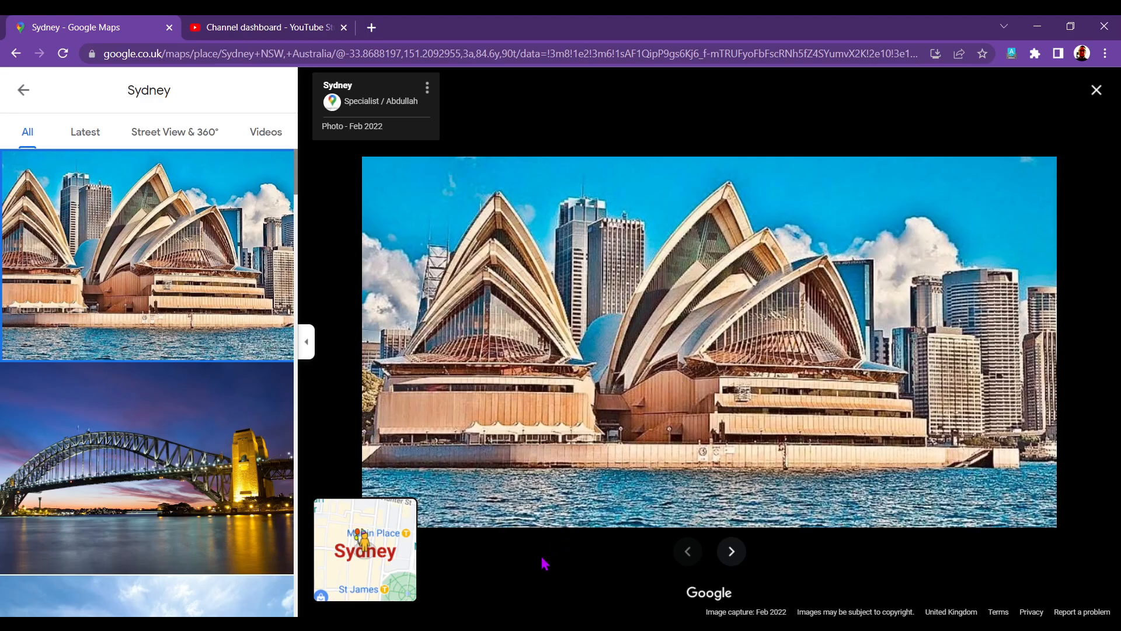
pyautogui.moveTo(557, 556)
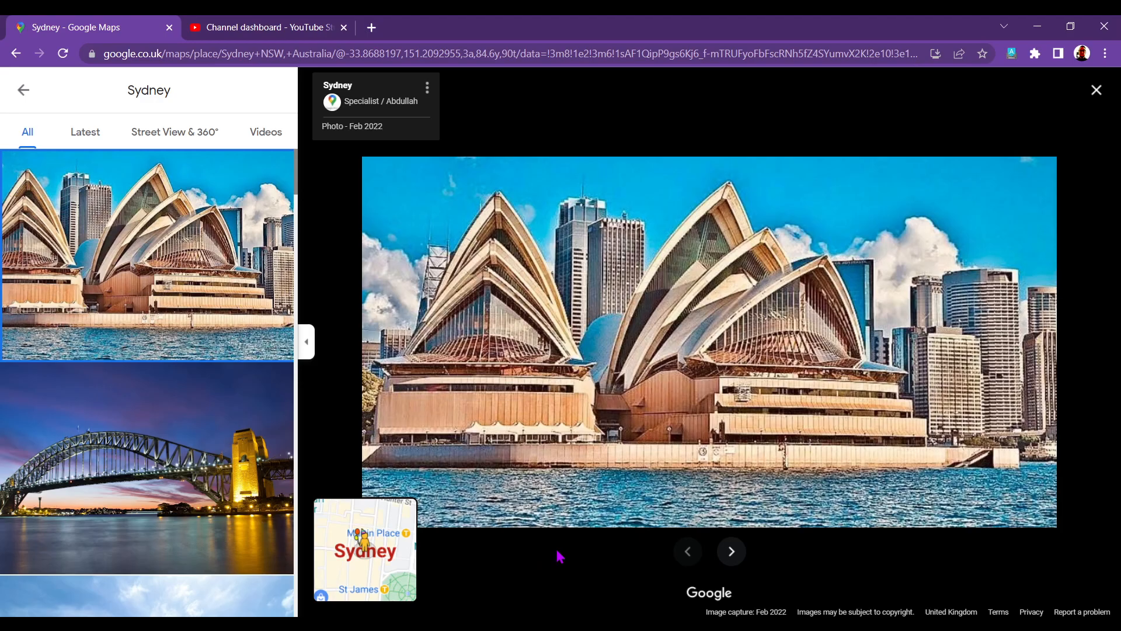
pyautogui.moveTo(146, 307)
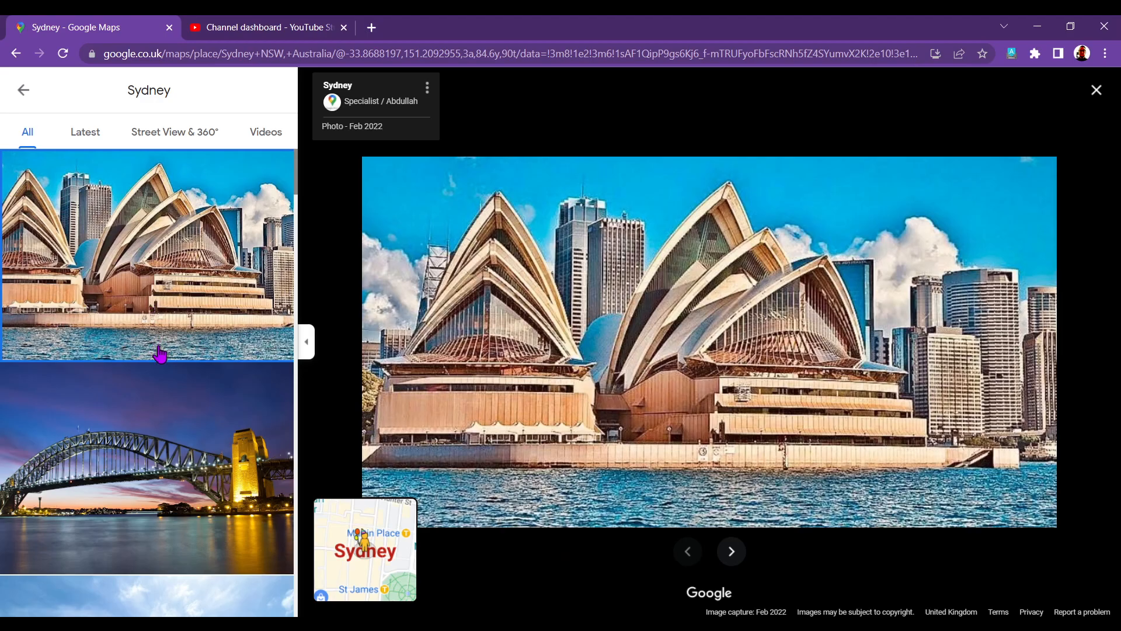
pyautogui.moveTo(166, 350)
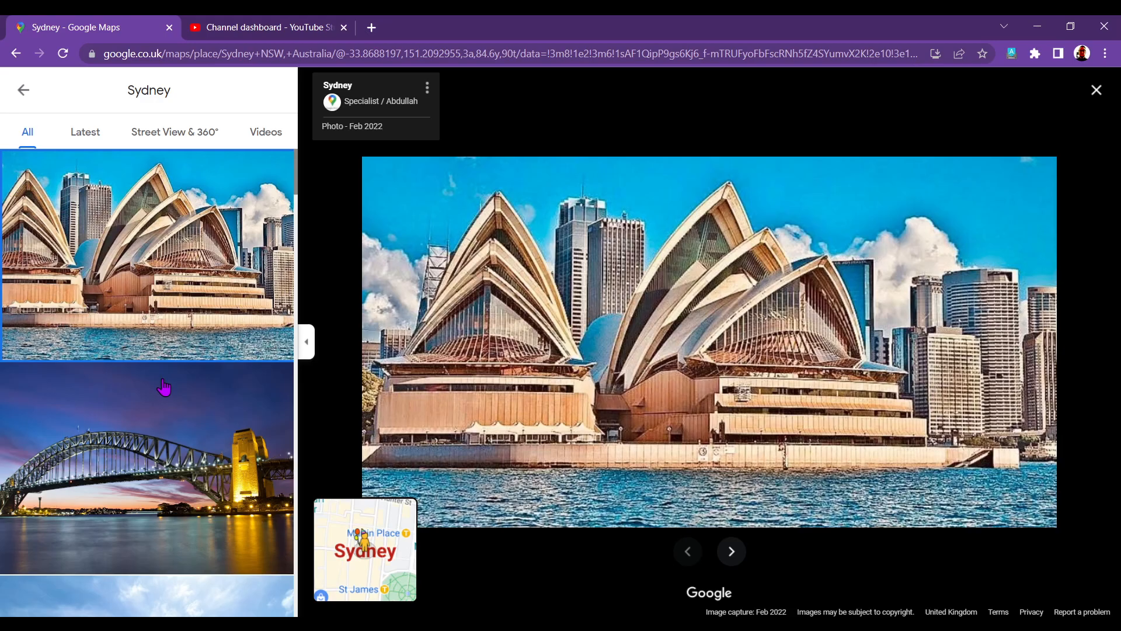
pyautogui.moveTo(178, 363)
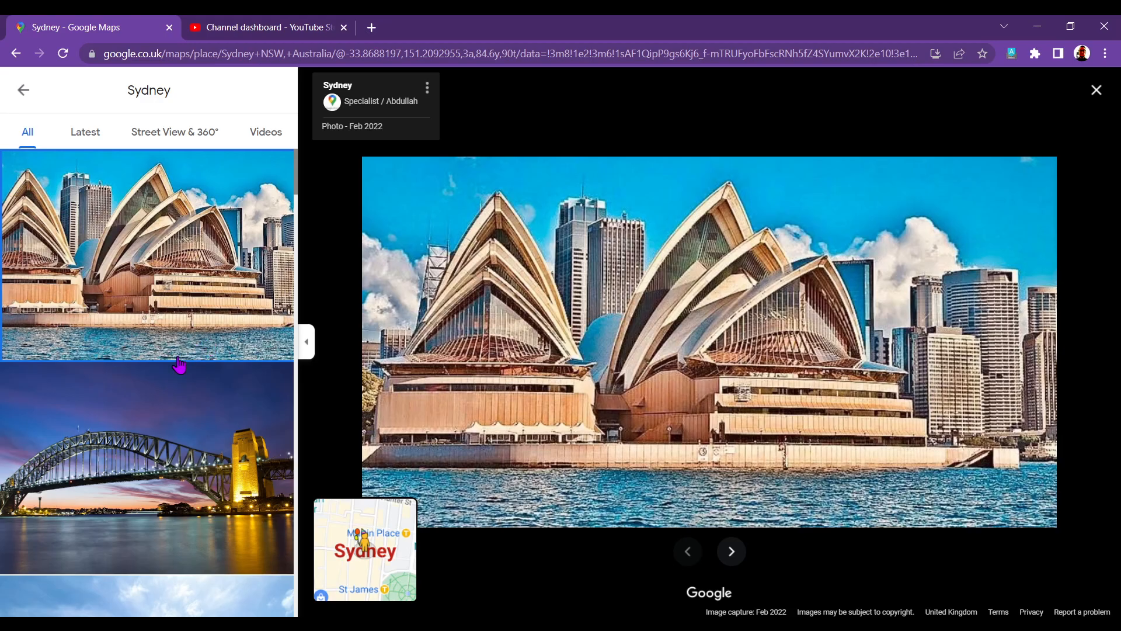
pyautogui.moveTo(210, 335)
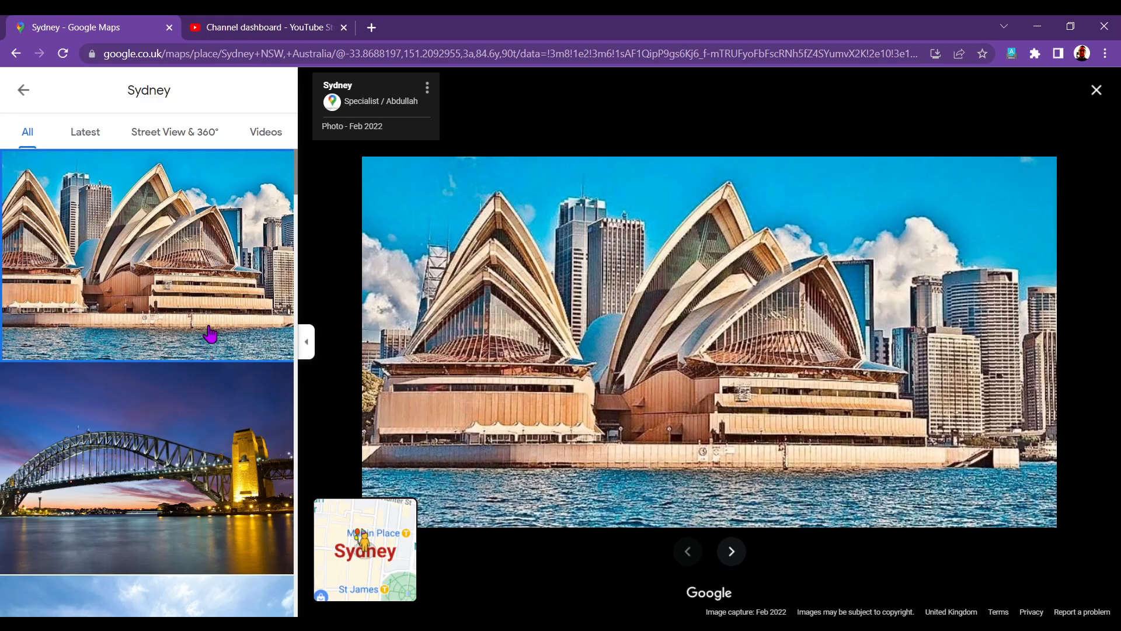
# Show the Sydney Harbour Bridge at dusk as the large gallery photo
pyautogui.click(731, 551)
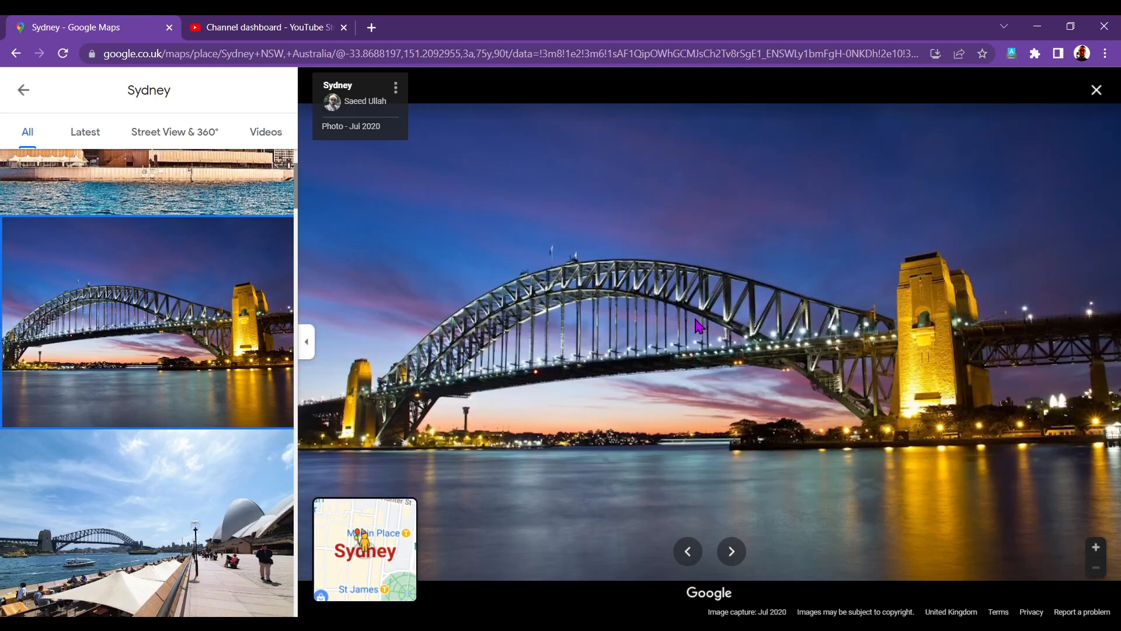
pyautogui.moveTo(690, 347)
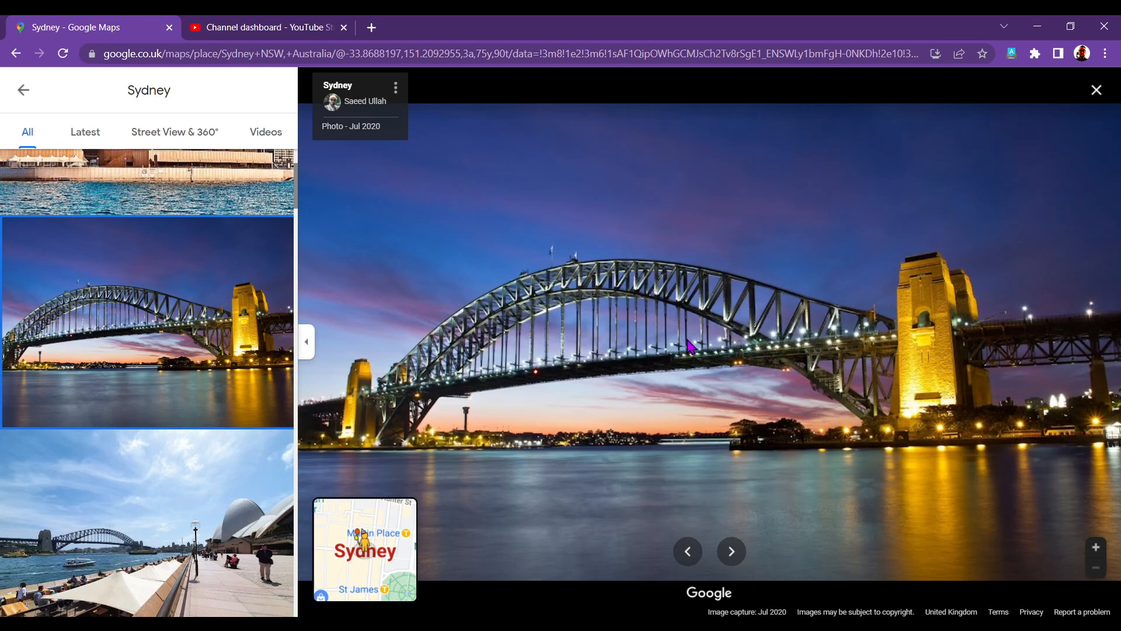
pyautogui.moveTo(655, 190)
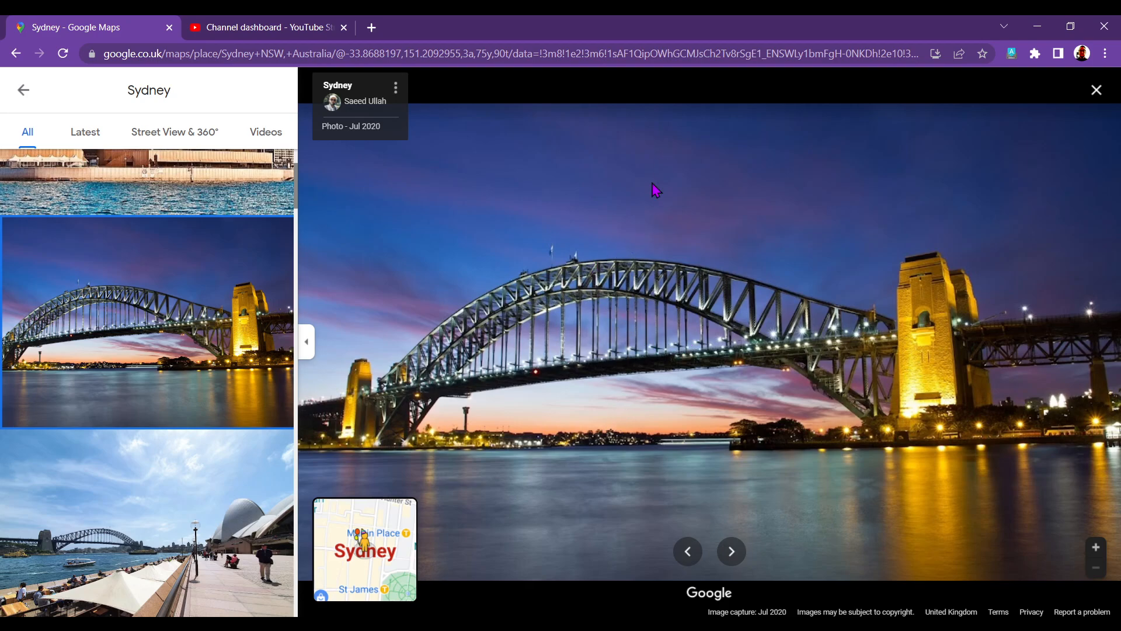
pyautogui.moveTo(608, 407)
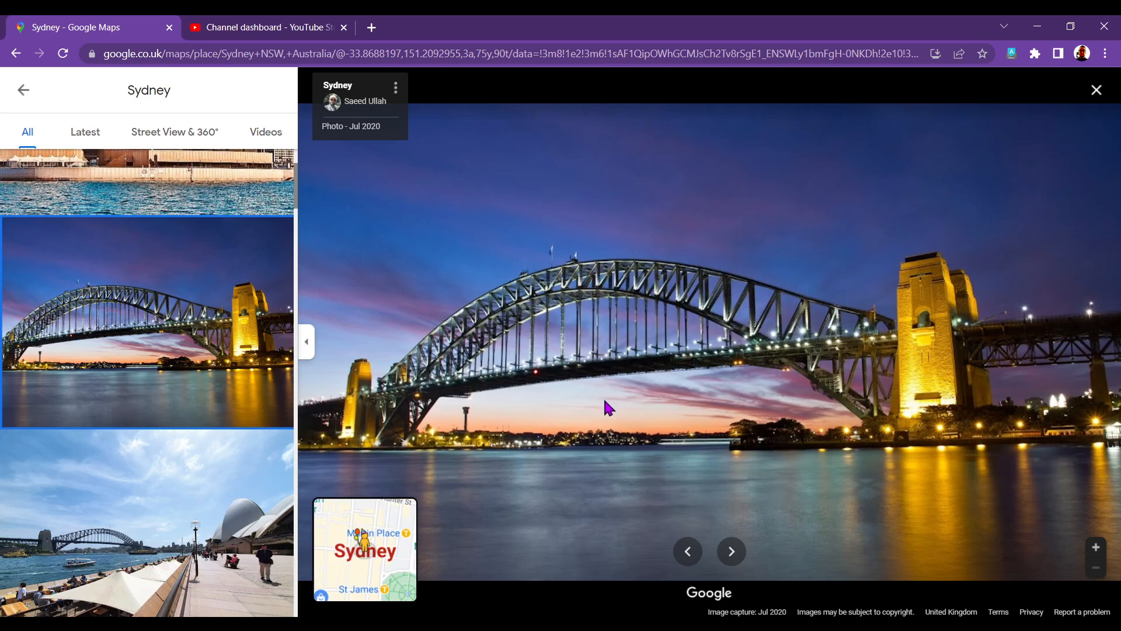
pyautogui.moveTo(618, 265)
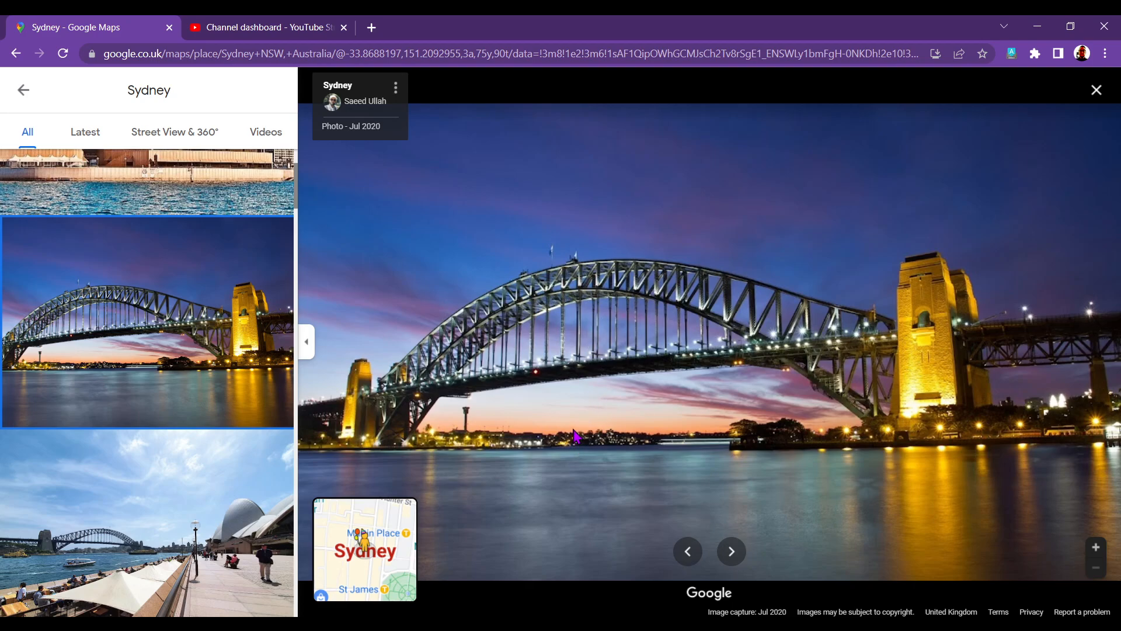
pyautogui.moveTo(1022, 434)
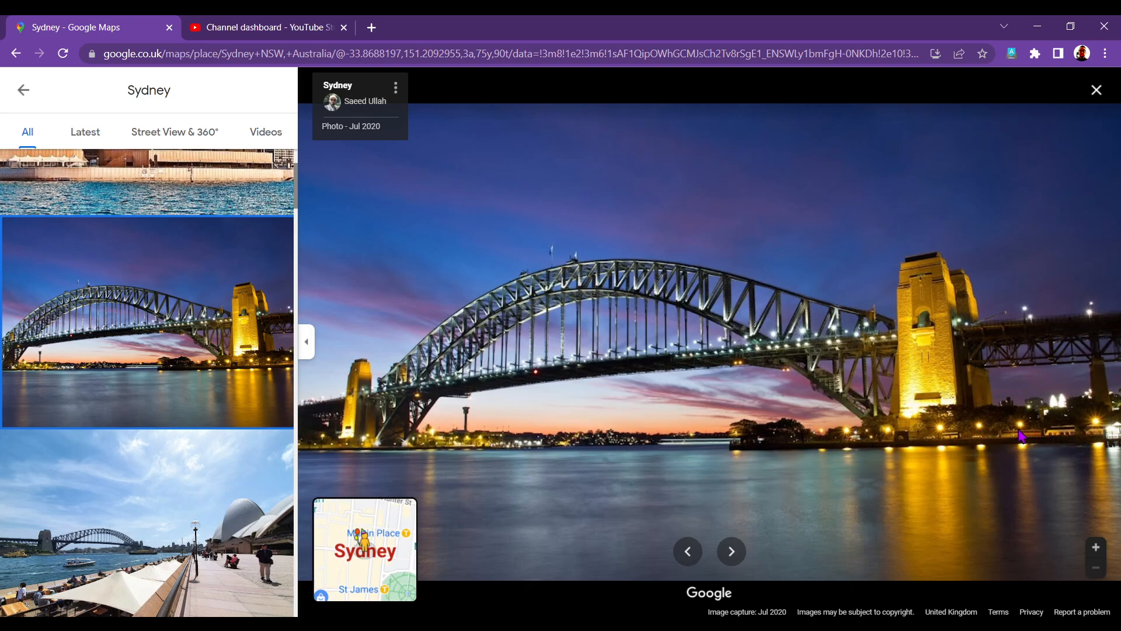
pyautogui.moveTo(596, 461)
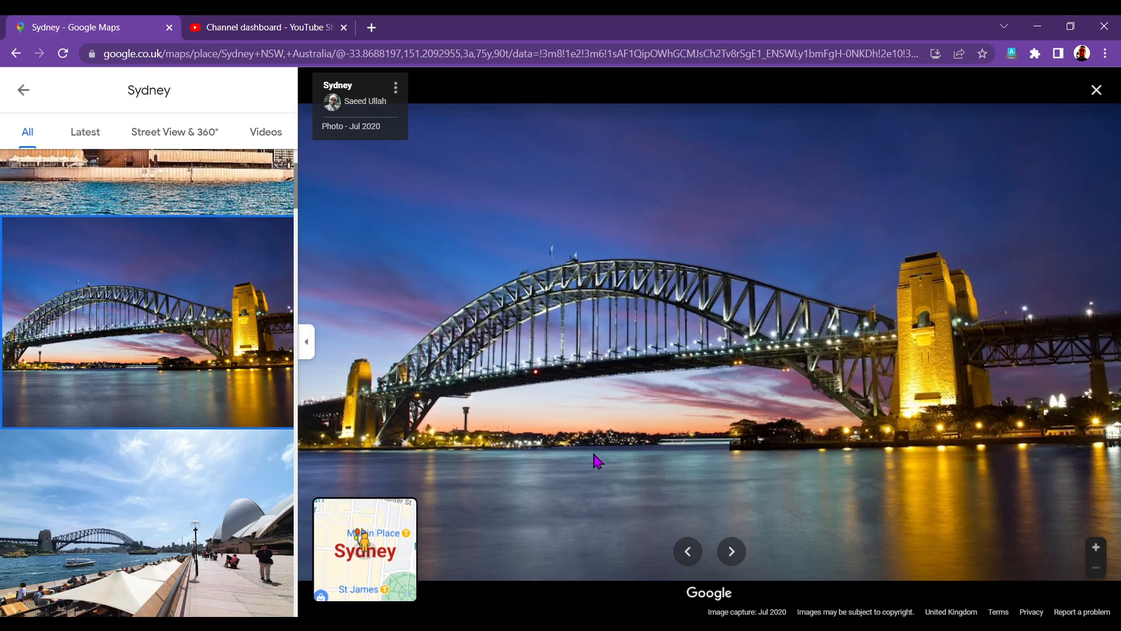
pyautogui.moveTo(1015, 449)
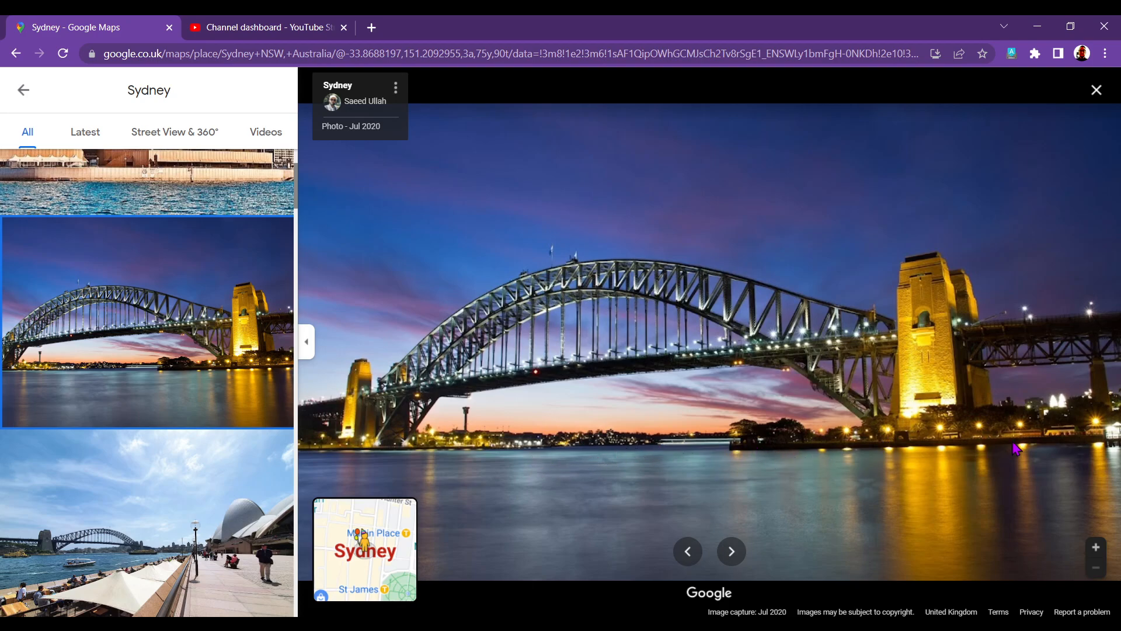
pyautogui.moveTo(902, 447)
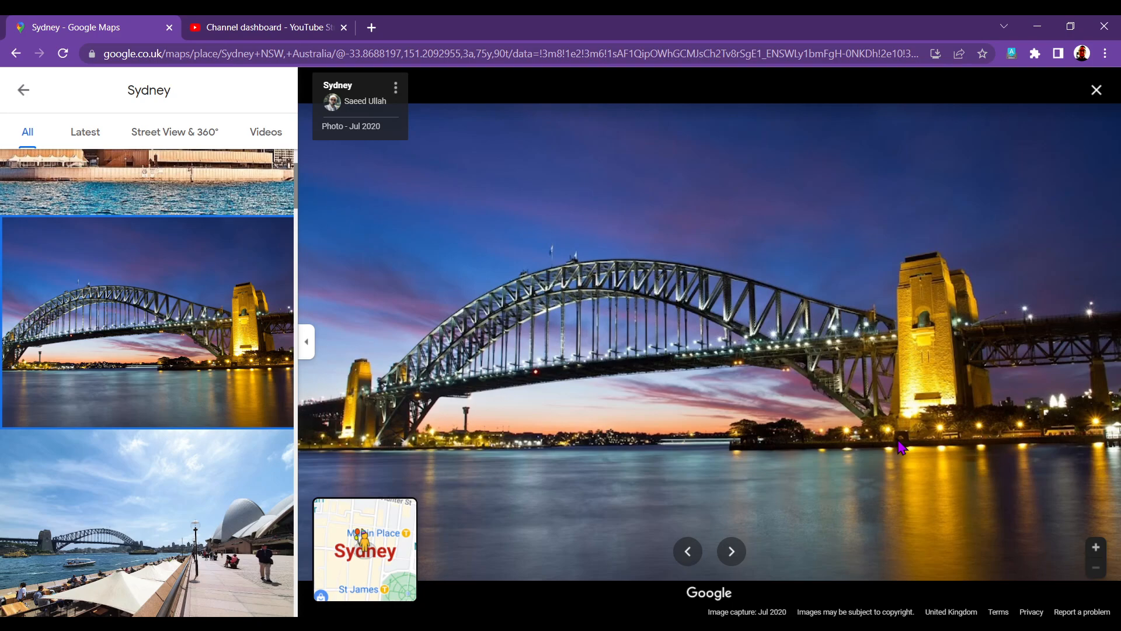
pyautogui.moveTo(748, 450)
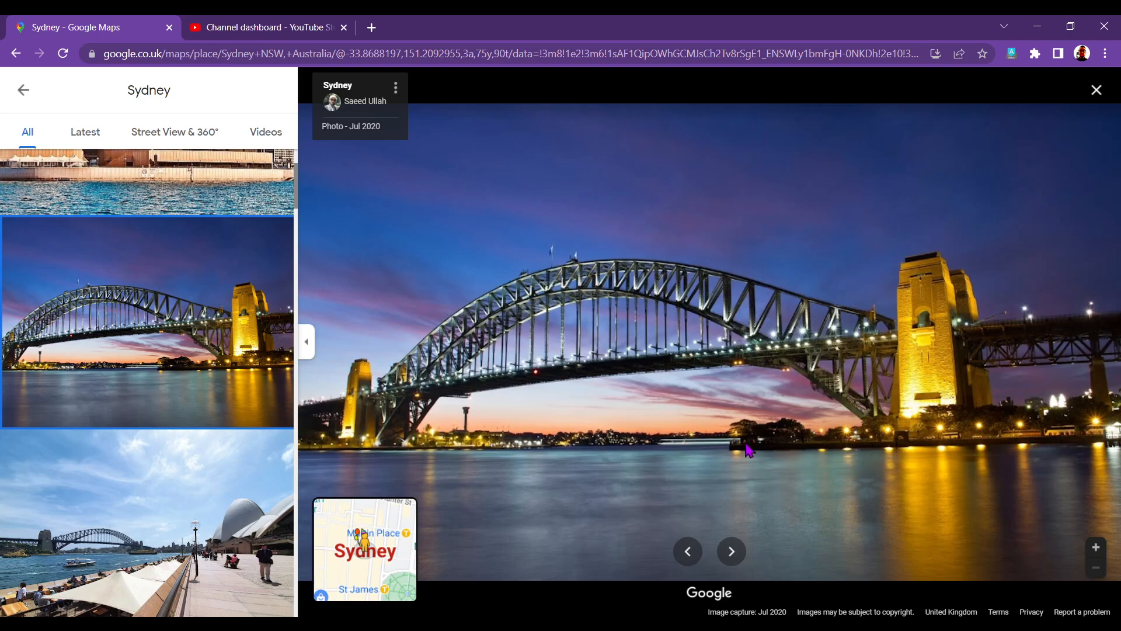
pyautogui.moveTo(821, 440)
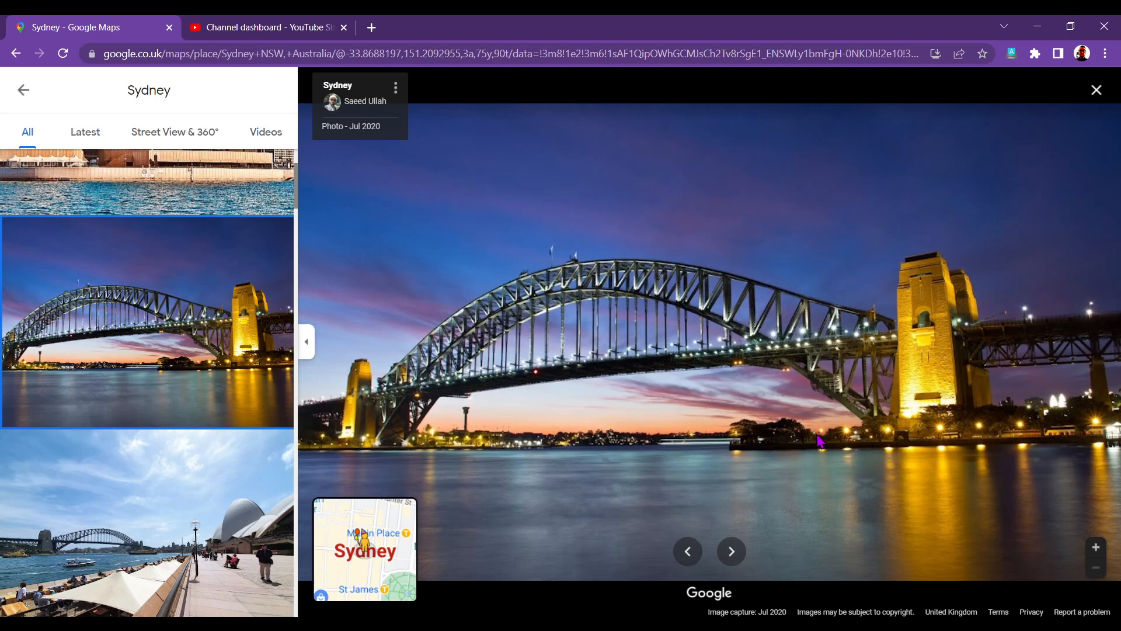
pyautogui.moveTo(691, 297)
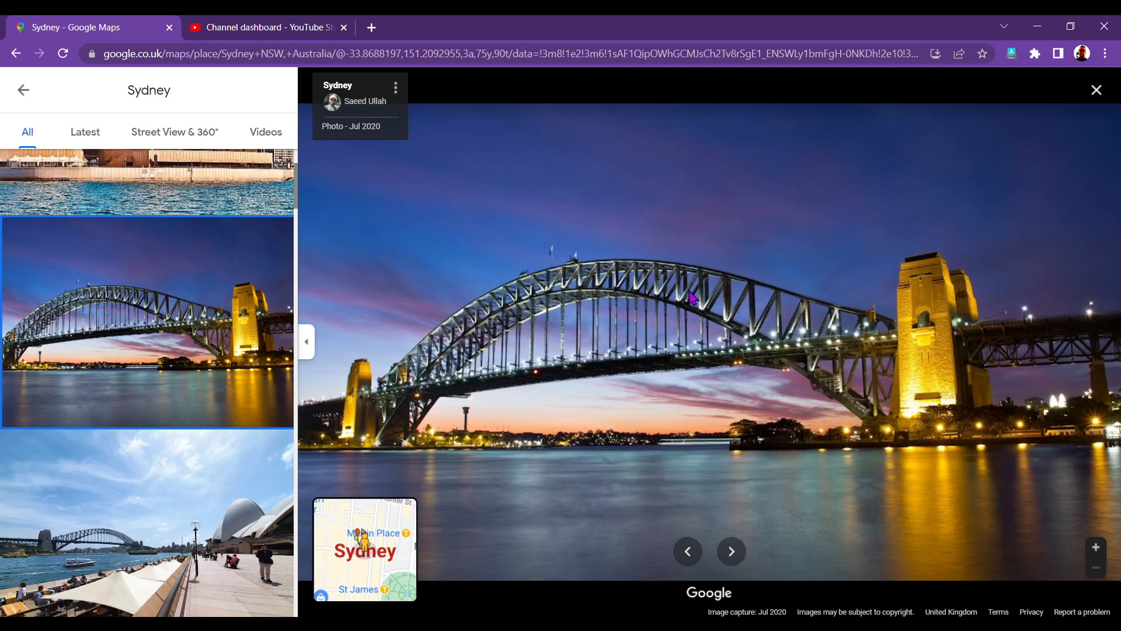
pyautogui.moveTo(408, 367)
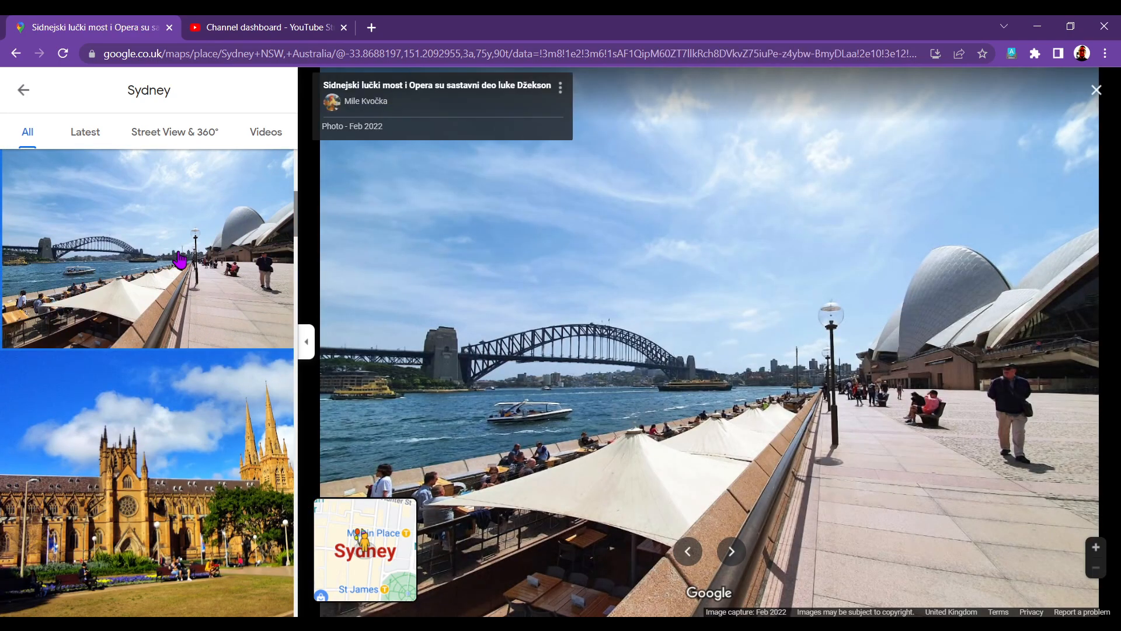
pyautogui.moveTo(522, 366)
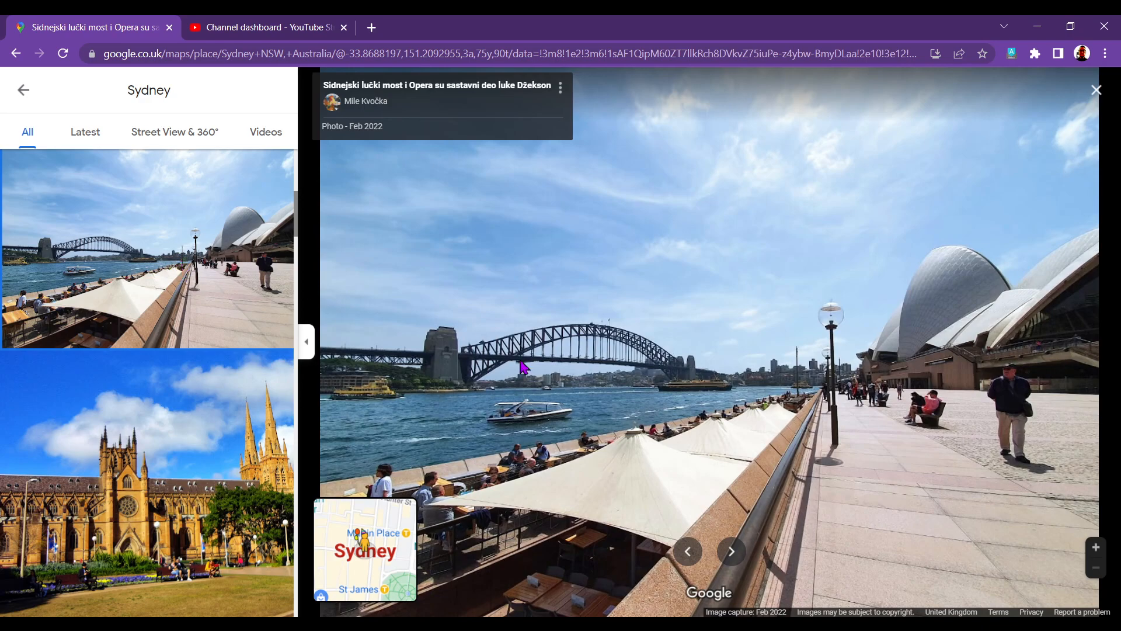
pyautogui.moveTo(652, 449)
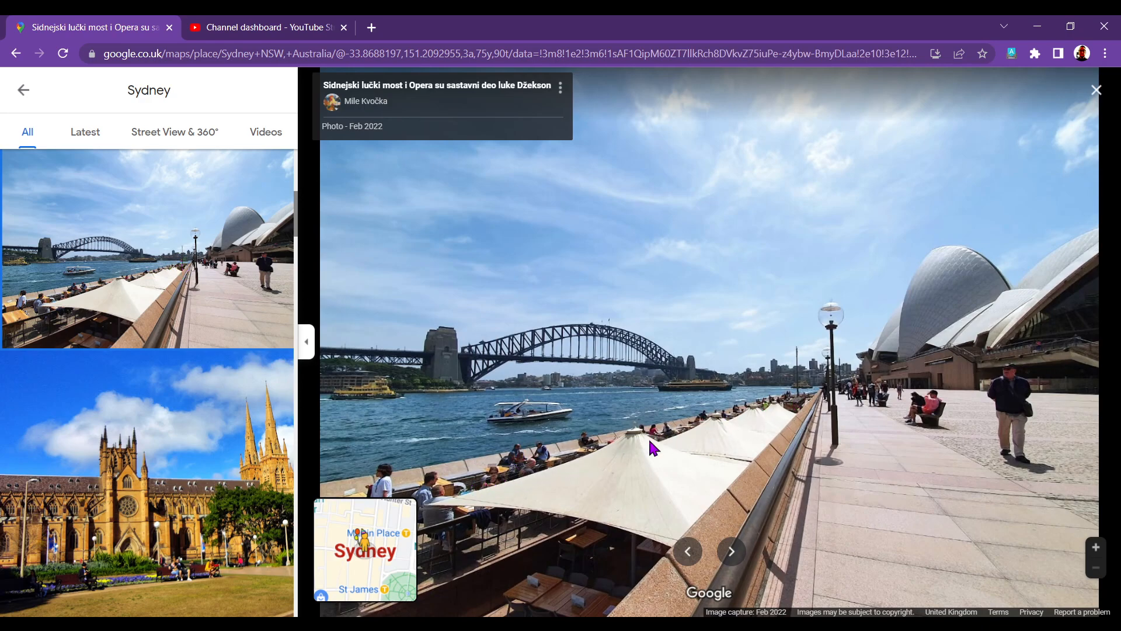
pyautogui.moveTo(547, 568)
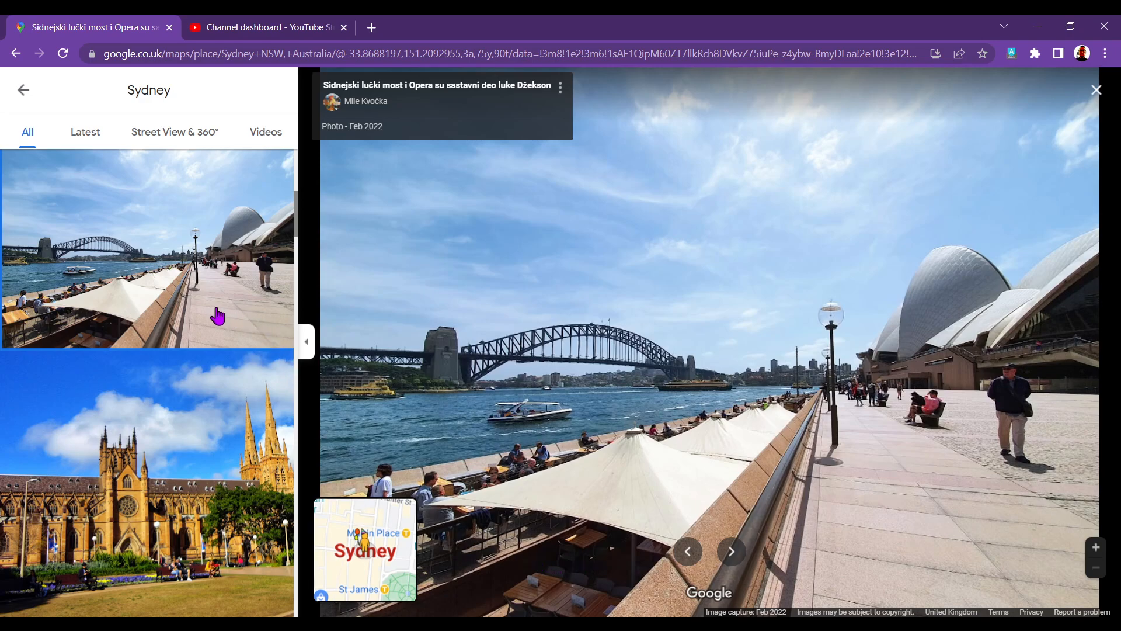
# Scroll the Sydney photo list down toward the cathedral photos
pyautogui.scroll(-3)
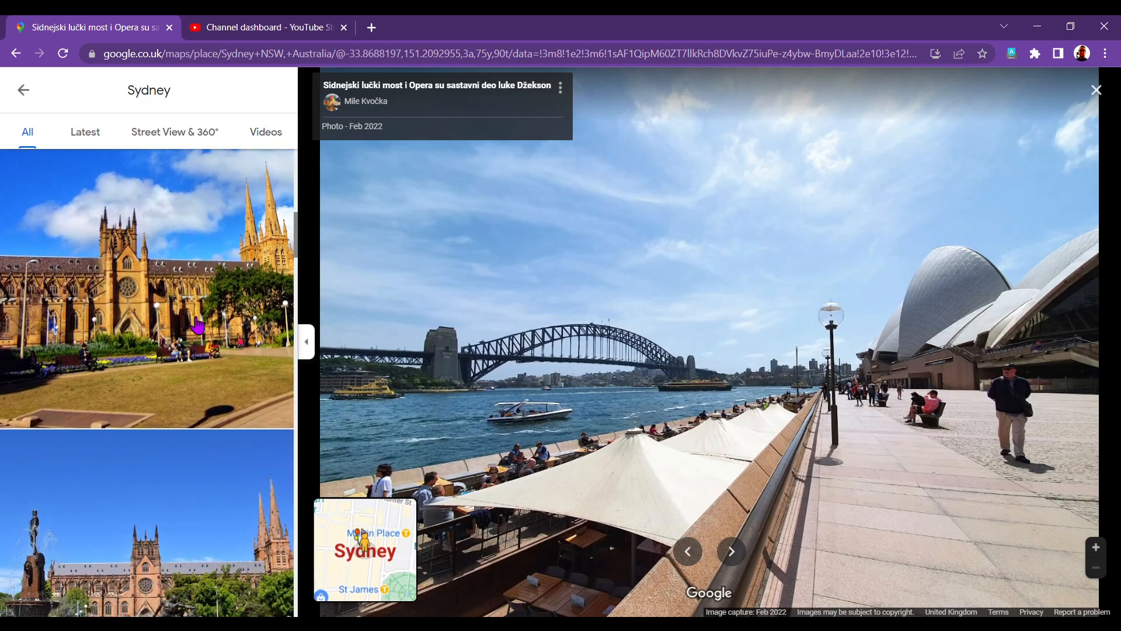
pyautogui.moveTo(166, 318)
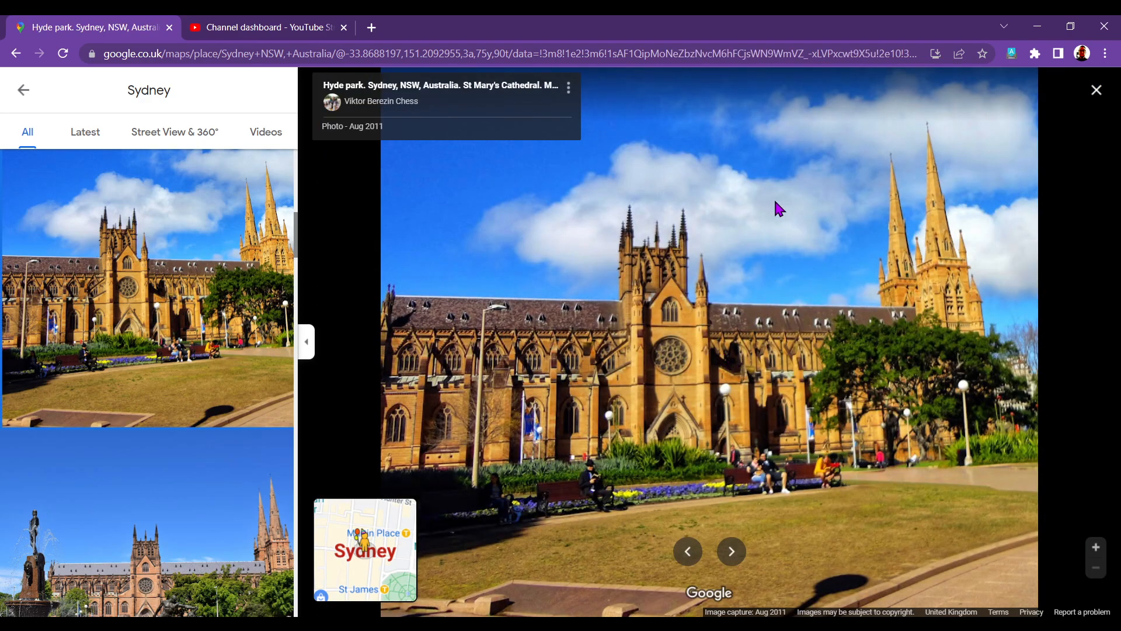
pyautogui.moveTo(787, 239)
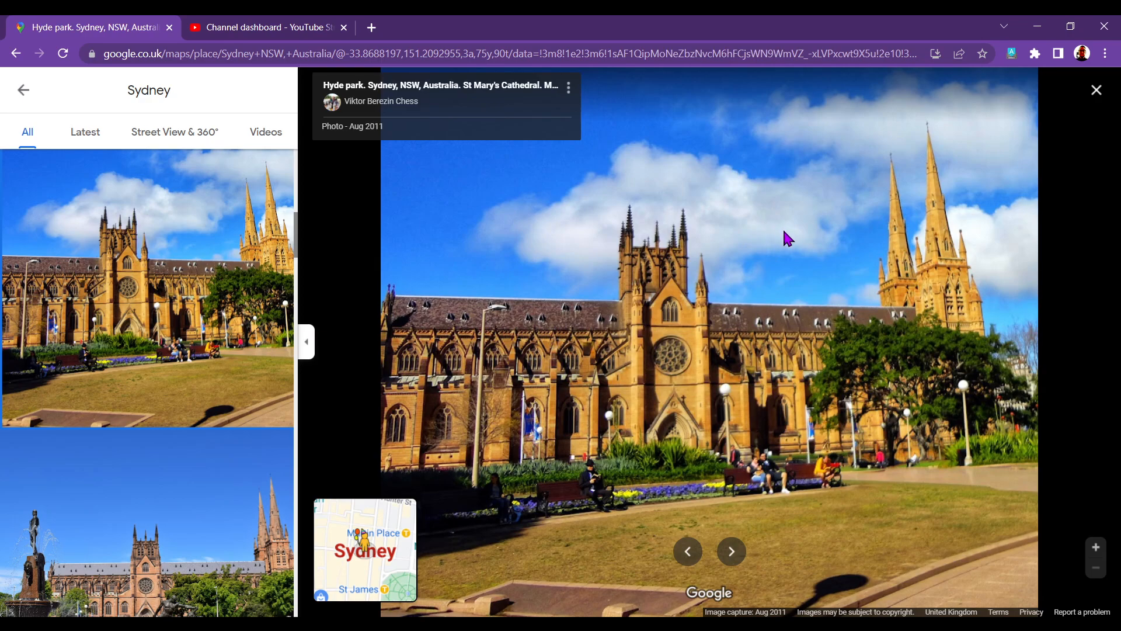
pyautogui.moveTo(768, 248)
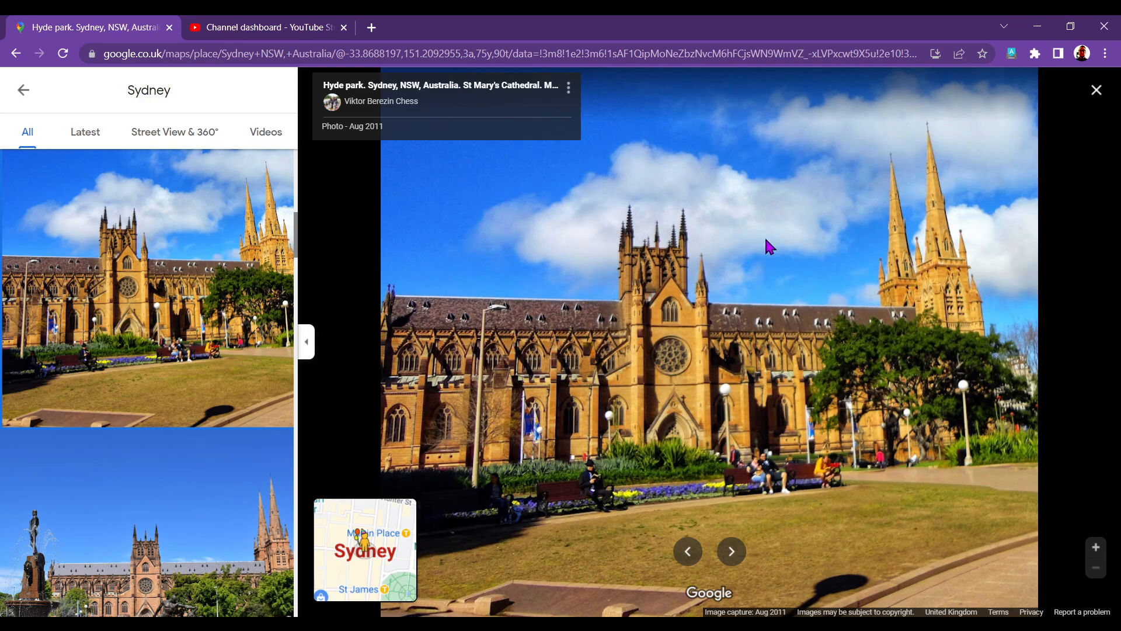
pyautogui.moveTo(749, 238)
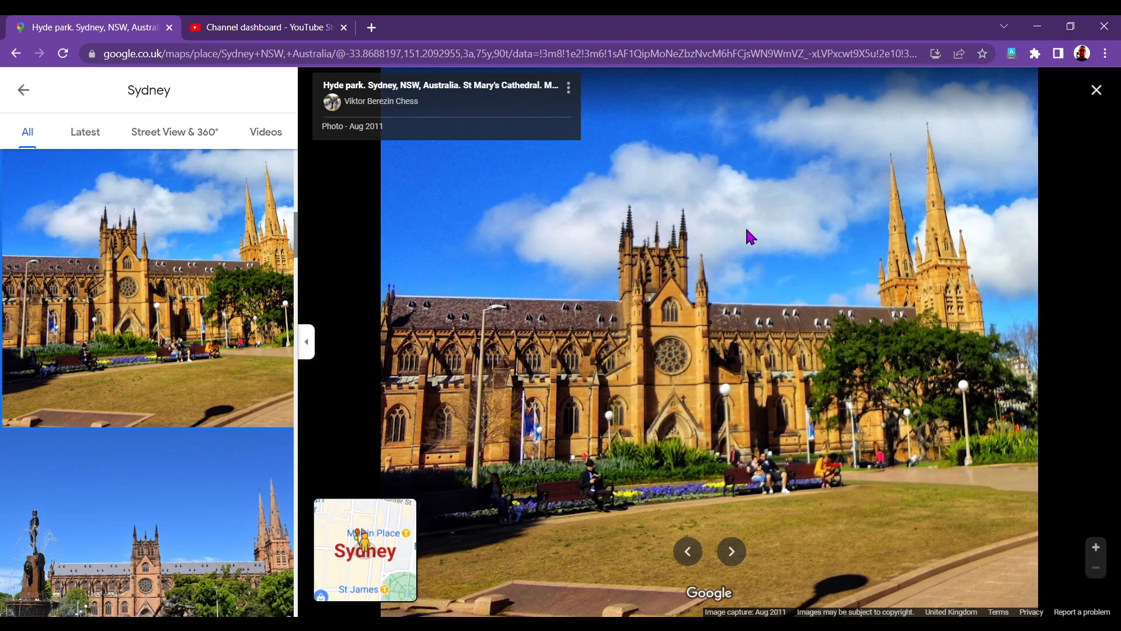
pyautogui.moveTo(762, 259)
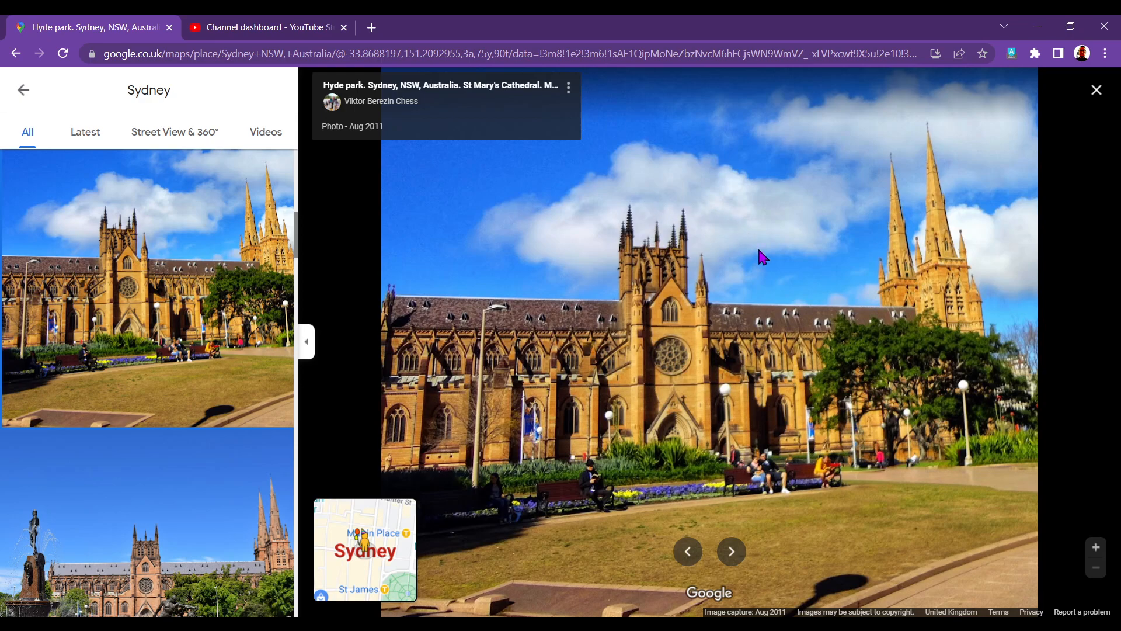
pyautogui.moveTo(753, 259)
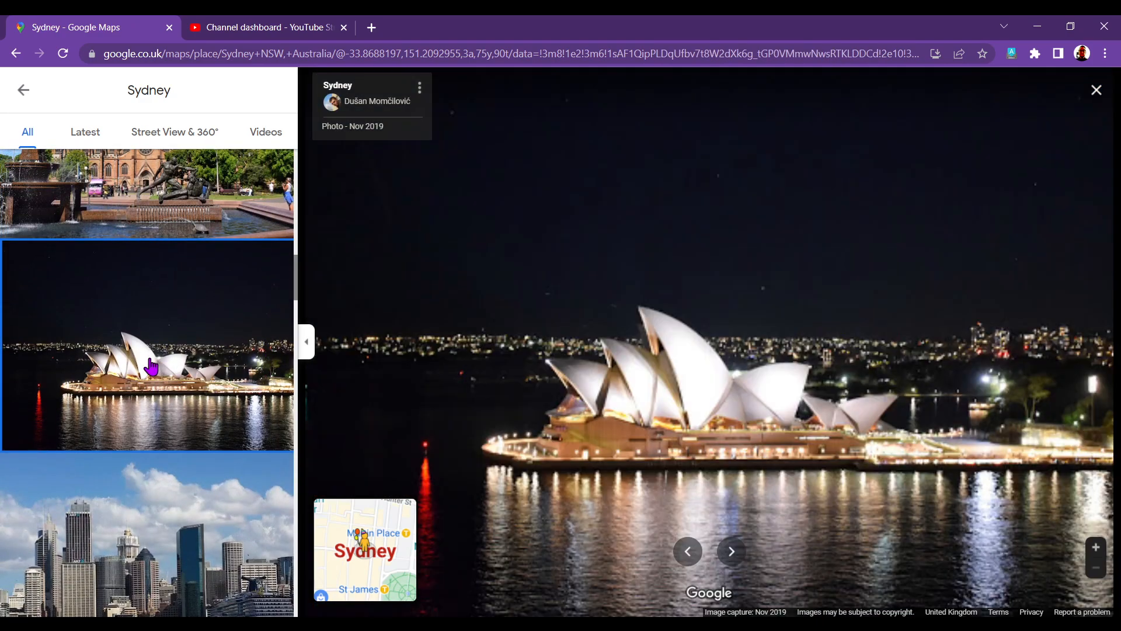
pyautogui.moveTo(156, 333)
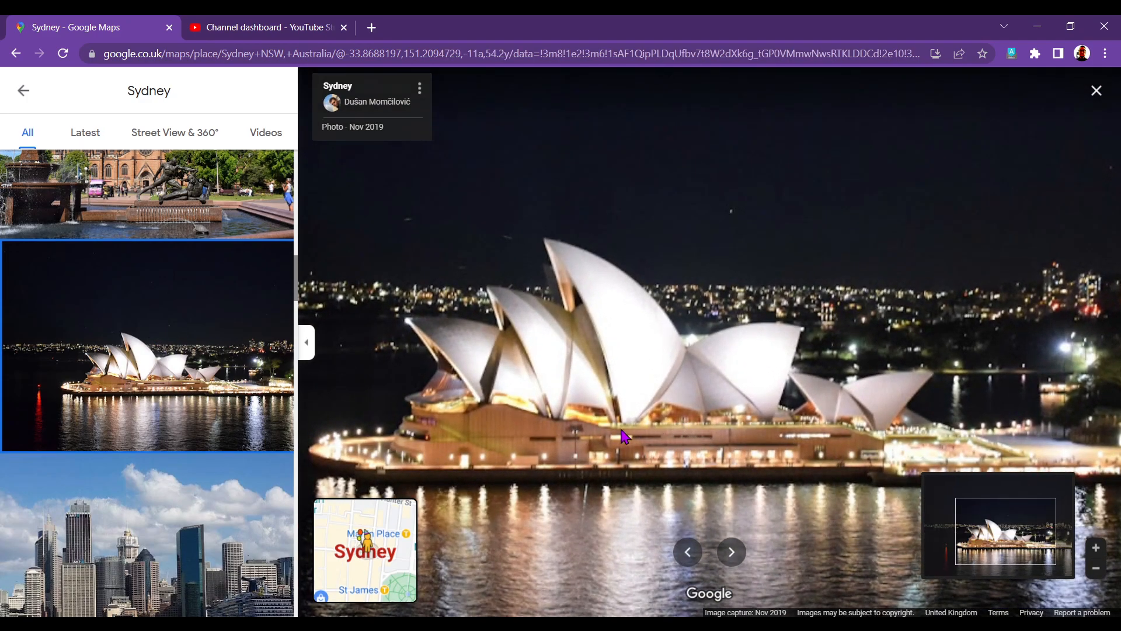
pyautogui.moveTo(581, 456)
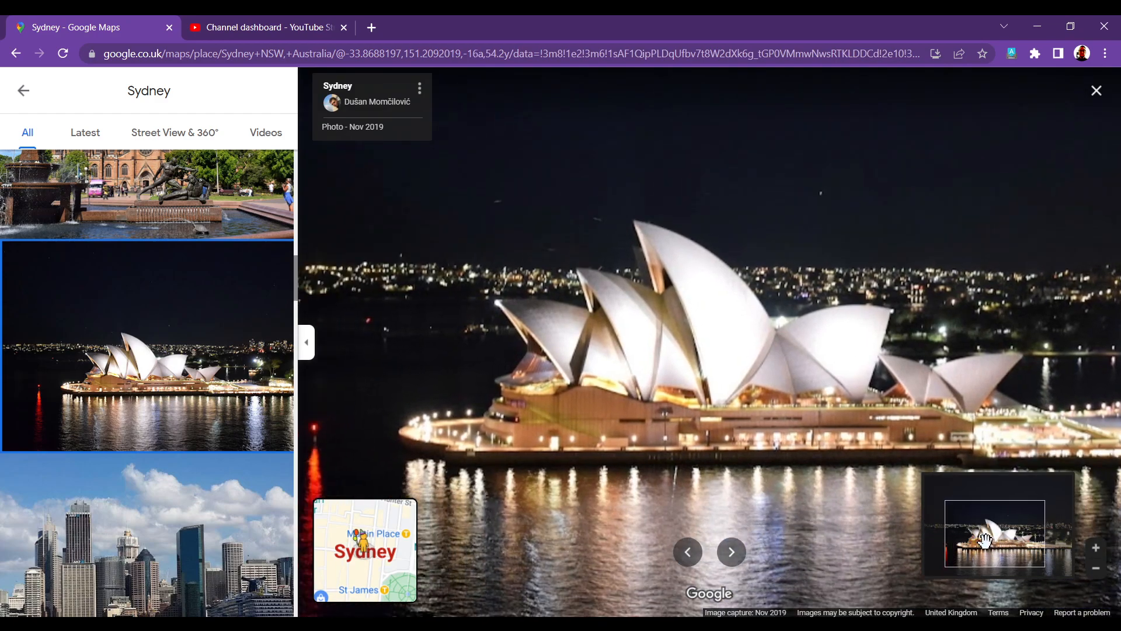
# Scroll further down the Sydney photo list
pyautogui.scroll(-3)
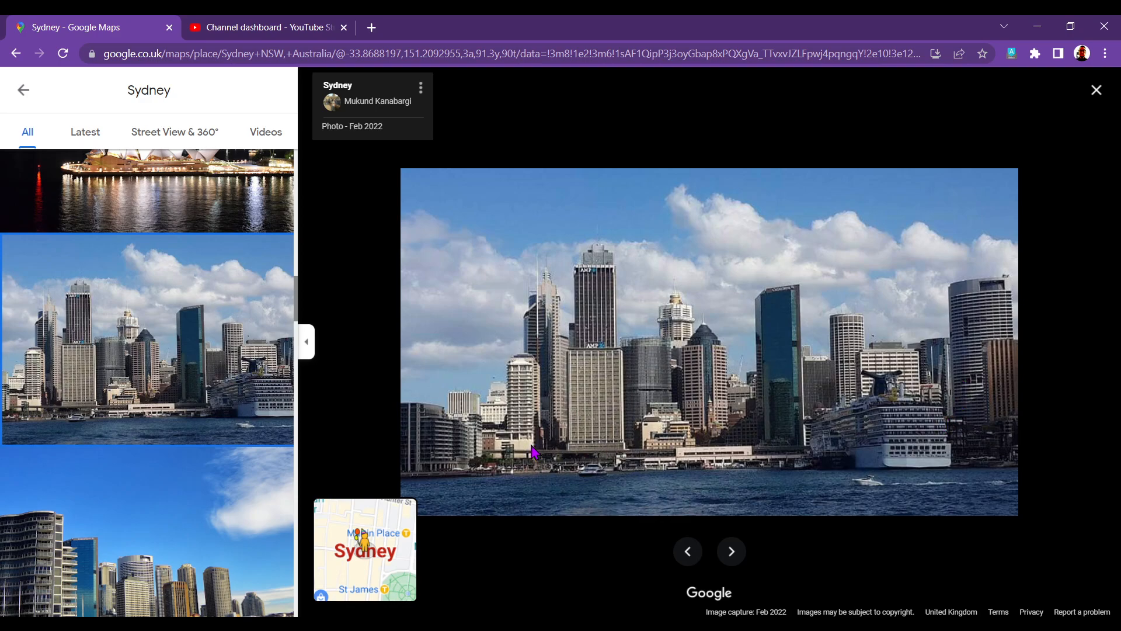
# Scroll down the Sydney photo list past the Circular Quay skyline photos
pyautogui.scroll(-3)
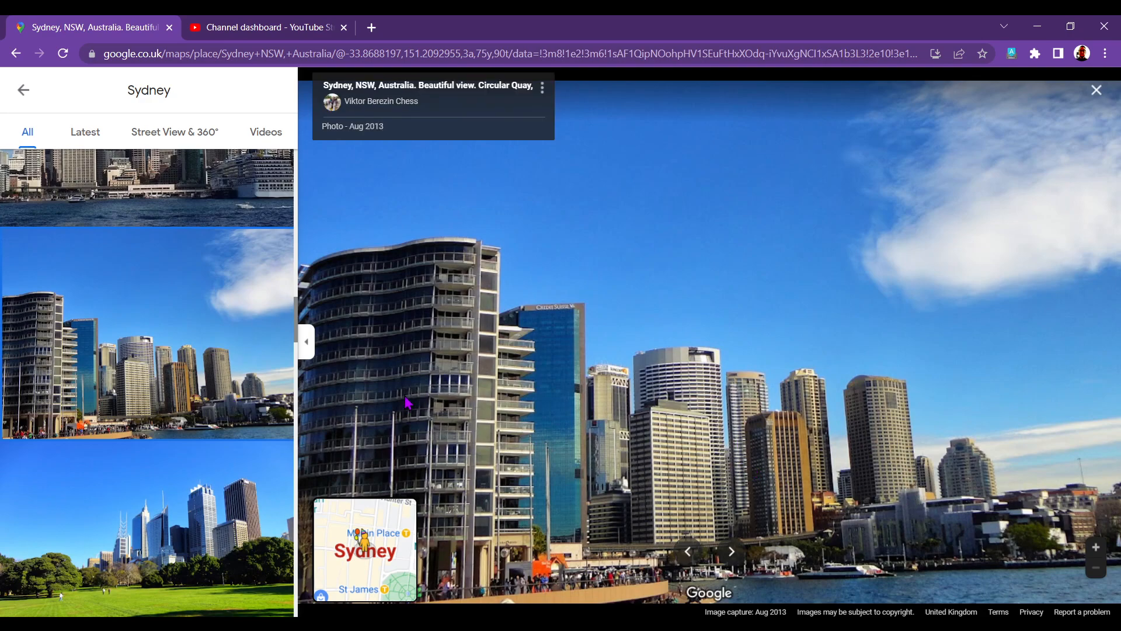
pyautogui.moveTo(118, 361)
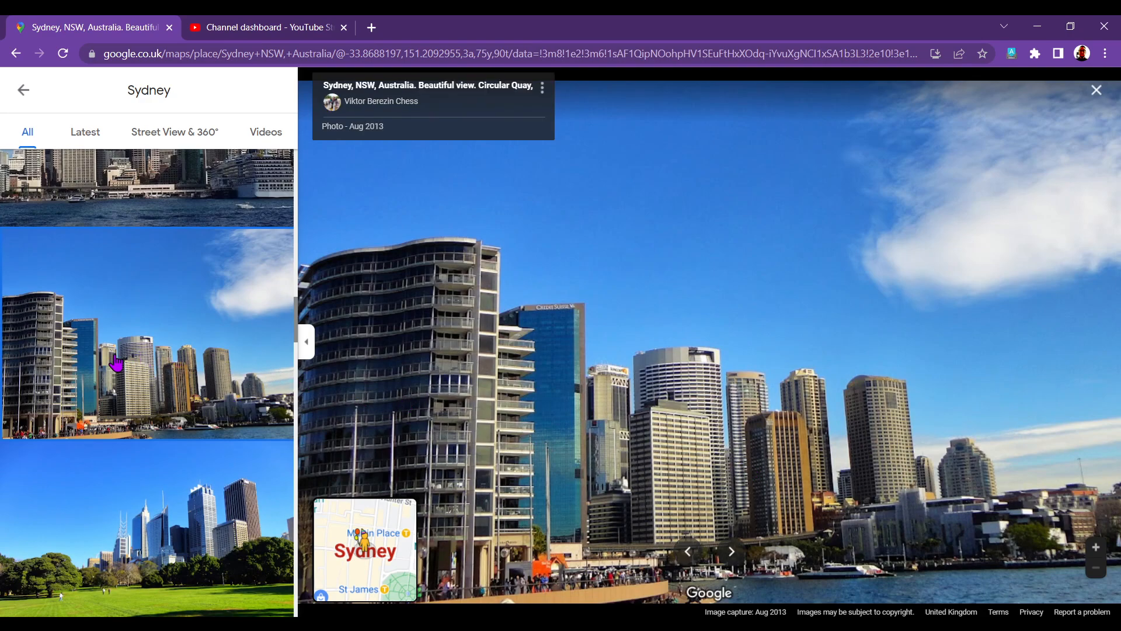
pyautogui.scroll(-3)
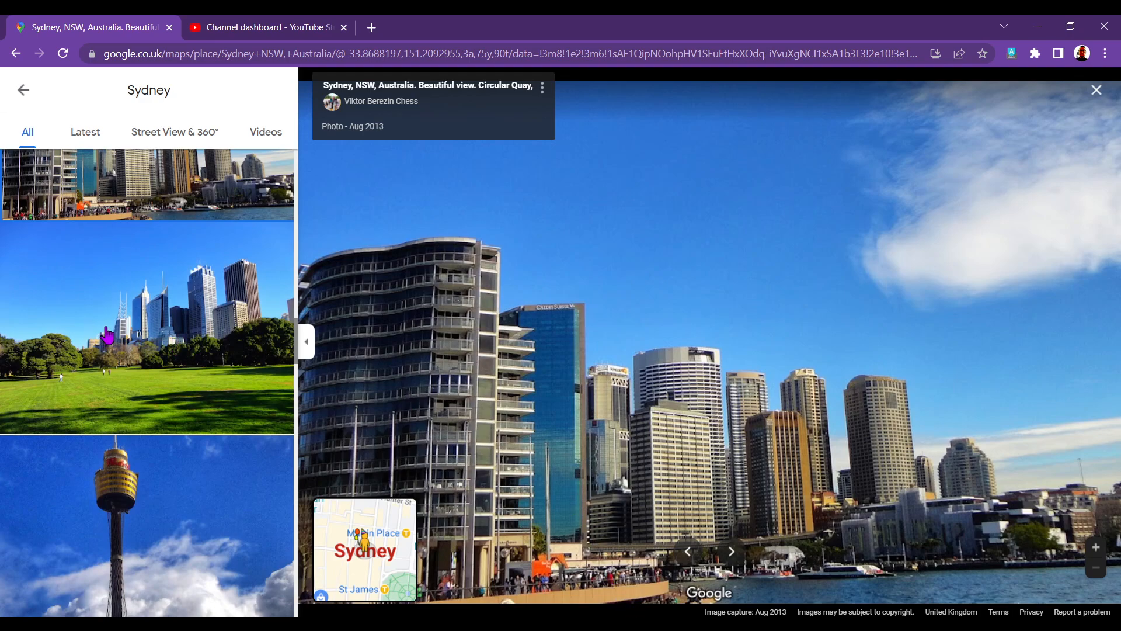
pyautogui.scroll(-3)
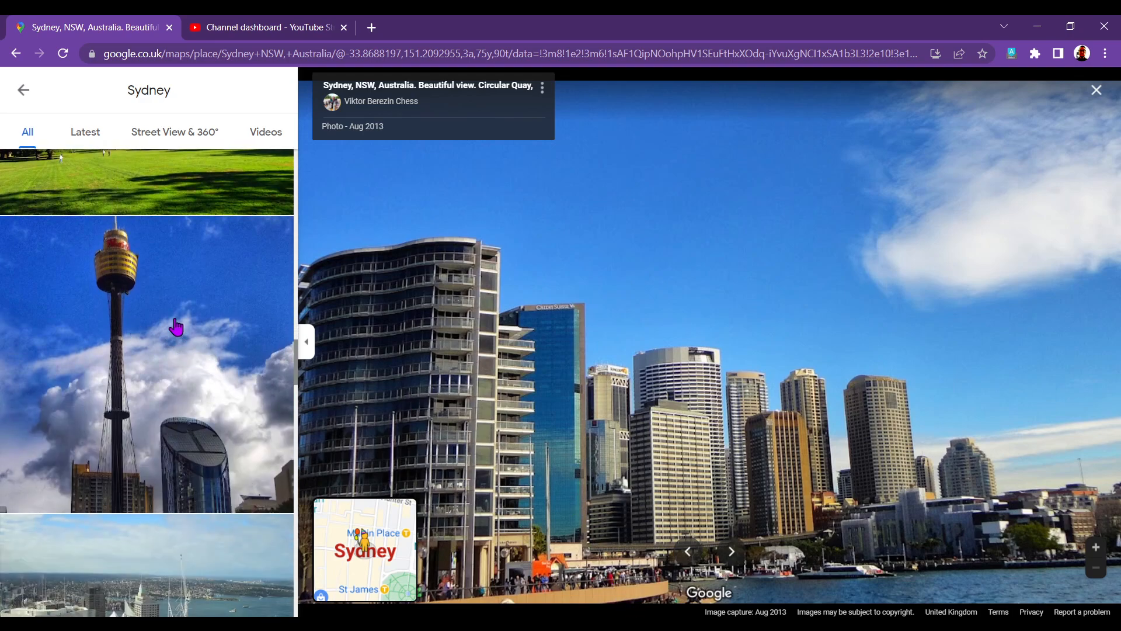
pyautogui.moveTo(168, 337)
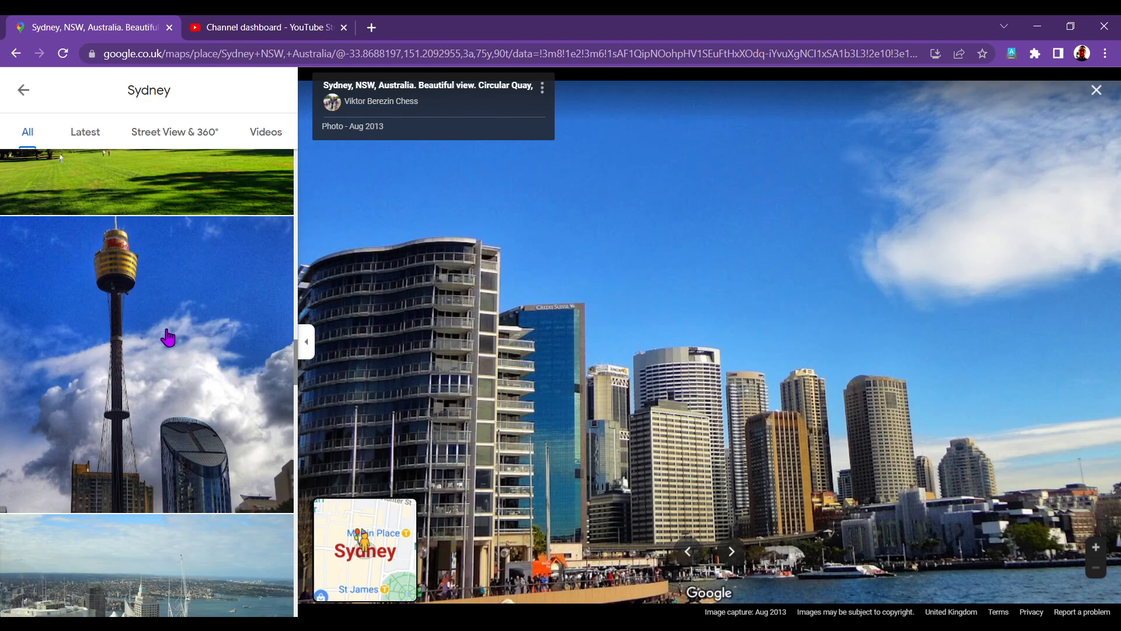
pyautogui.moveTo(182, 357)
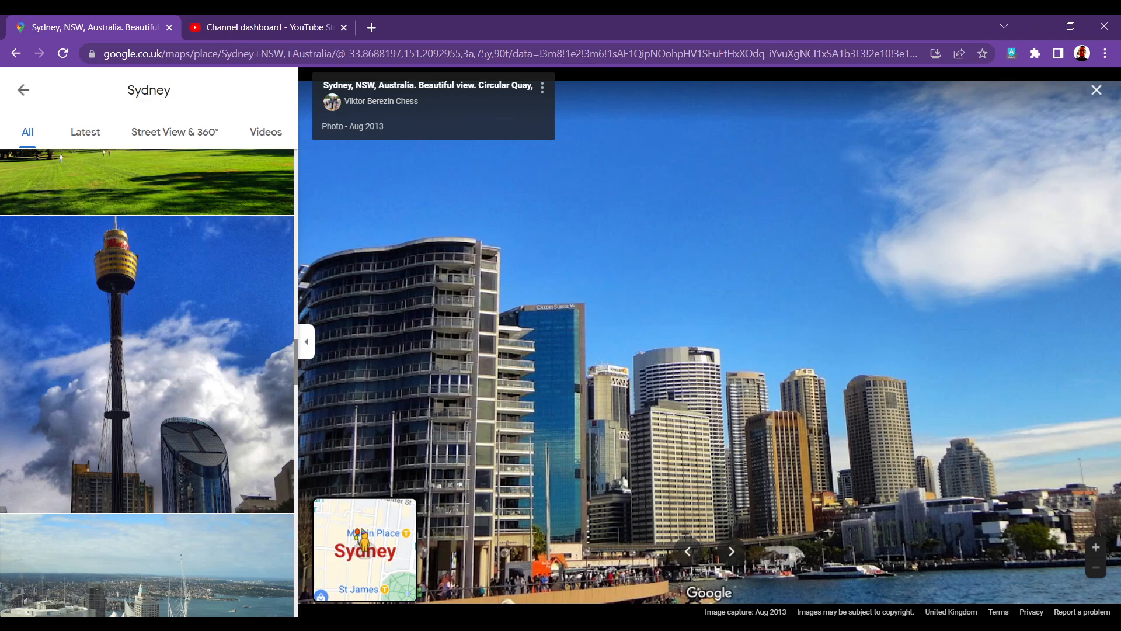
pyautogui.moveTo(223, 370)
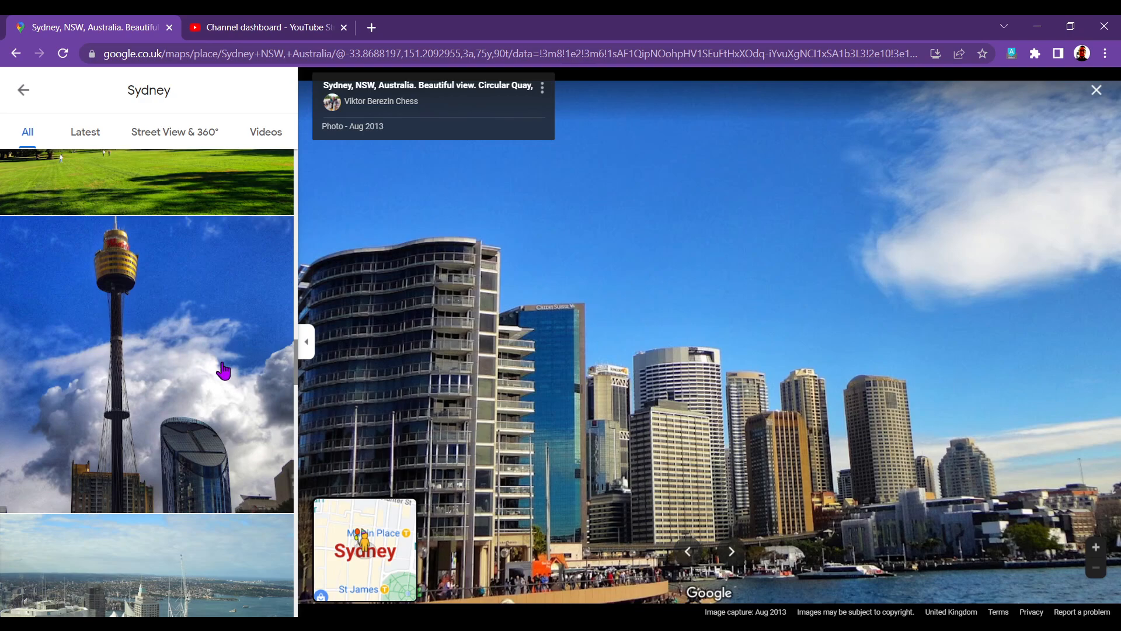
pyautogui.scroll(-3)
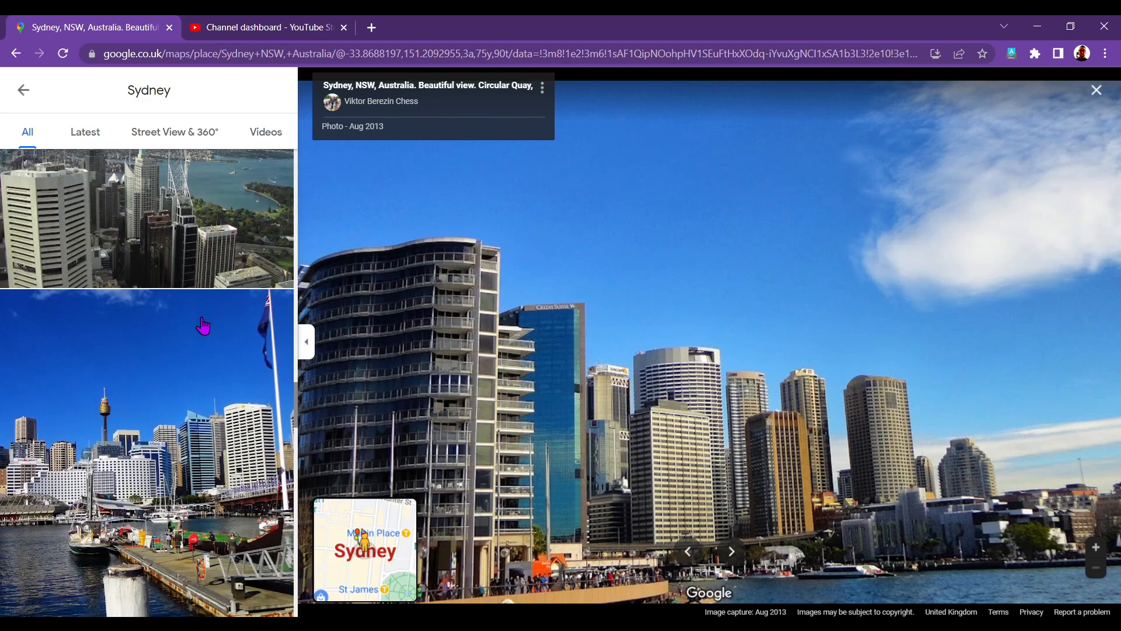
pyautogui.scroll(-3)
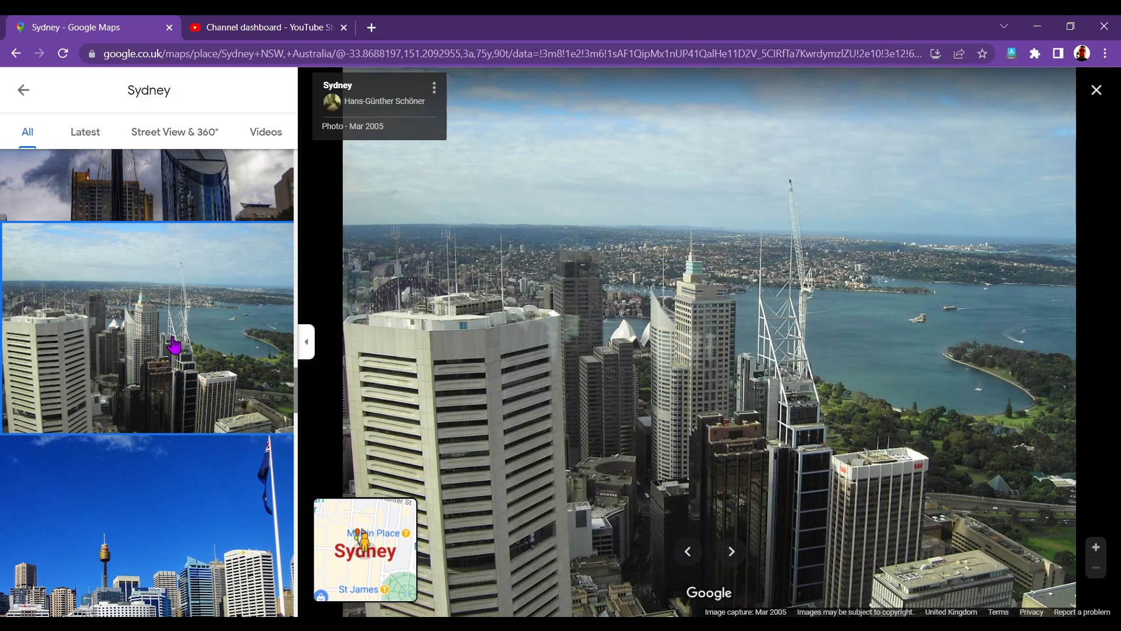
pyautogui.moveTo(825, 458)
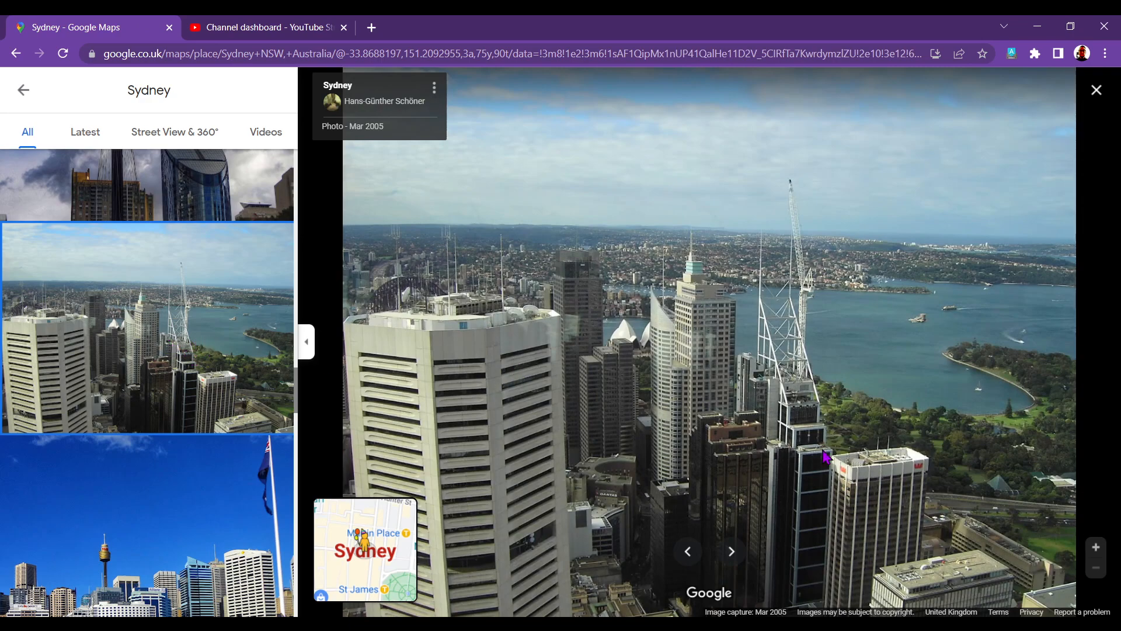
pyautogui.moveTo(1045, 402)
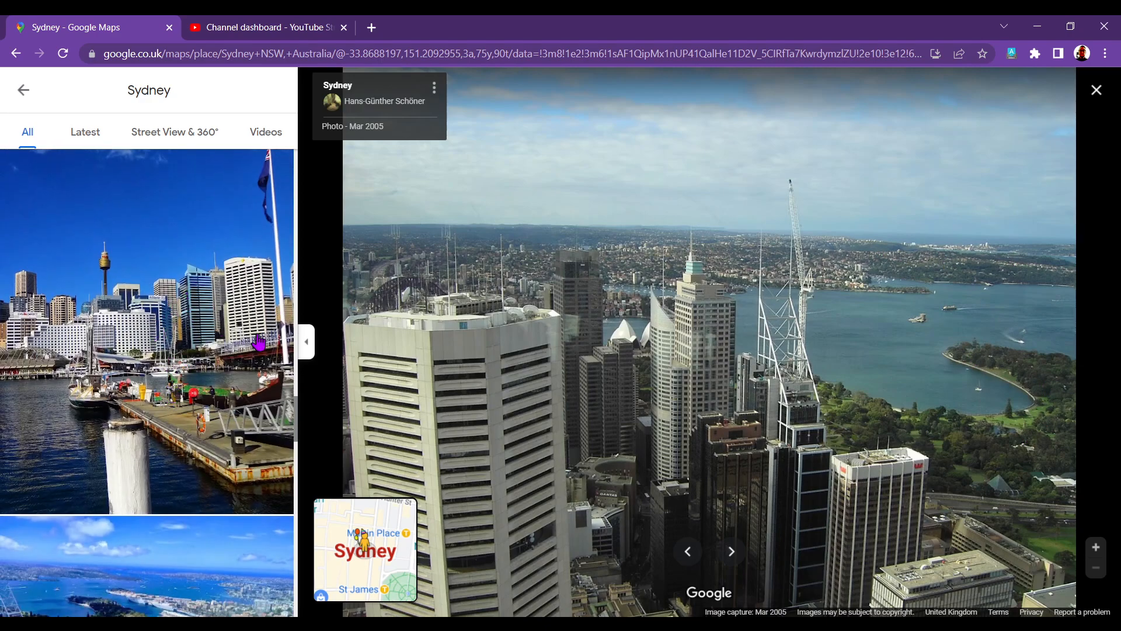
# Show the Feb 2022 aerial harbour and parkland photo, then scroll the list
pyautogui.click(730, 550)
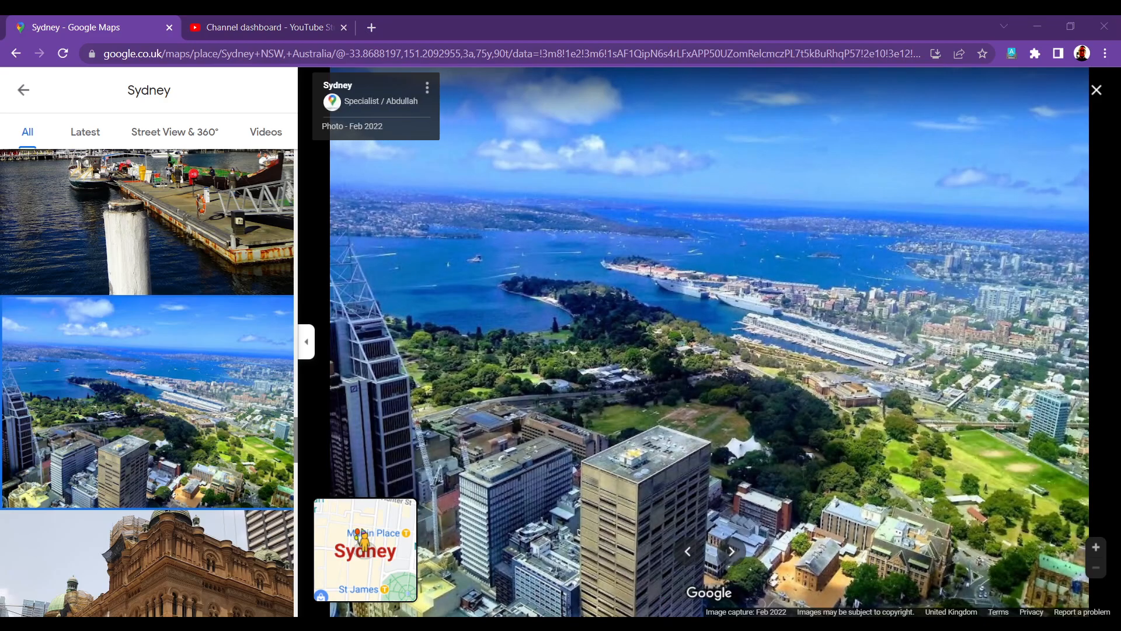
pyautogui.moveTo(163, 420)
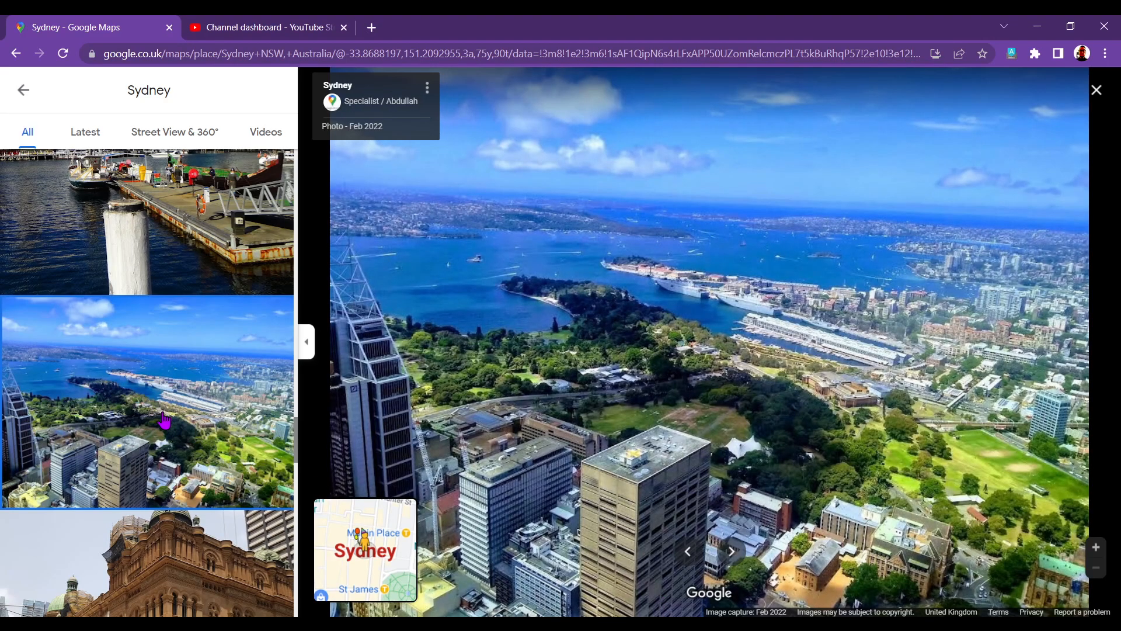
pyautogui.scroll(-3)
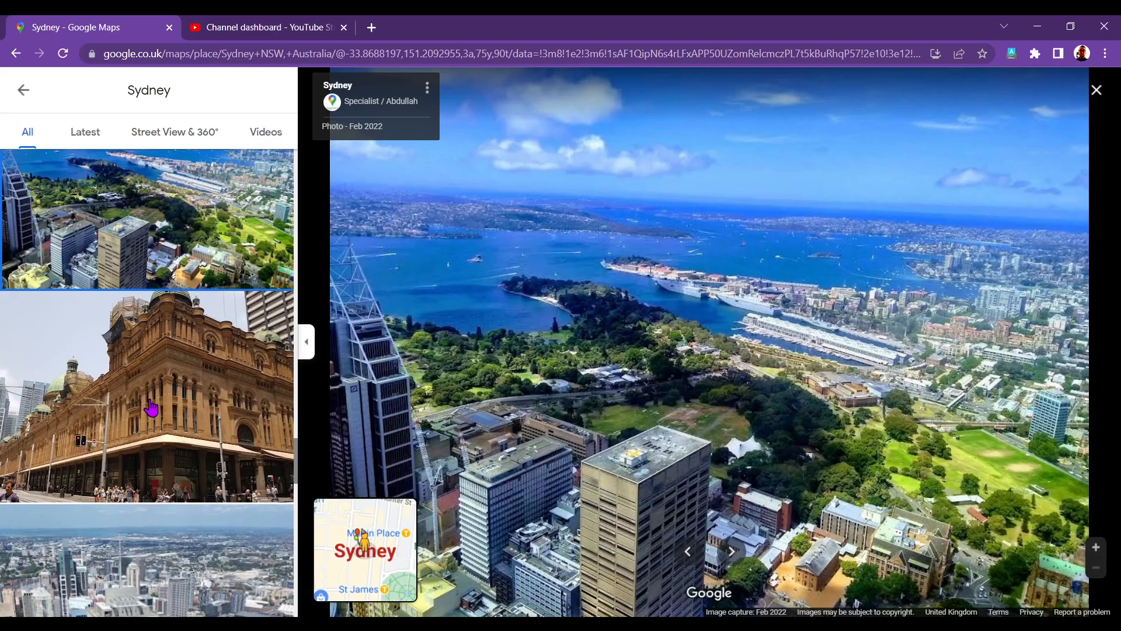
# Show the street-level photo of the domed Queen Victoria Building
pyautogui.click(147, 395)
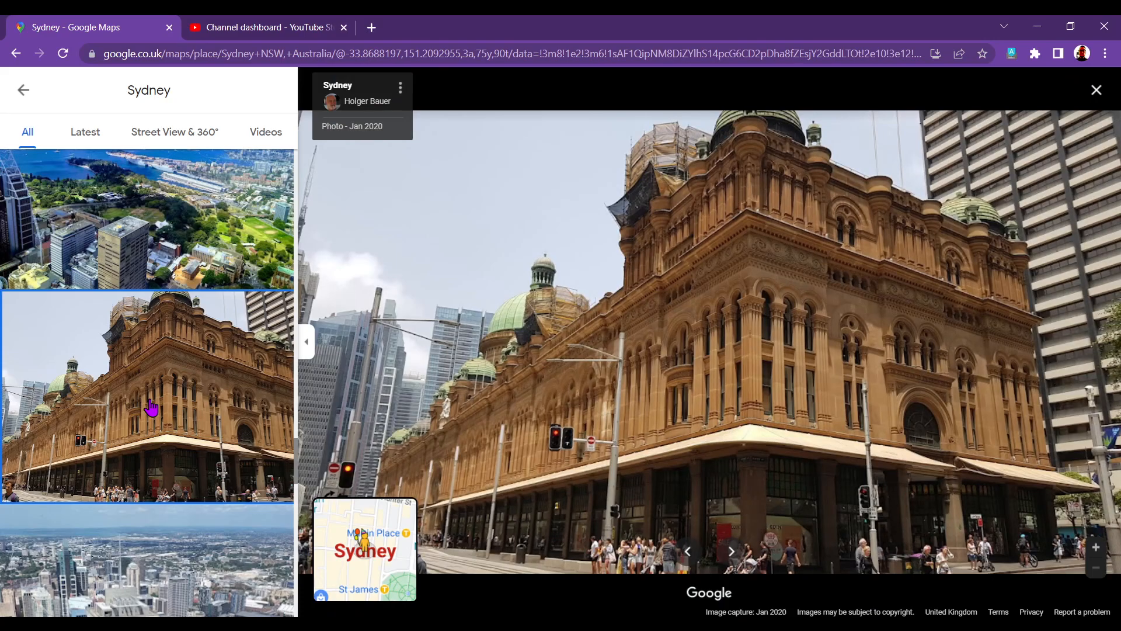
pyautogui.moveTo(188, 378)
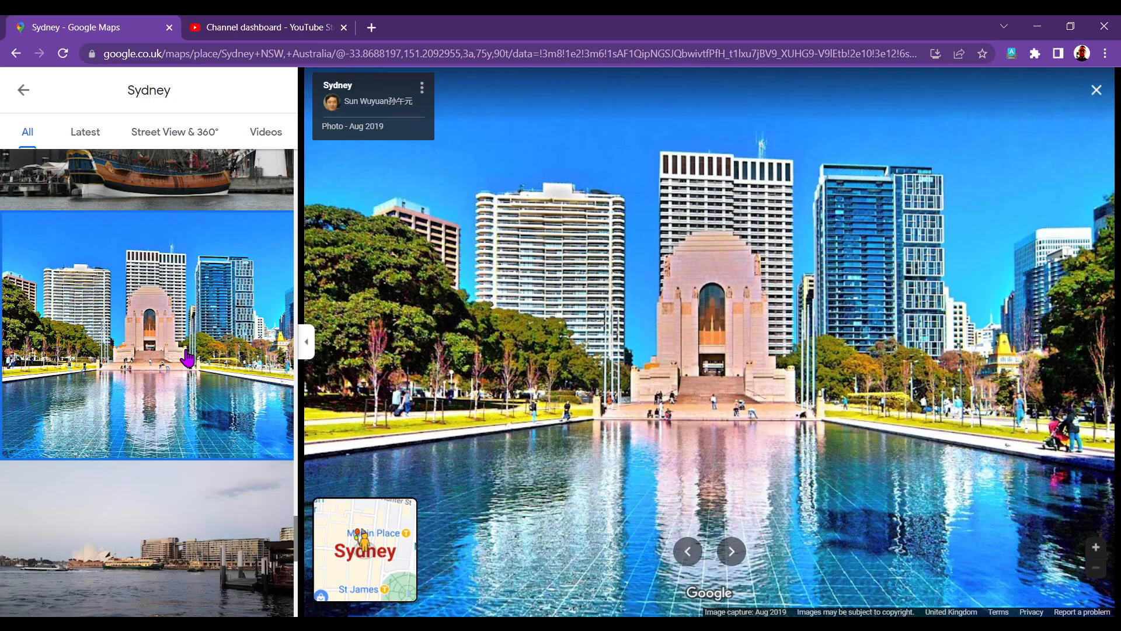
pyautogui.moveTo(775, 320)
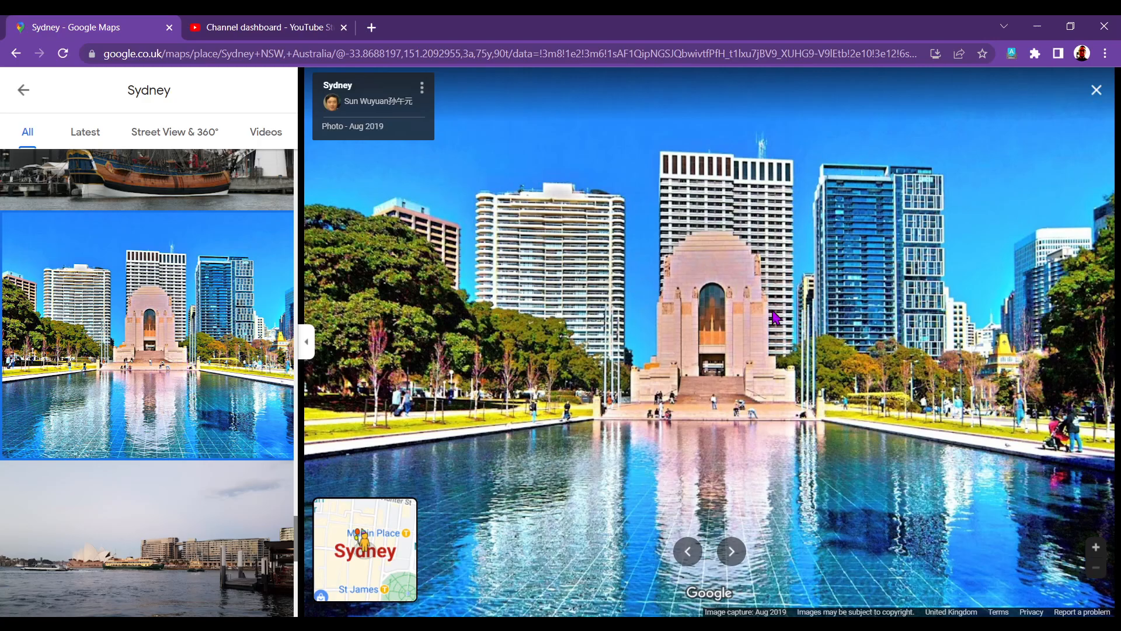
# Show the aerial Sydney Harbour photo with the Opera House and Harbour Bridge
pyautogui.scroll(-3)
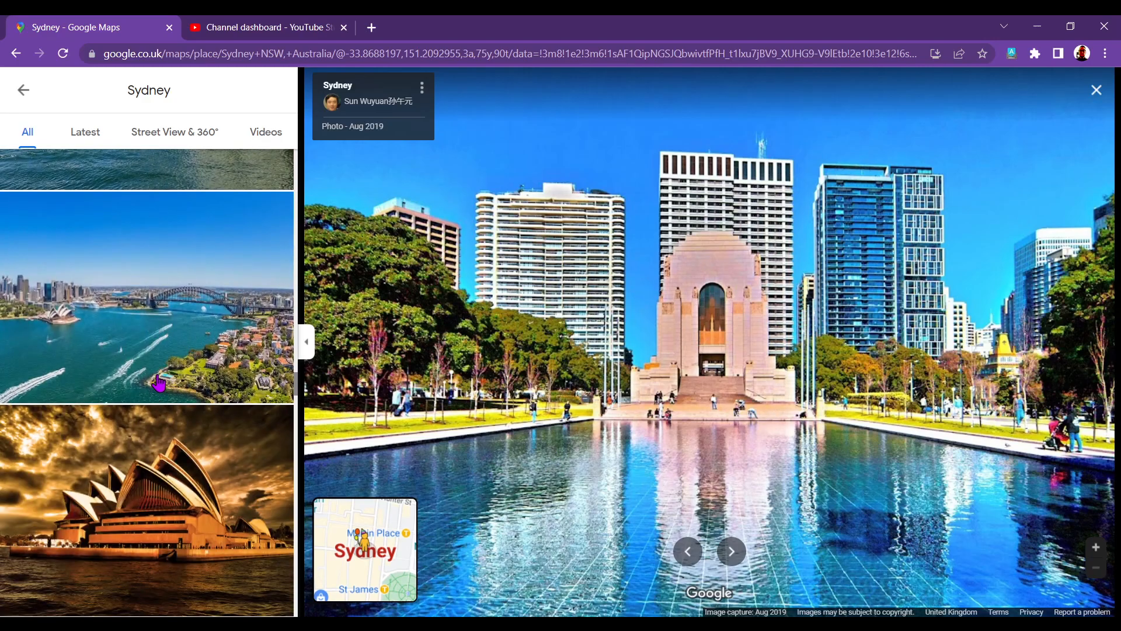
pyautogui.click(147, 296)
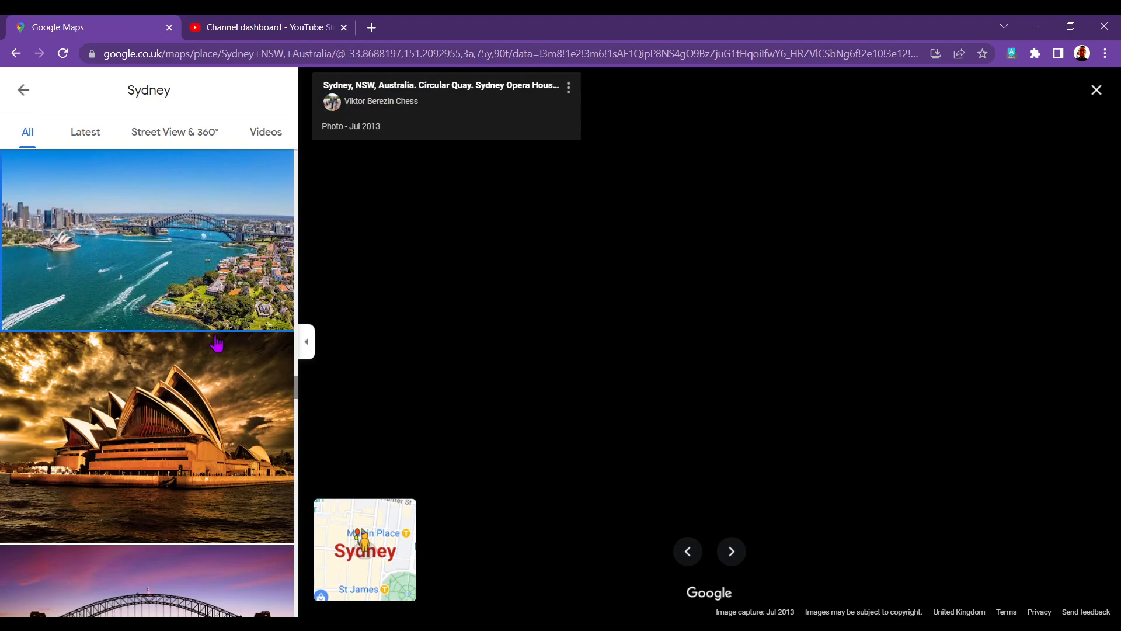
pyautogui.click(147, 238)
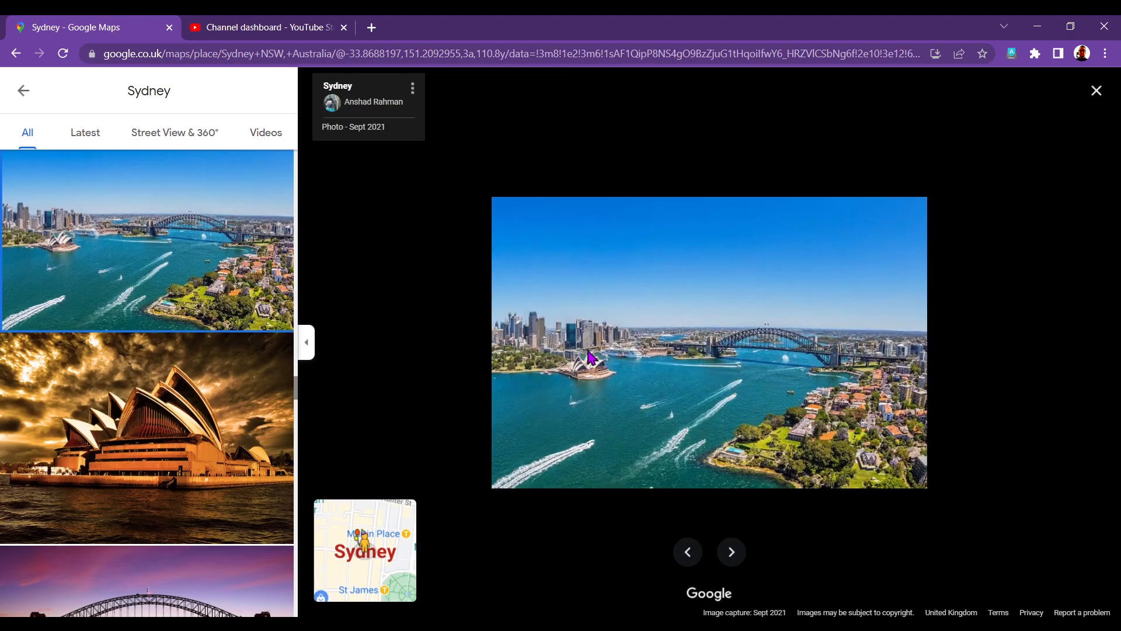
pyautogui.moveTo(608, 372)
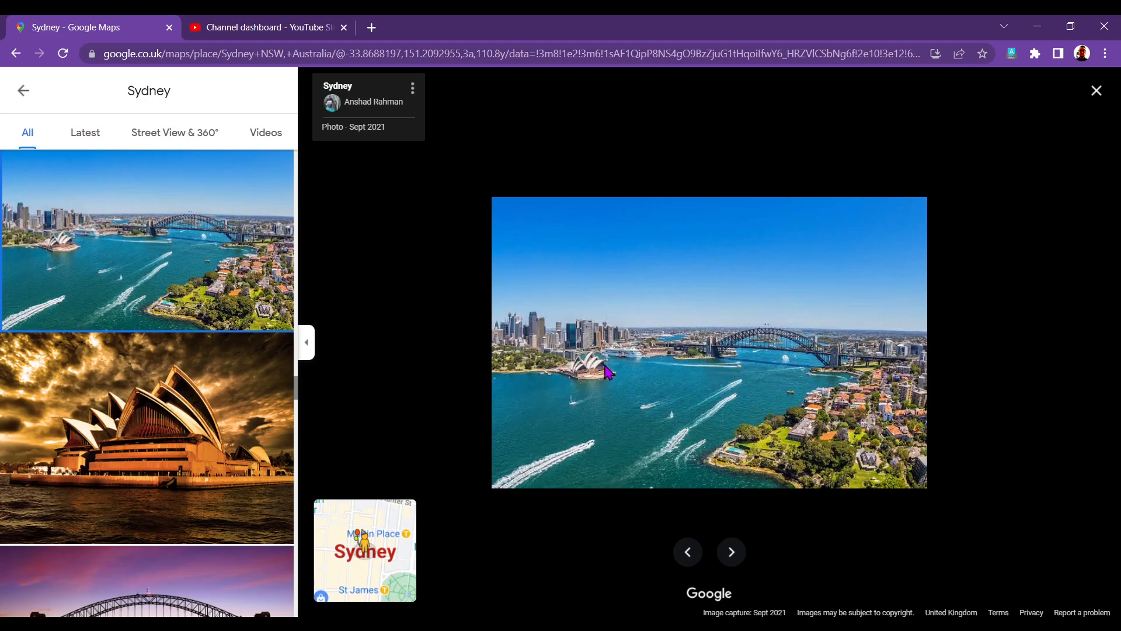
pyautogui.moveTo(668, 368)
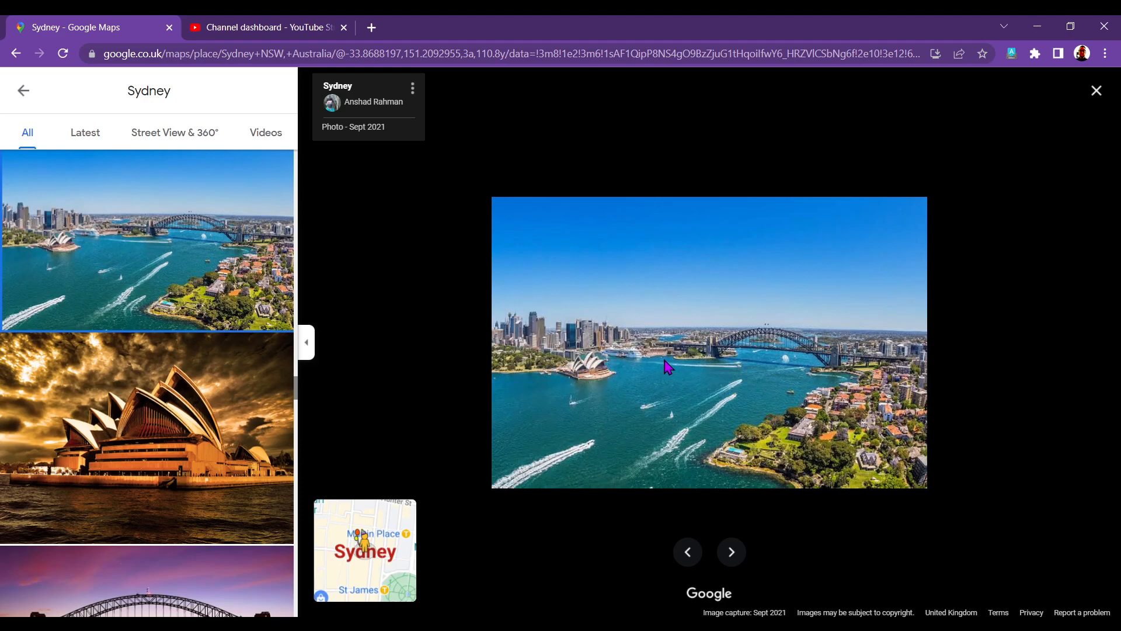
pyautogui.moveTo(765, 502)
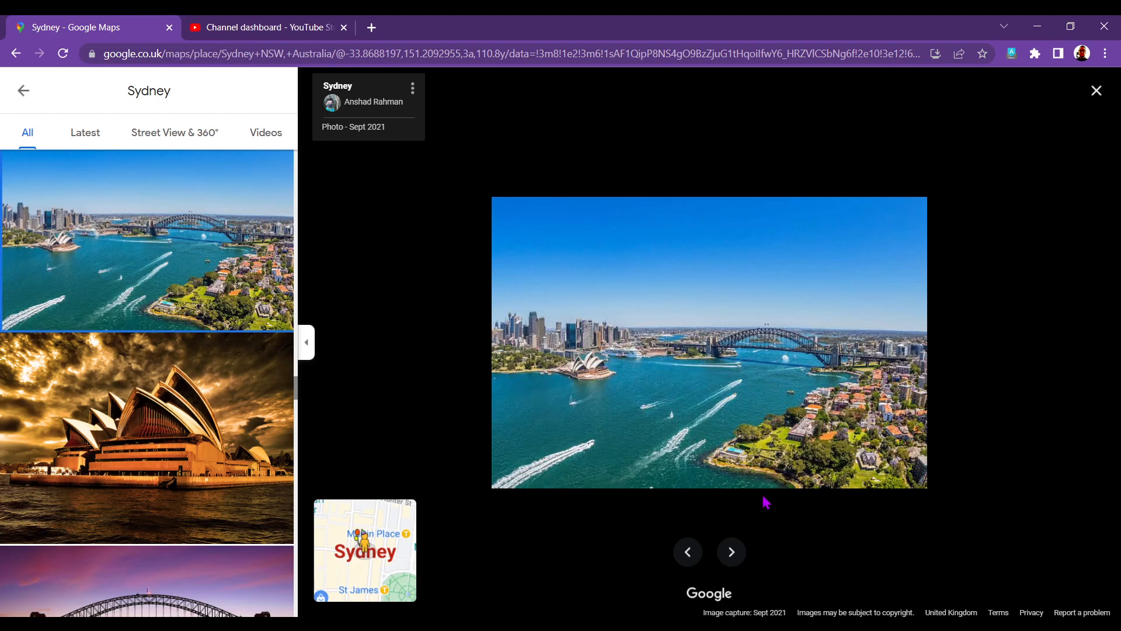
pyautogui.moveTo(851, 399)
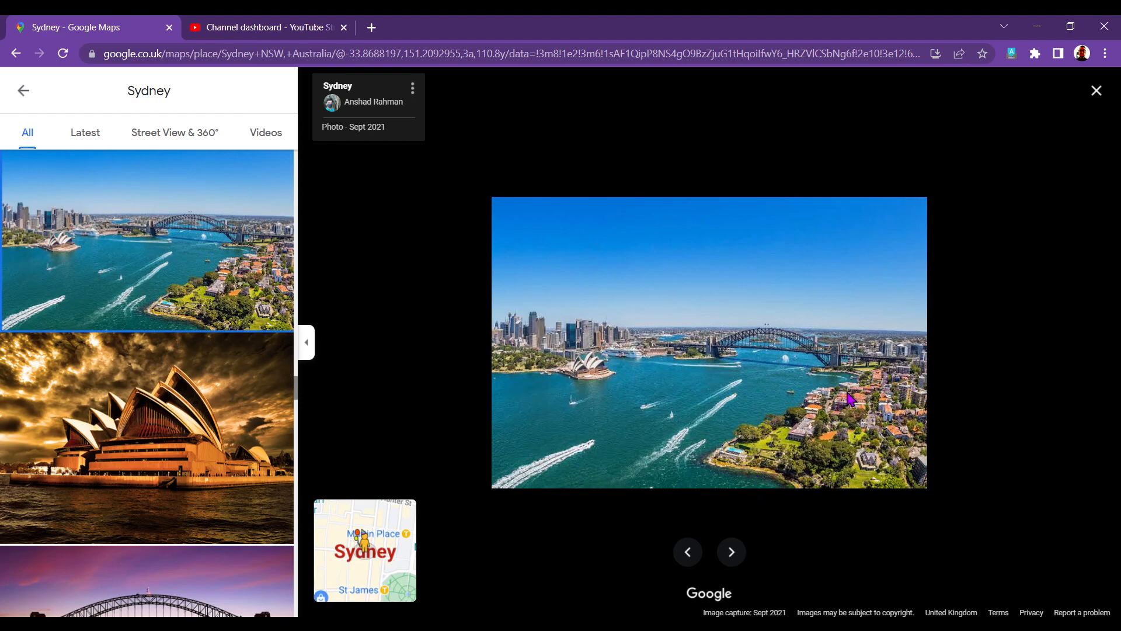
pyautogui.moveTo(605, 436)
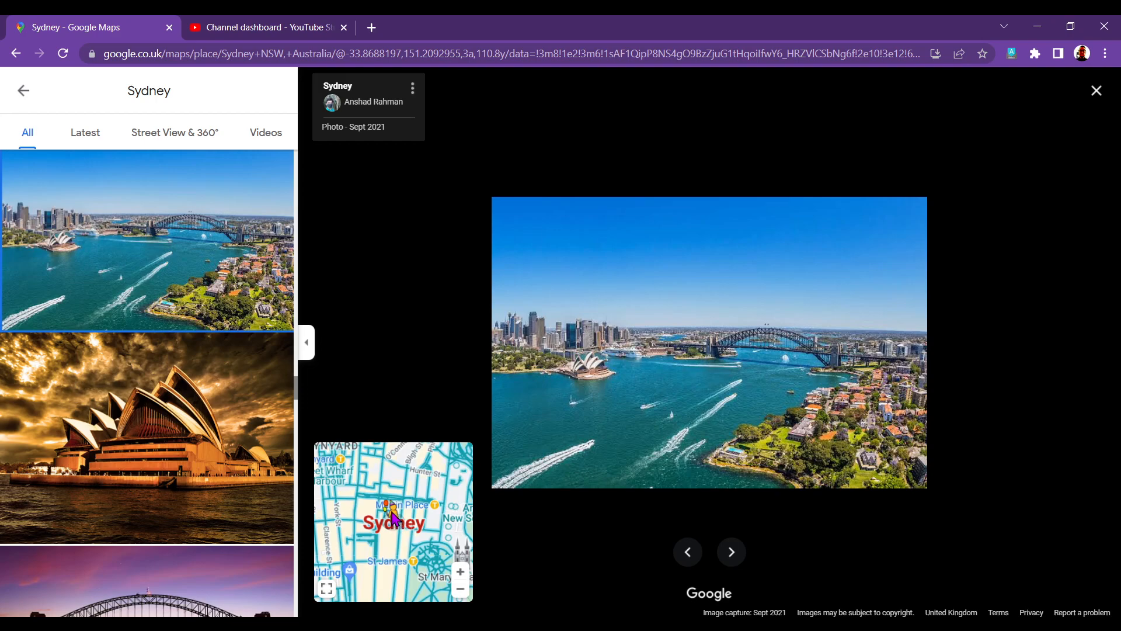
pyautogui.moveTo(397, 509)
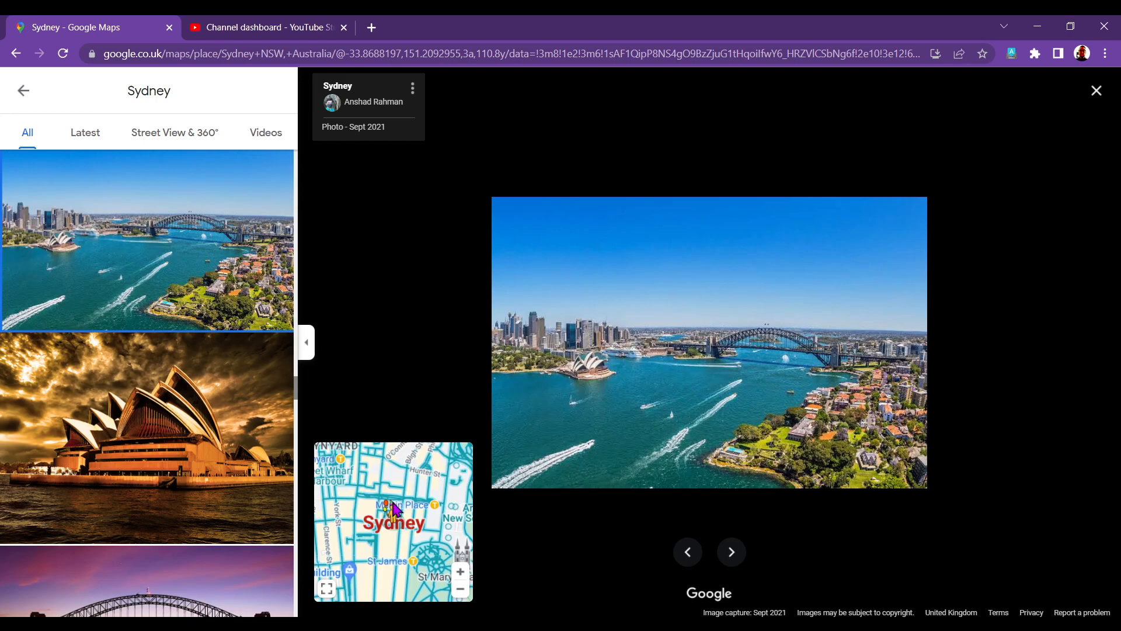
pyautogui.moveTo(399, 509)
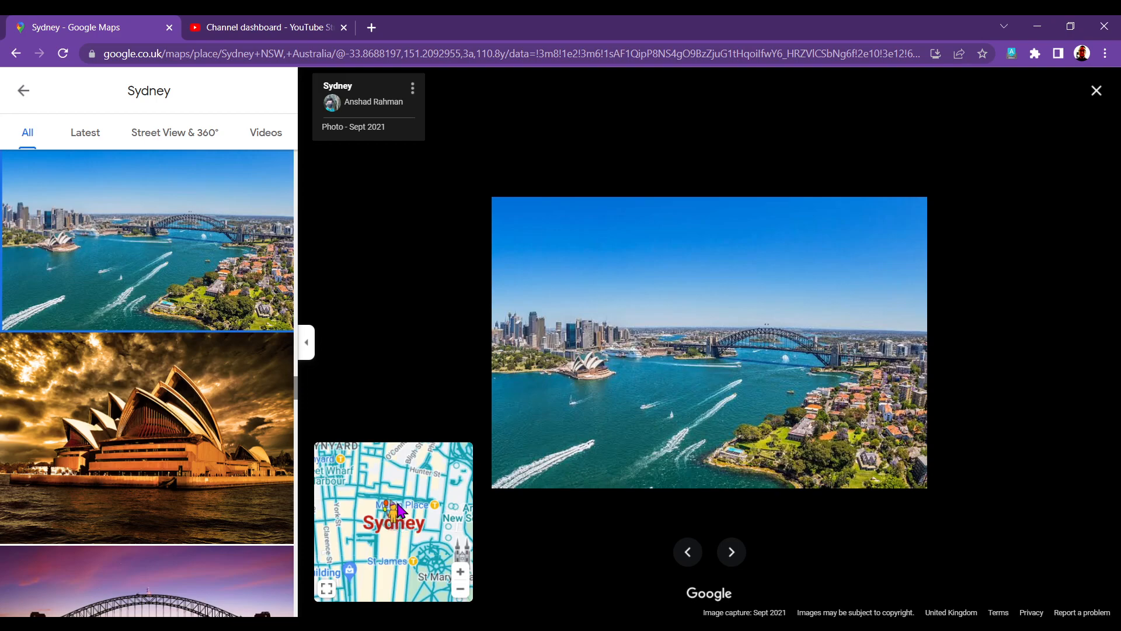
pyautogui.moveTo(396, 527)
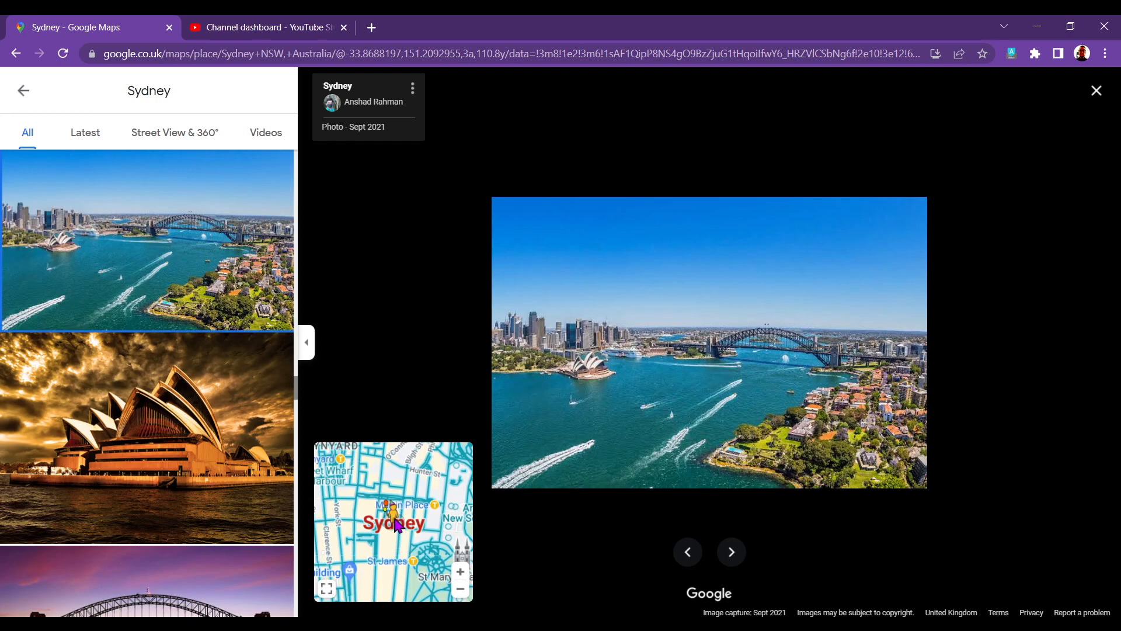
pyautogui.moveTo(398, 529)
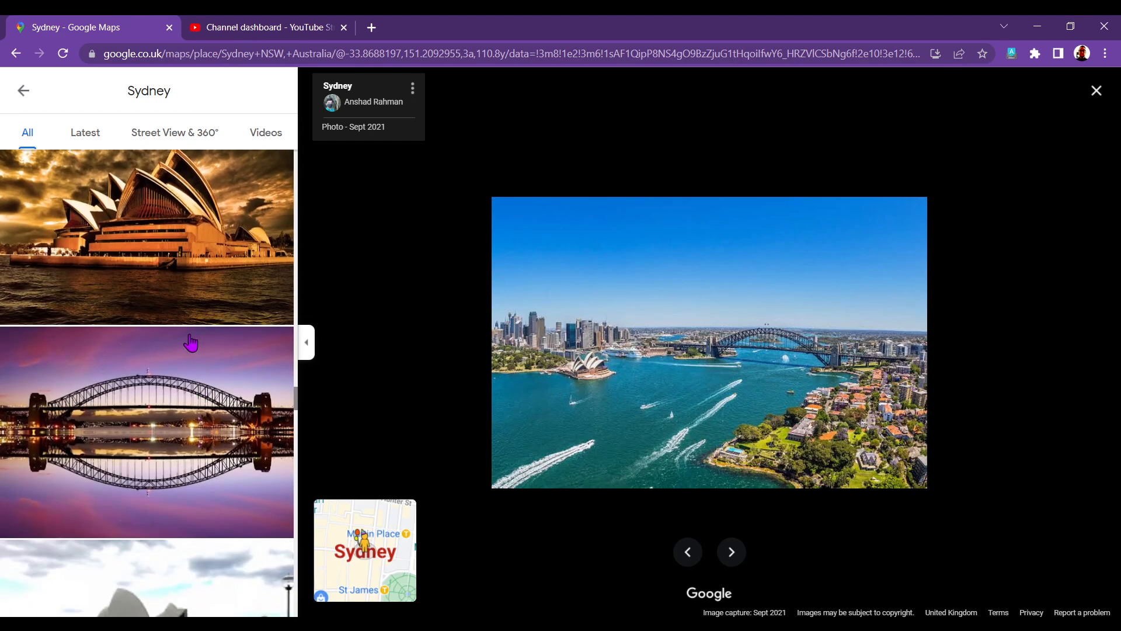
# Show the Harbour Bridge night reflection photo and scroll toward the Sydney Tower skyline
pyautogui.click(146, 429)
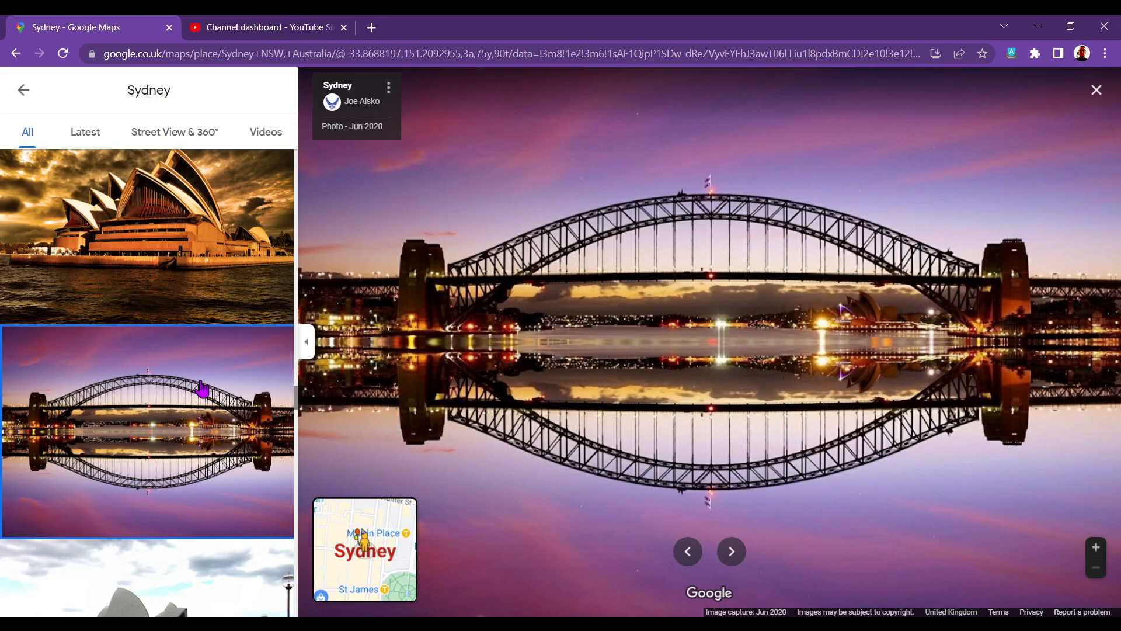
pyautogui.scroll(-3)
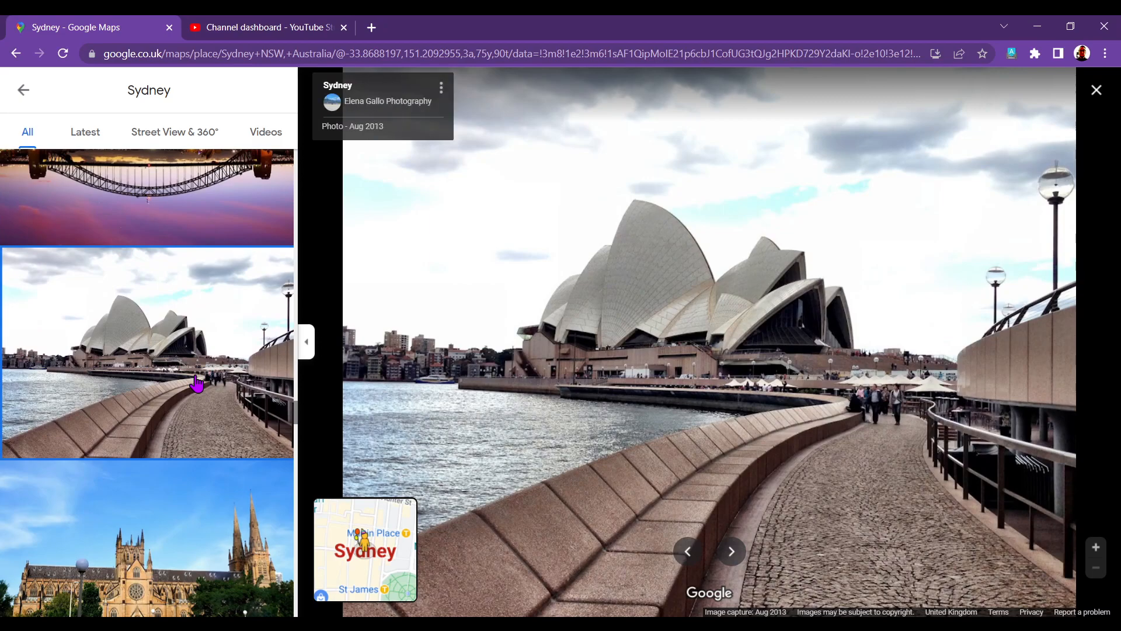
pyautogui.scroll(-3)
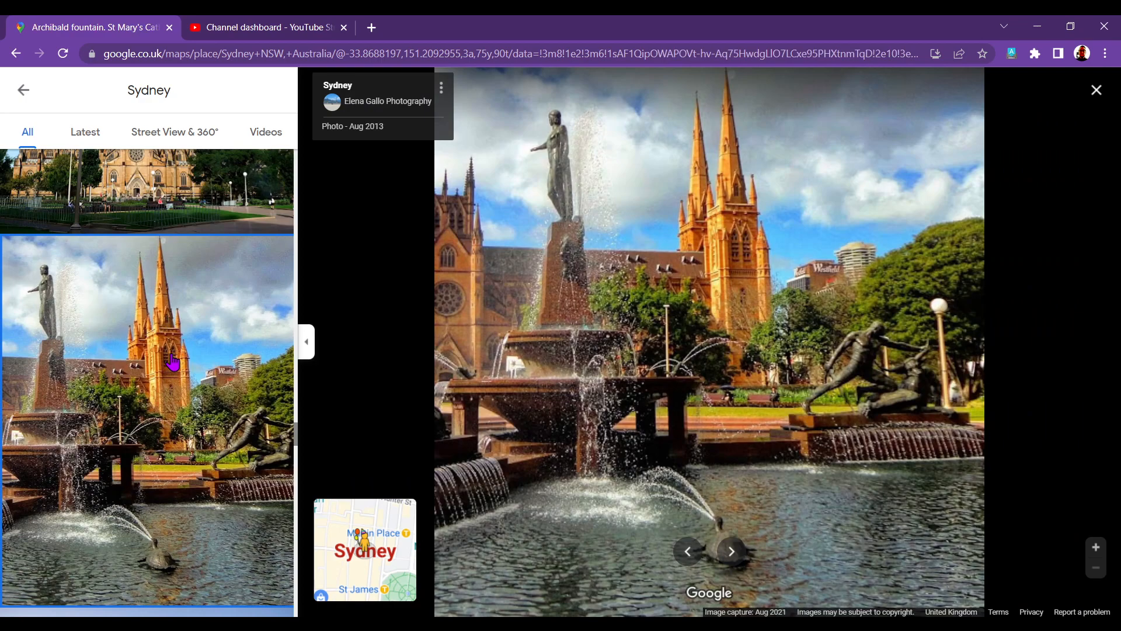
pyautogui.scroll(-3)
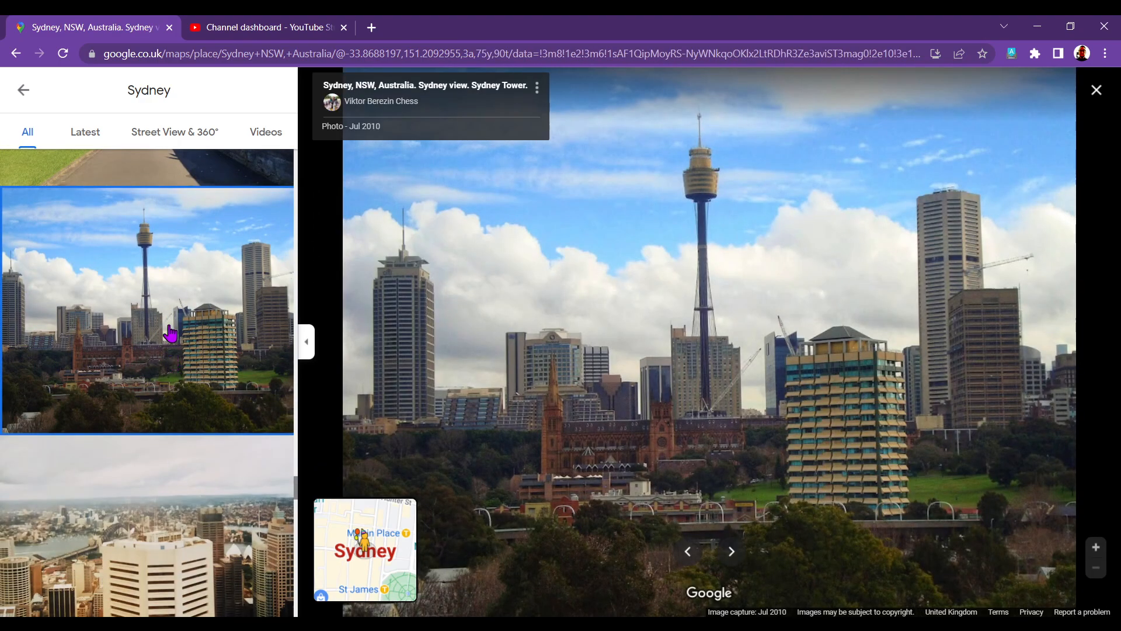
pyautogui.scroll(-3)
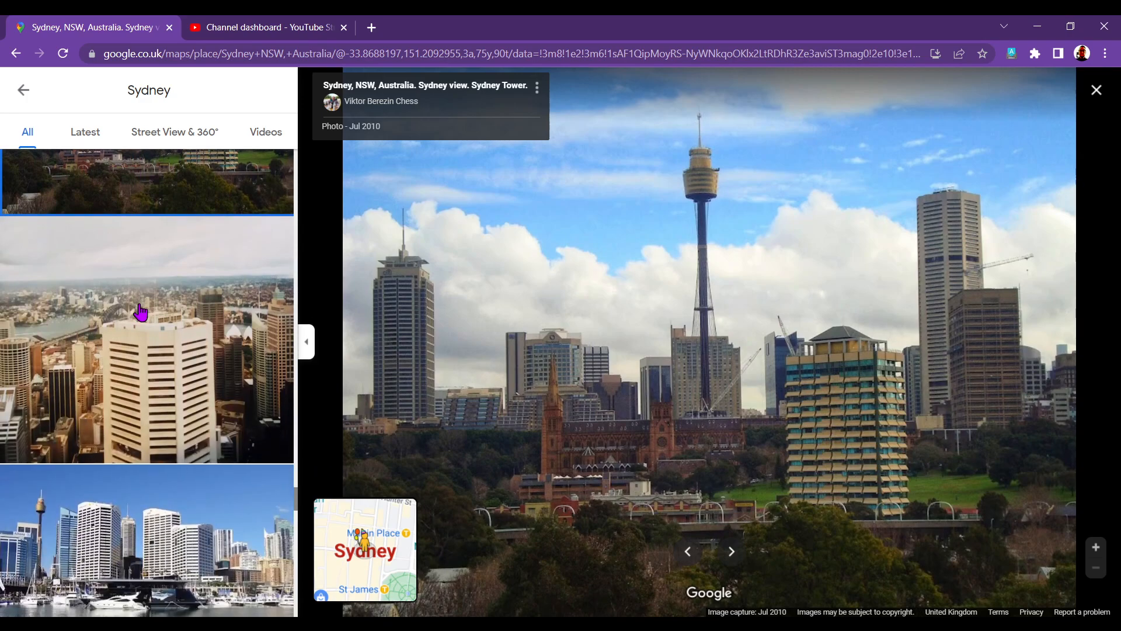
pyautogui.moveTo(697, 379)
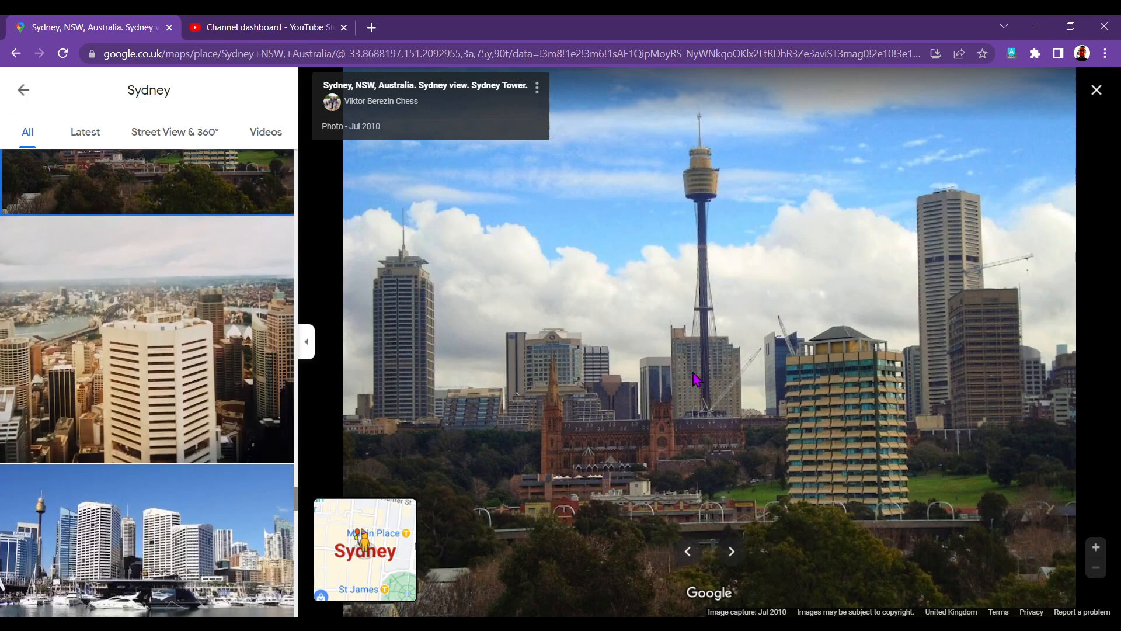
pyautogui.moveTo(713, 399)
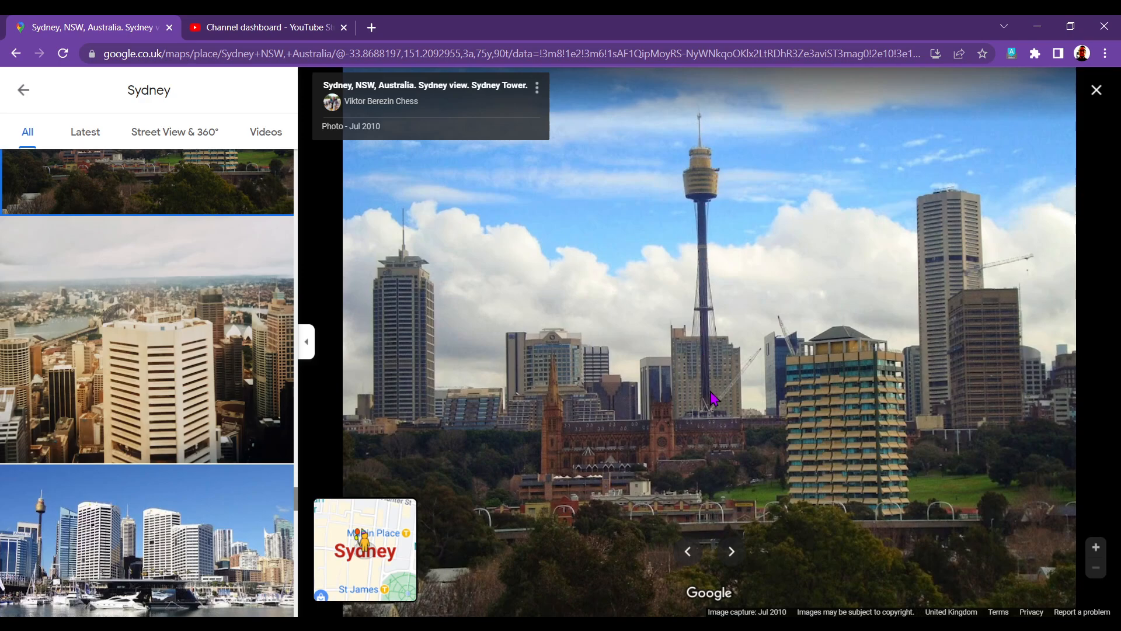
pyautogui.moveTo(706, 198)
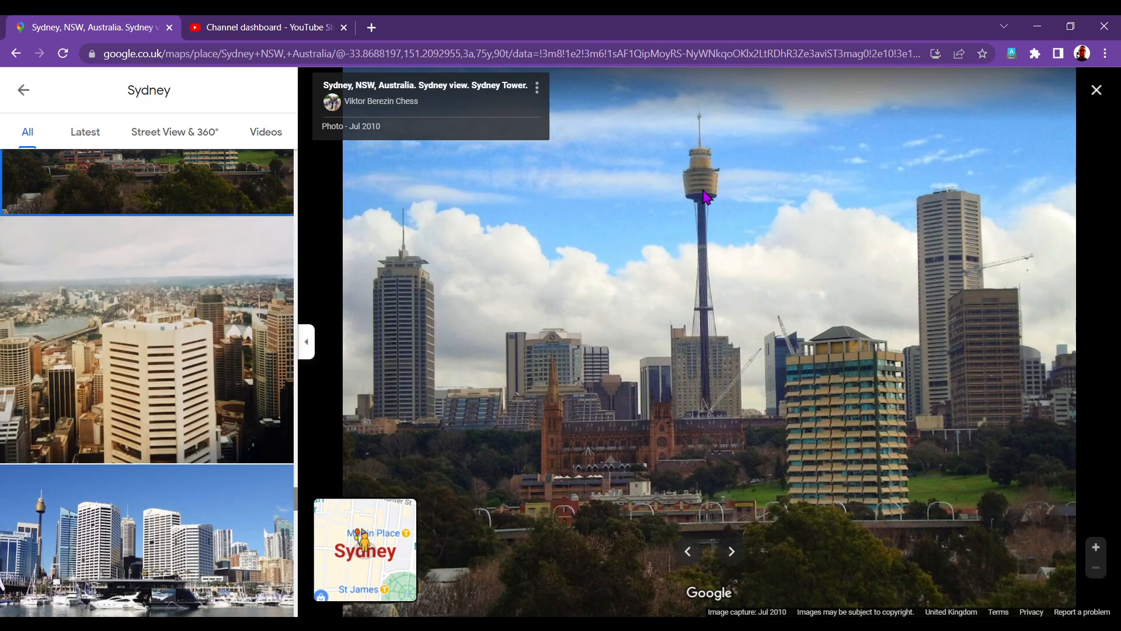
pyautogui.moveTo(698, 202)
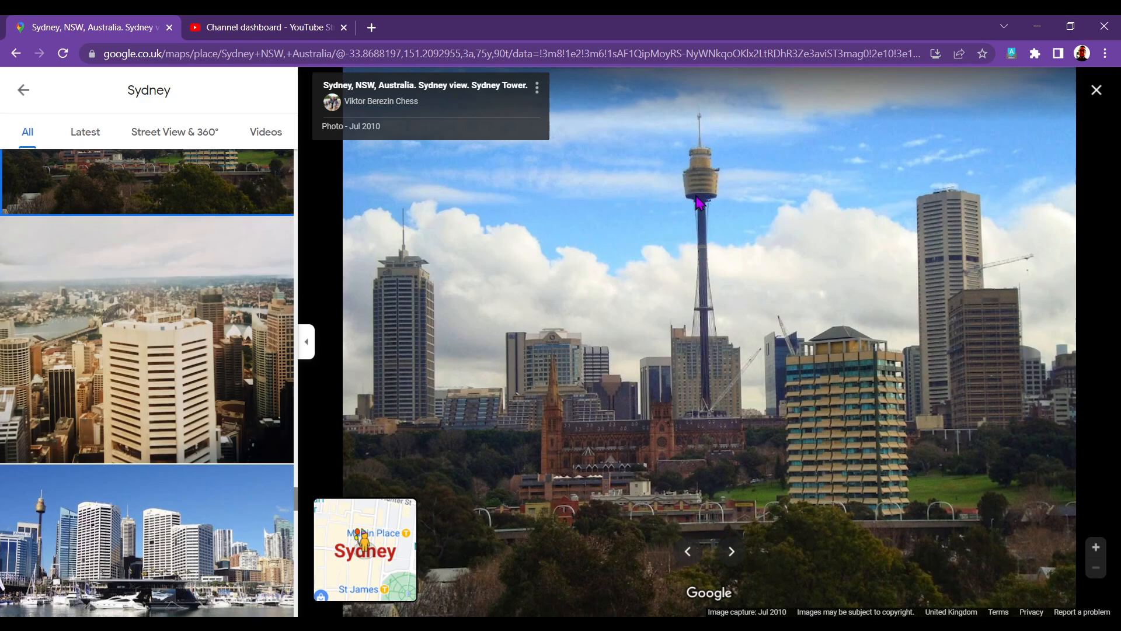
pyautogui.moveTo(699, 191)
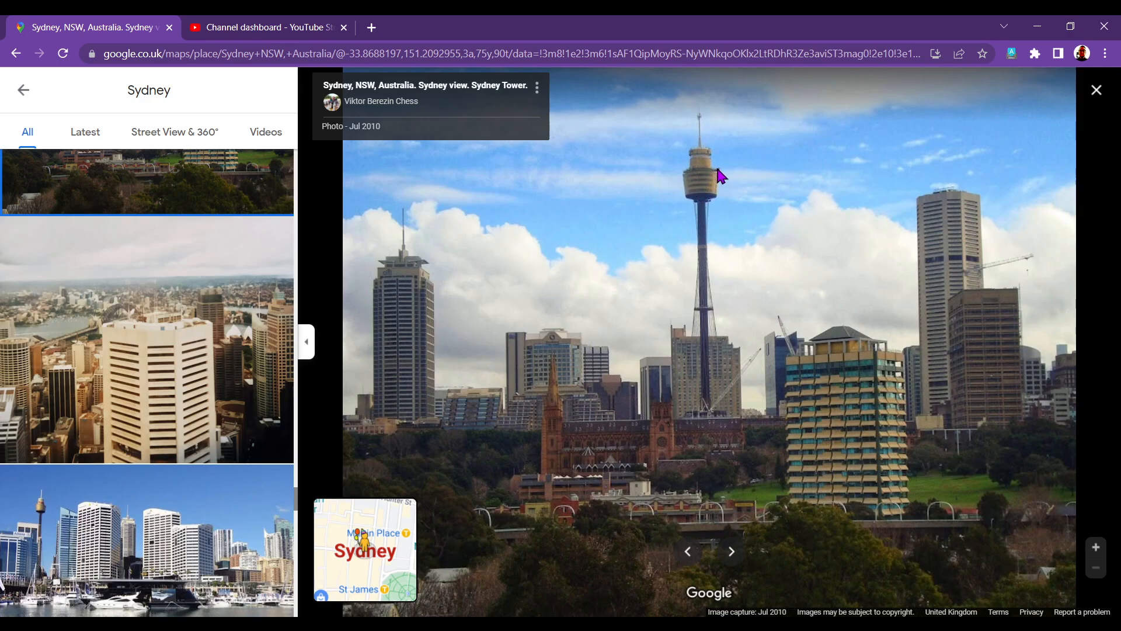
pyautogui.moveTo(700, 190)
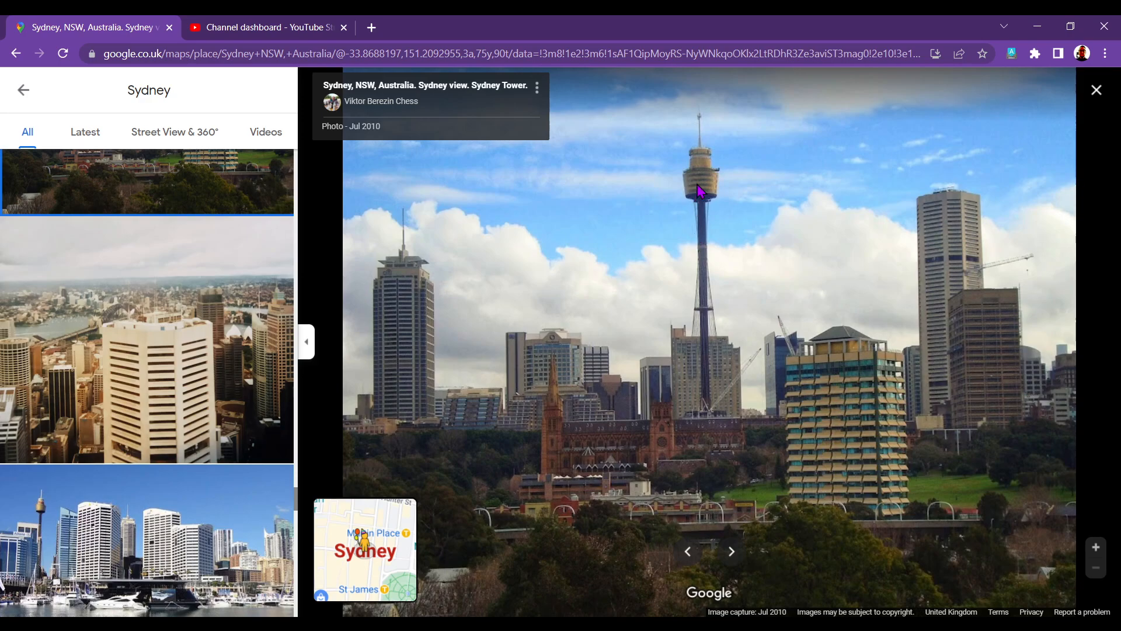
pyautogui.moveTo(713, 186)
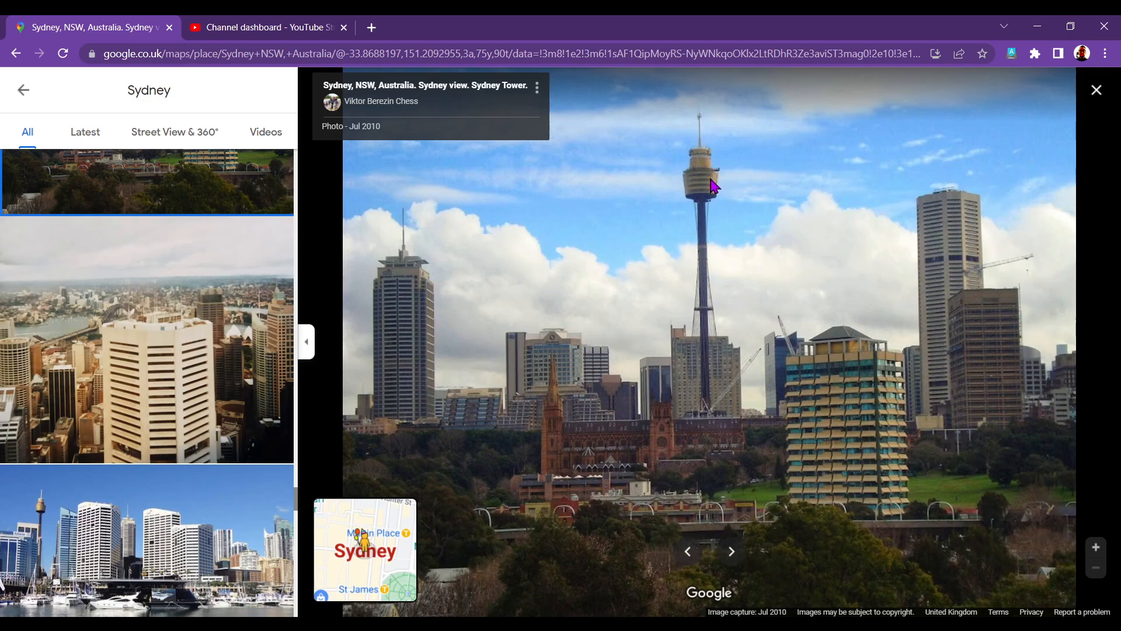
pyautogui.moveTo(715, 178)
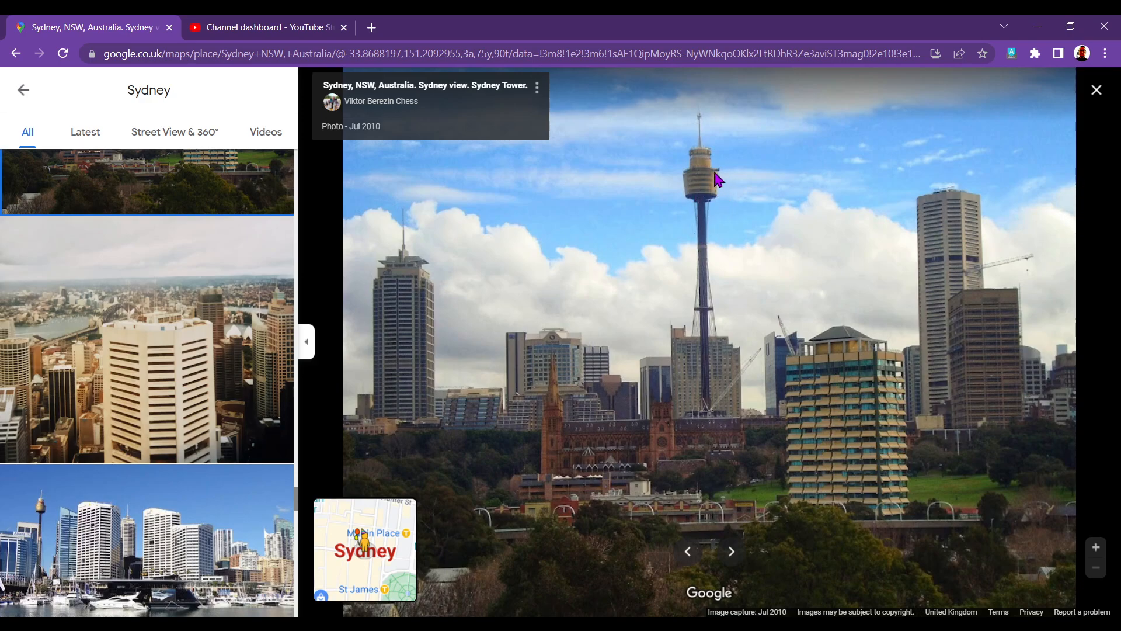
pyautogui.scroll(-3)
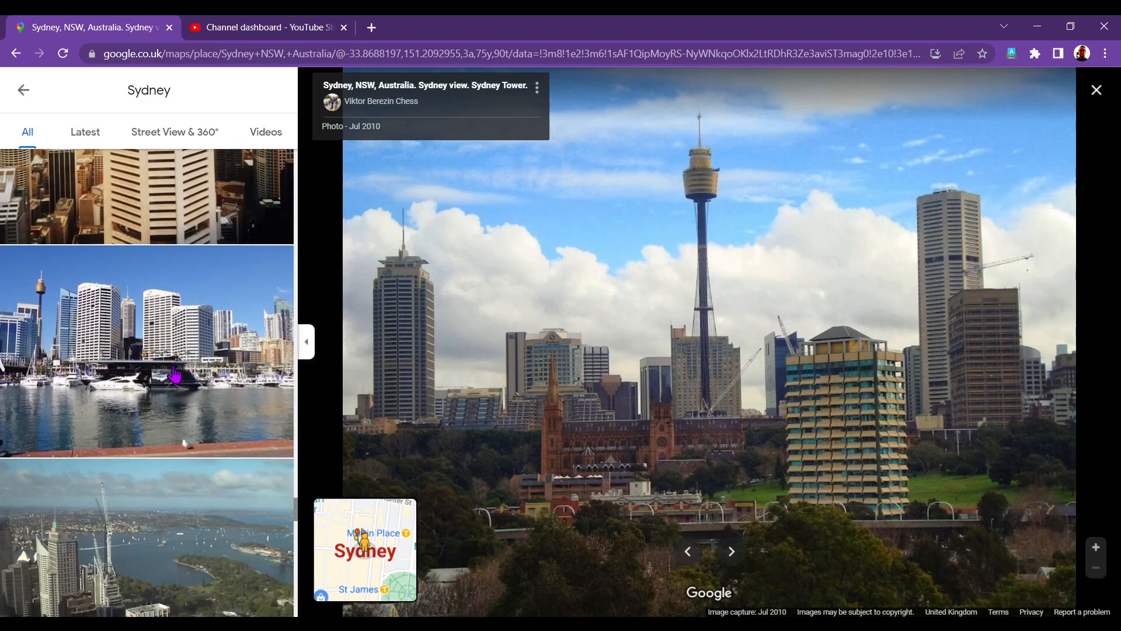
# Show the Darling Harbour marina photo and scroll further down the list
pyautogui.click(157, 339)
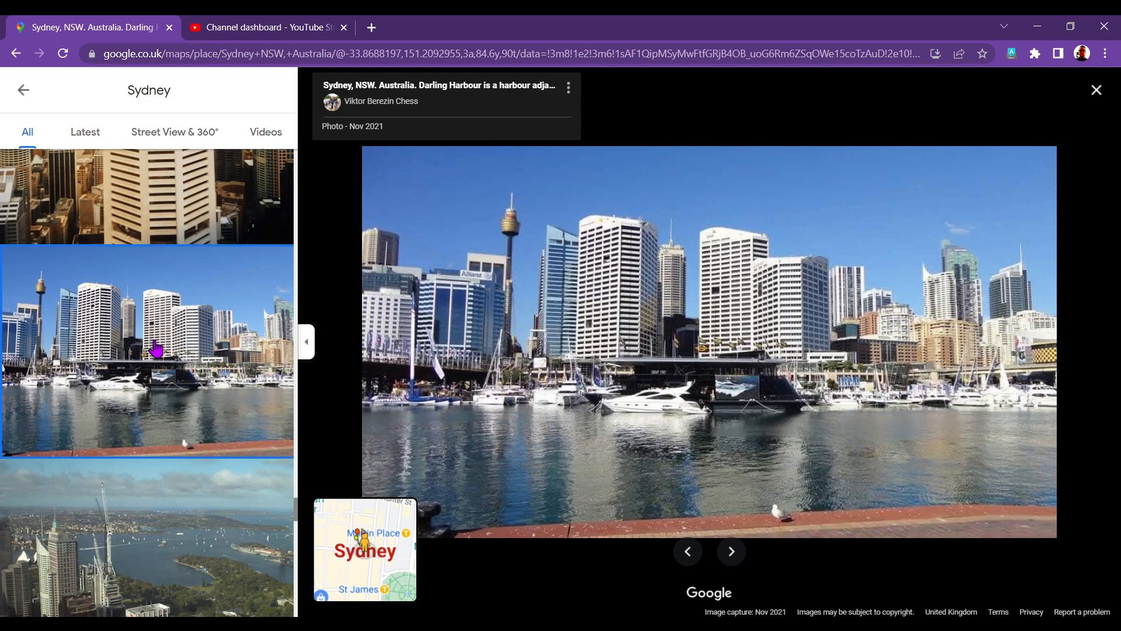
pyautogui.moveTo(147, 356)
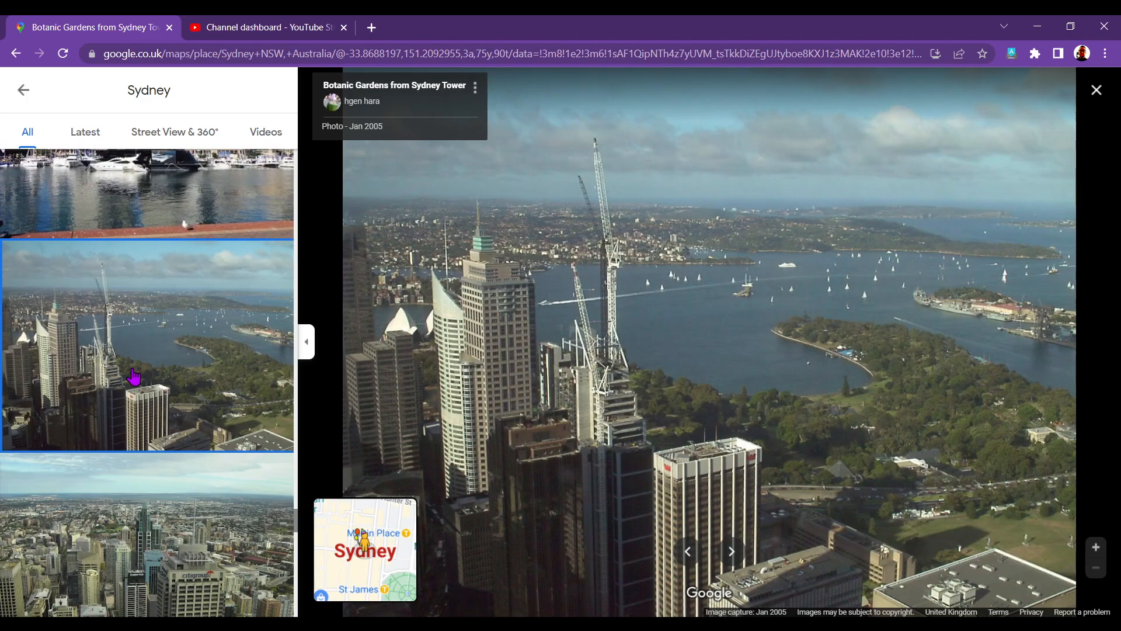
pyautogui.moveTo(831, 478)
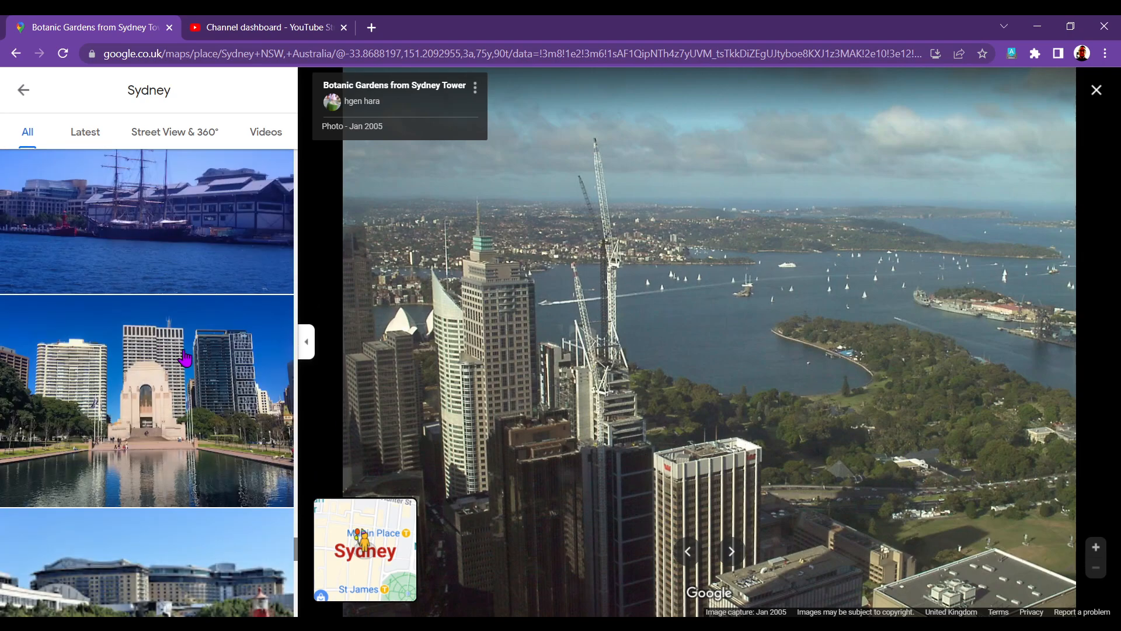
pyautogui.scroll(-3)
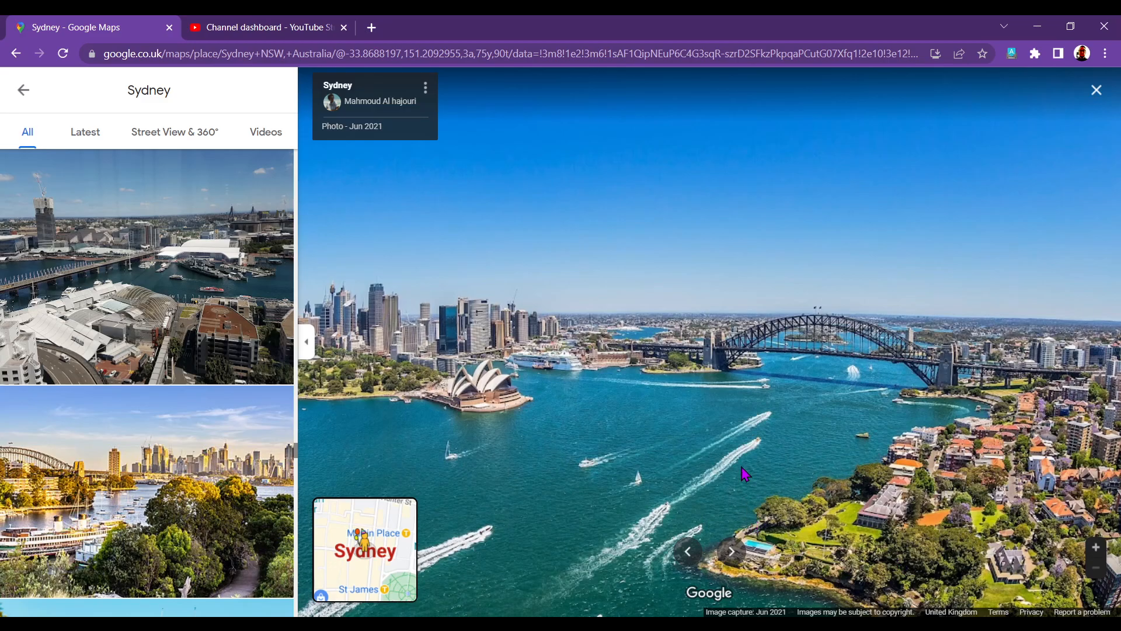
pyautogui.moveTo(586, 486)
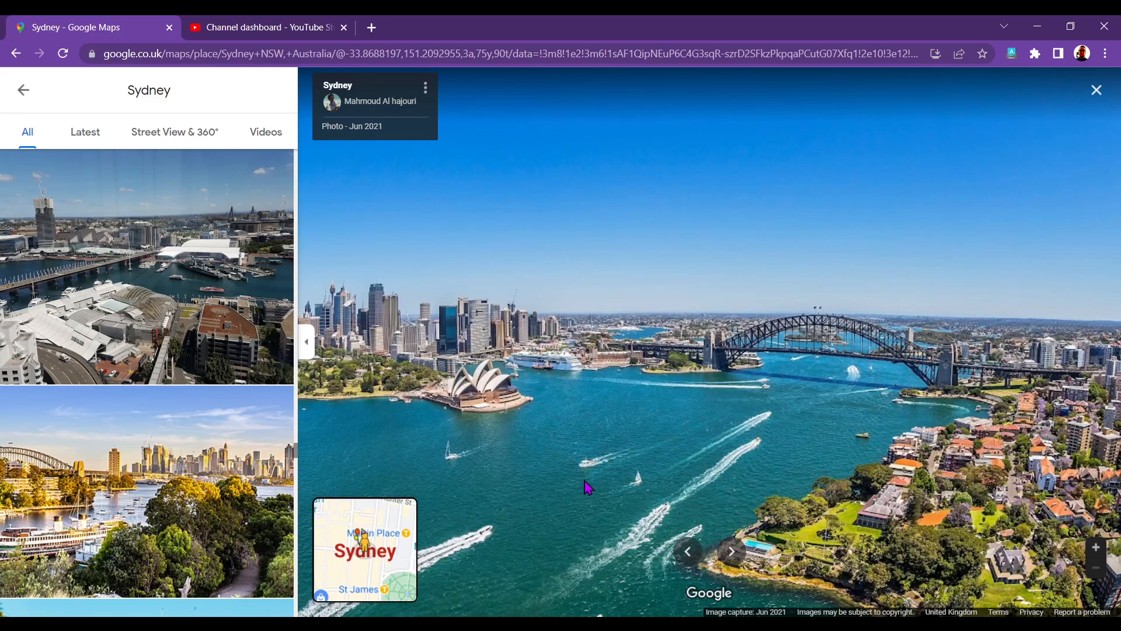
pyautogui.moveTo(558, 515)
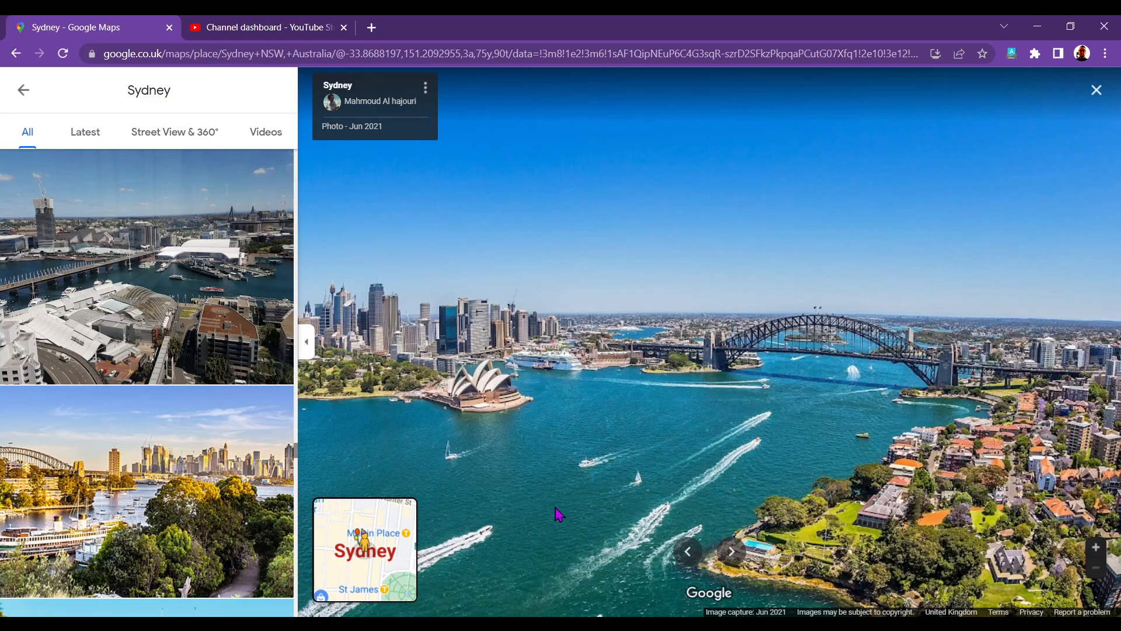
pyautogui.moveTo(554, 515)
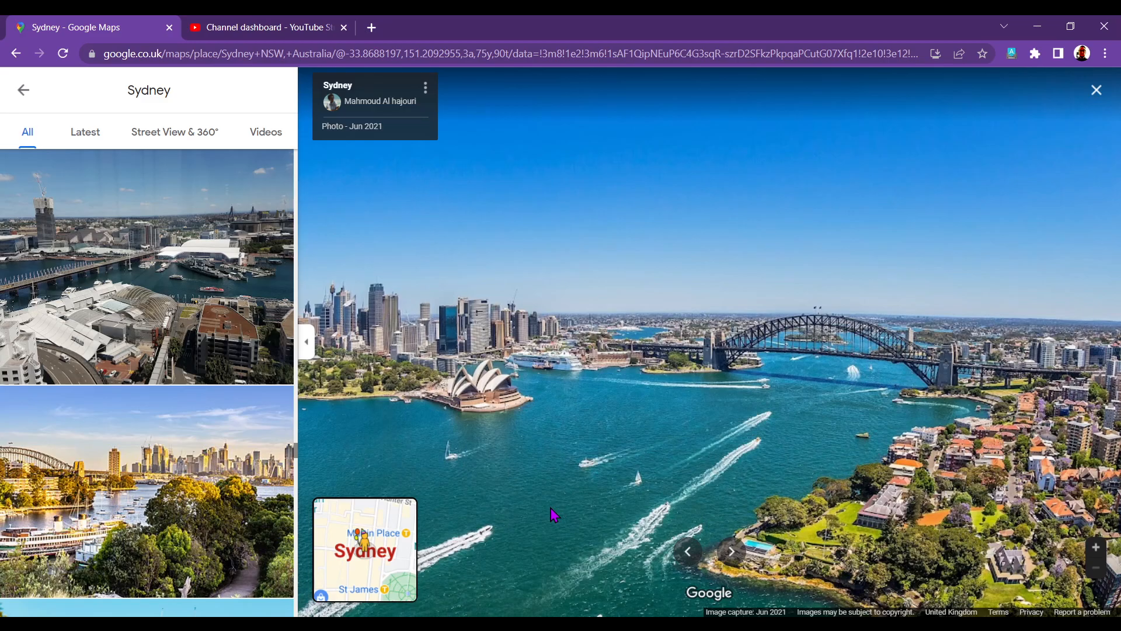
pyautogui.moveTo(576, 511)
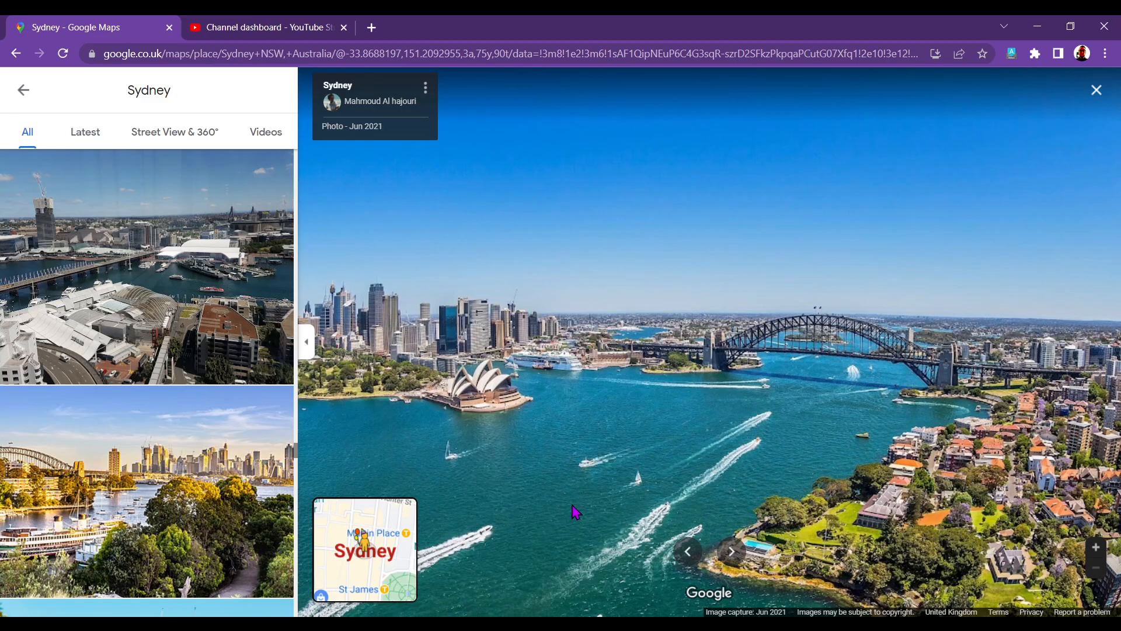
pyautogui.moveTo(581, 520)
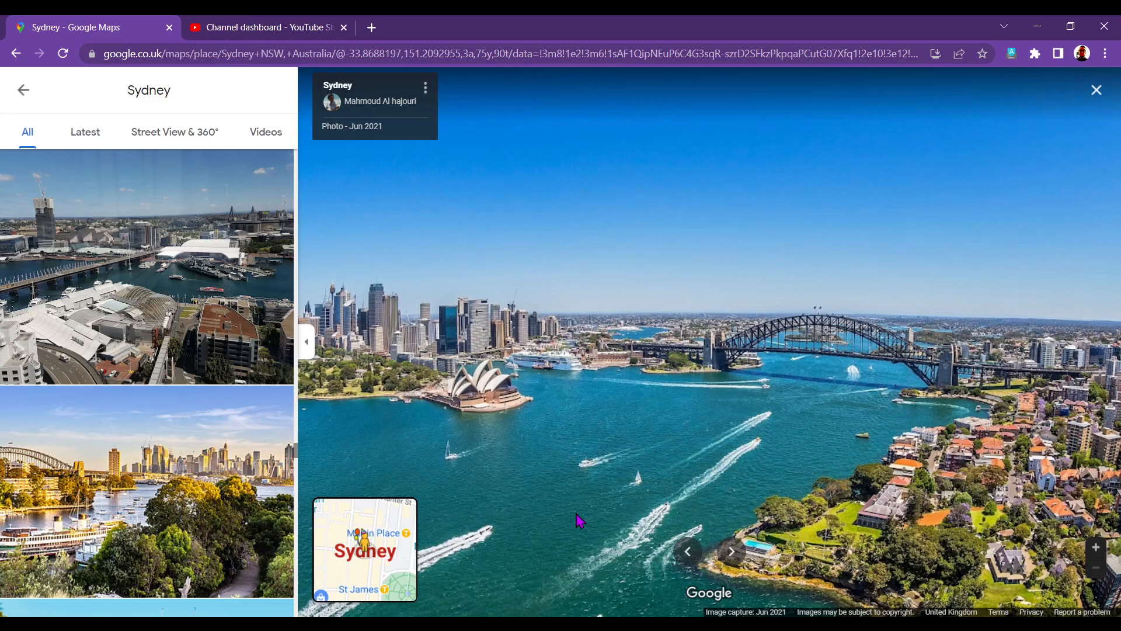
pyautogui.moveTo(179, 531)
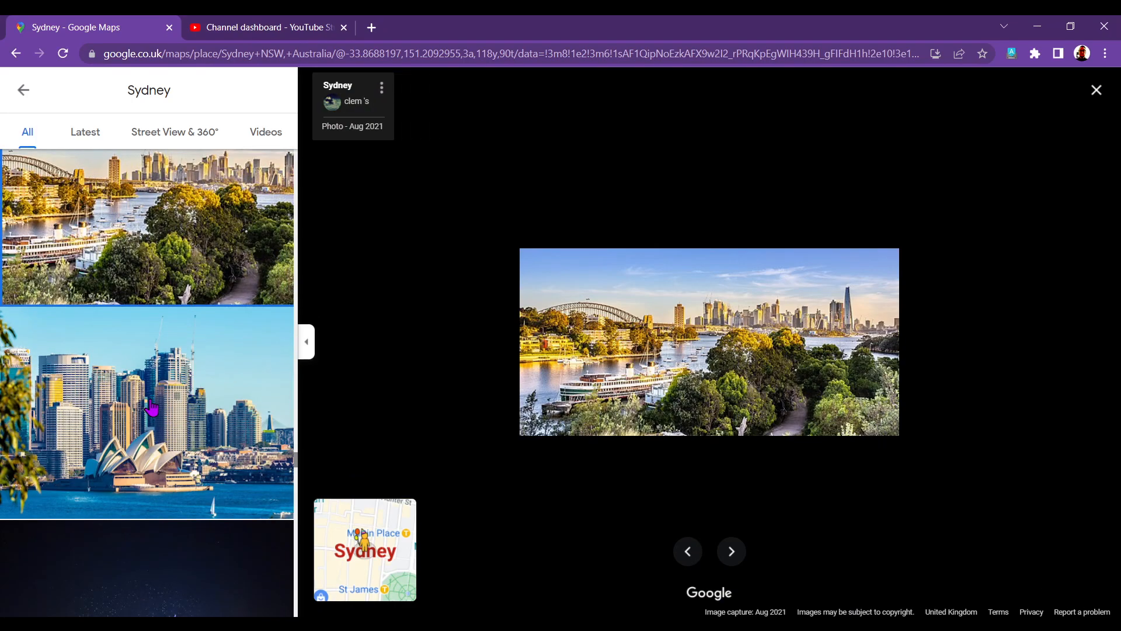
# View the Opera House skyline, night Harbour Bridge and twin-spired cathedral photos
pyautogui.click(730, 551)
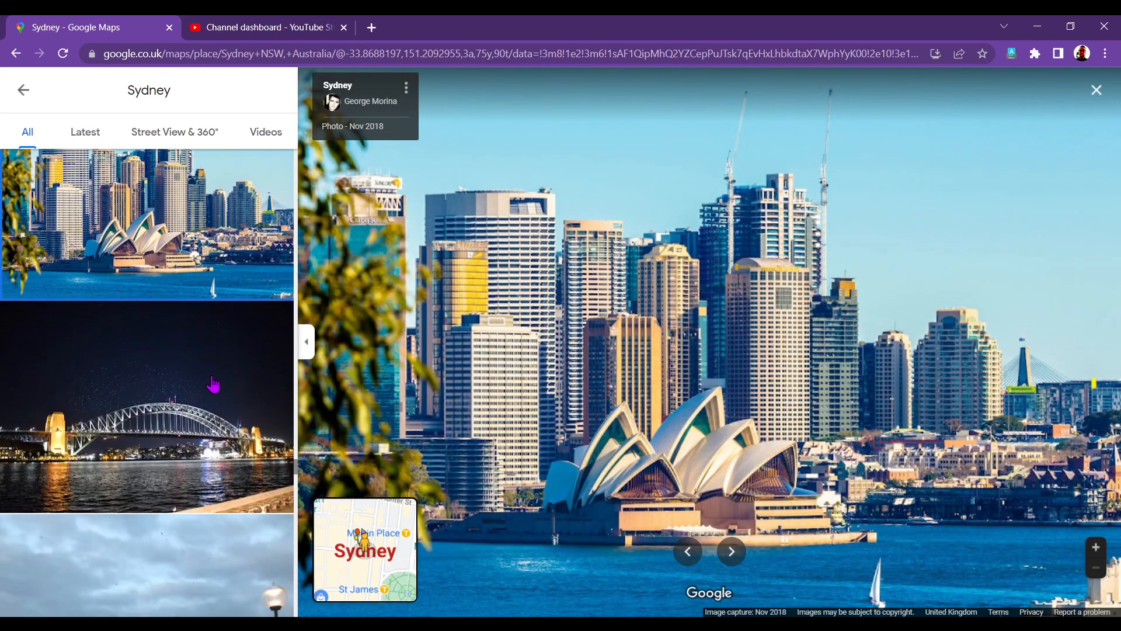
pyautogui.scroll(-3)
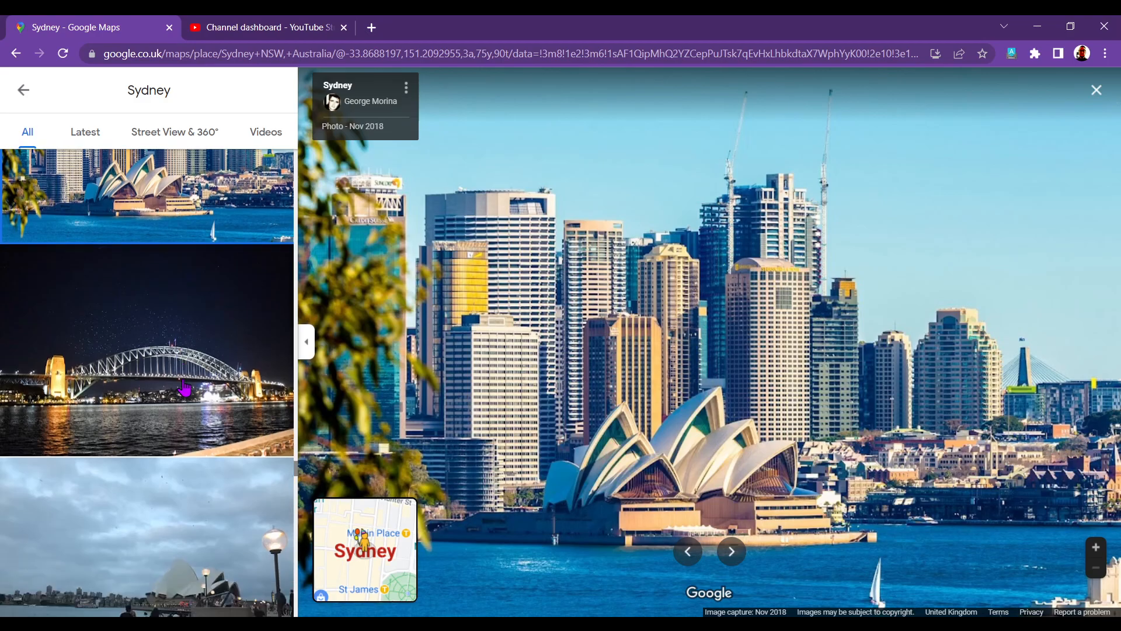
pyautogui.click(147, 346)
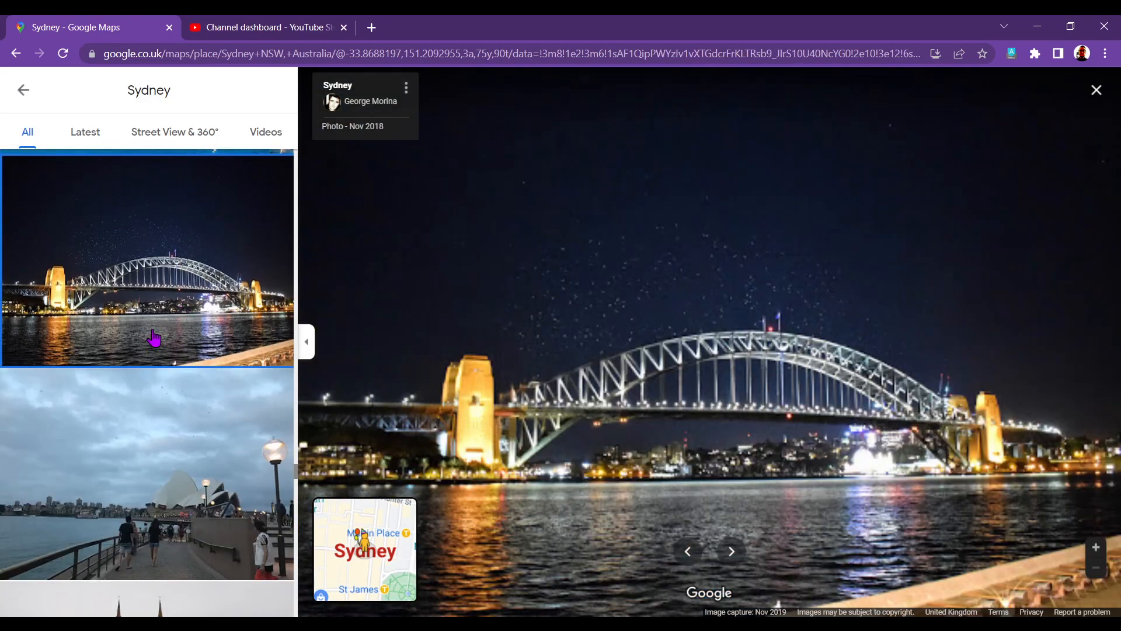
pyautogui.scroll(-3)
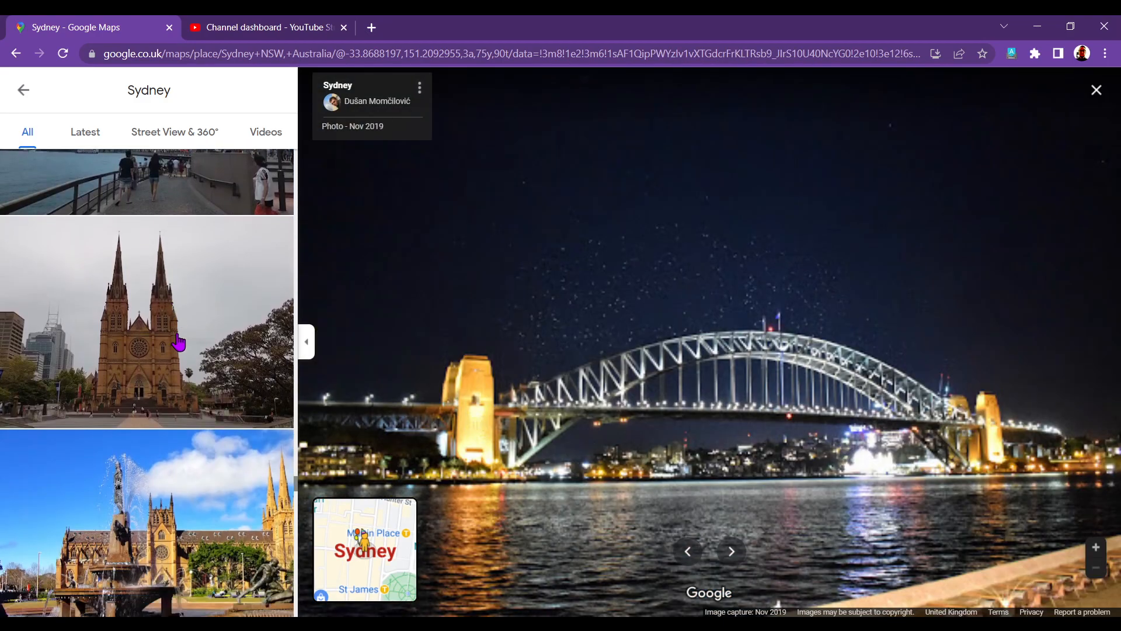
pyautogui.click(179, 343)
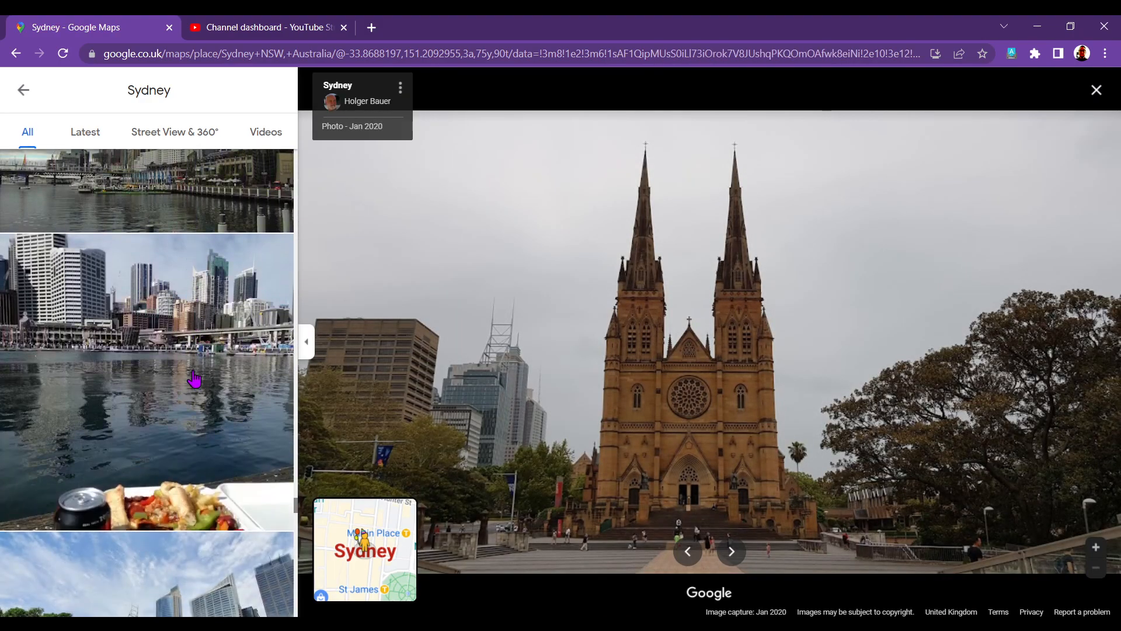
# Scroll further and view the harbour aerial photo and another Sydney photo
pyautogui.scroll(-3)
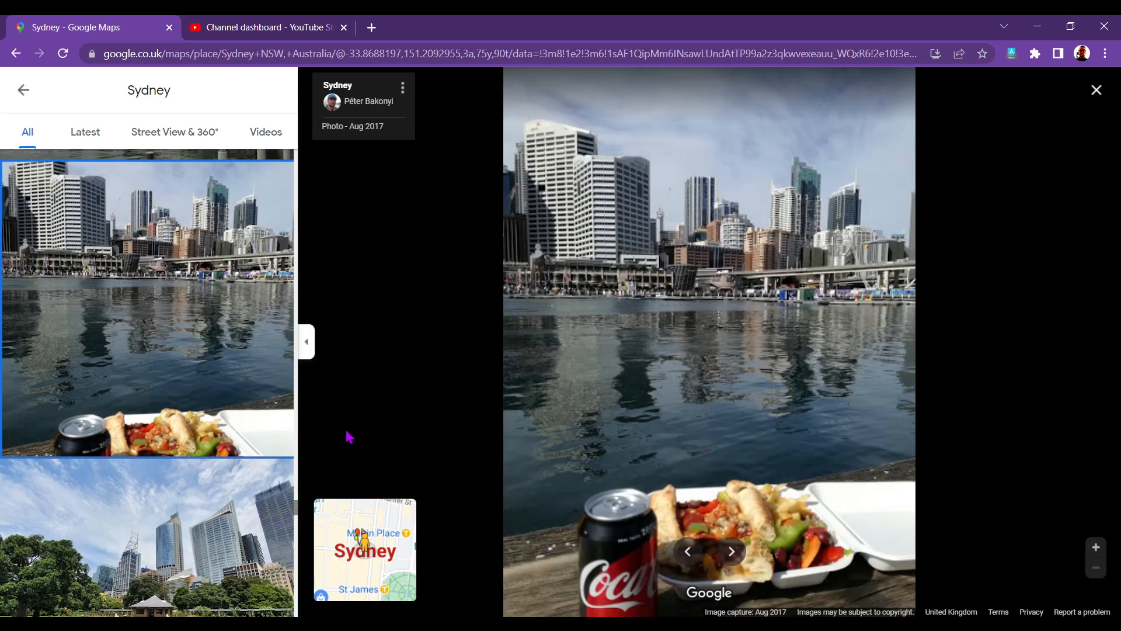
pyautogui.moveTo(746, 490)
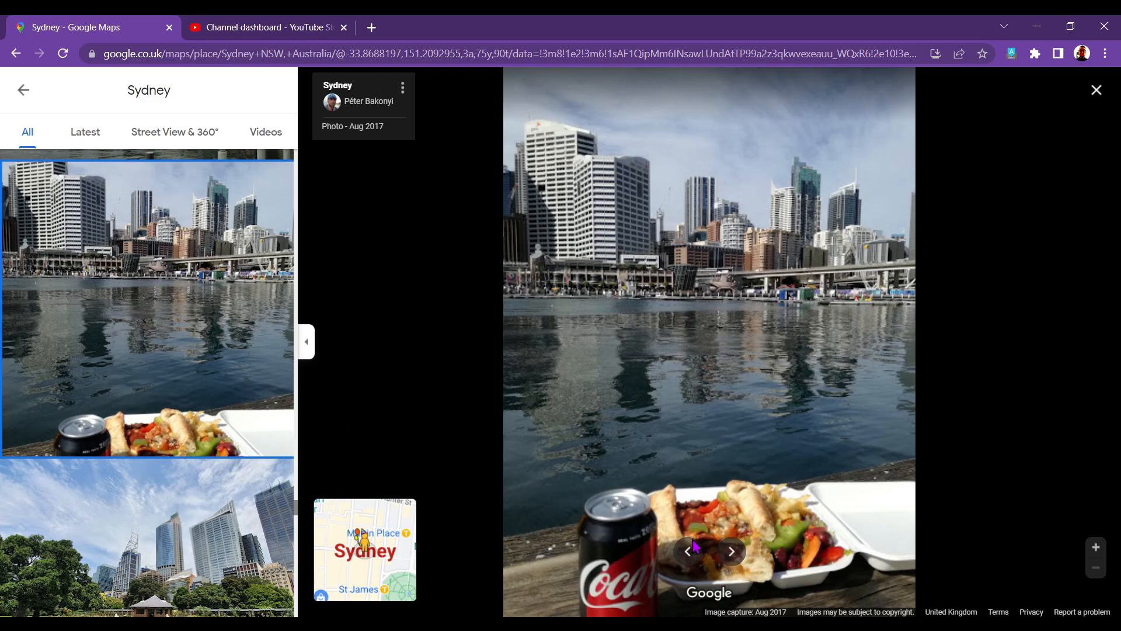
pyautogui.scroll(-3)
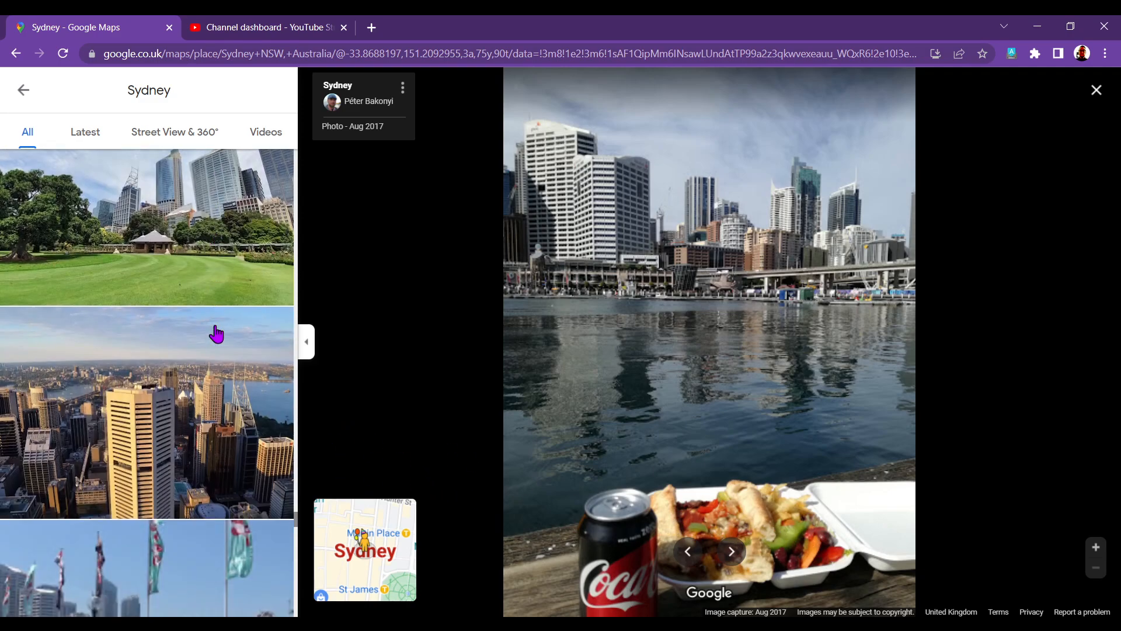
pyautogui.scroll(-3)
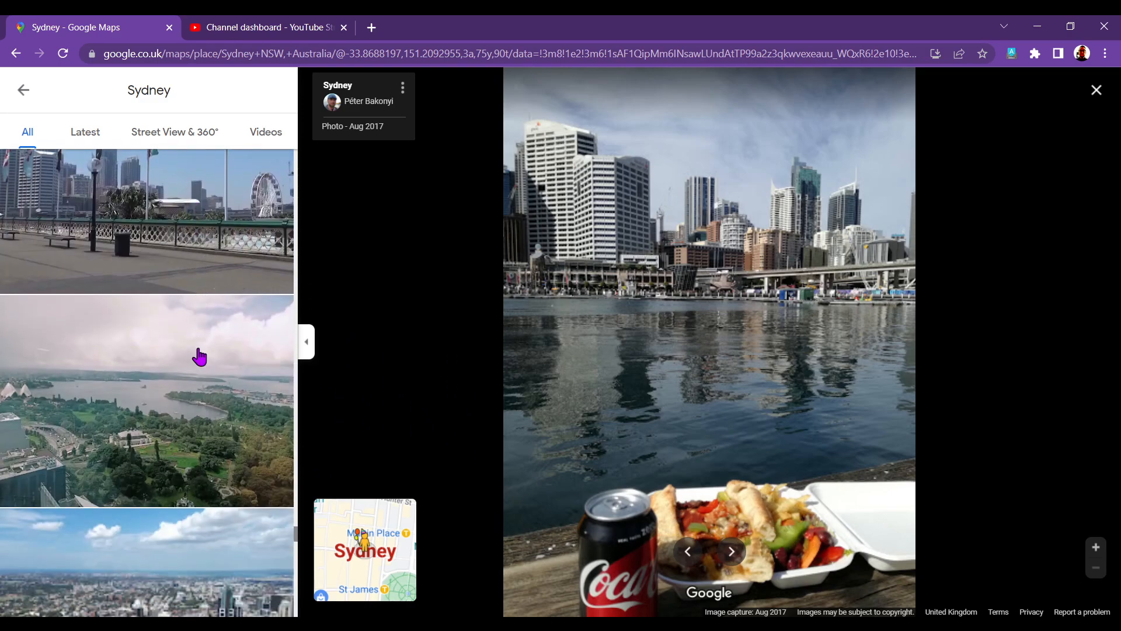
pyautogui.click(147, 400)
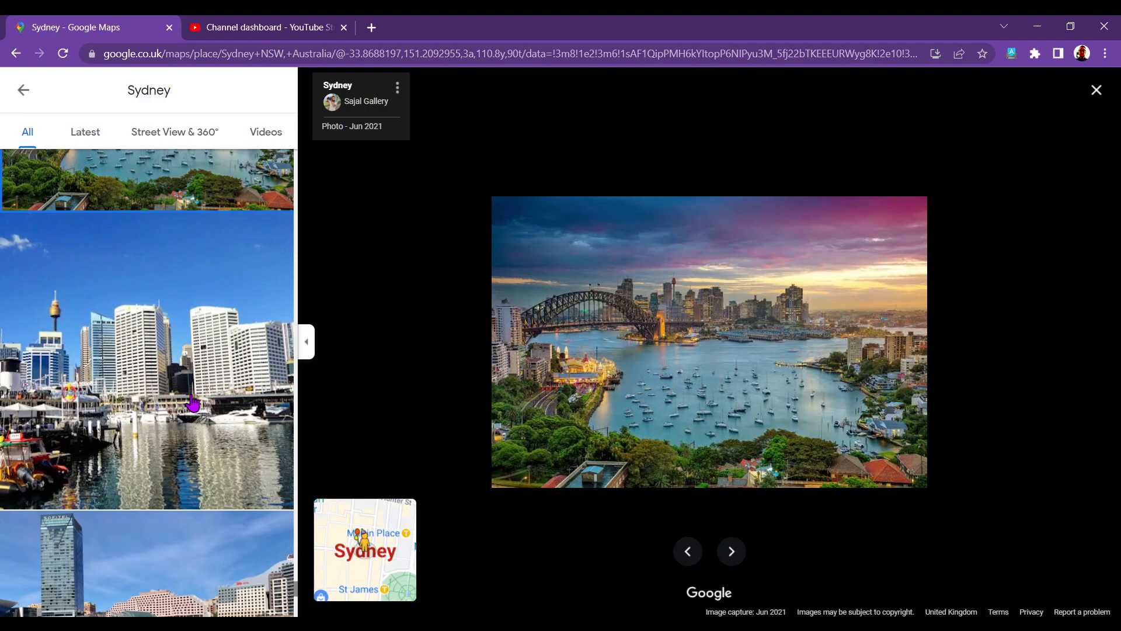
pyautogui.scroll(-3)
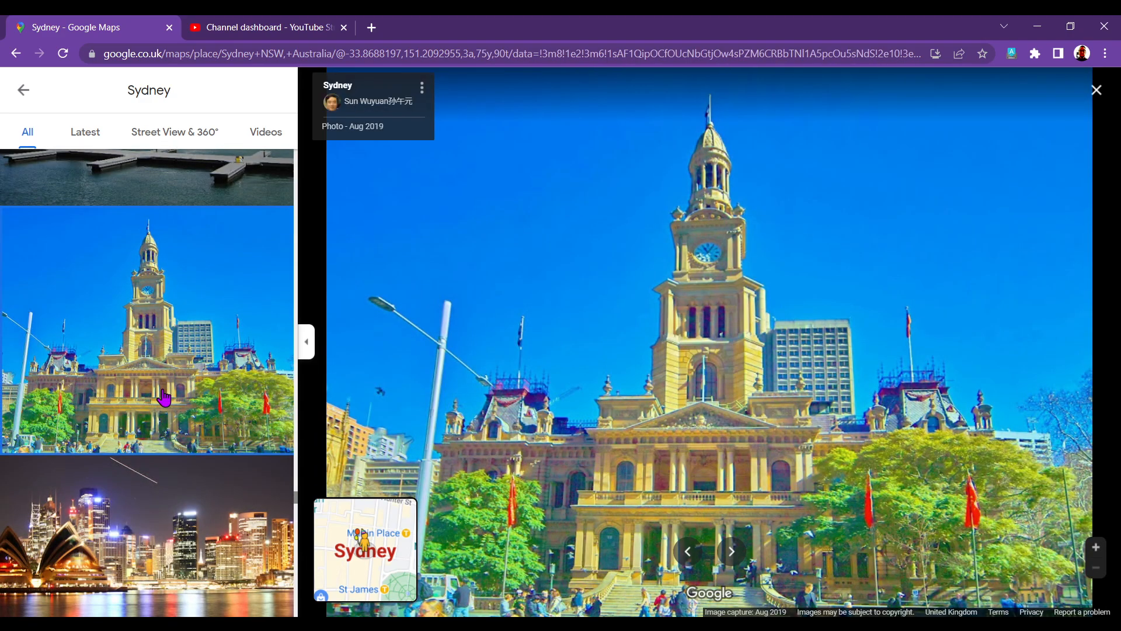
pyautogui.click(731, 551)
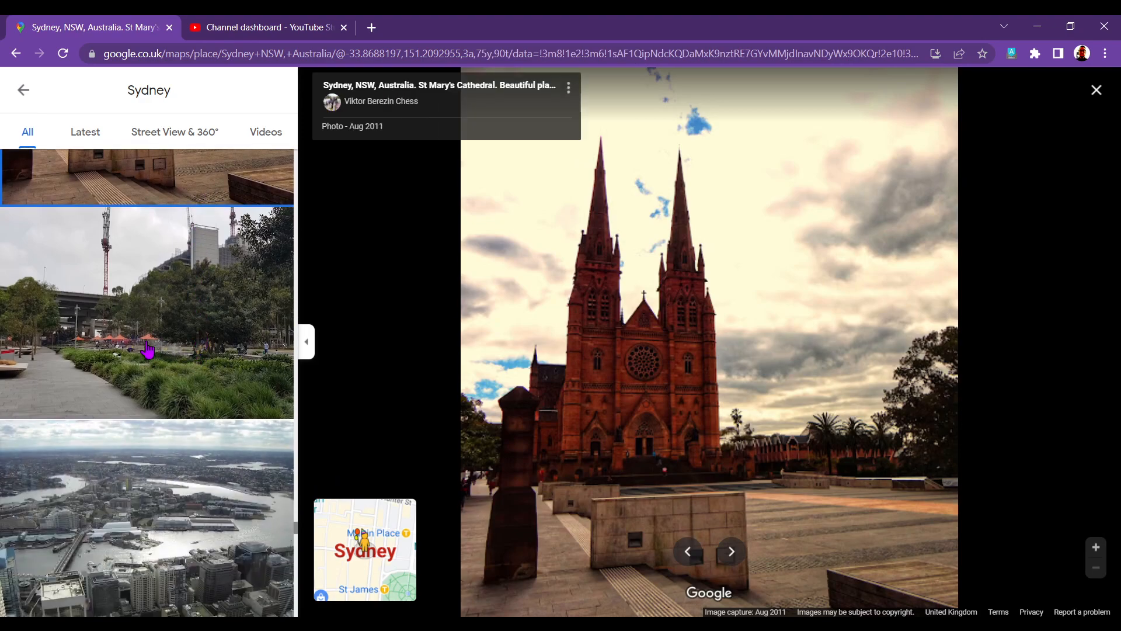
# View the rocky foreshore, turreted sandstone building, cruise ship and cathedral-with-kiosk photos
pyautogui.scroll(-3)
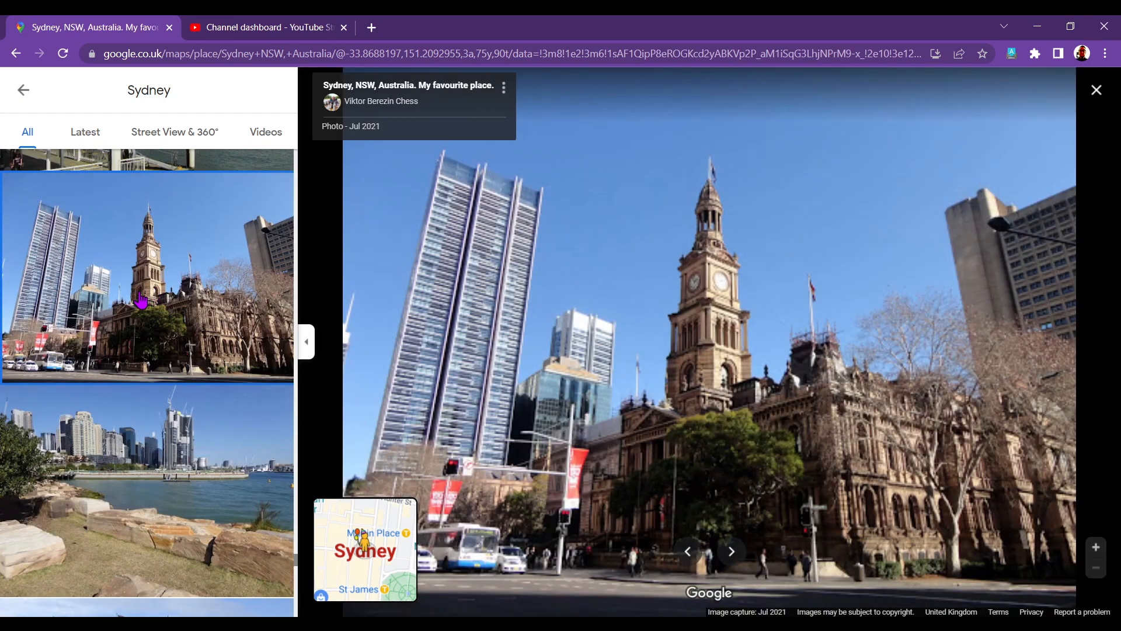
pyautogui.scroll(-3)
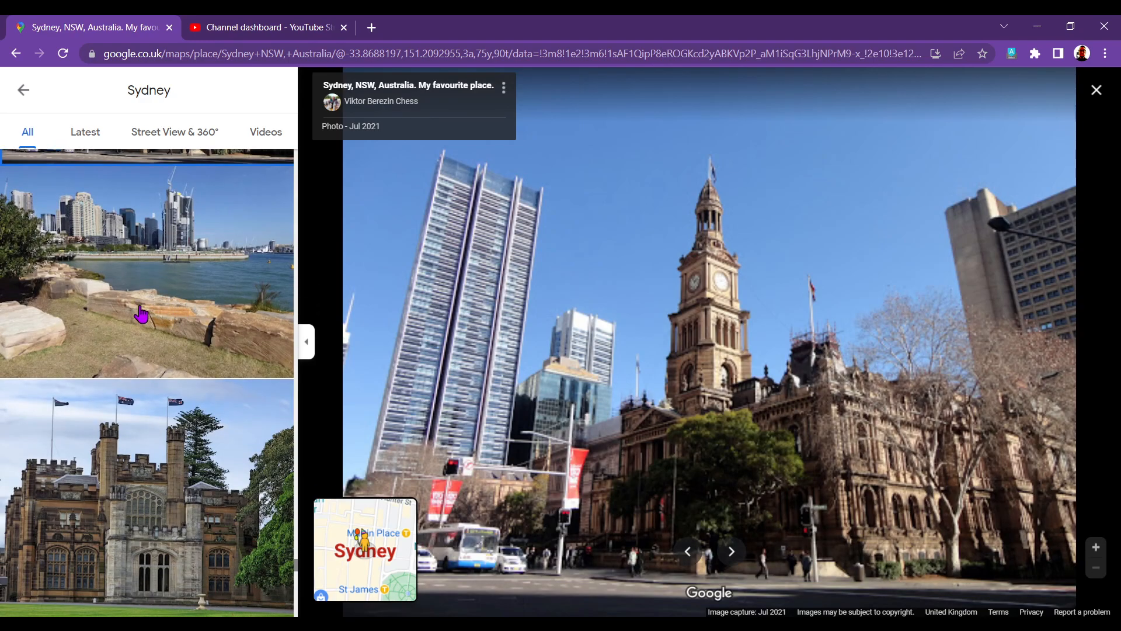
pyautogui.click(731, 551)
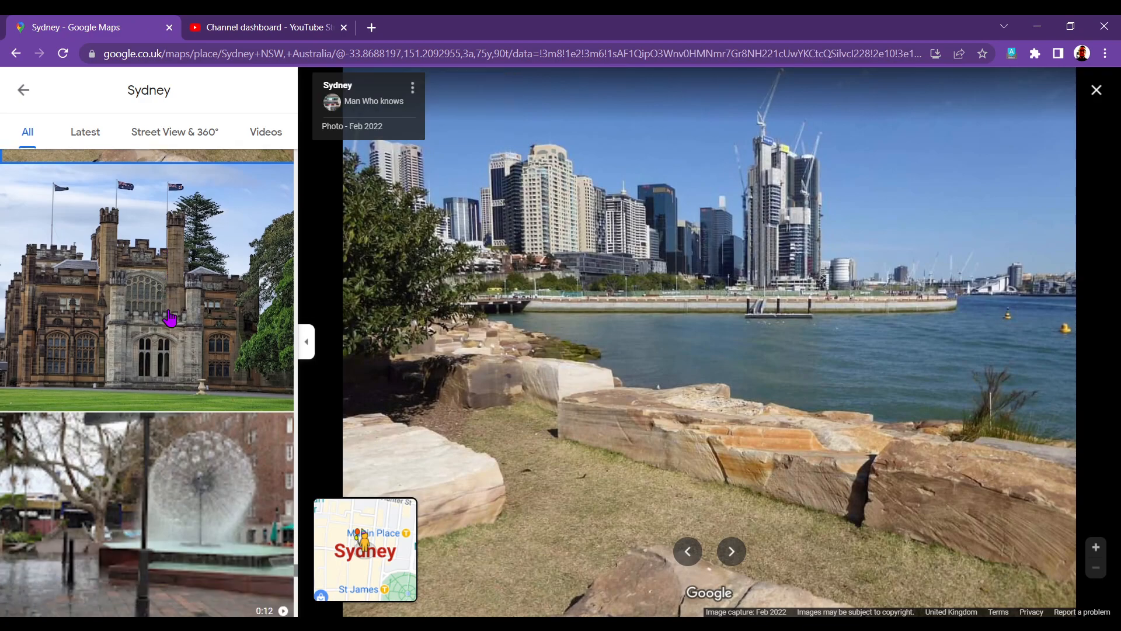
pyautogui.click(147, 286)
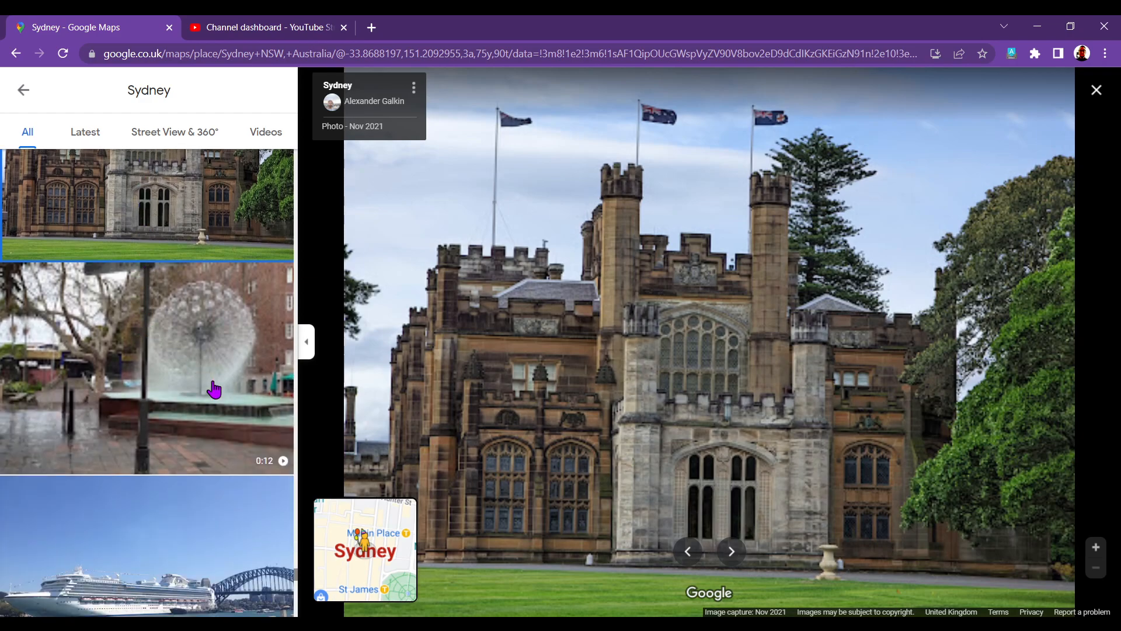
pyautogui.scroll(-3)
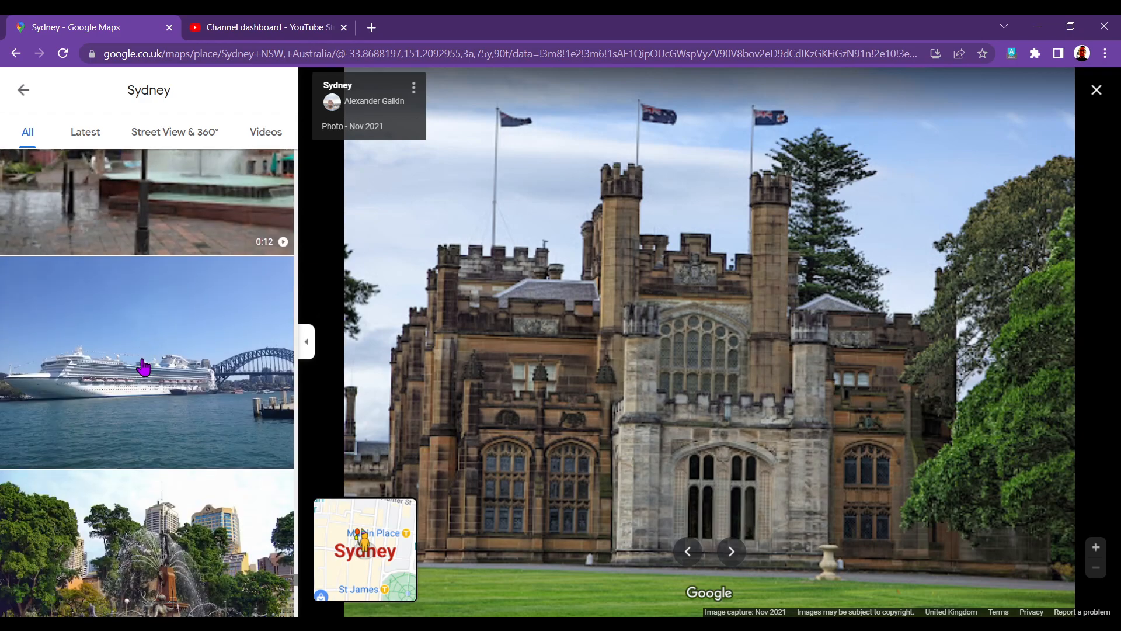
pyautogui.click(146, 361)
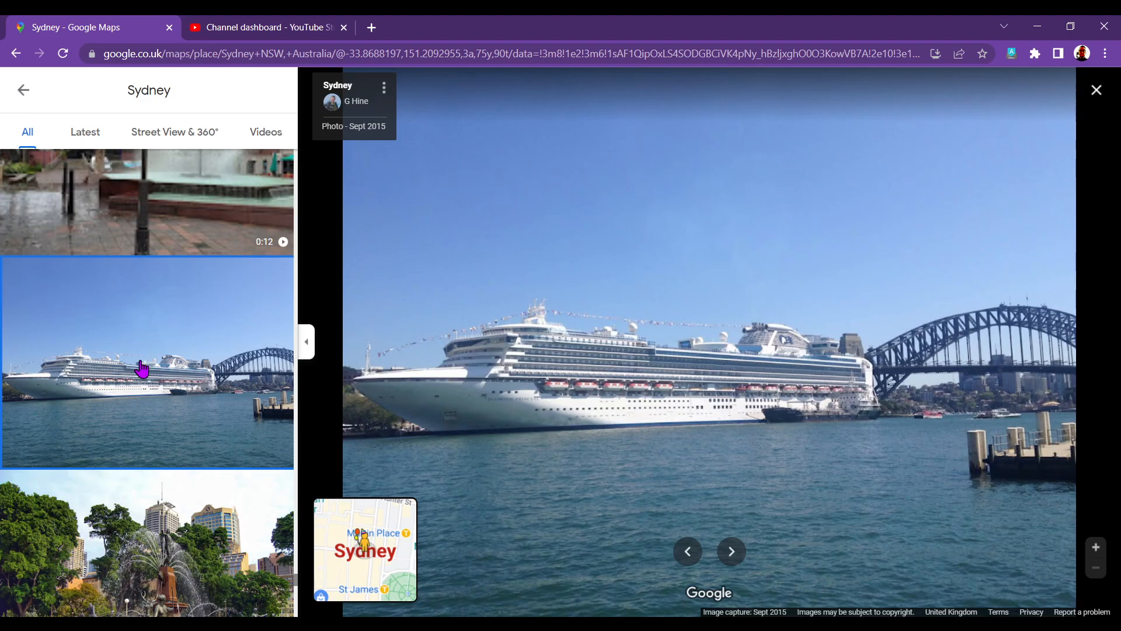
pyautogui.scroll(-3)
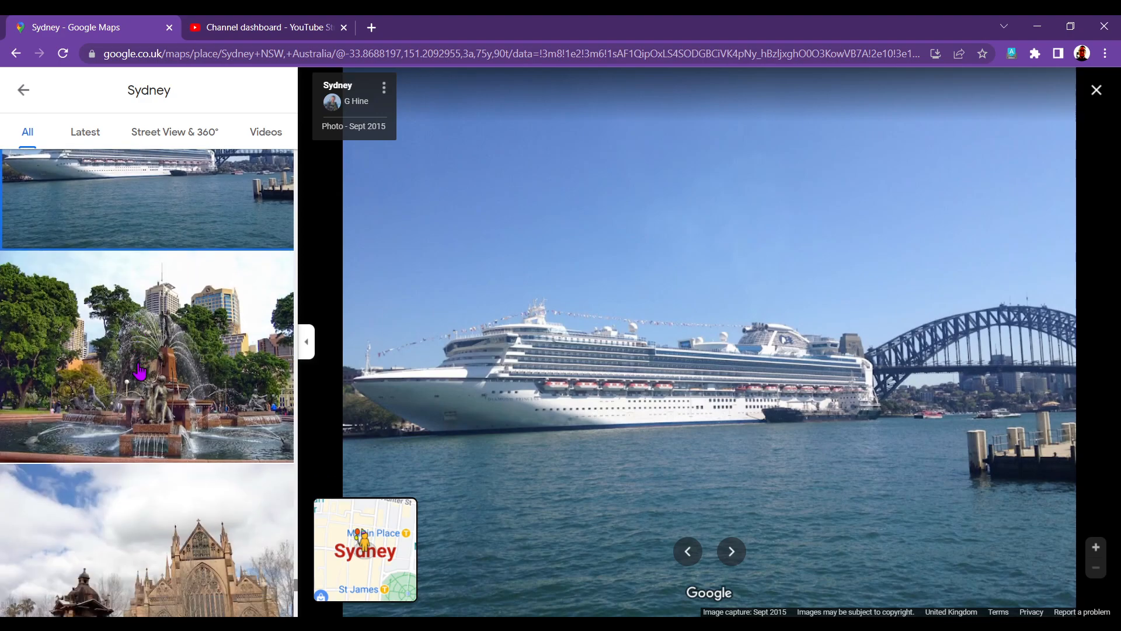
pyautogui.click(147, 367)
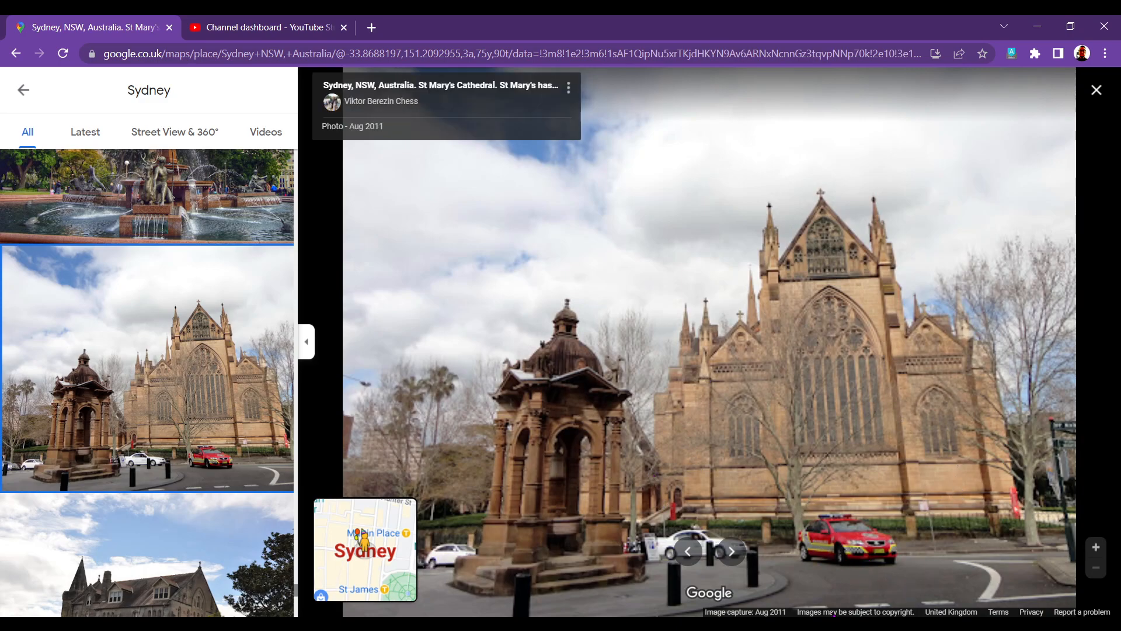
pyautogui.moveTo(822, 585)
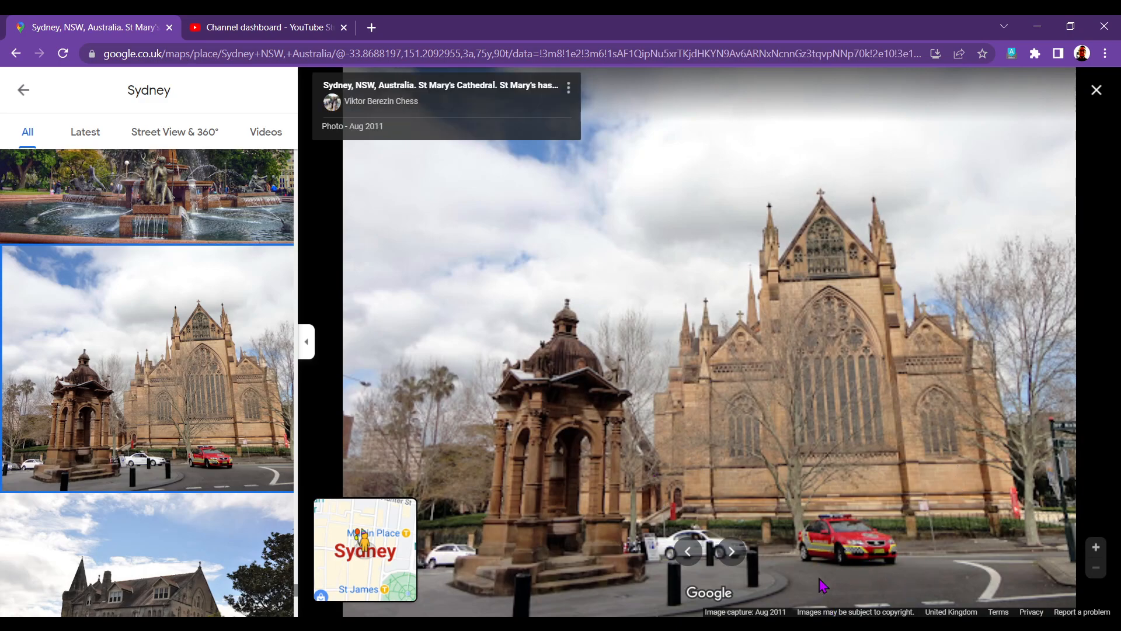
pyautogui.moveTo(889, 299)
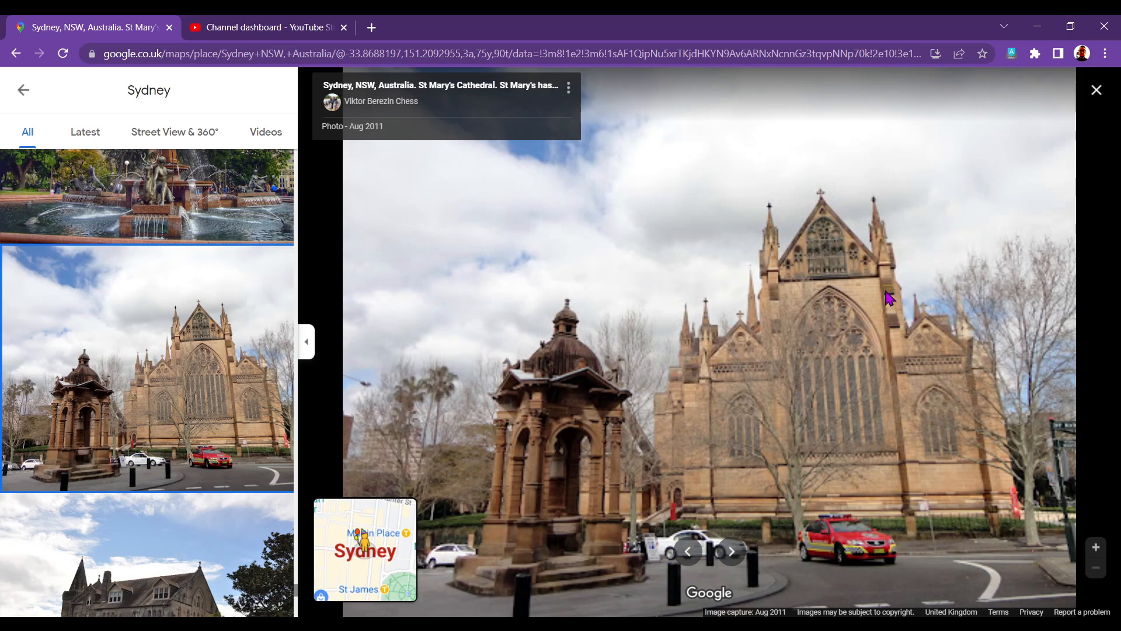
pyautogui.moveTo(680, 497)
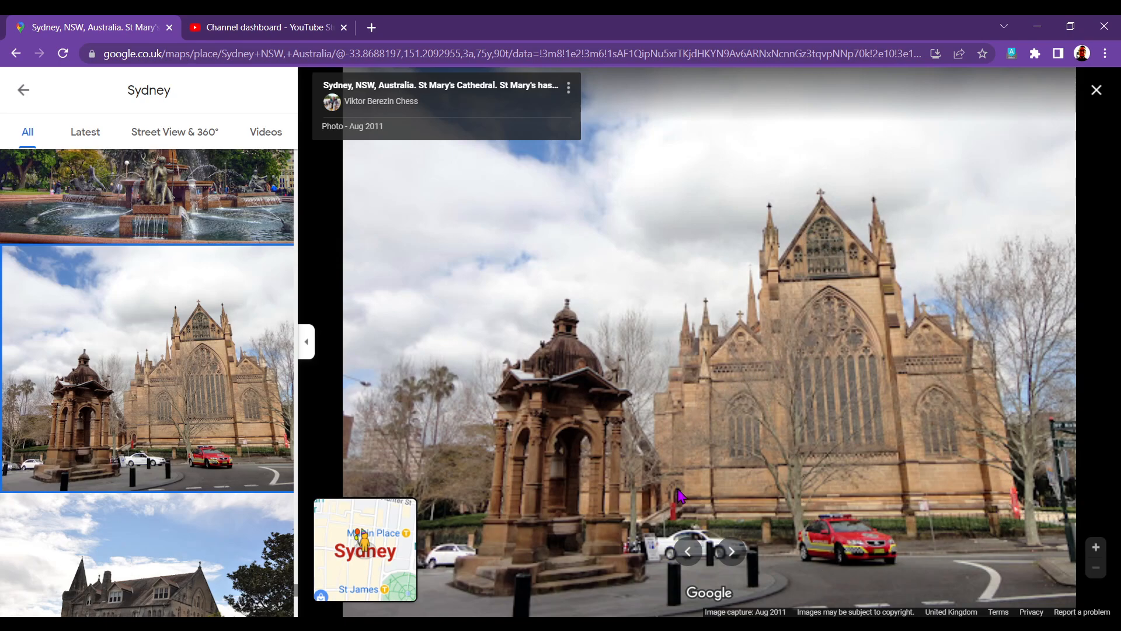
# View the jacaranda and Harbour Bridge photo, then the sandstone building behind the tree
pyautogui.scroll(-3)
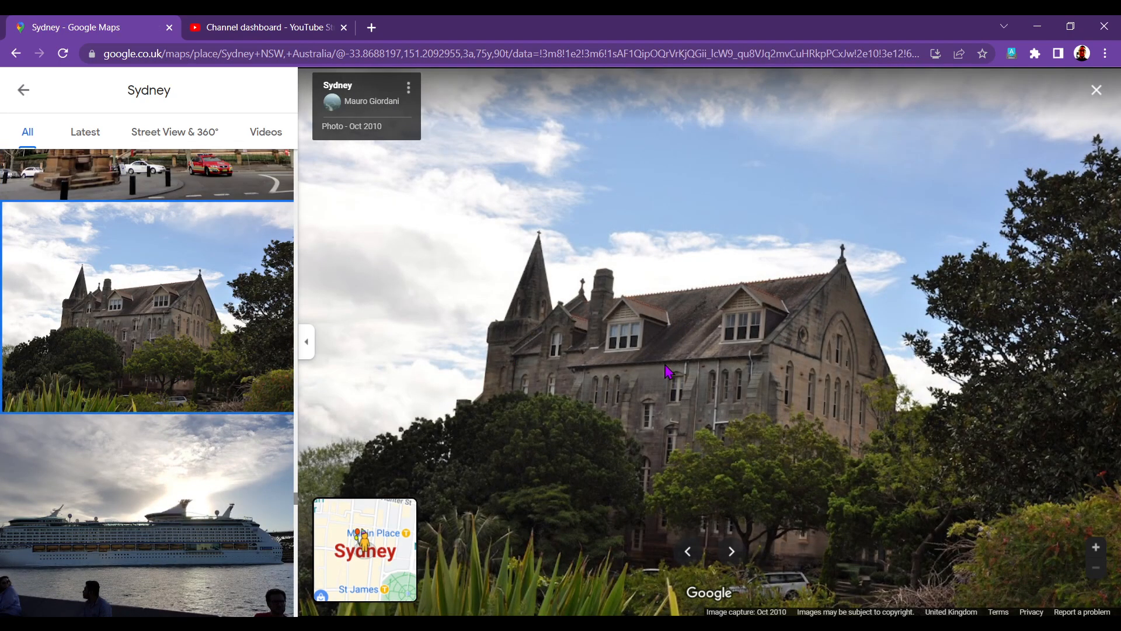
pyautogui.scroll(-3)
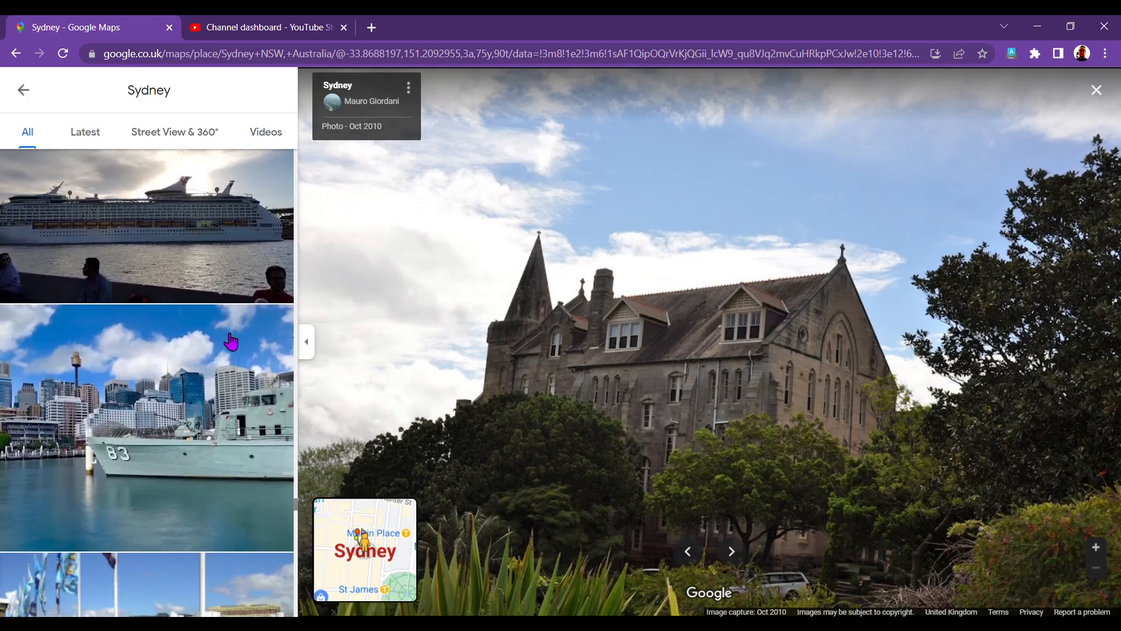
pyautogui.scroll(-3)
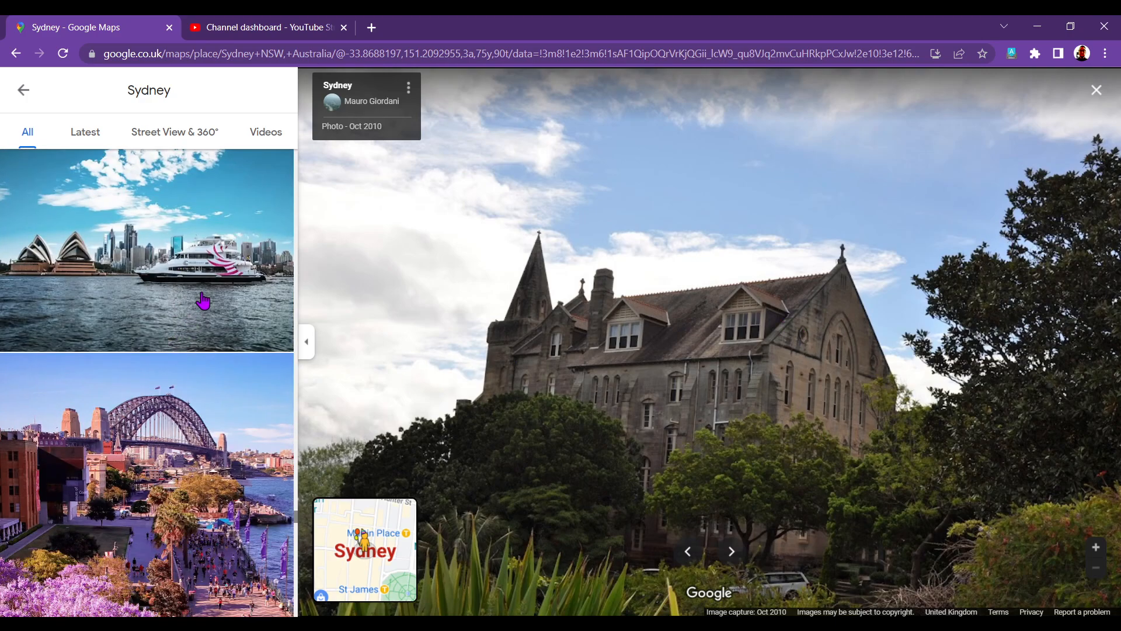
pyautogui.scroll(-3)
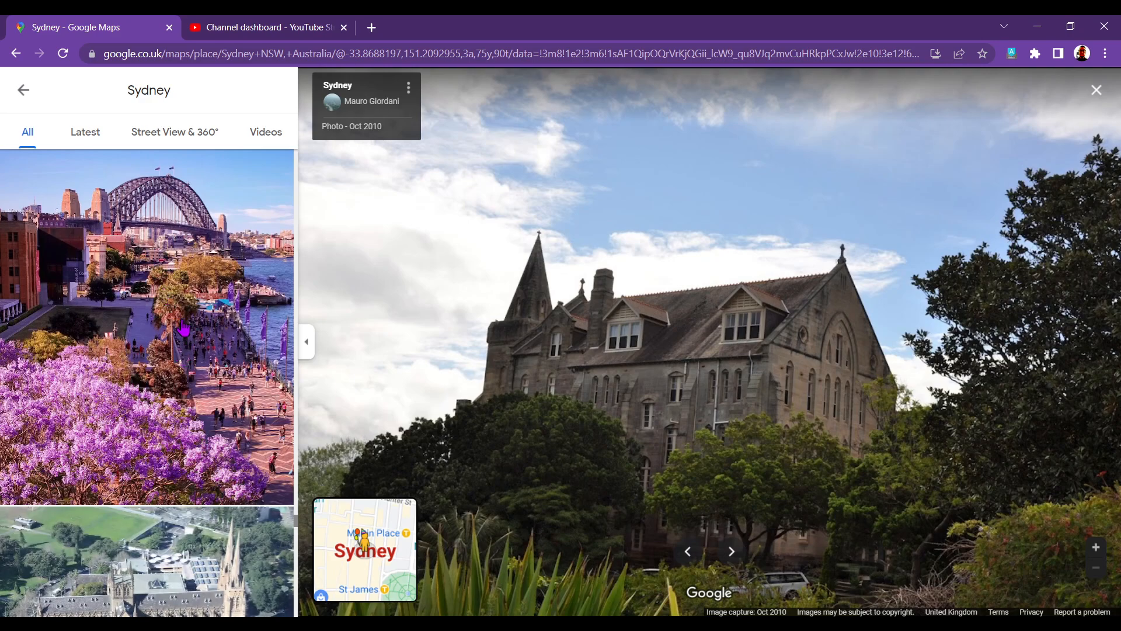
pyautogui.click(146, 322)
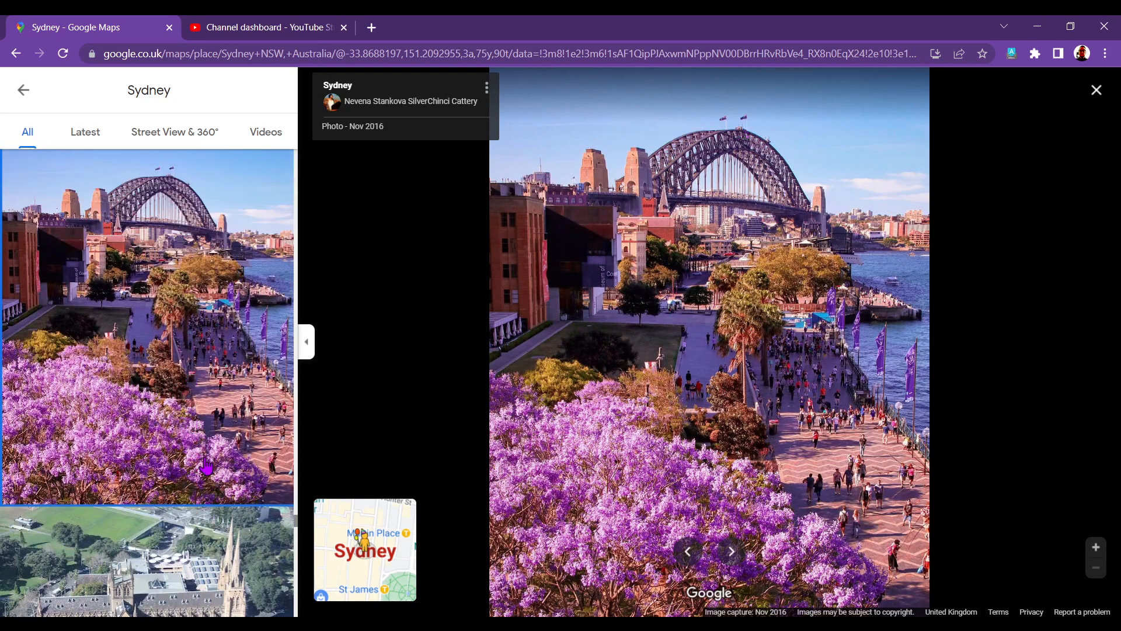
pyautogui.scroll(-3)
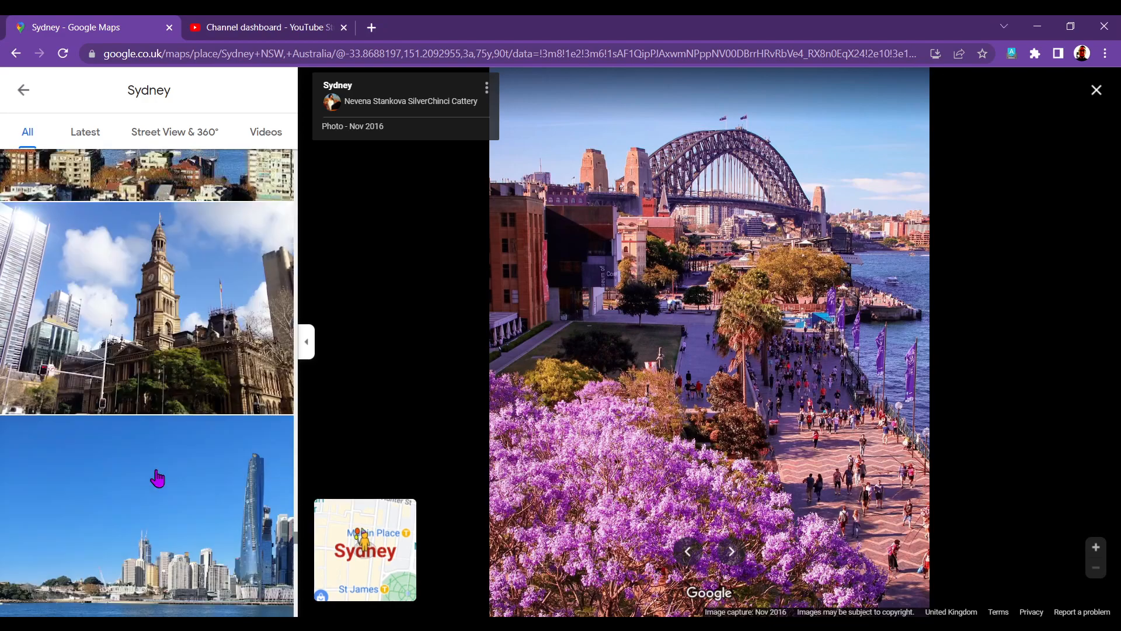
pyautogui.scroll(-3)
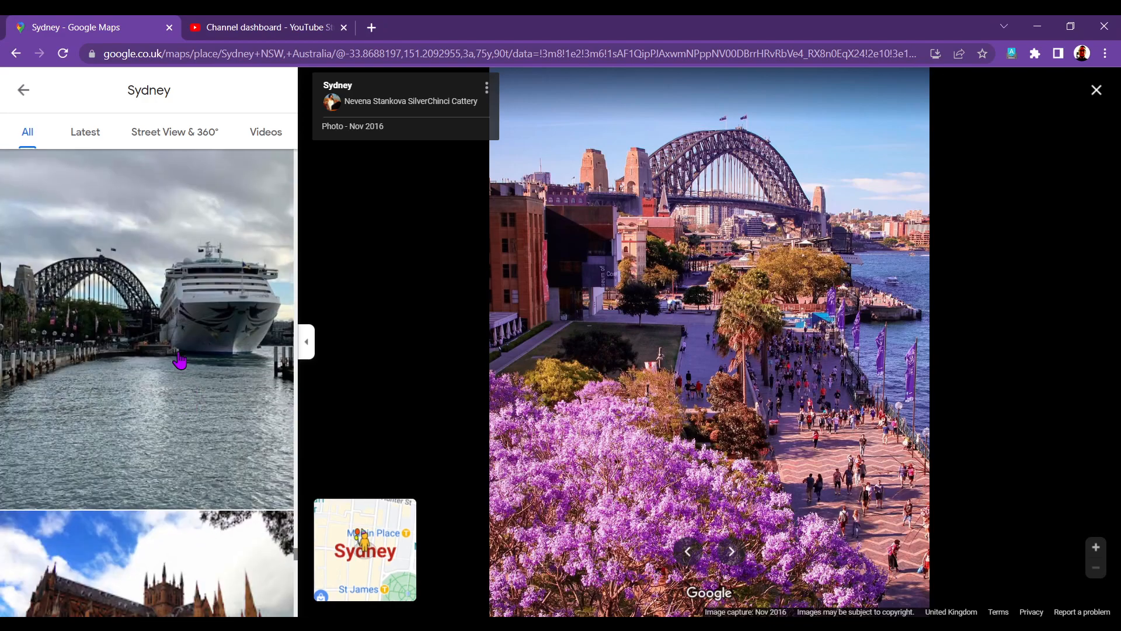
pyautogui.scroll(-3)
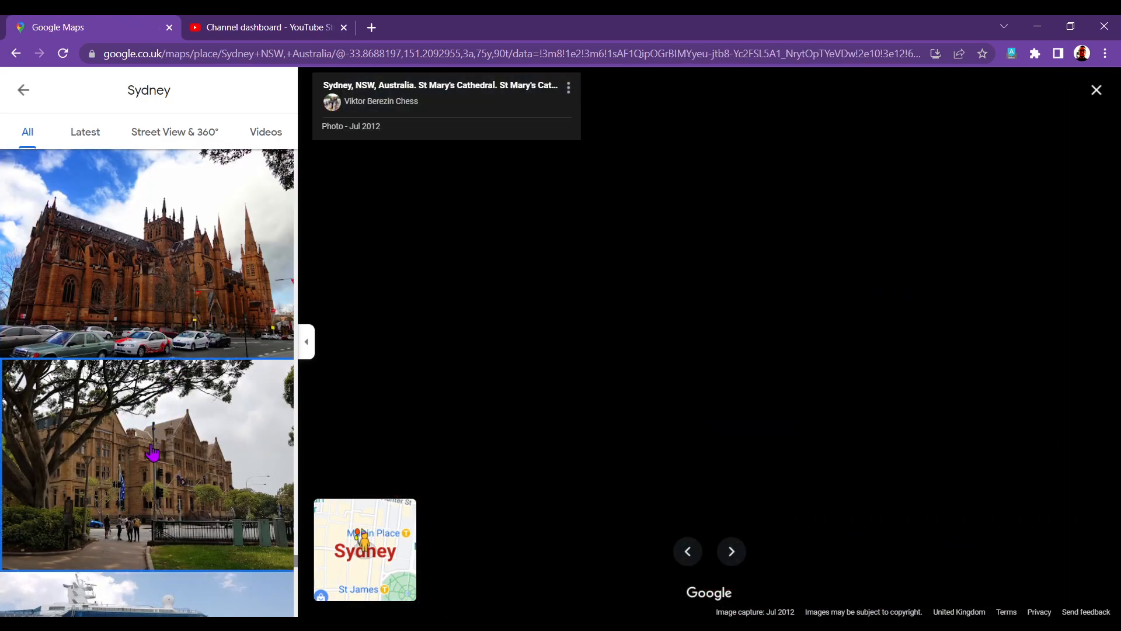
pyautogui.click(147, 463)
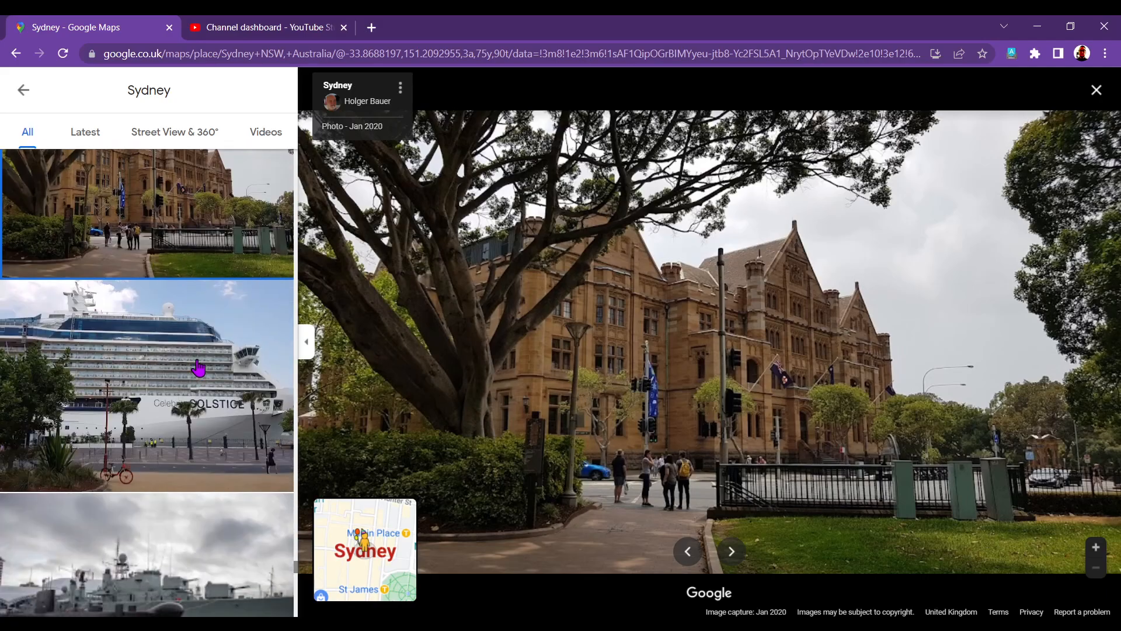
pyautogui.scroll(-3)
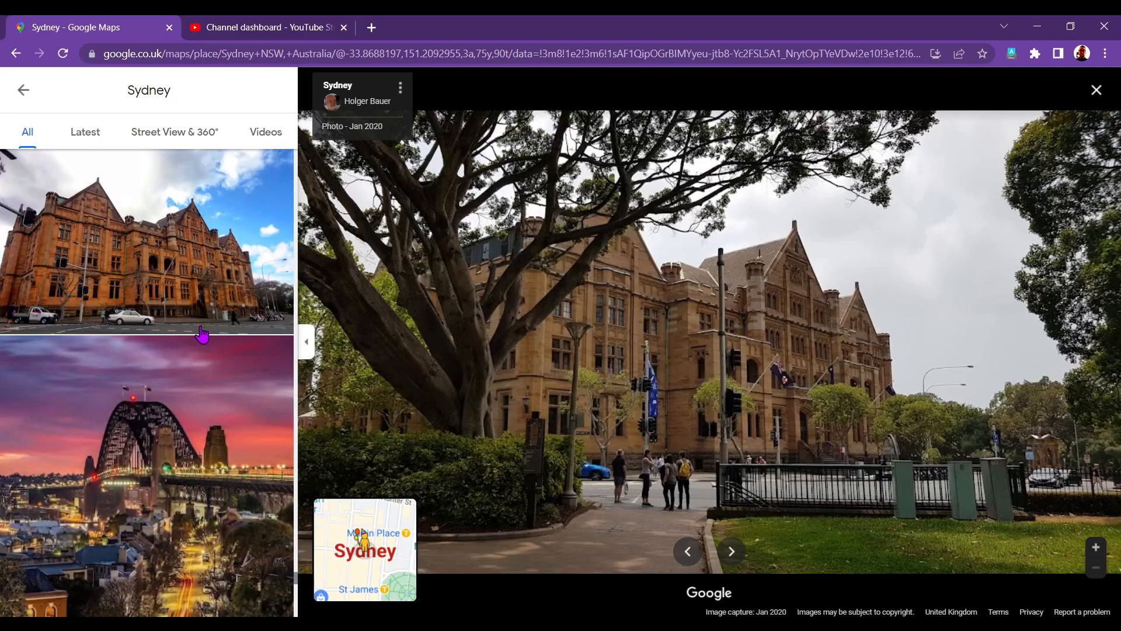
pyautogui.scroll(-3)
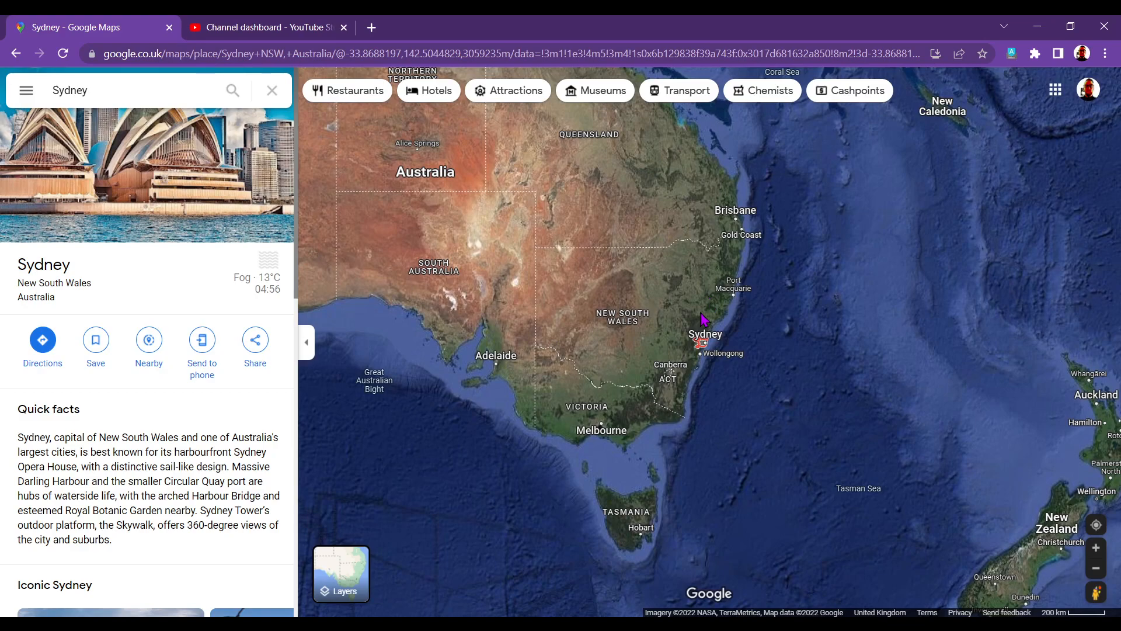
pyautogui.moveTo(609, 268)
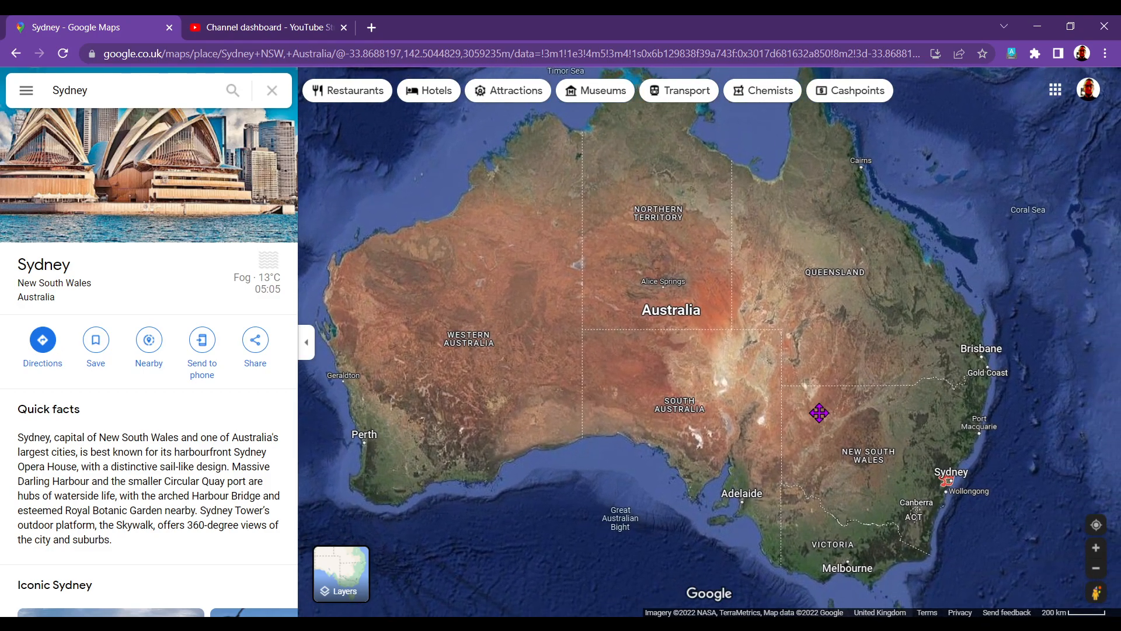
# Zoom the satellite map out to the whole Australian continent beside Sydney's details
pyautogui.scroll(-3)
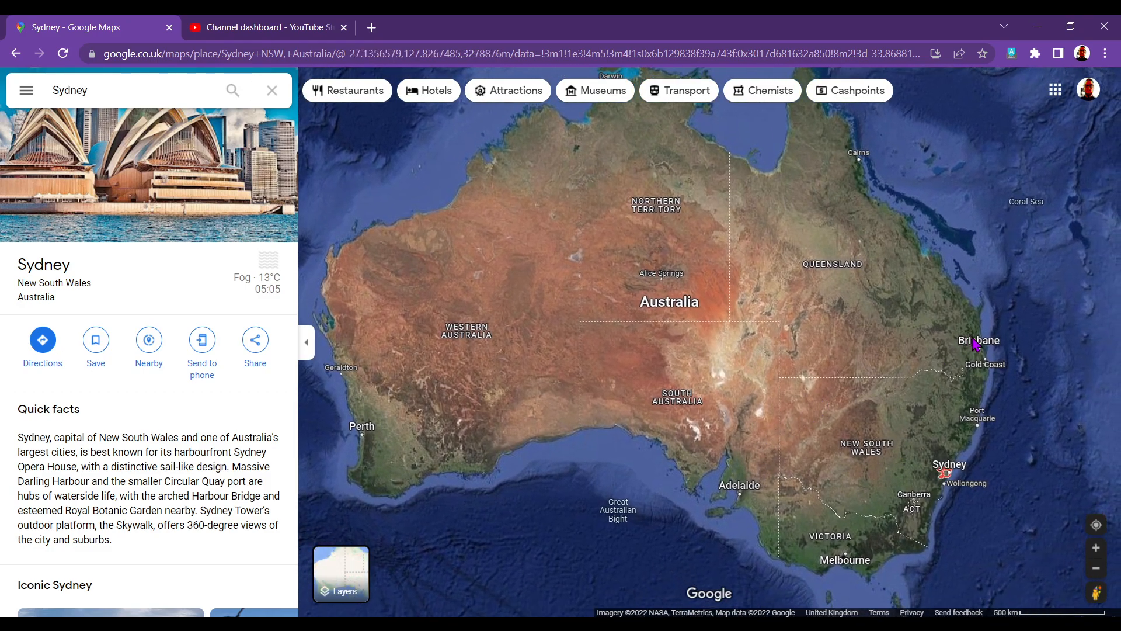
pyautogui.moveTo(987, 353)
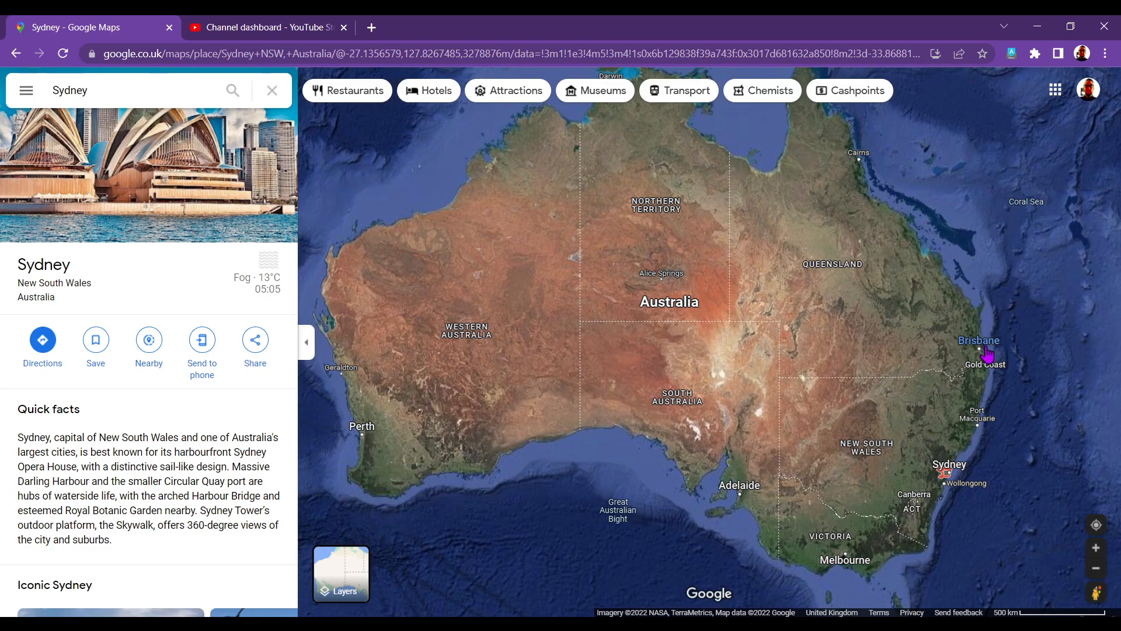
pyautogui.moveTo(956, 519)
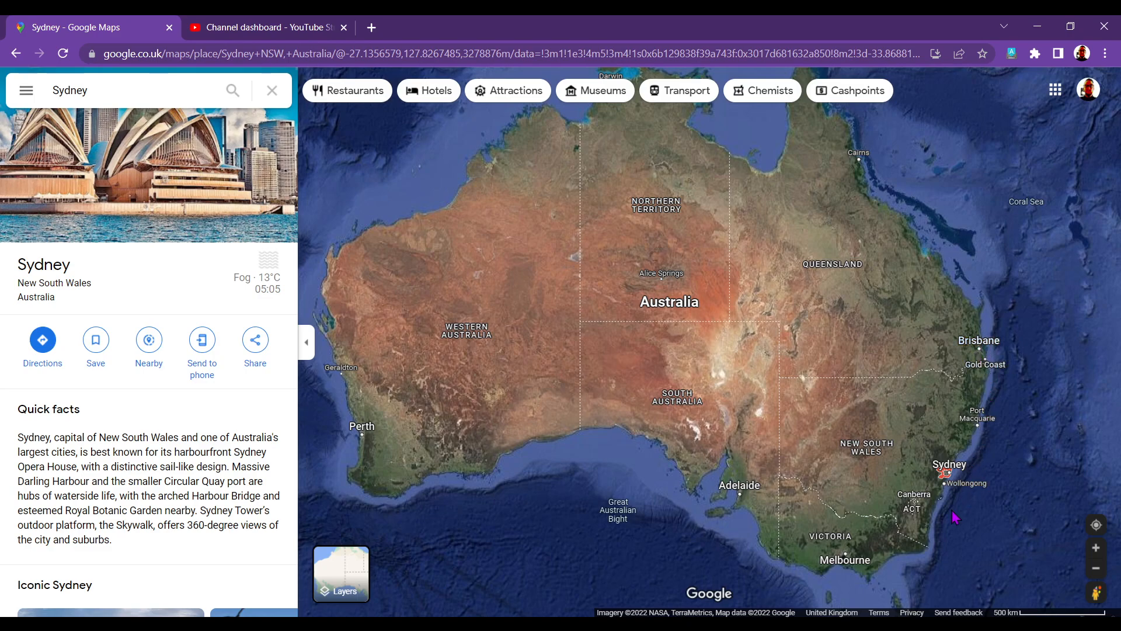
pyautogui.click(915, 494)
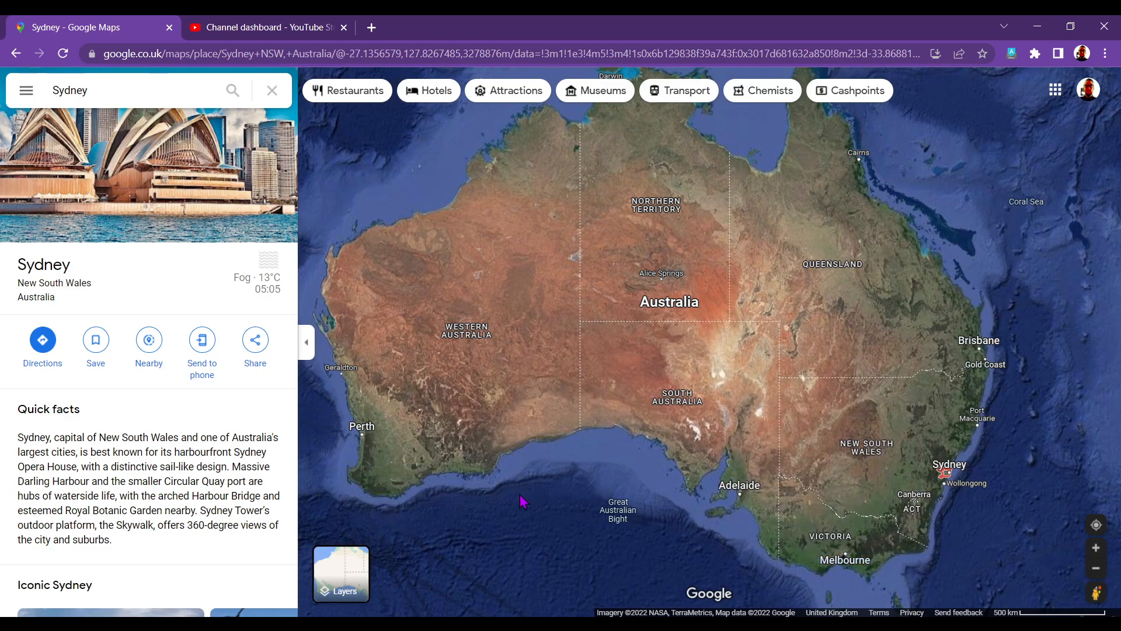
pyautogui.moveTo(887, 169)
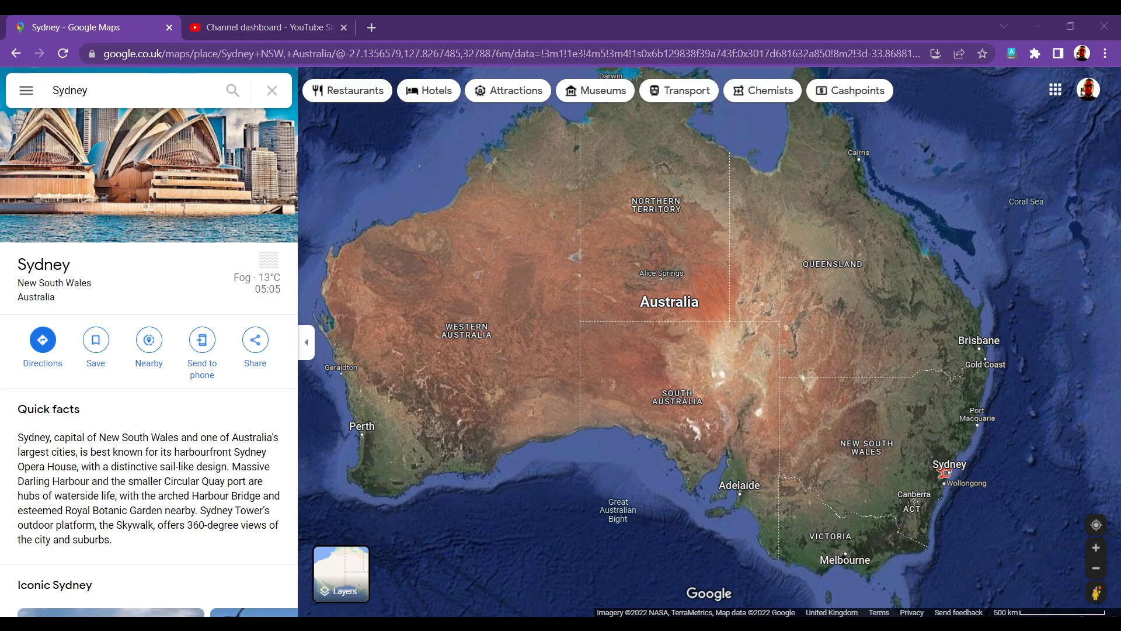
pyautogui.moveTo(576, 399)
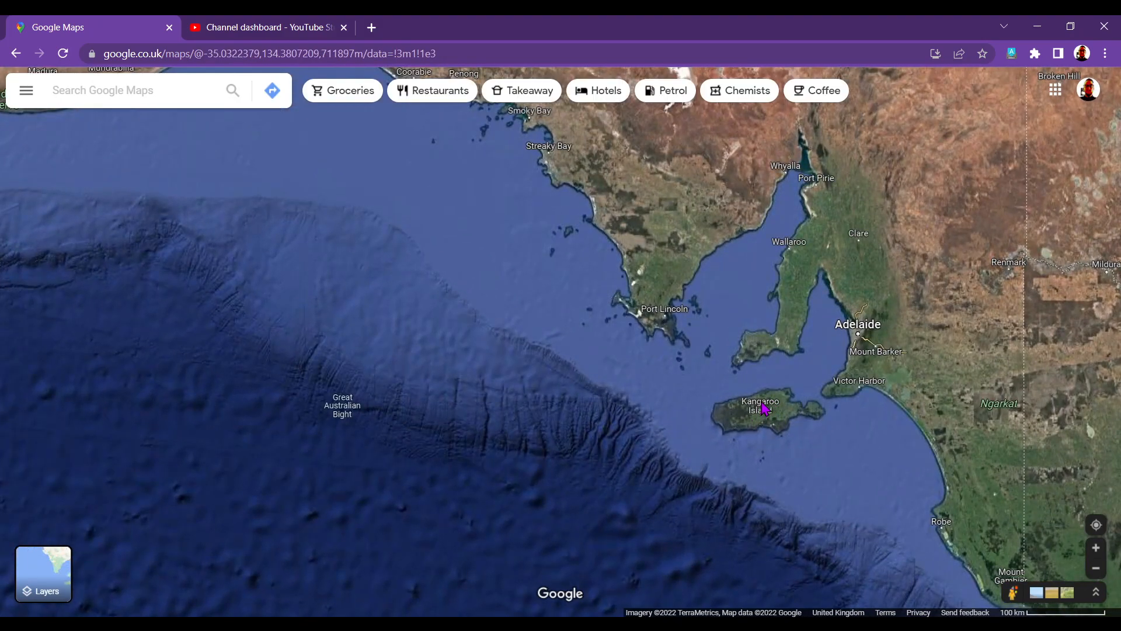
# Open Kangaroo Island's details, then the Port Lincoln place details
pyautogui.click(760, 402)
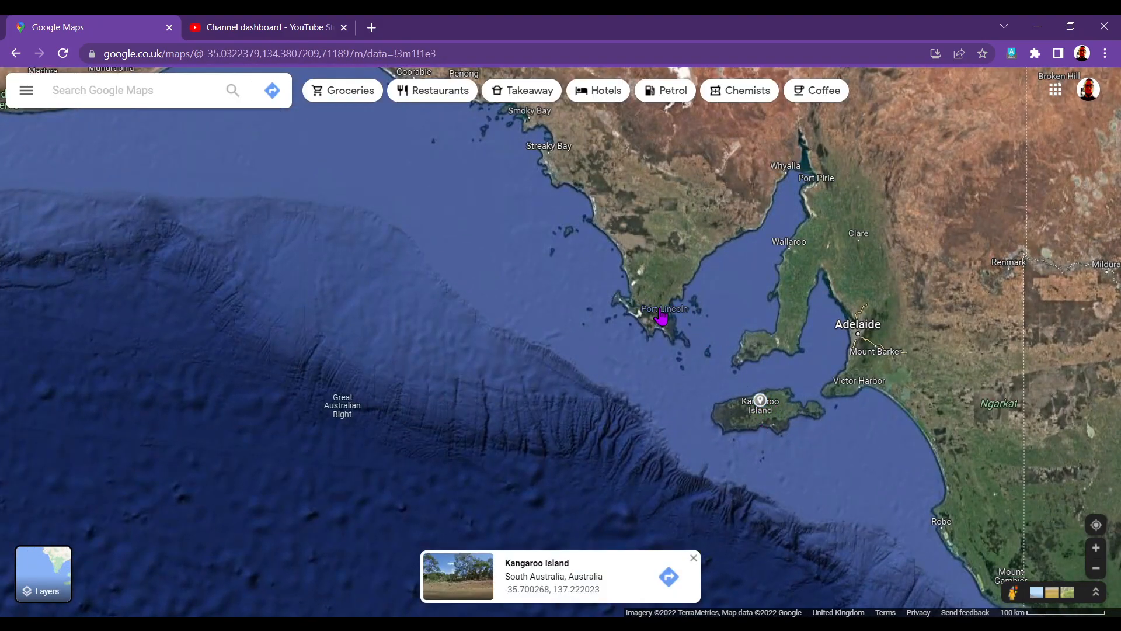
pyautogui.click(659, 319)
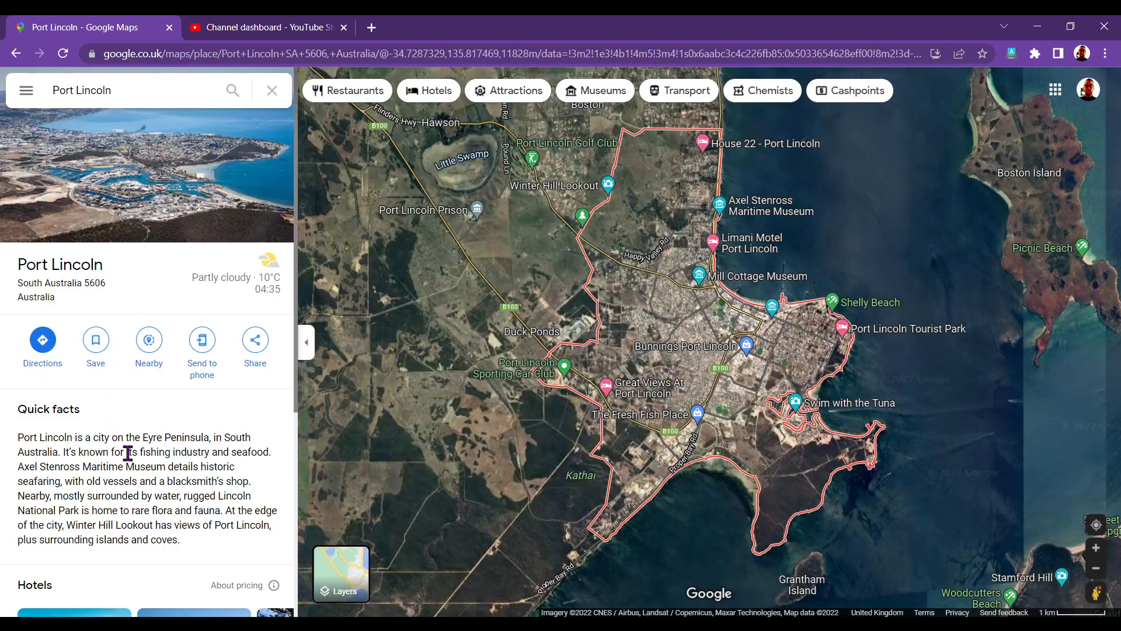
pyautogui.moveTo(179, 440)
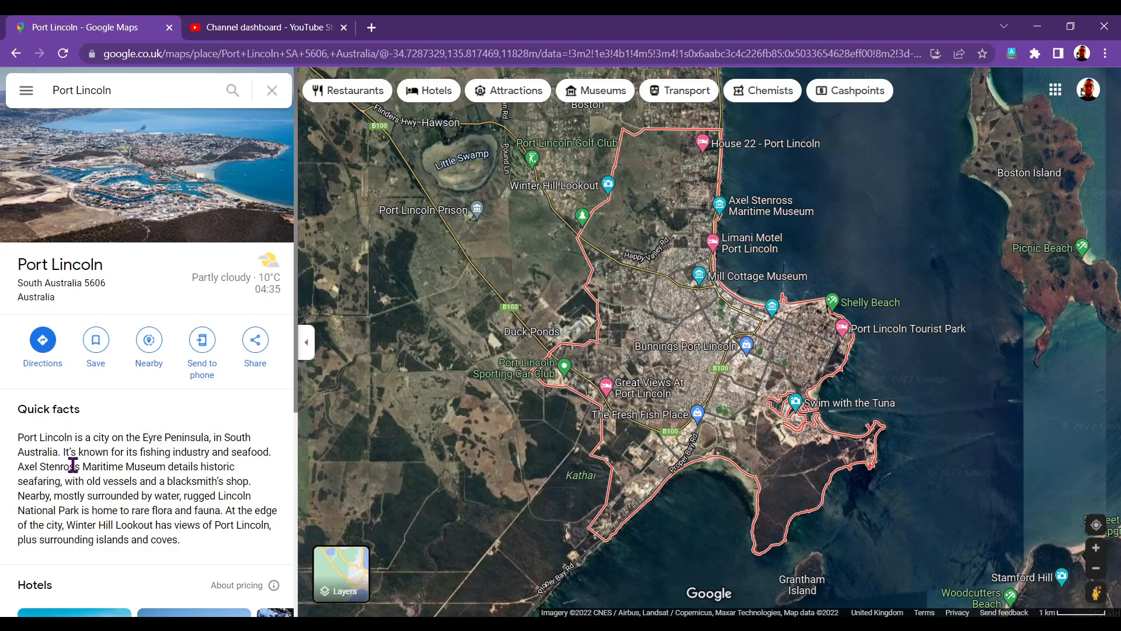
pyautogui.moveTo(156, 461)
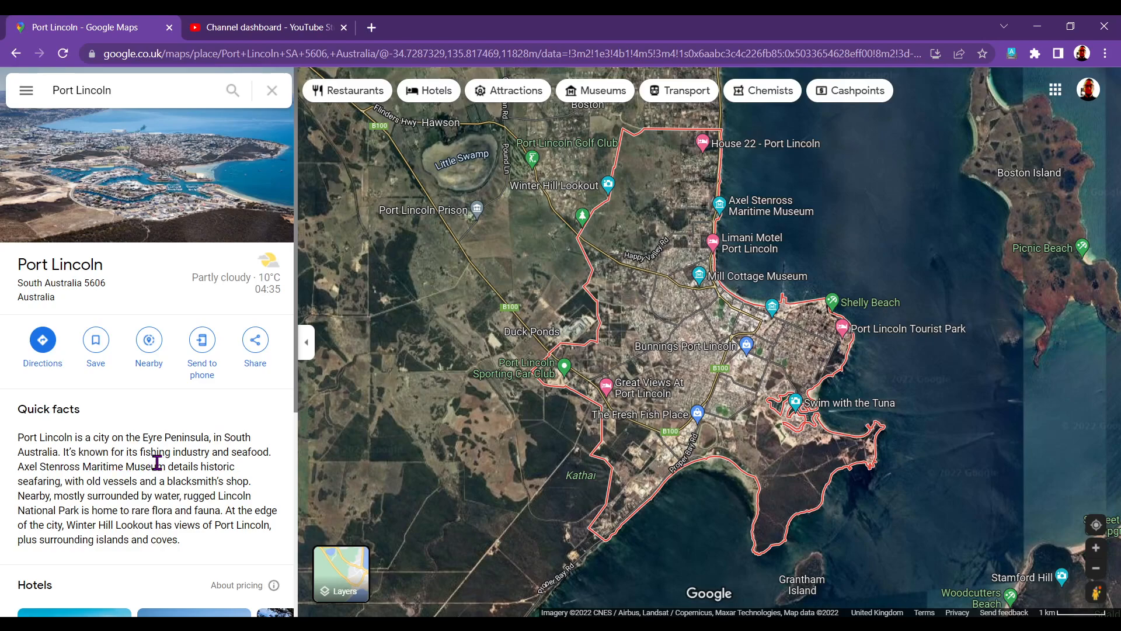
pyautogui.moveTo(170, 512)
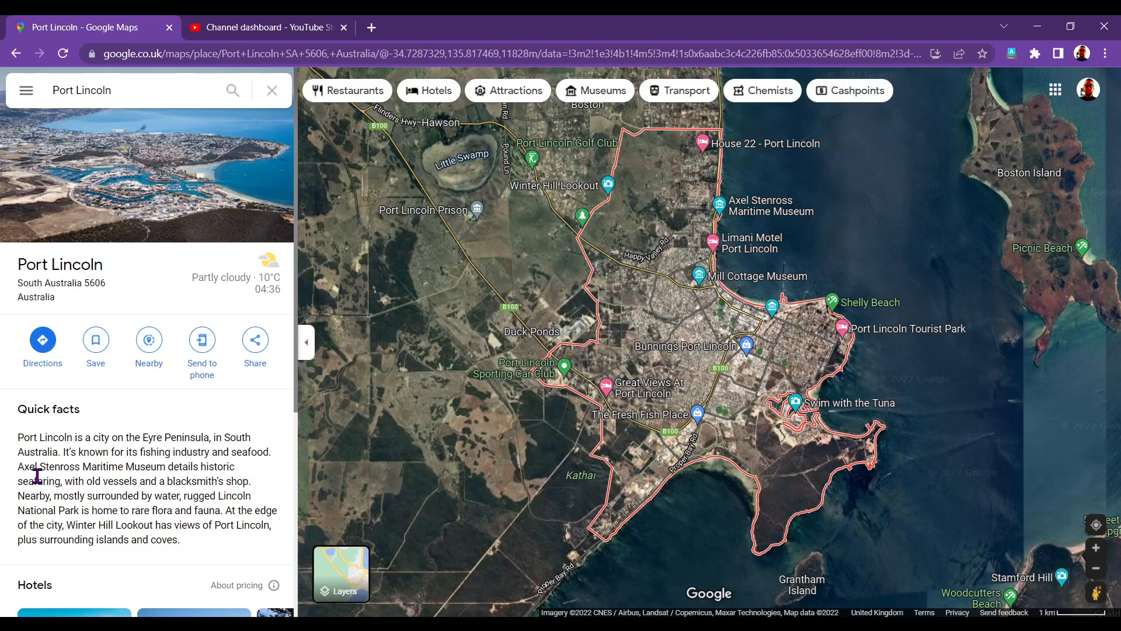
pyautogui.moveTo(185, 471)
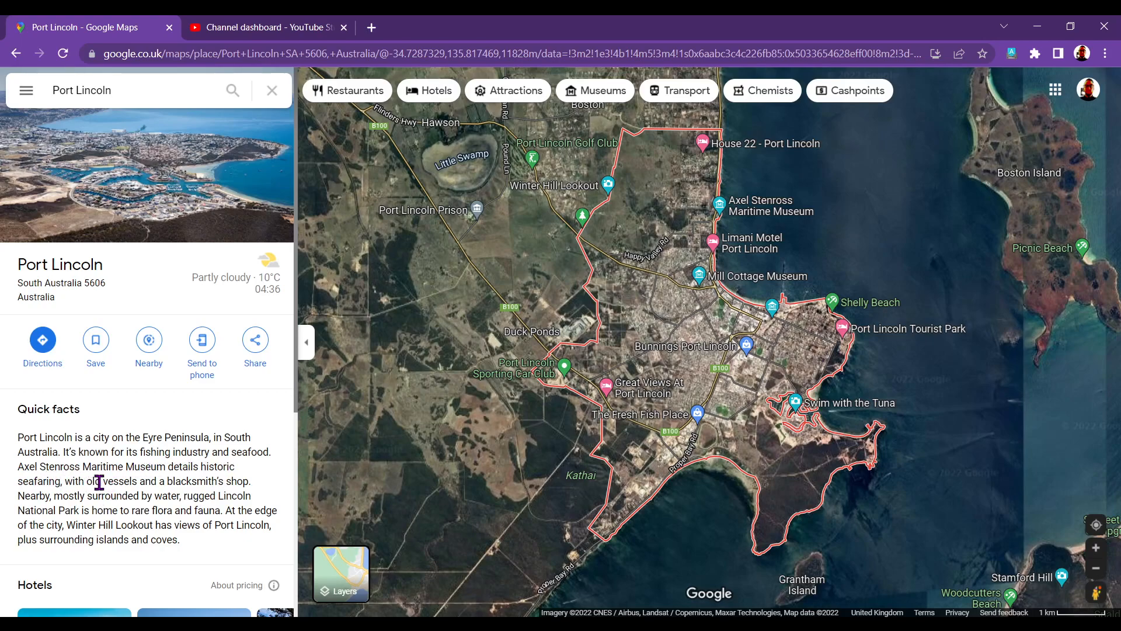
pyautogui.moveTo(236, 485)
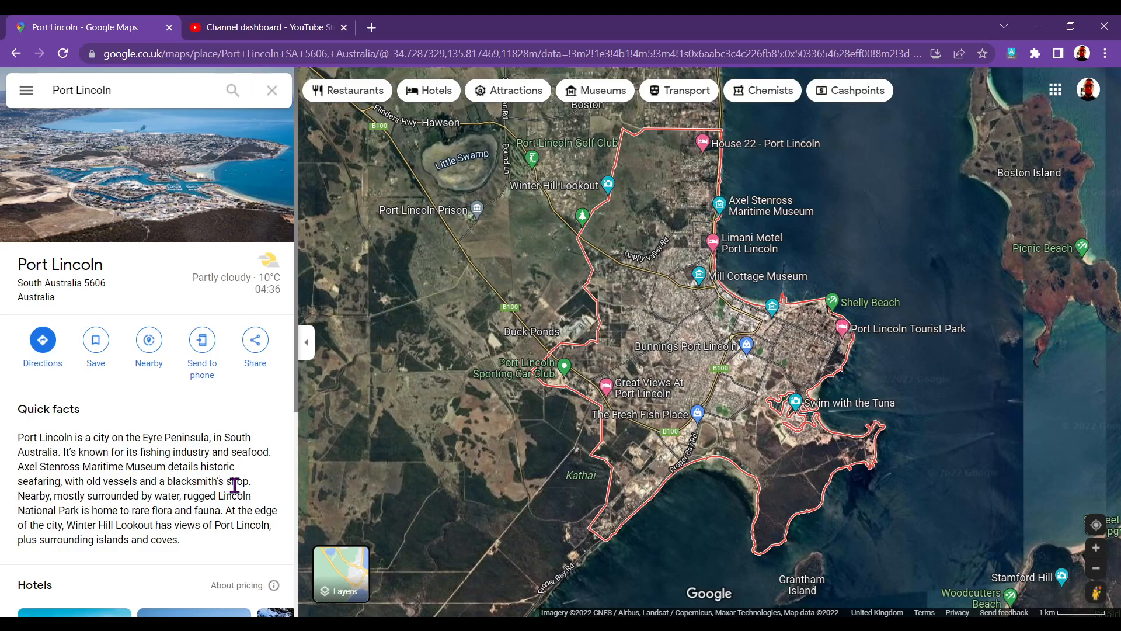
pyautogui.moveTo(66, 500)
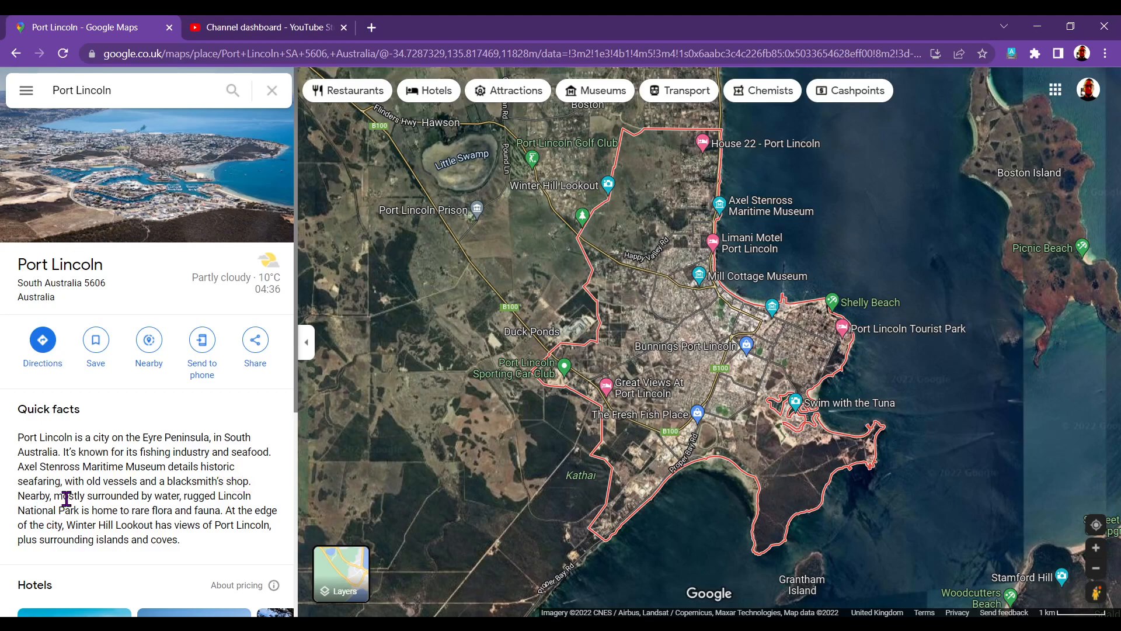
pyautogui.moveTo(222, 498)
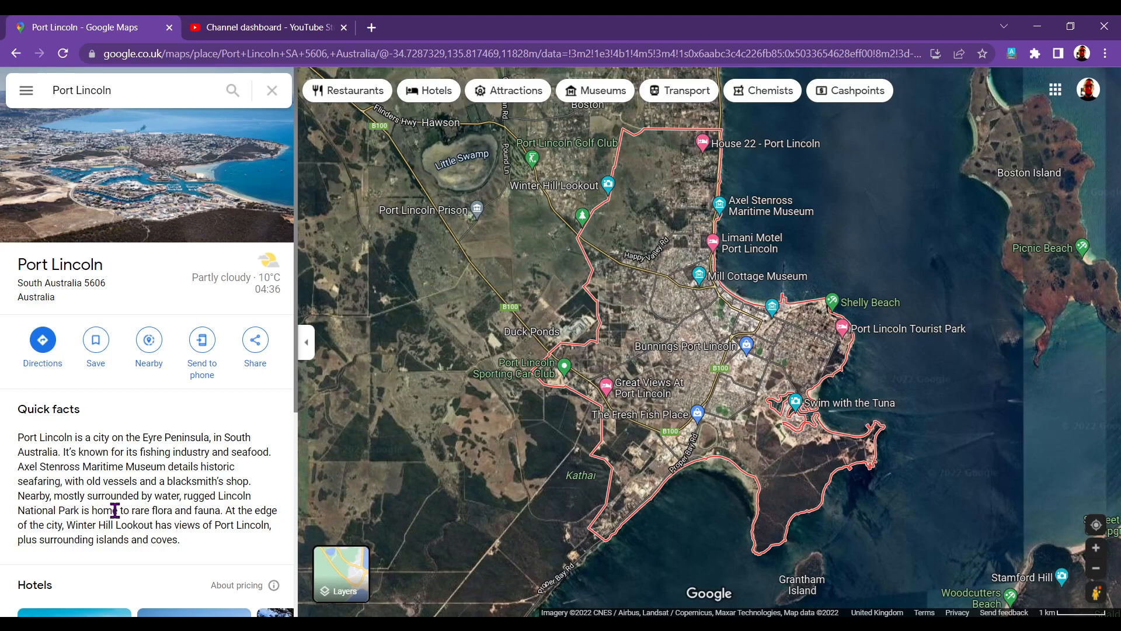
pyautogui.moveTo(221, 512)
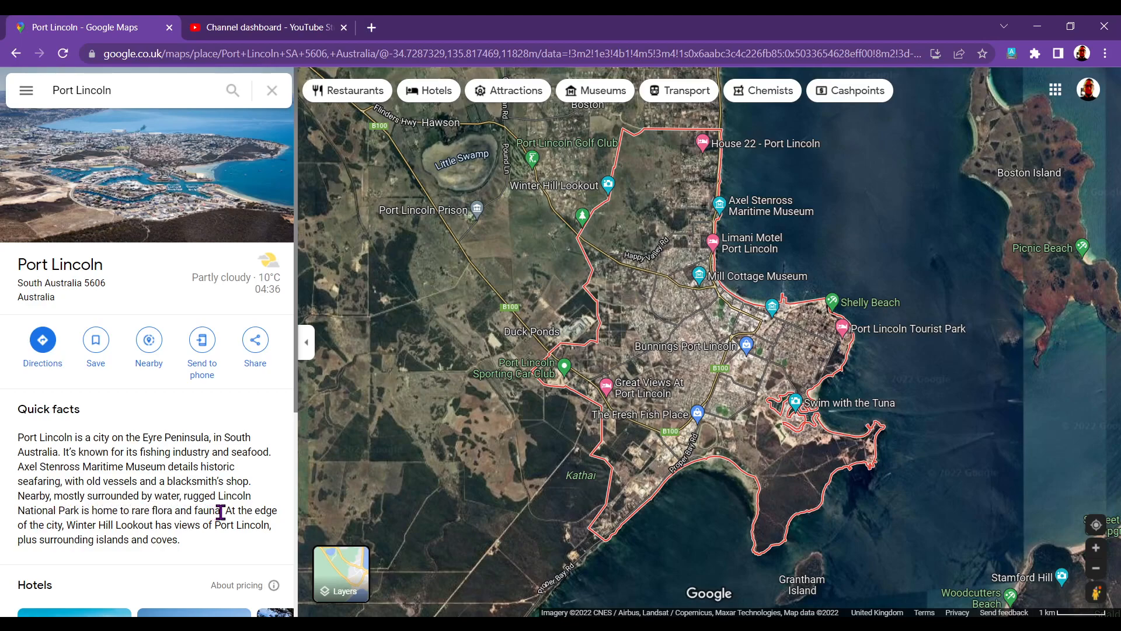
pyautogui.moveTo(96, 526)
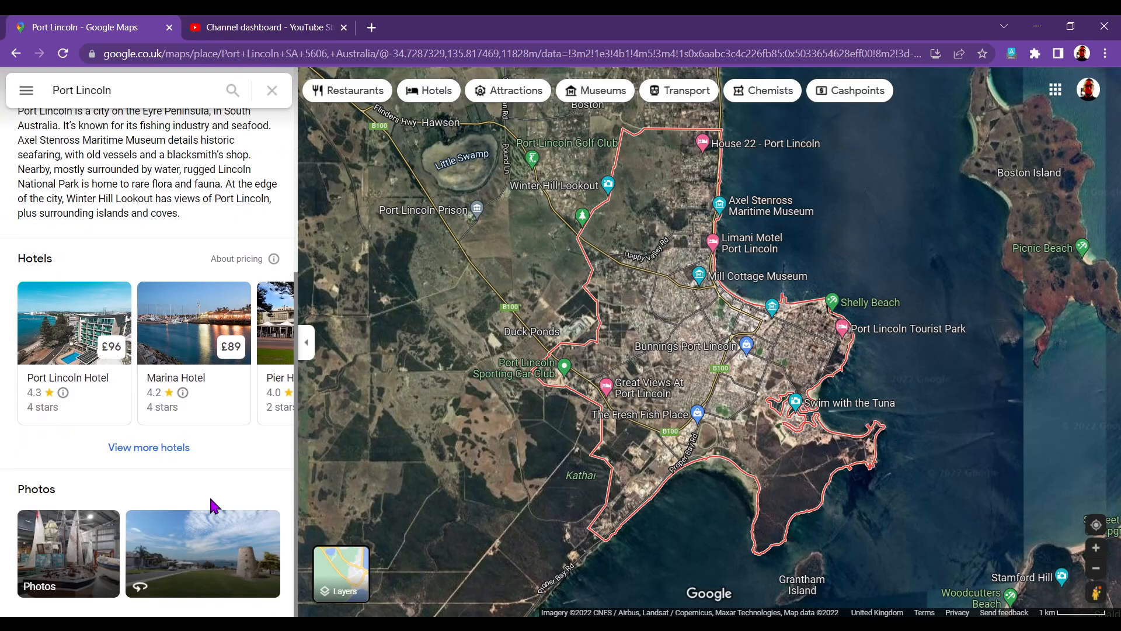
# Open Port Lincoln's photo gallery and view the aerial and Old Mill Lookout photos
pyautogui.click(68, 555)
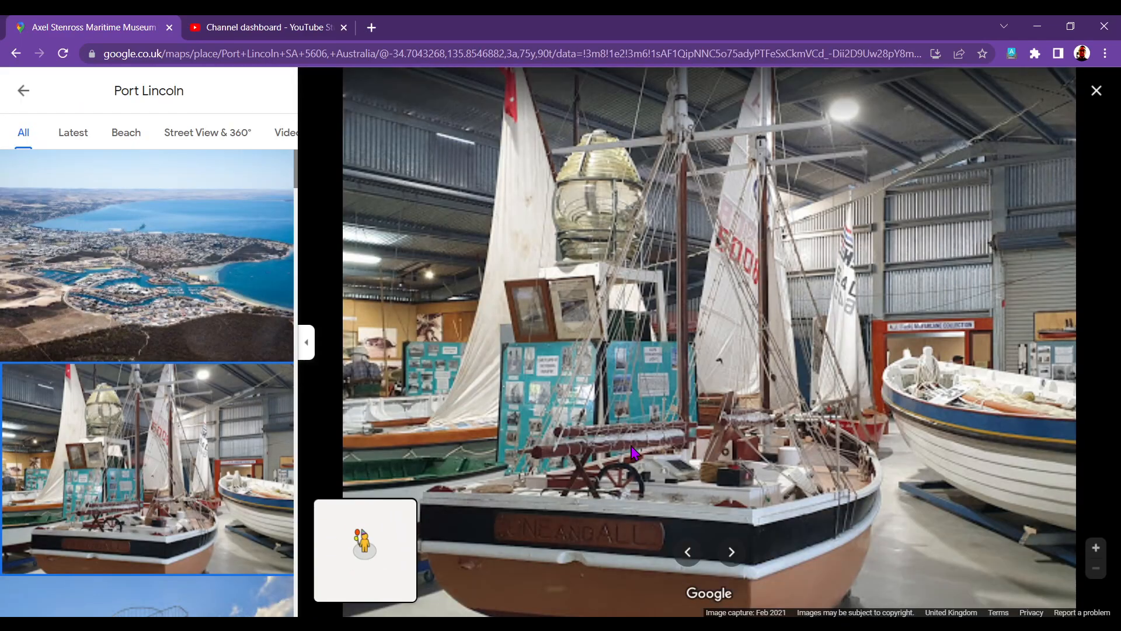
pyautogui.click(148, 254)
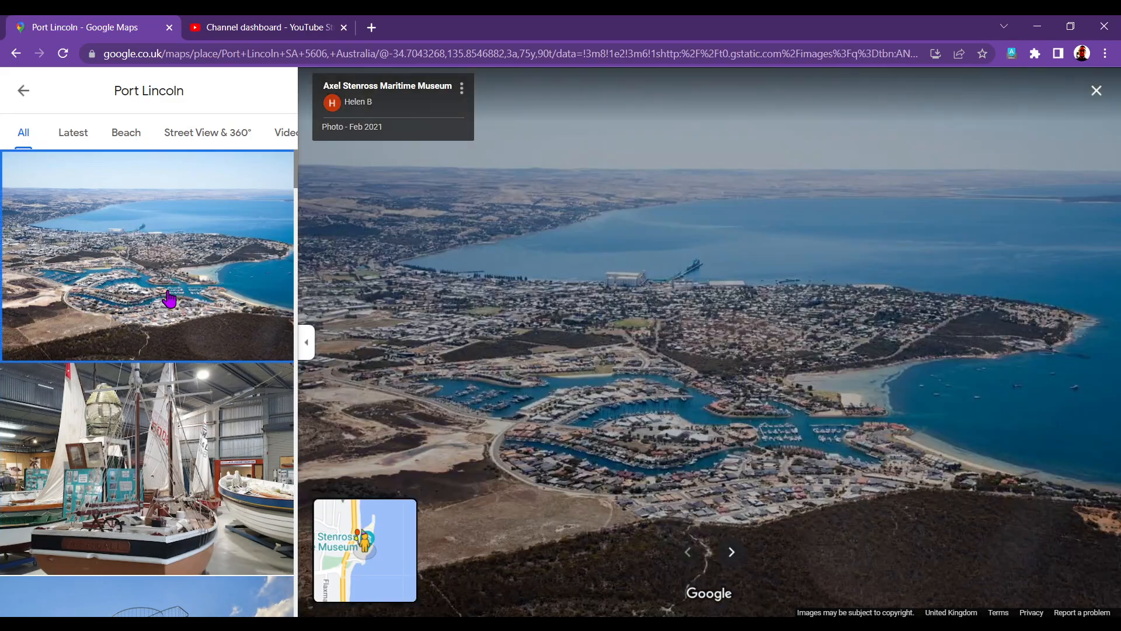
pyautogui.click(731, 552)
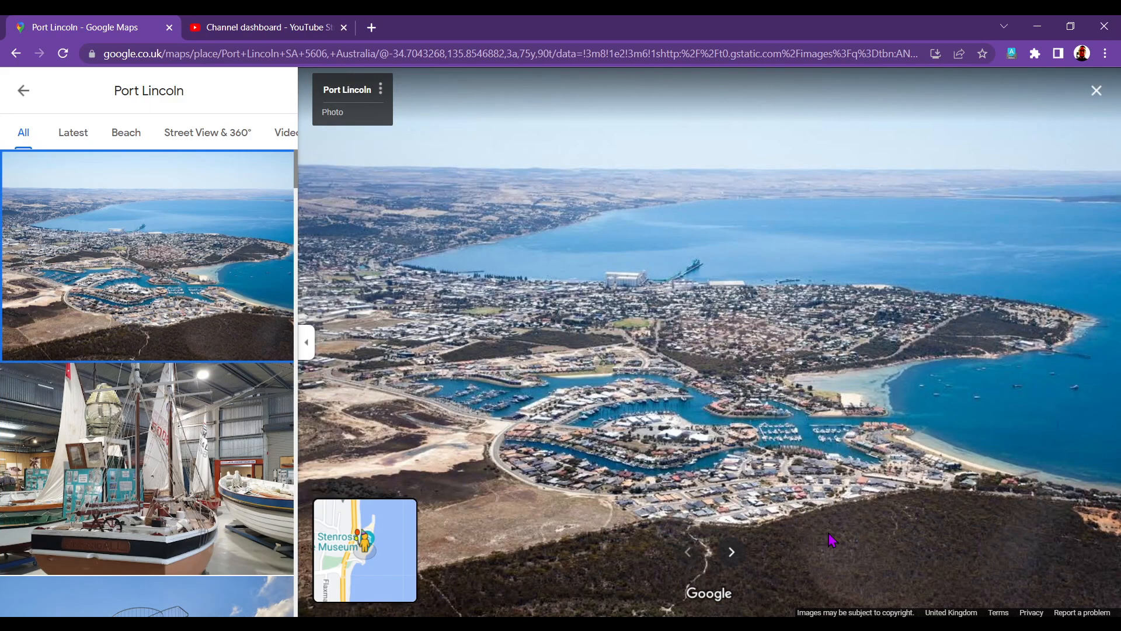
pyautogui.moveTo(379, 589)
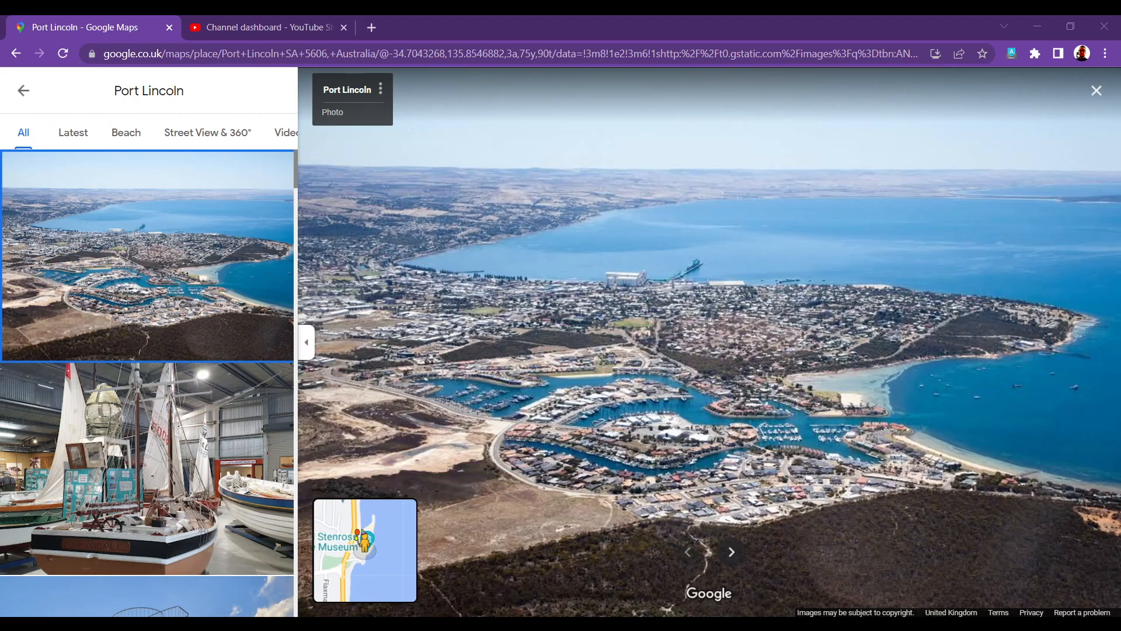
pyautogui.moveTo(351, 410)
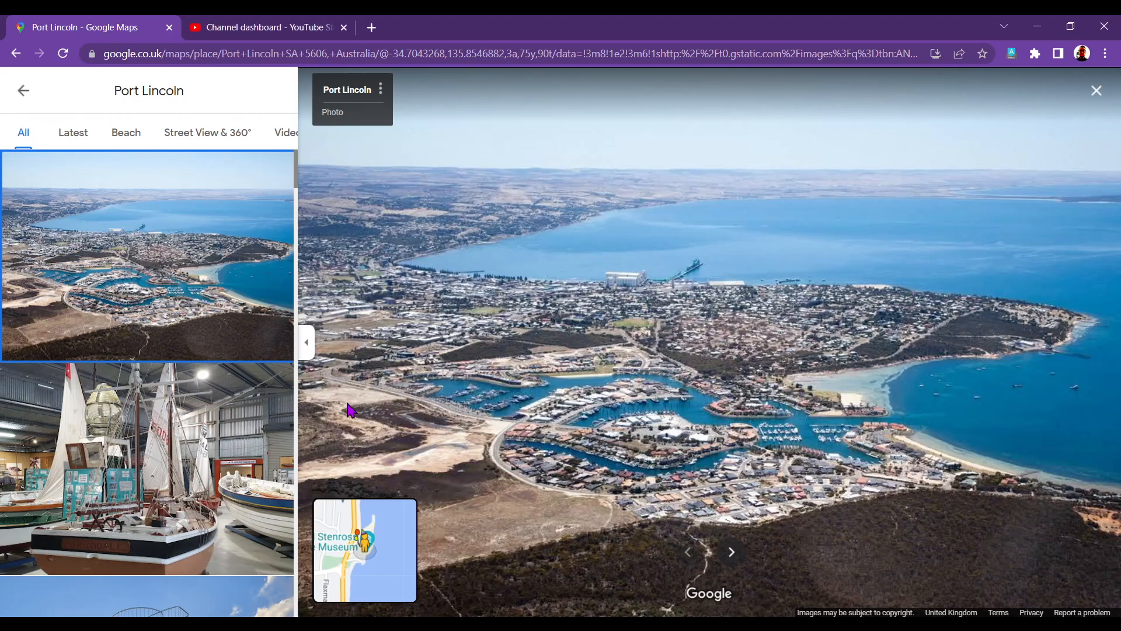
pyautogui.click(147, 443)
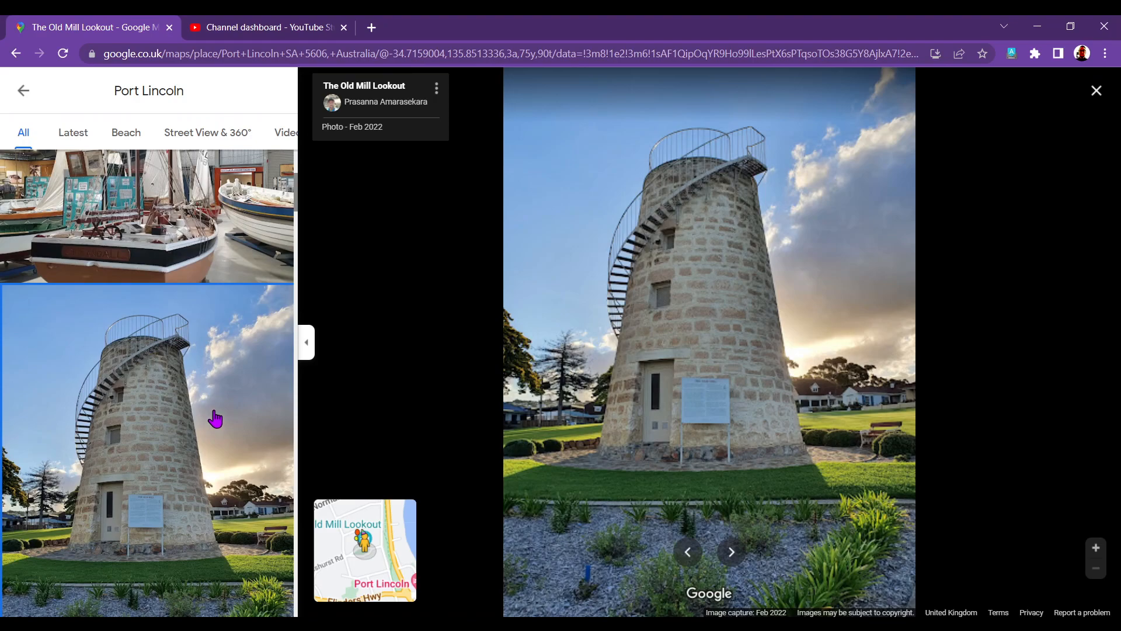
pyautogui.moveTo(191, 418)
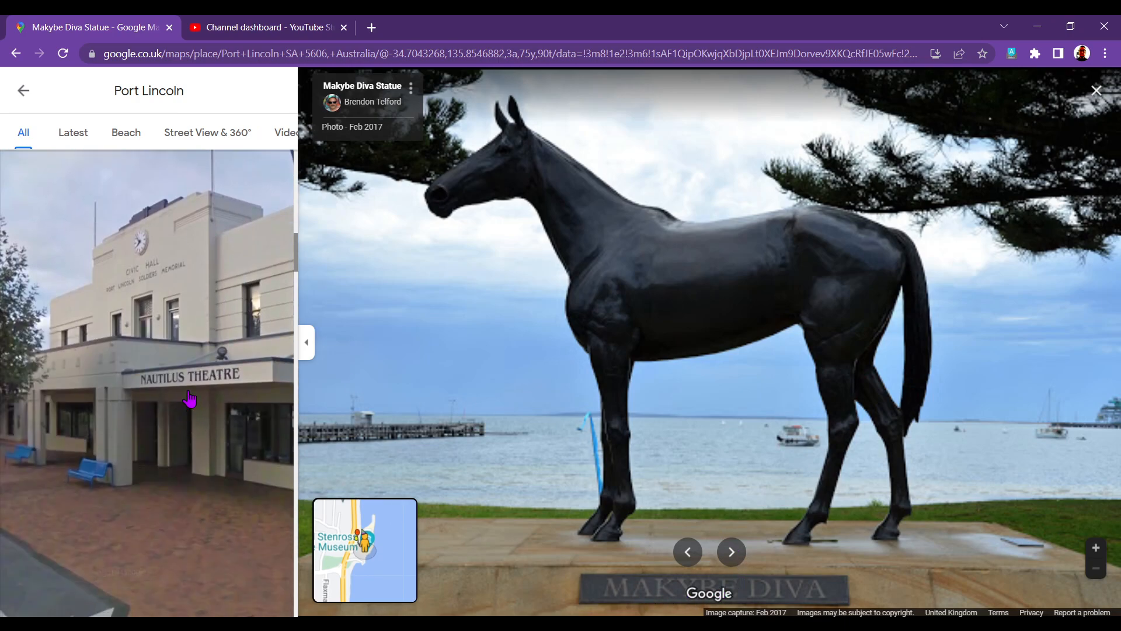
# View the Shelly Beach photo and scroll down through the gallery thumbnails
pyautogui.click(731, 551)
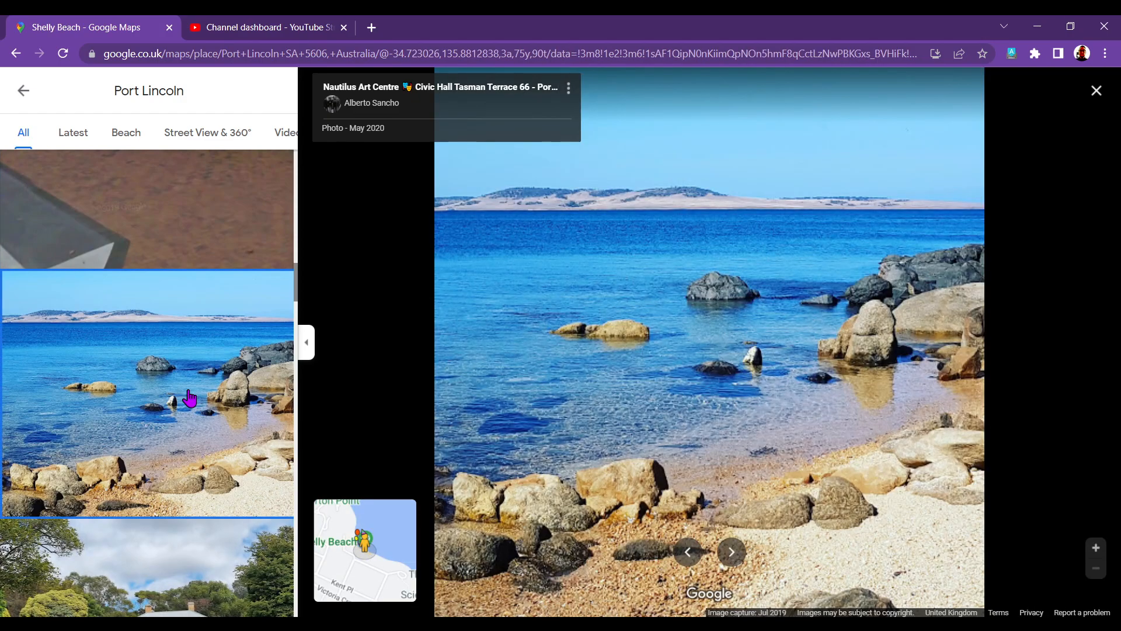
pyautogui.click(731, 551)
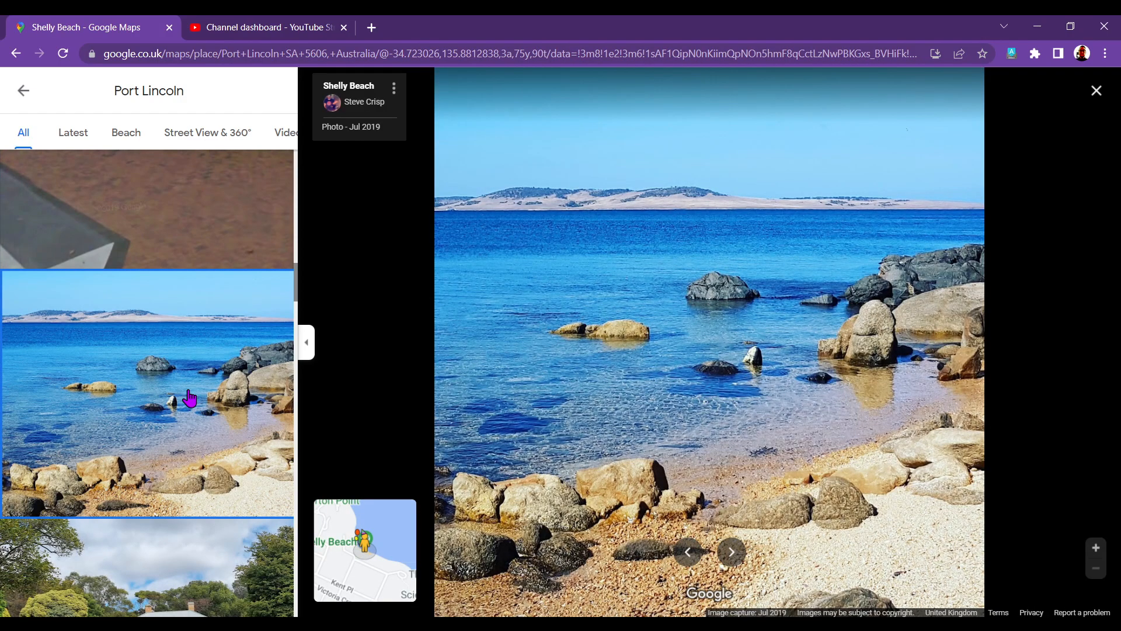
pyautogui.scroll(-3)
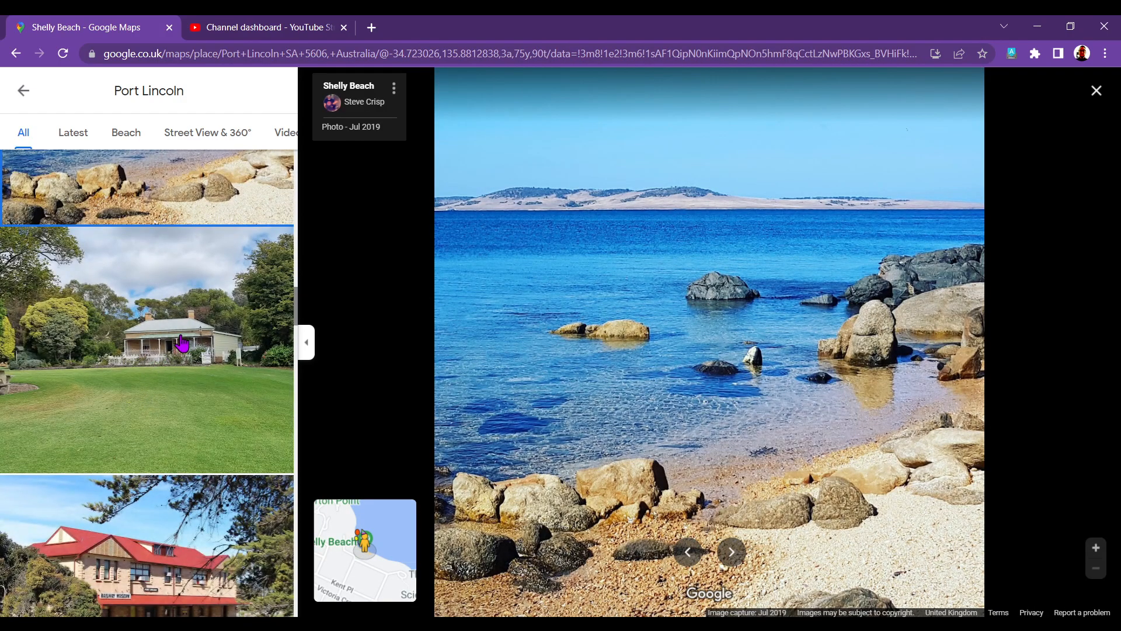
pyautogui.scroll(-3)
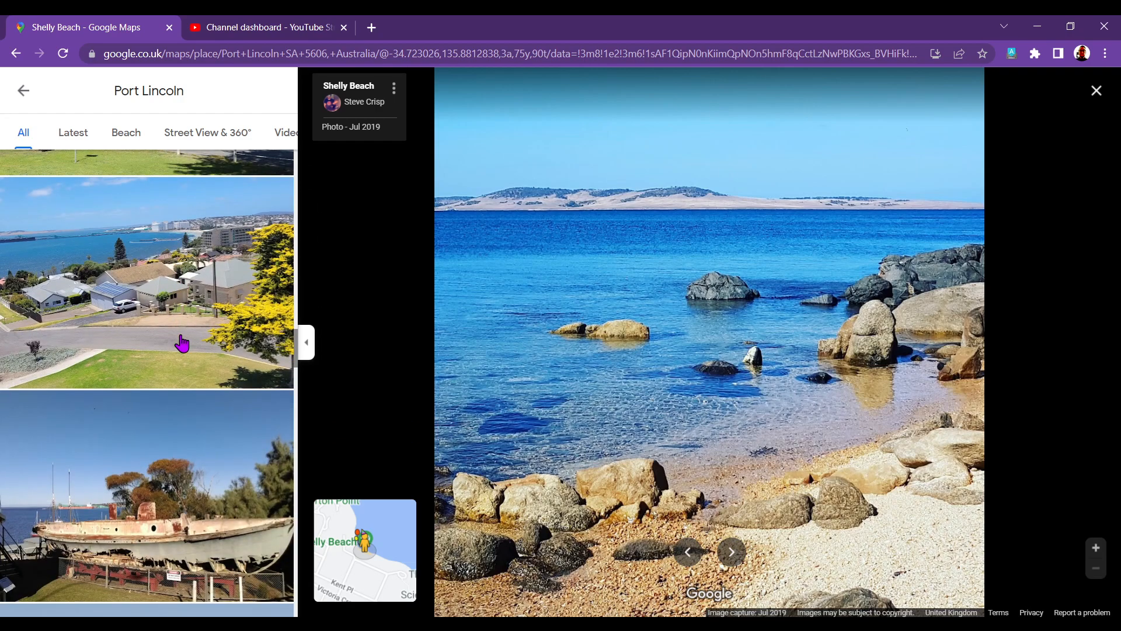
pyautogui.scroll(-3)
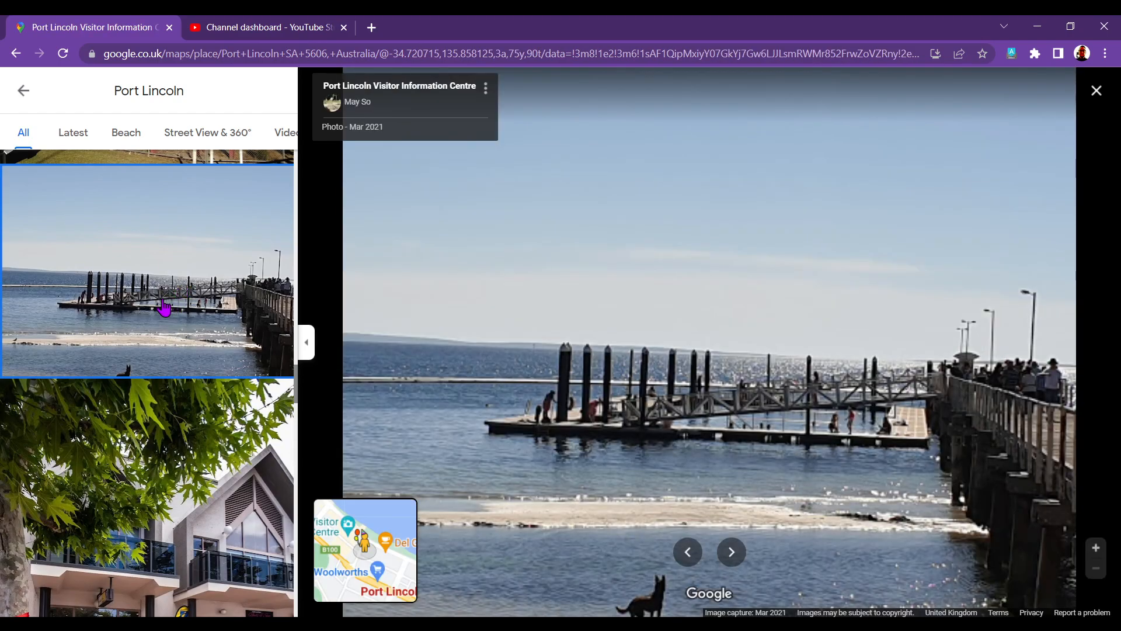
pyautogui.scroll(-3)
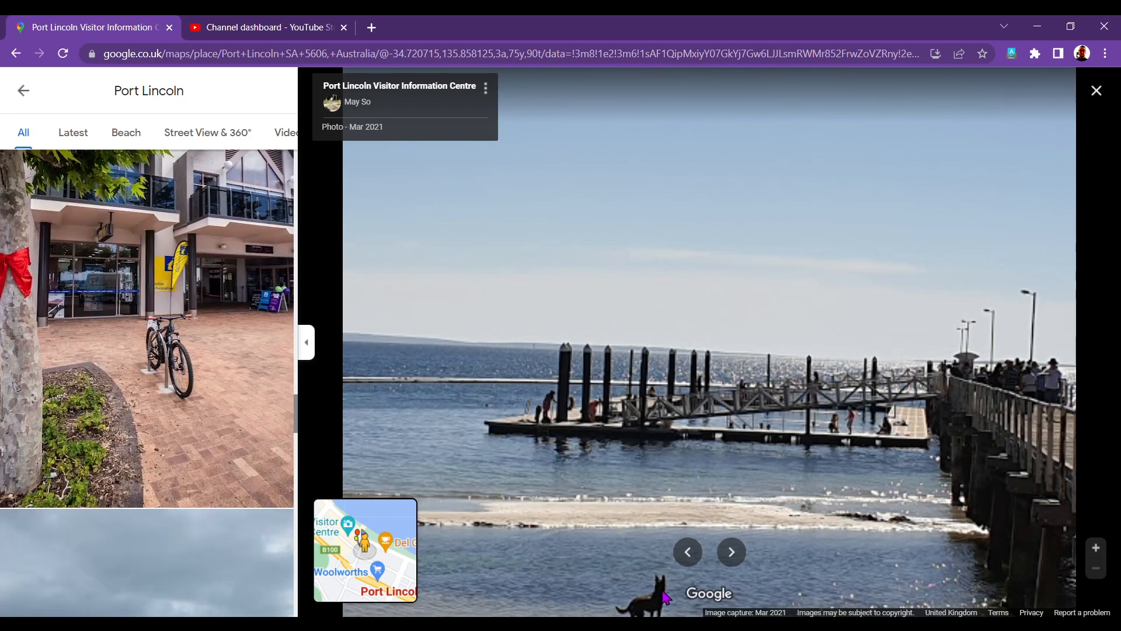
pyautogui.scroll(-3)
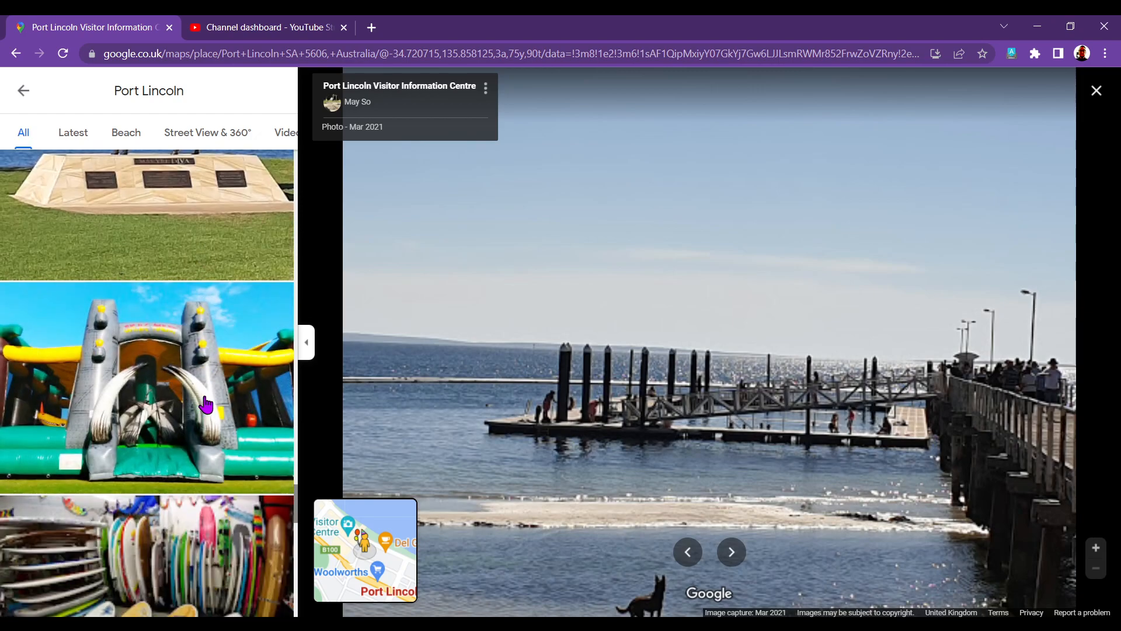
pyautogui.scroll(-3)
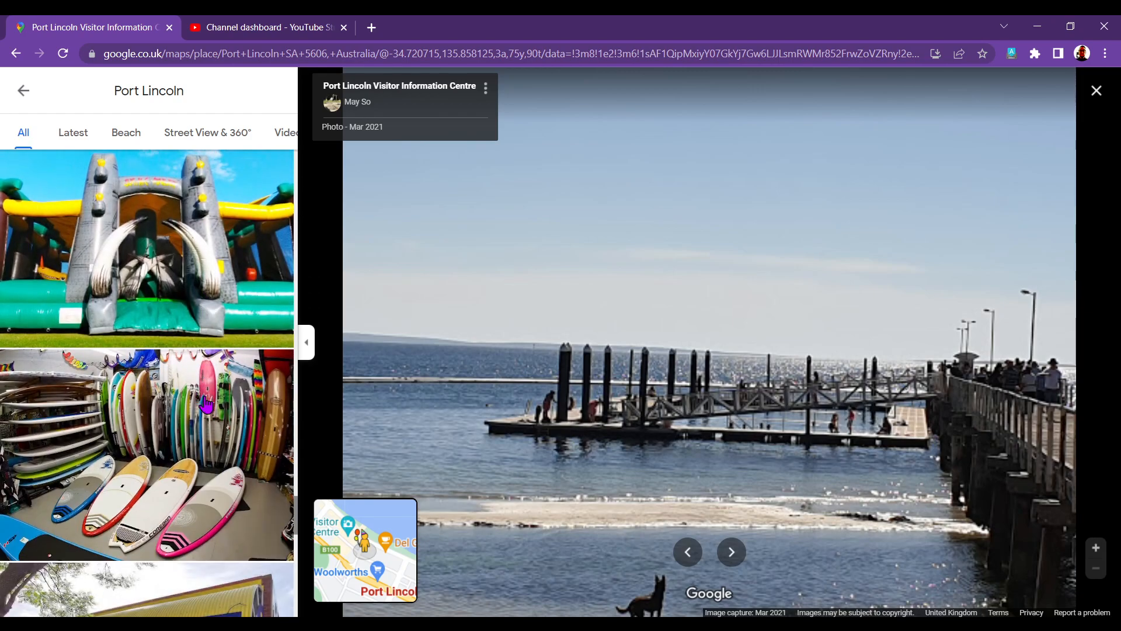
pyautogui.scroll(-3)
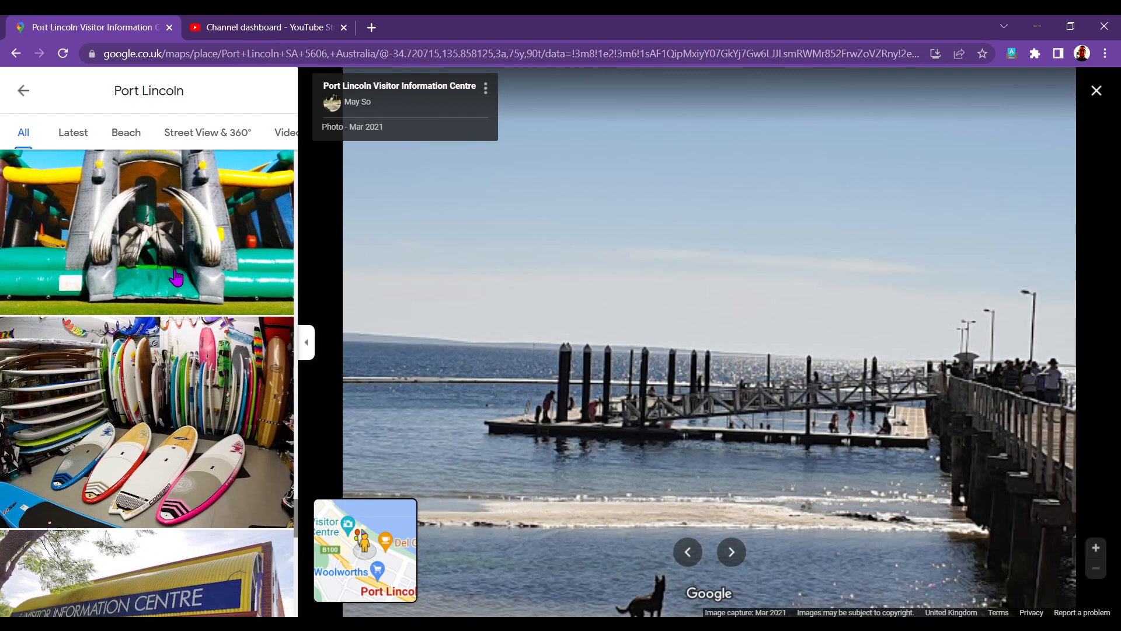
pyautogui.scroll(-3)
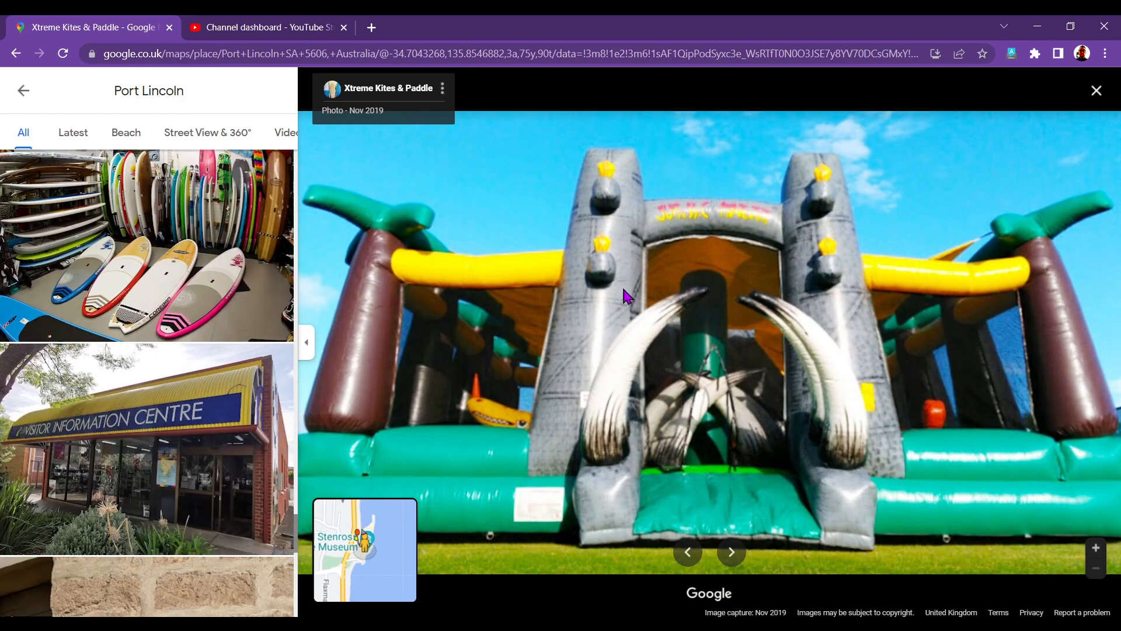
pyautogui.moveTo(185, 411)
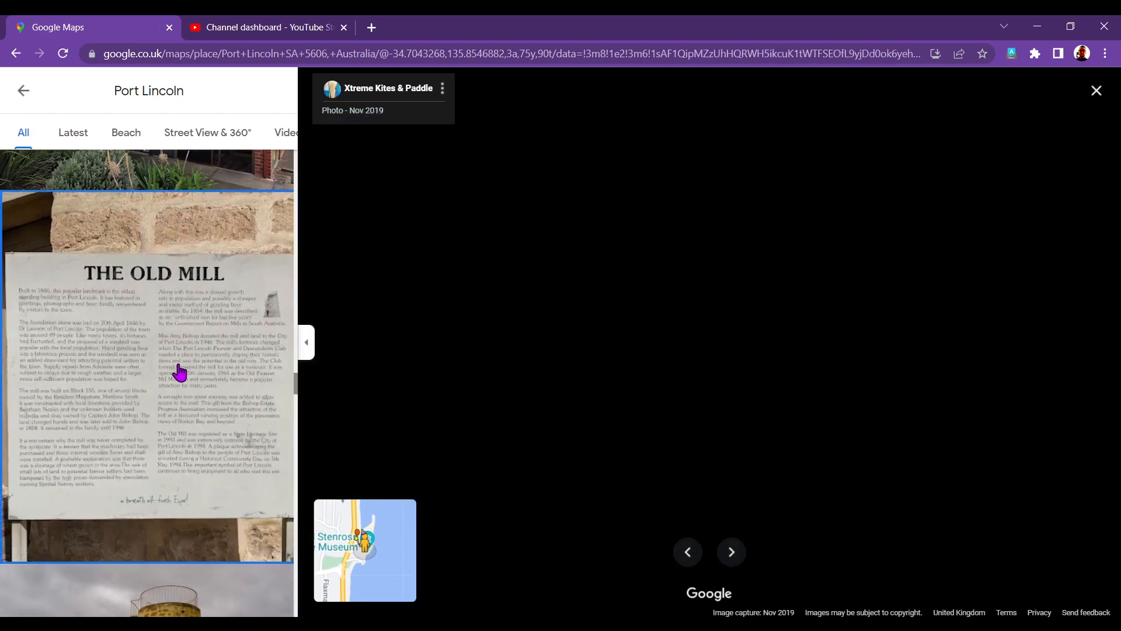
# View The Old Mill sign, cruise ship harbour aerial, and pebbly shoreline photos
pyautogui.click(149, 380)
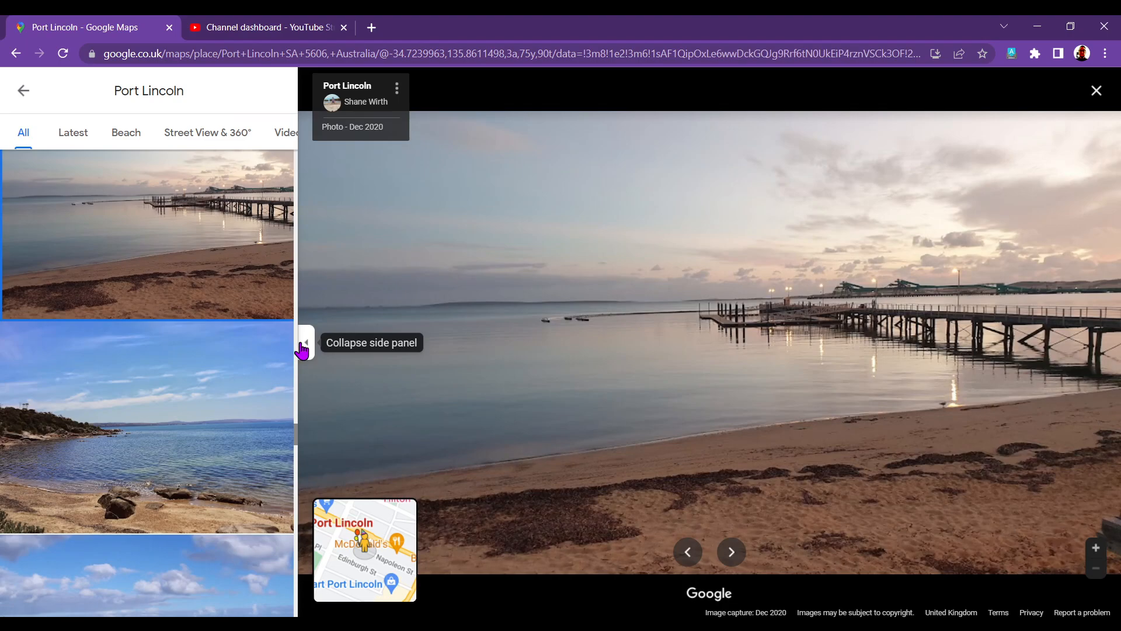
pyautogui.moveTo(305, 344)
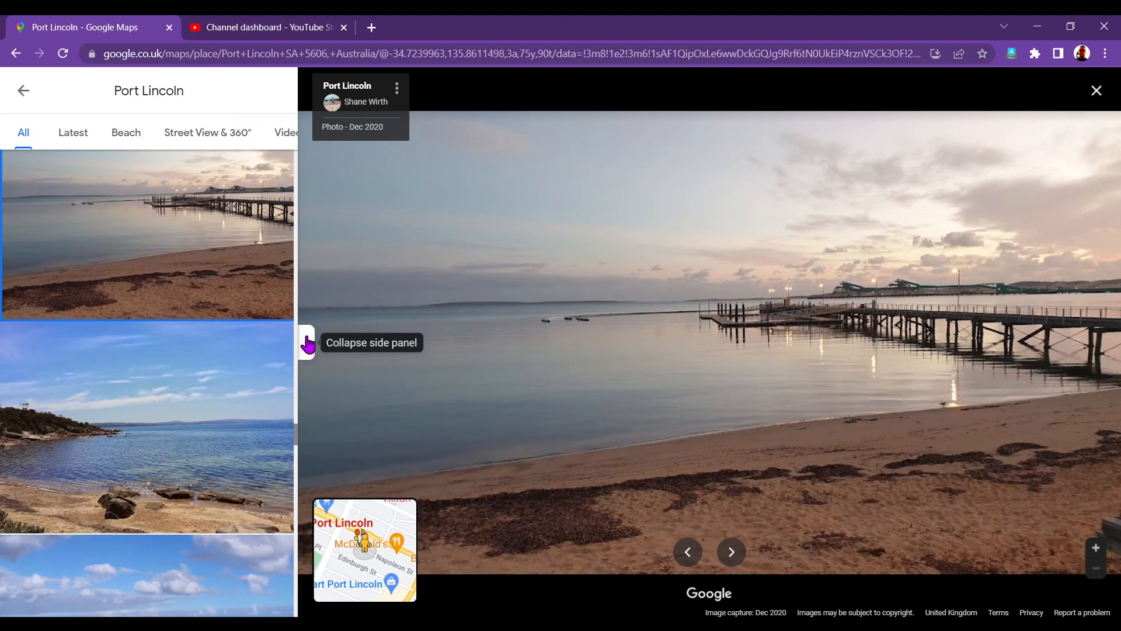
pyautogui.scroll(-3)
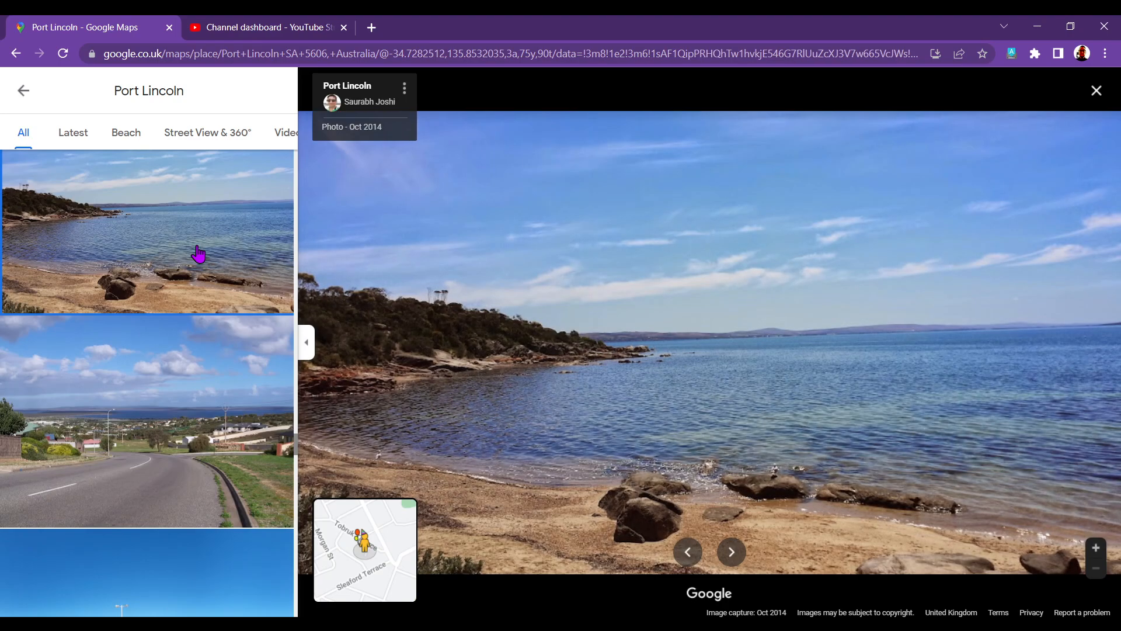
pyautogui.scroll(-3)
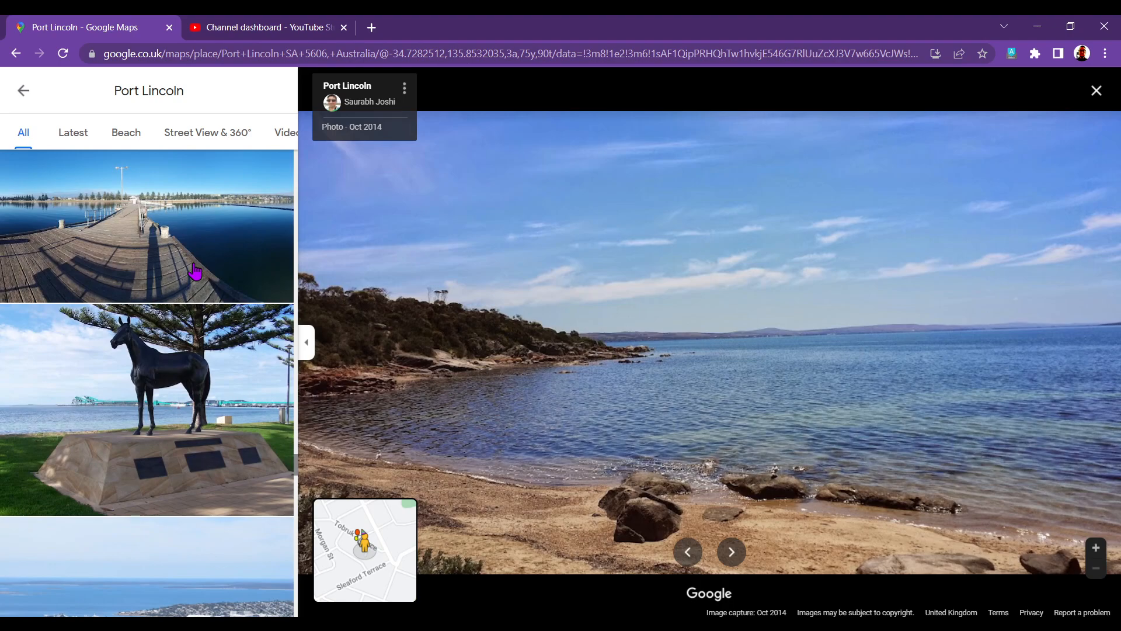
pyautogui.moveTo(657, 423)
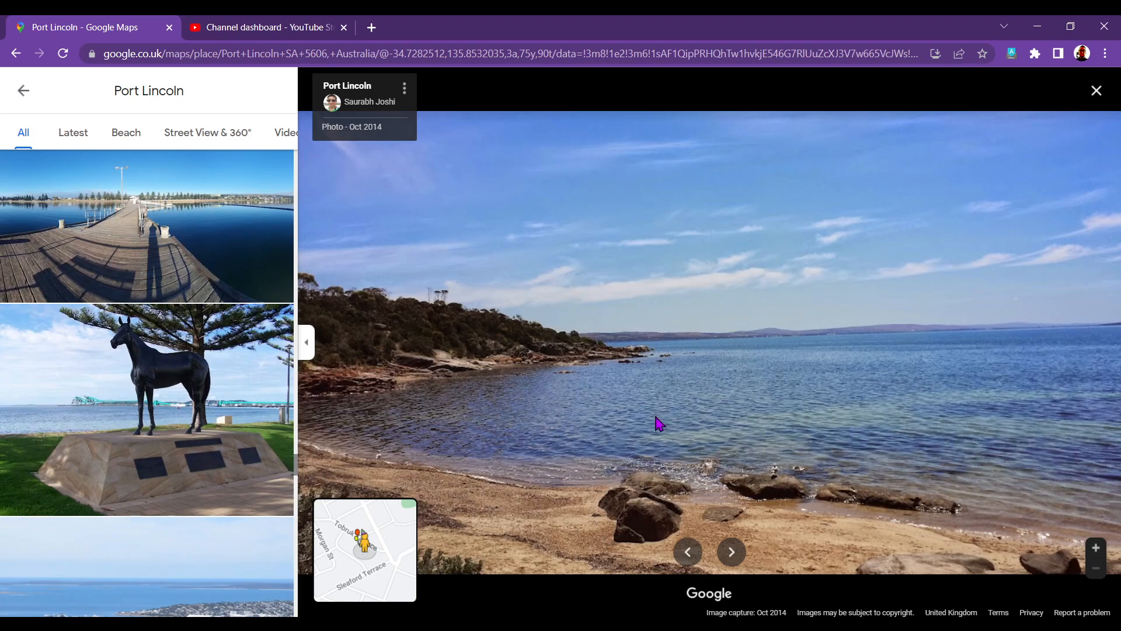
pyautogui.moveTo(184, 293)
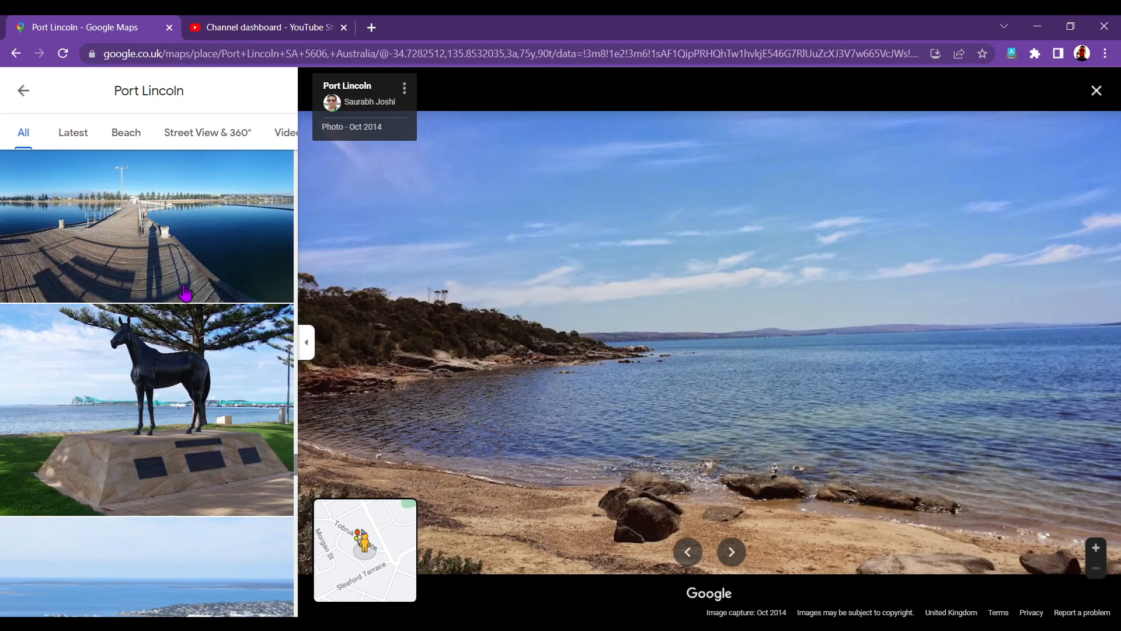
pyautogui.scroll(-3)
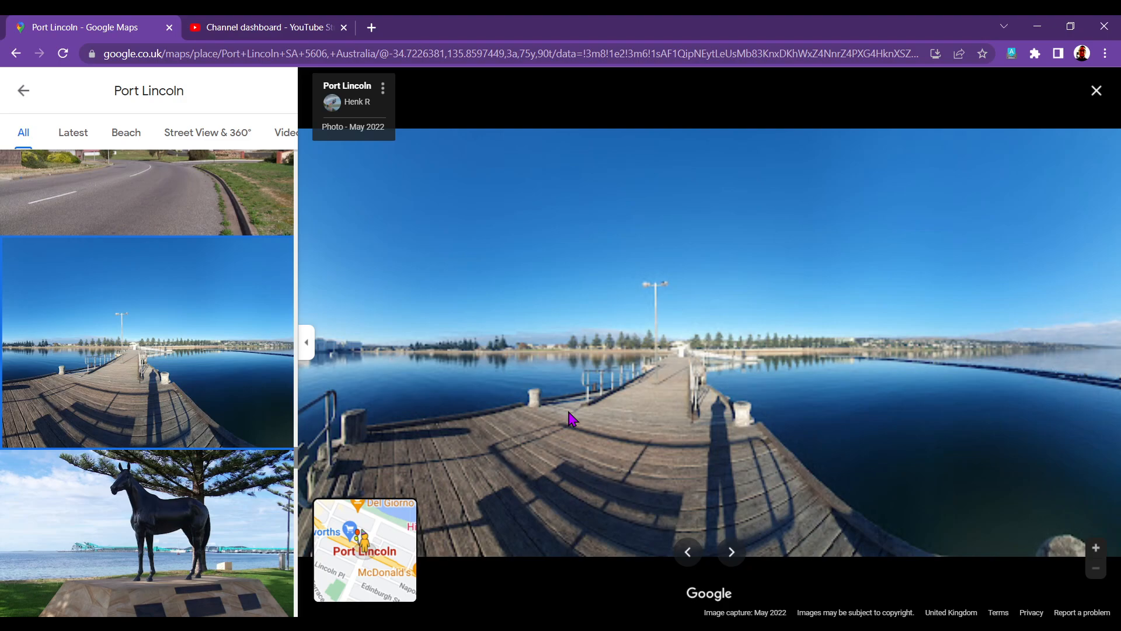
pyautogui.scroll(-3)
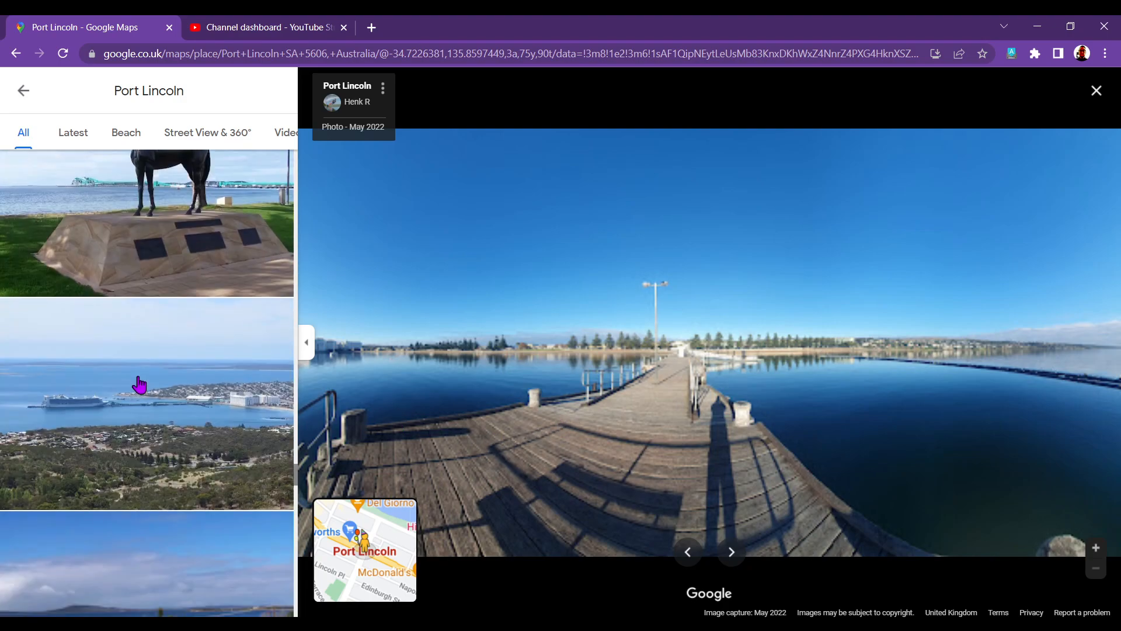
pyautogui.click(147, 405)
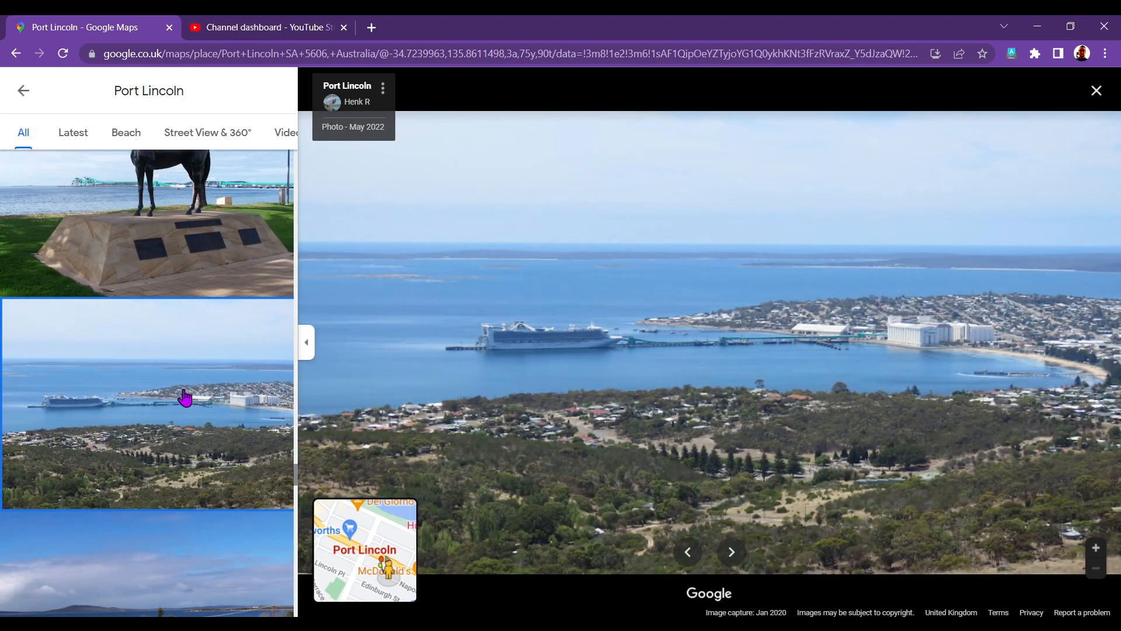
pyautogui.scroll(-3)
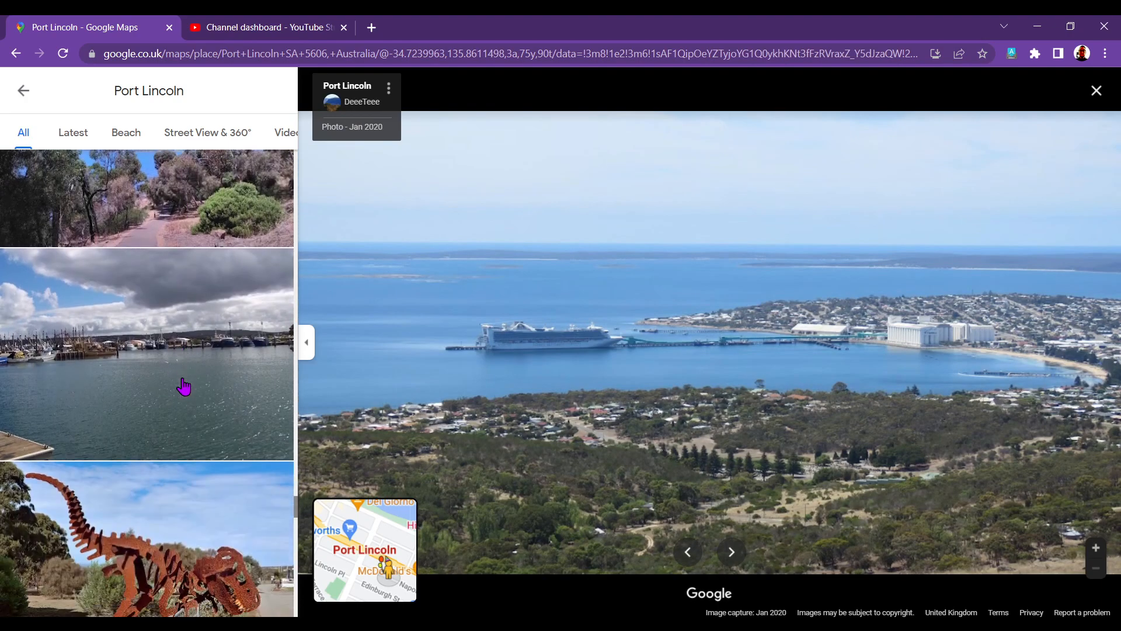
pyautogui.scroll(-3)
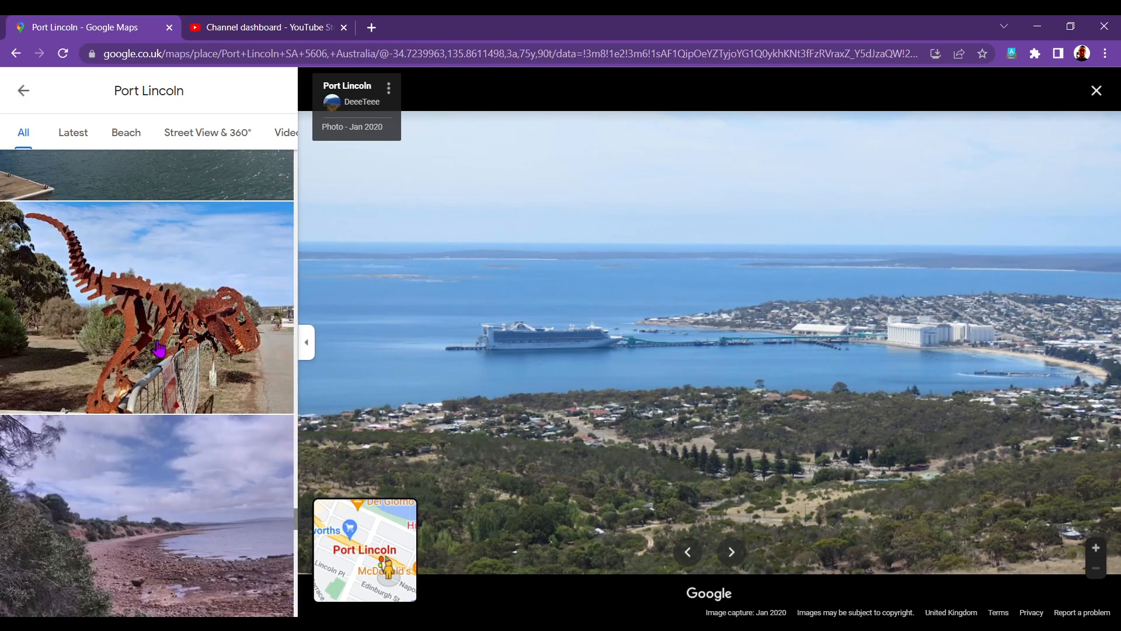
pyautogui.click(147, 304)
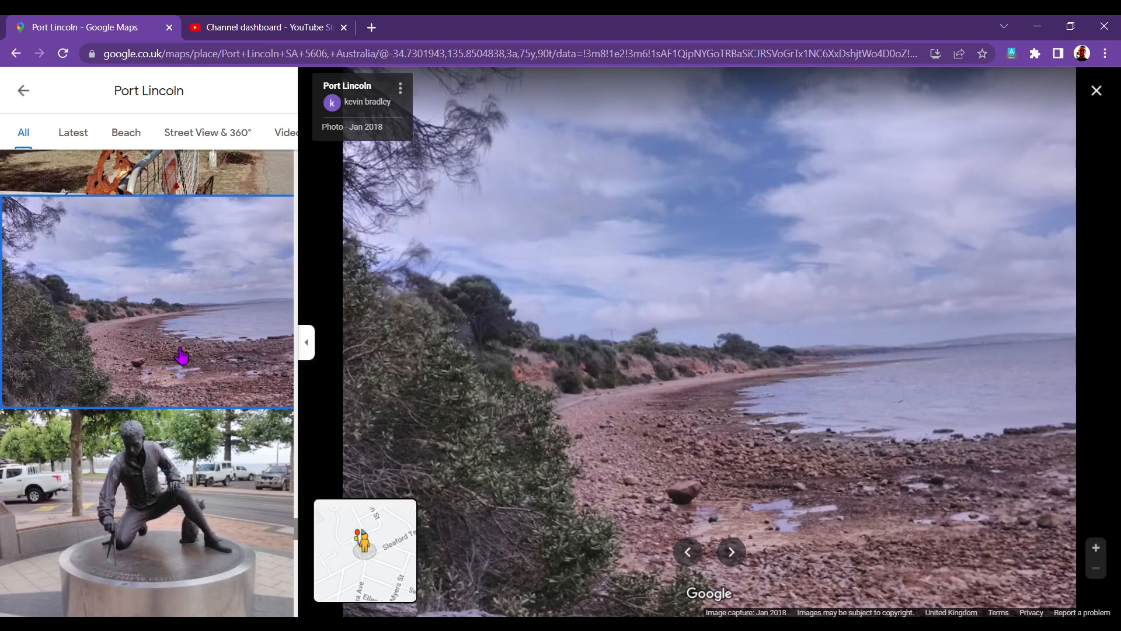
pyautogui.scroll(-3)
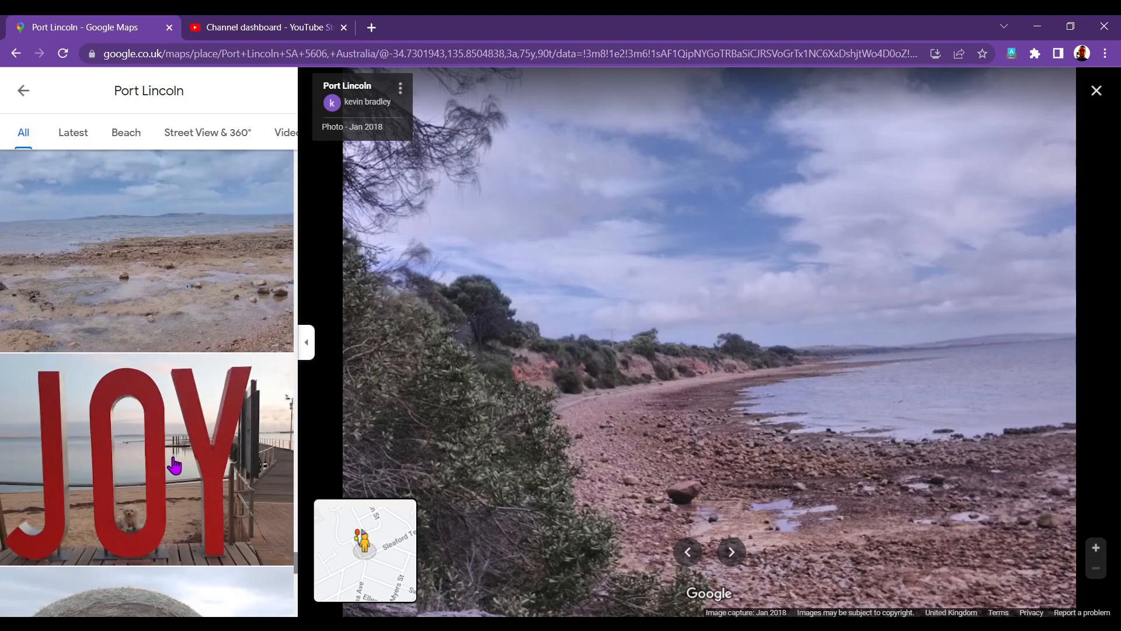
# View the red JOY letters, fisherman statue, rocky cliffs and horses-above-the-bay photos
pyautogui.click(146, 458)
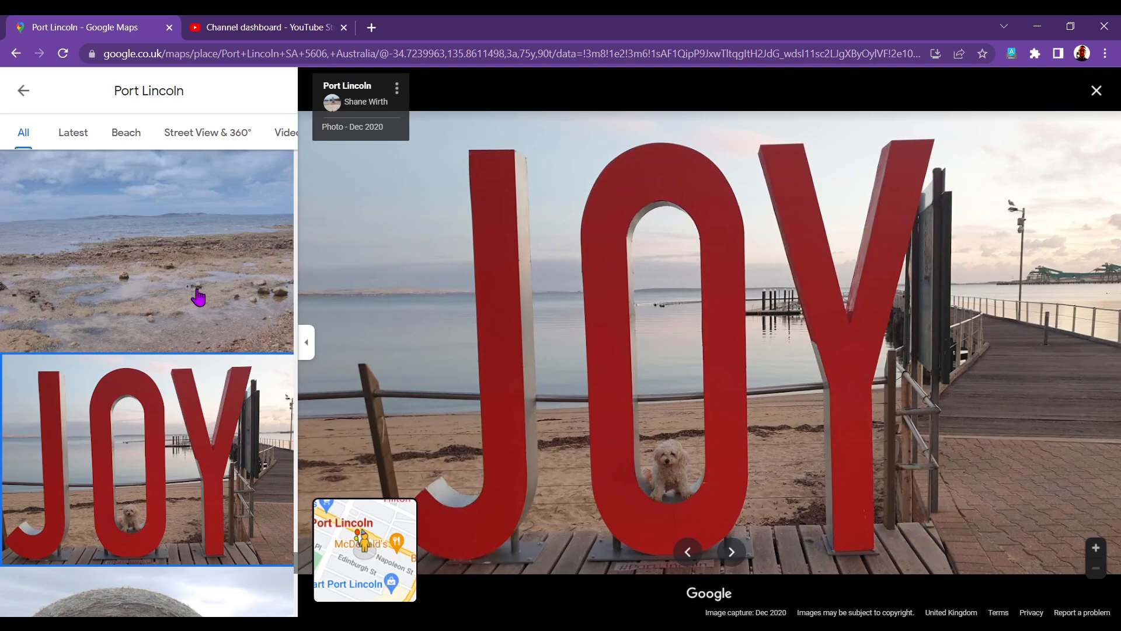
pyautogui.moveTo(683, 449)
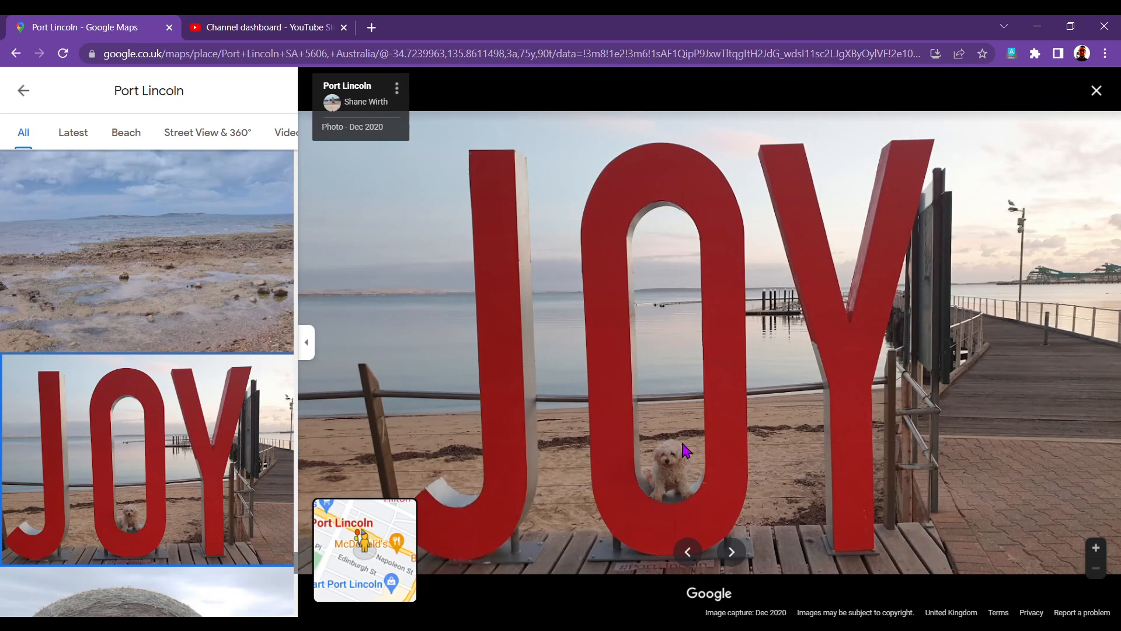
pyautogui.moveTo(685, 434)
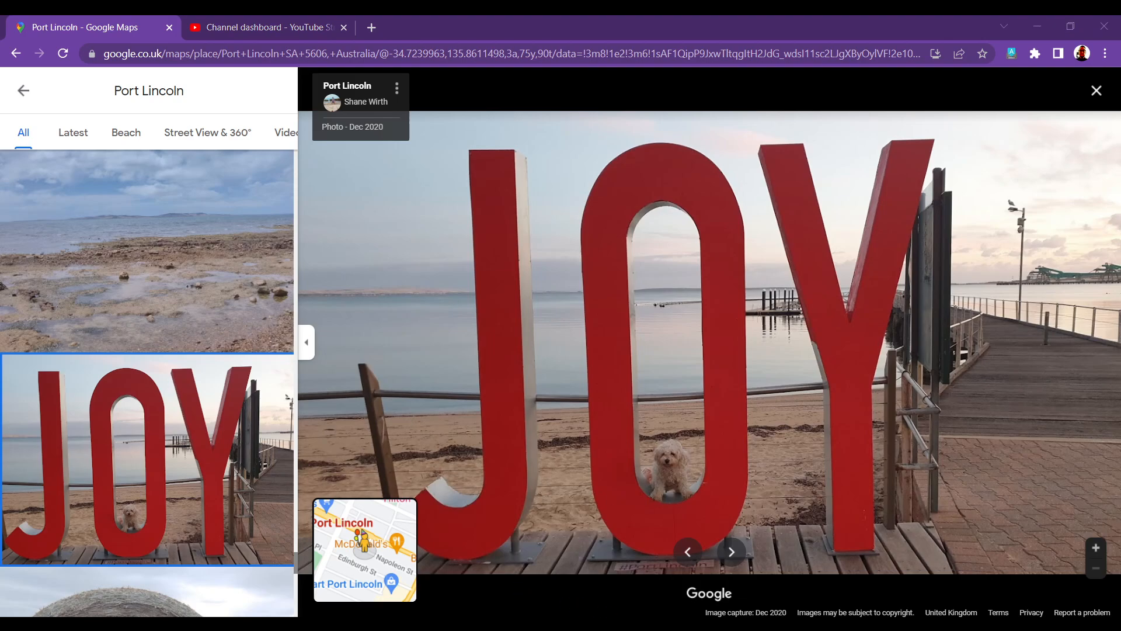
pyautogui.moveTo(348, 531)
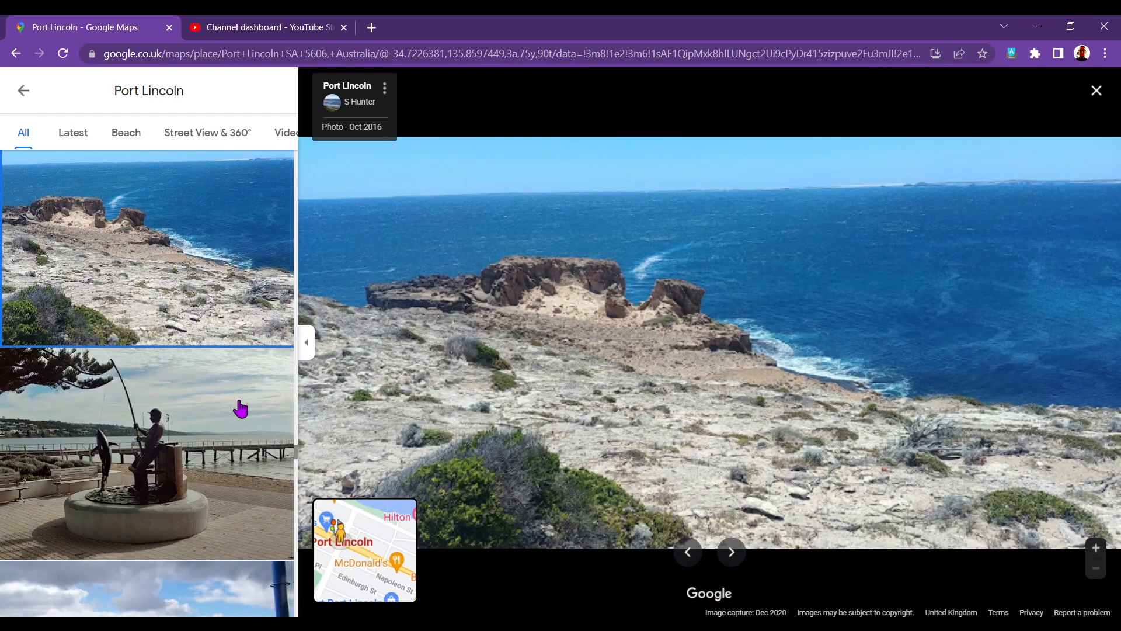
pyautogui.click(146, 451)
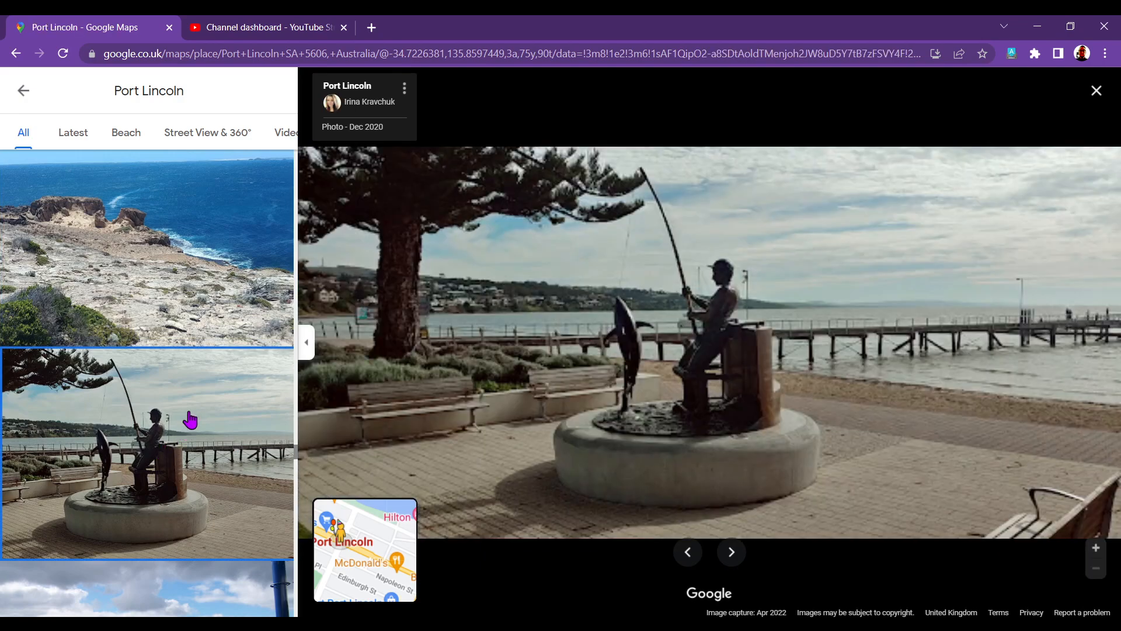
pyautogui.click(146, 249)
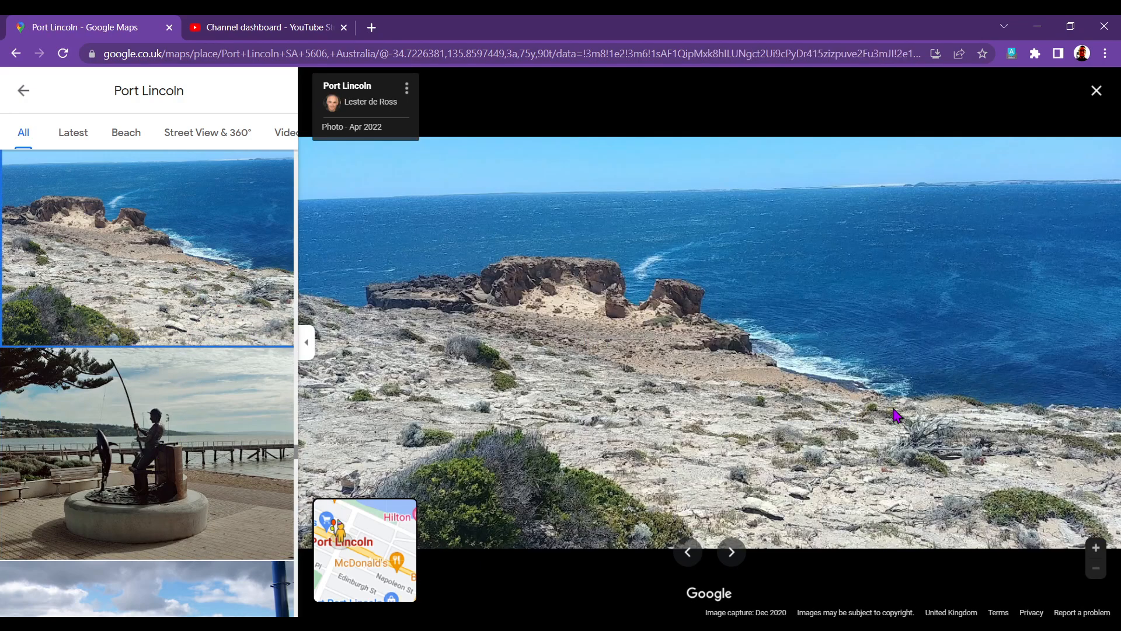
pyautogui.scroll(-3)
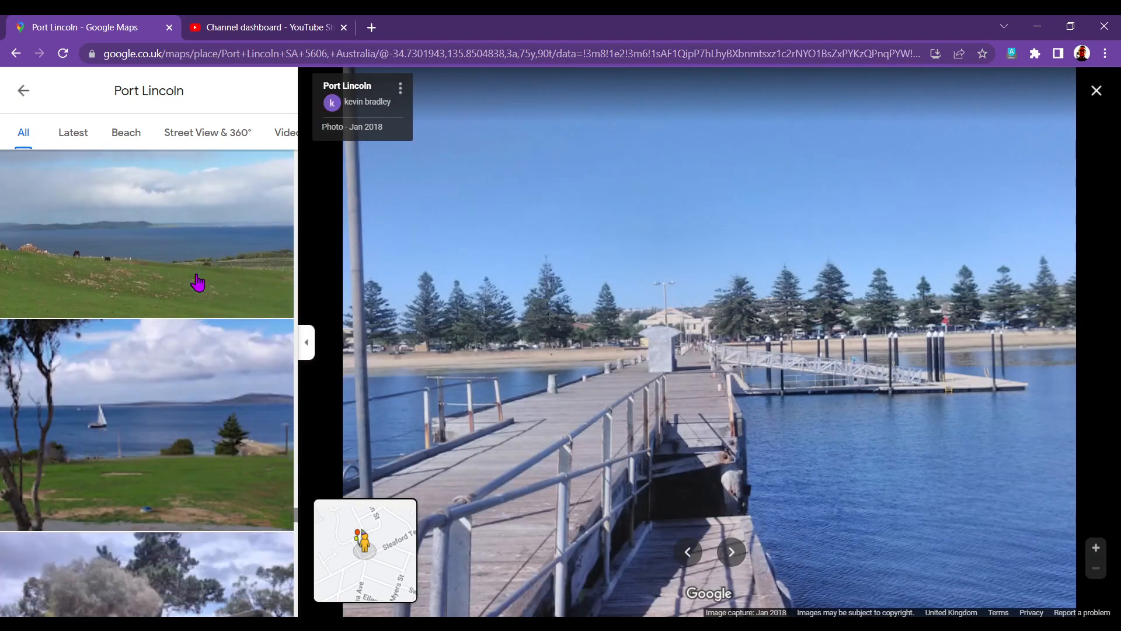
pyautogui.click(146, 220)
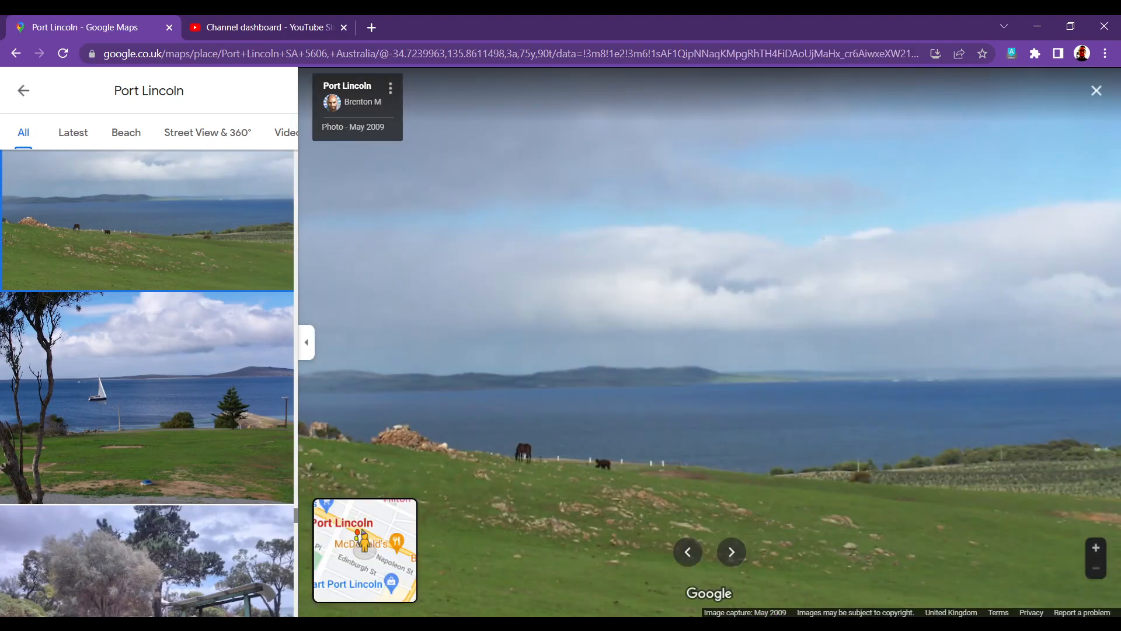
pyautogui.moveTo(602, 466)
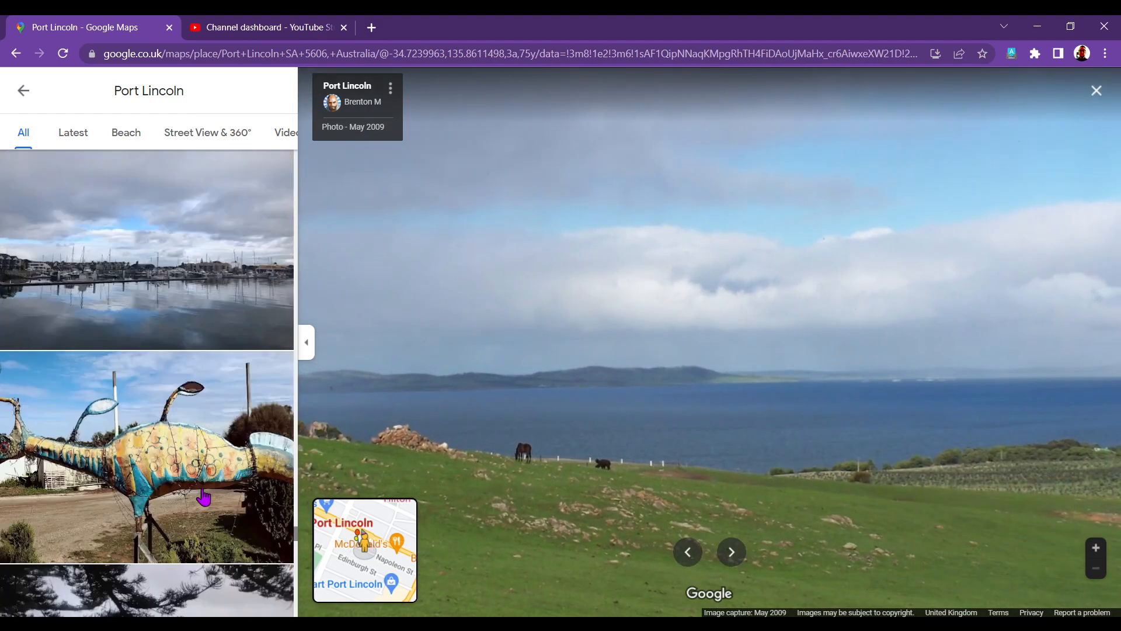
pyautogui.scroll(-3)
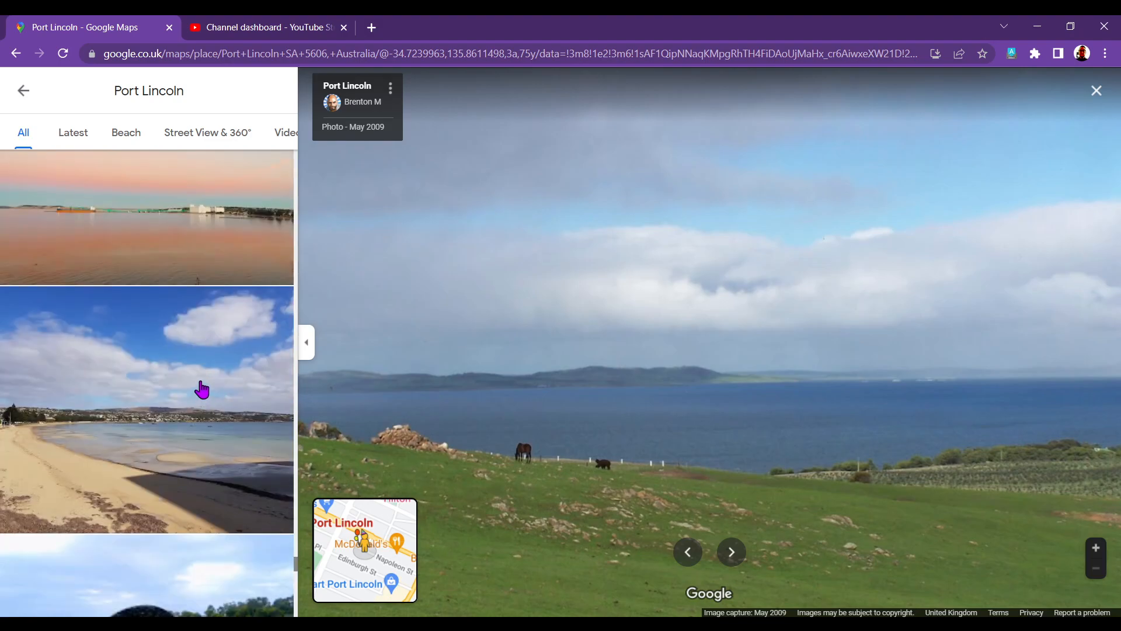
pyautogui.scroll(-3)
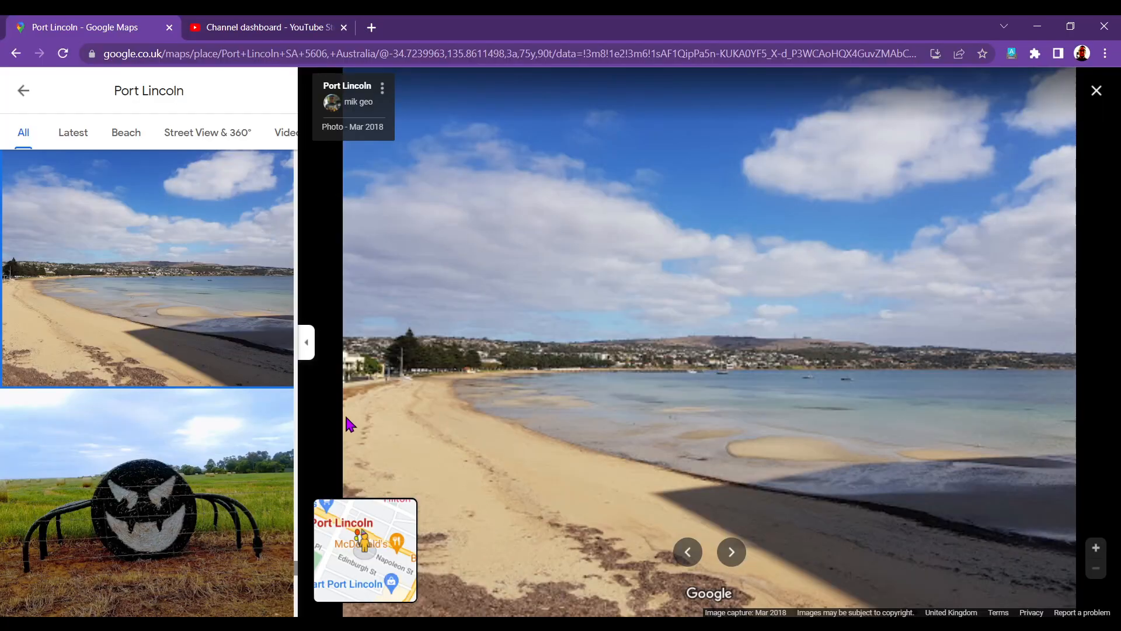
# Leave the Port Lincoln gallery, zoom out and pan west to open Carnarvon
pyautogui.click(1095, 90)
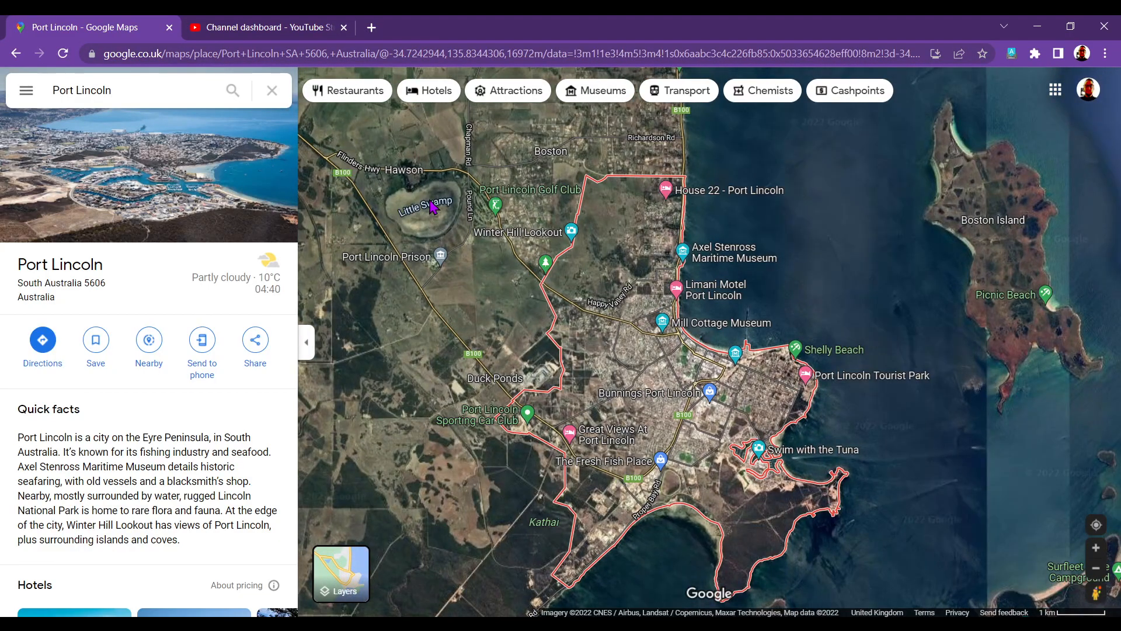
pyautogui.scroll(-3)
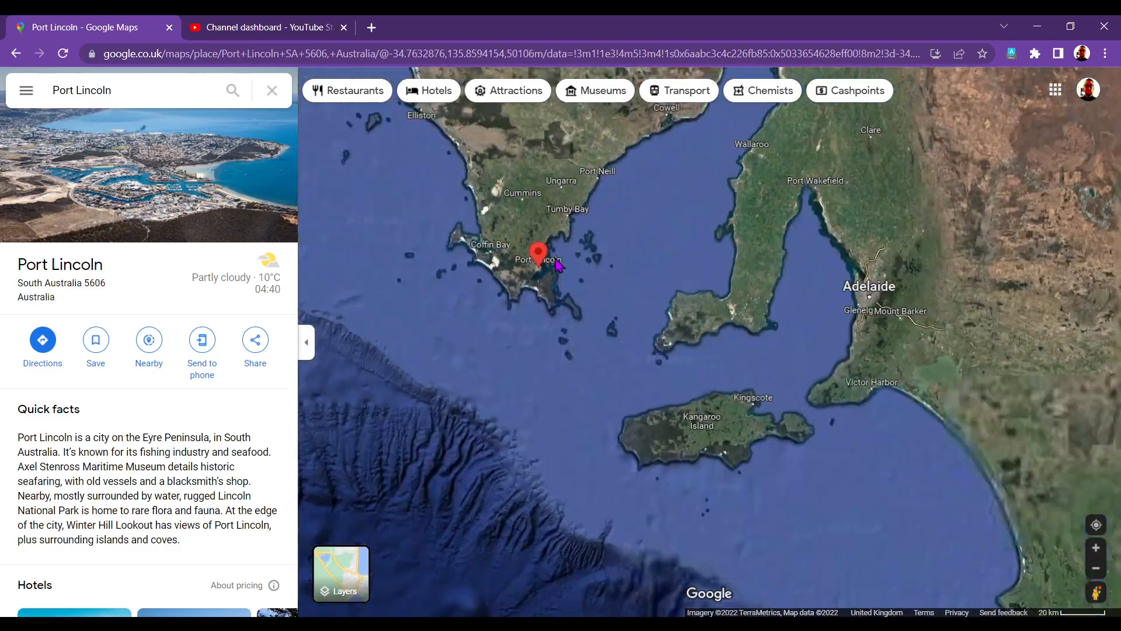
pyautogui.scroll(-3)
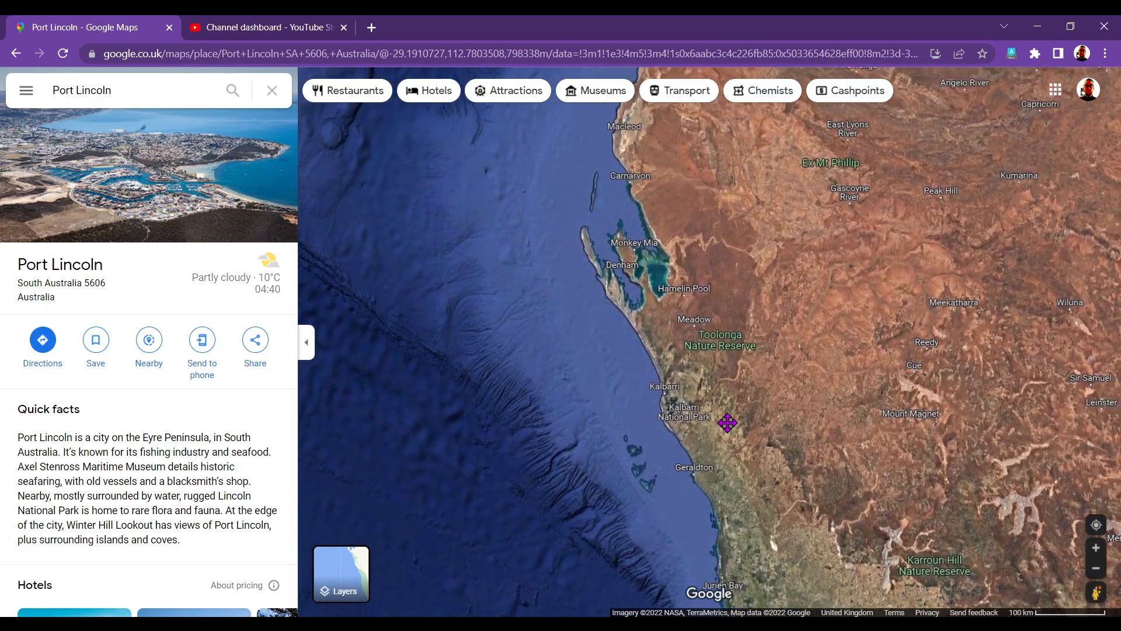
pyautogui.moveTo(728, 423); pyautogui.dragTo(647, 296)
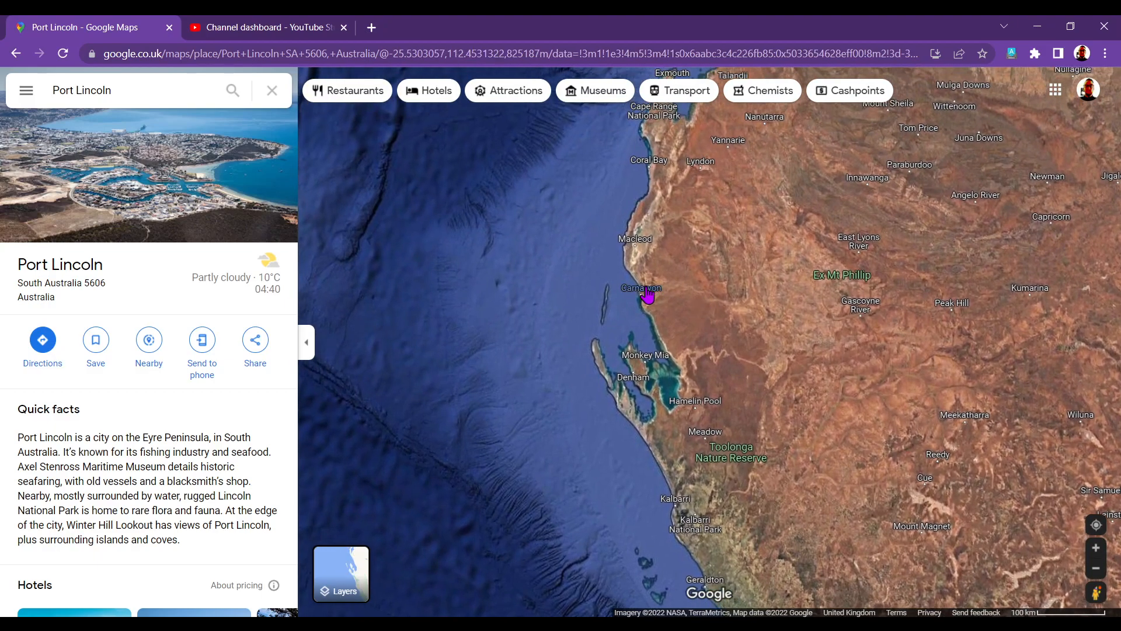
pyautogui.click(640, 287)
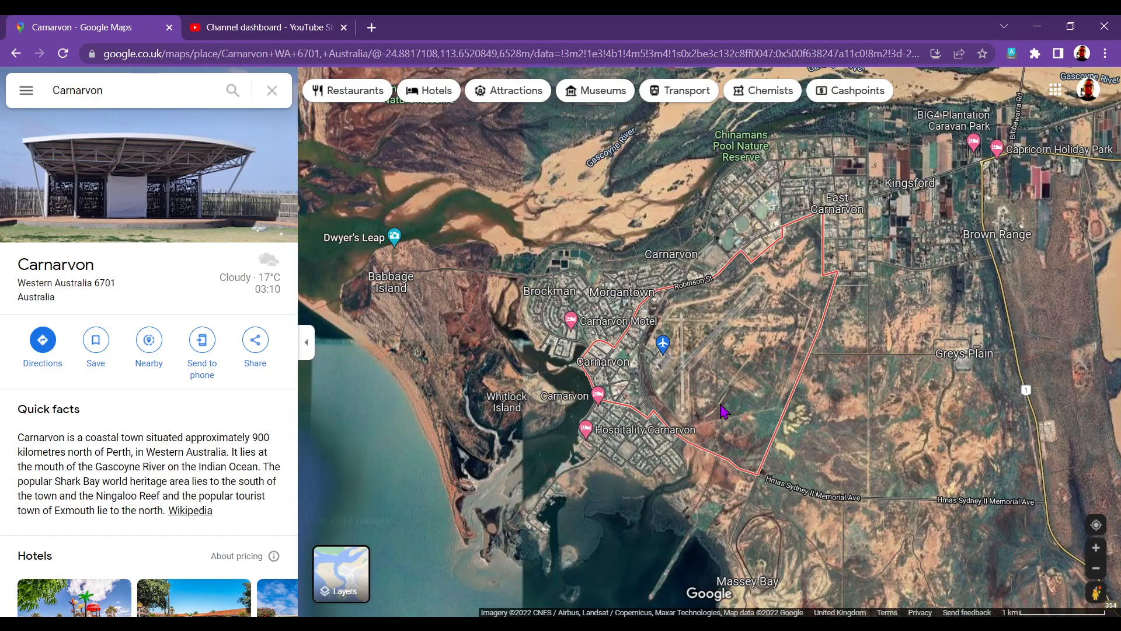
pyautogui.moveTo(207, 421)
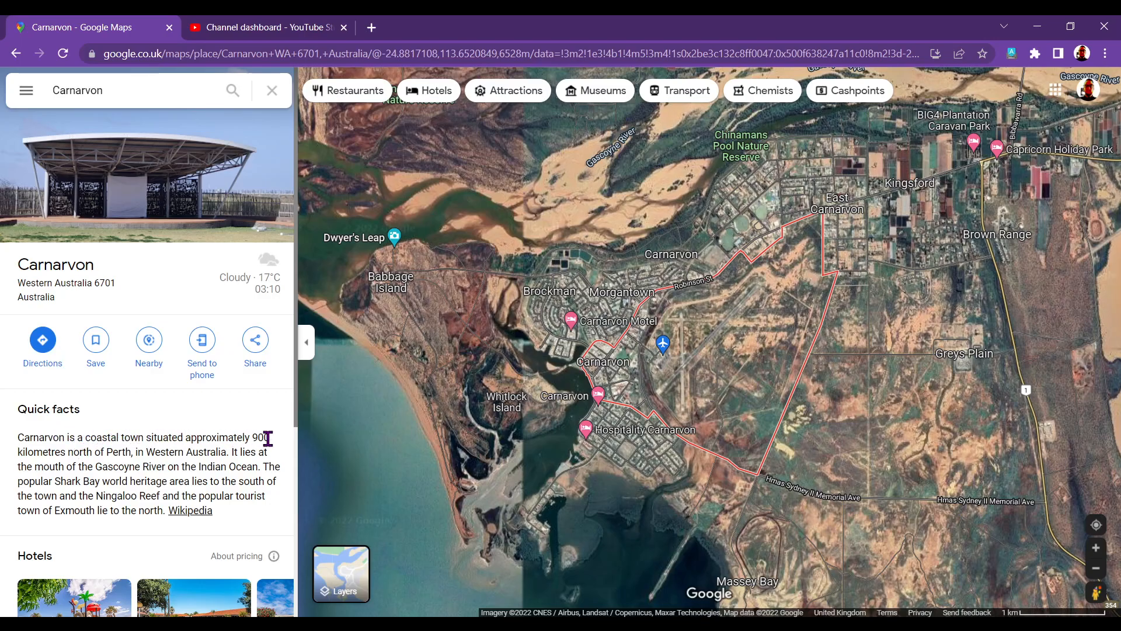
pyautogui.moveTo(137, 452)
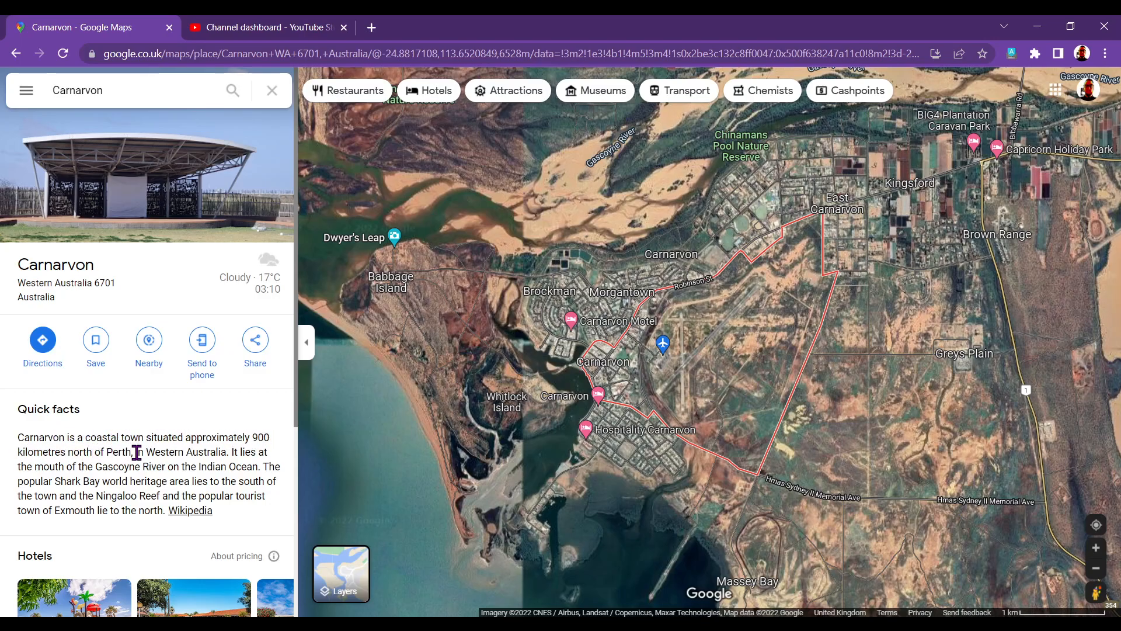
pyautogui.moveTo(277, 462)
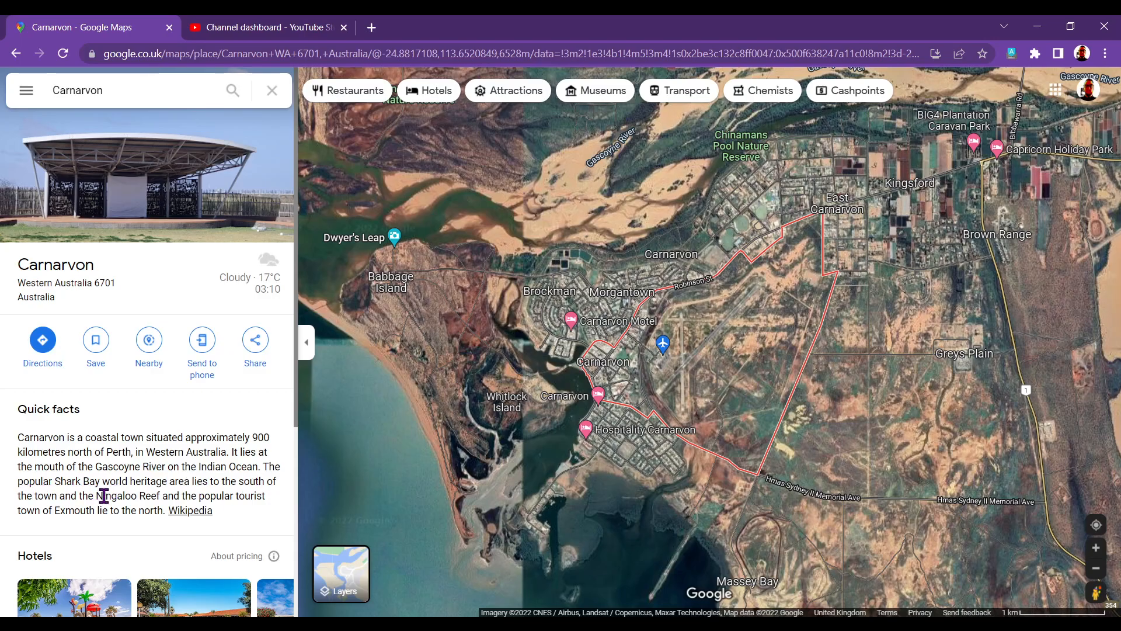
pyautogui.moveTo(188, 510)
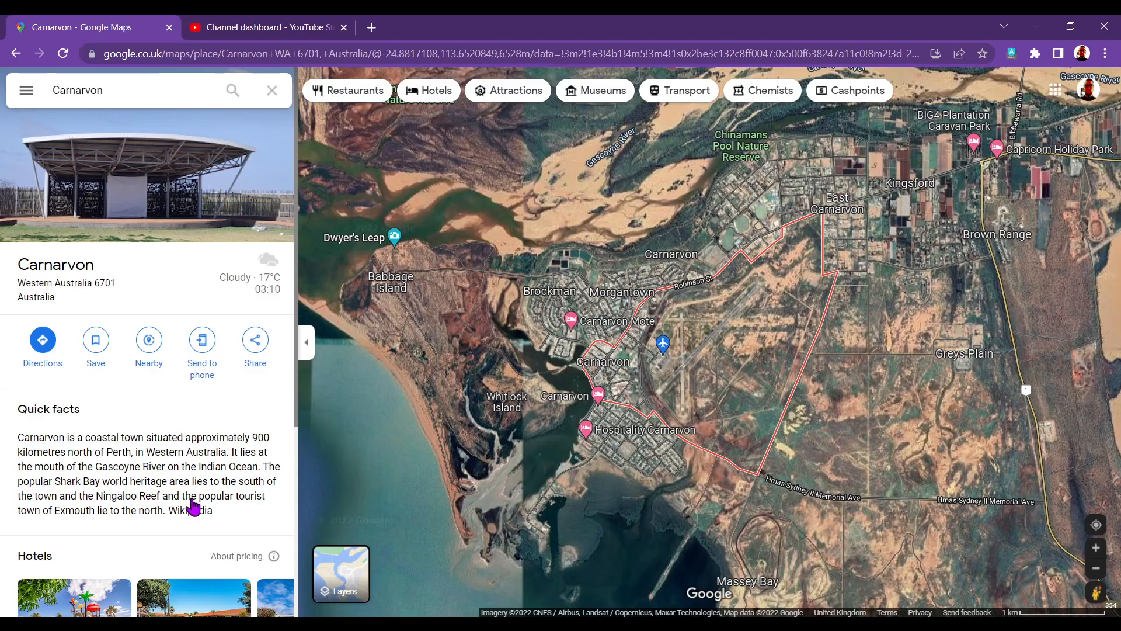
pyautogui.click(341, 573)
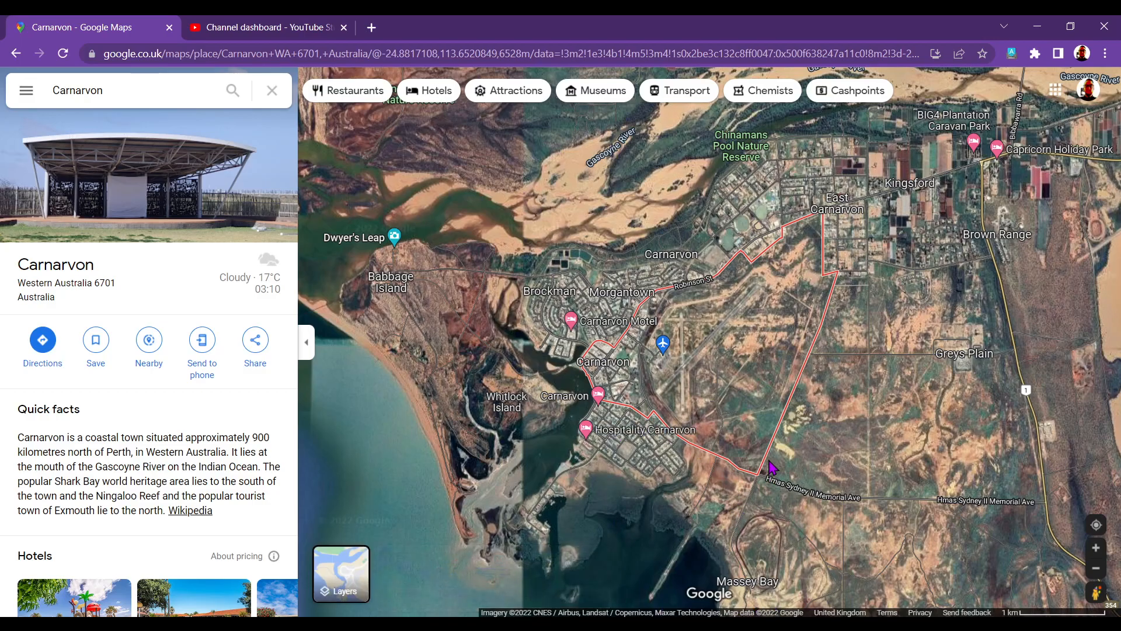
pyautogui.moveTo(878, 435)
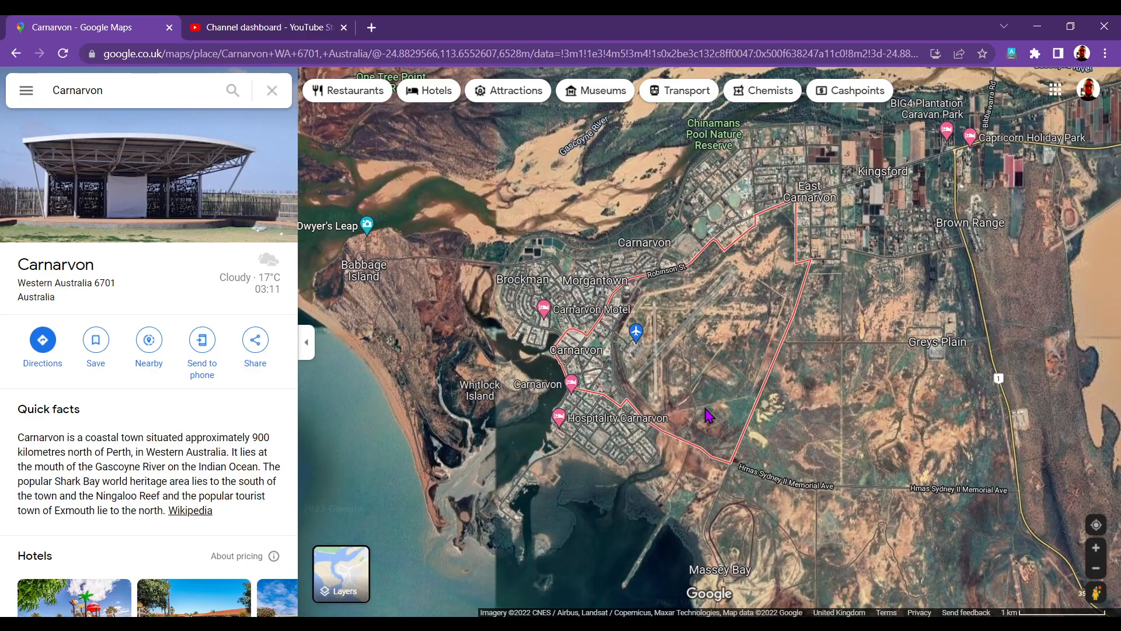
pyautogui.moveTo(926, 338)
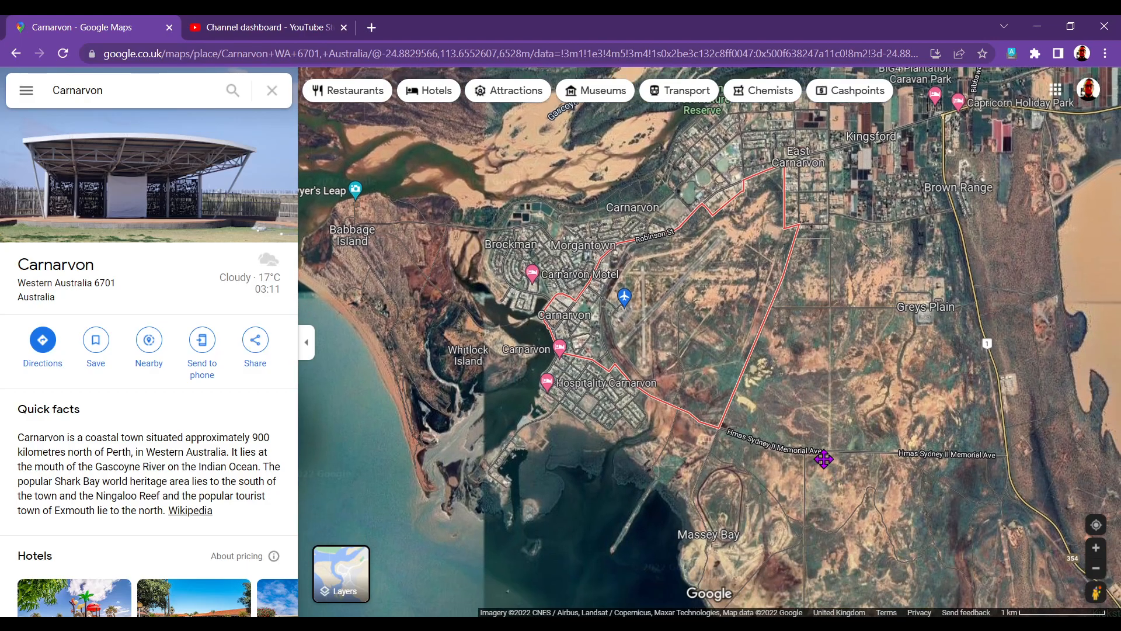
# Pan around Carnarvon, along the Gascoyne River inland, and across the eastern outback
pyautogui.moveTo(824, 459); pyautogui.dragTo(741, 285)
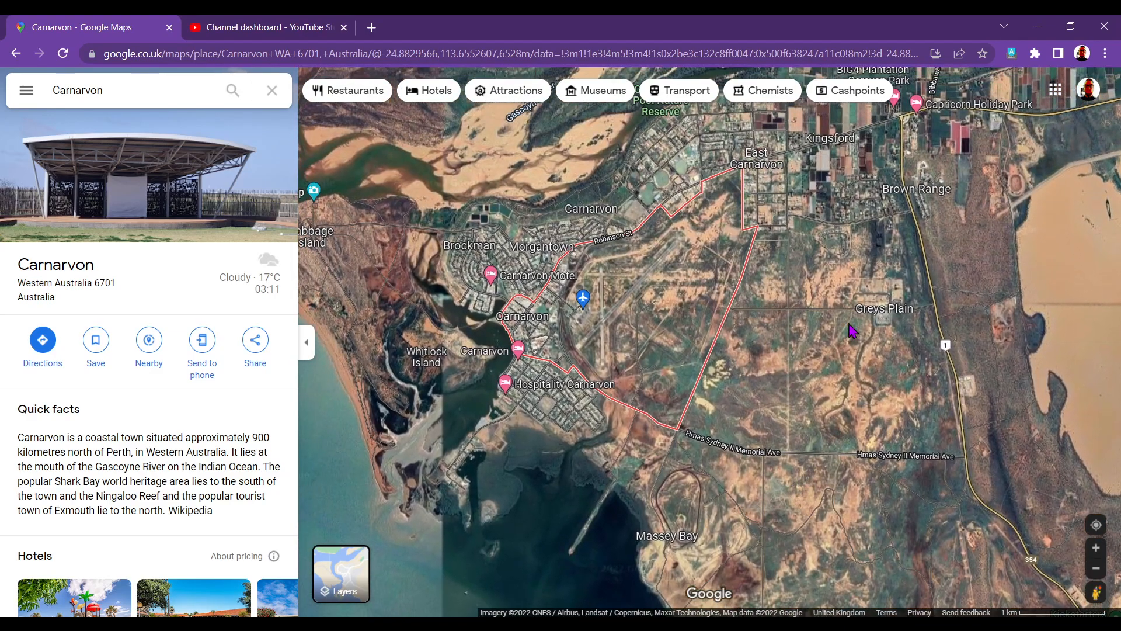
pyautogui.moveTo(851, 330); pyautogui.dragTo(710, 542)
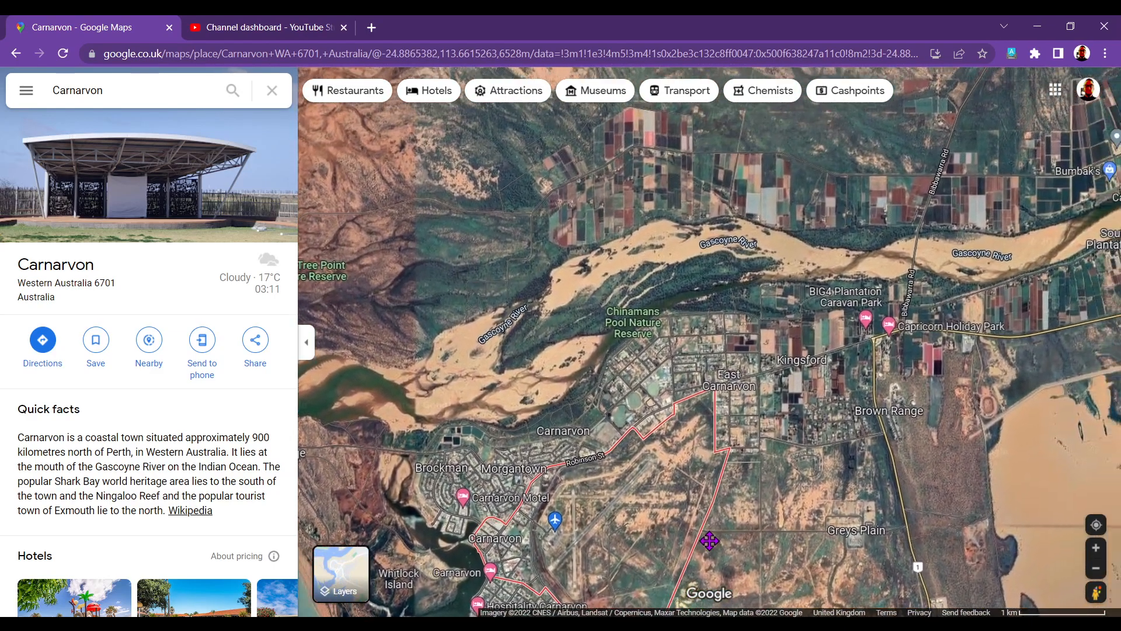
pyautogui.moveTo(710, 542); pyautogui.dragTo(738, 506)
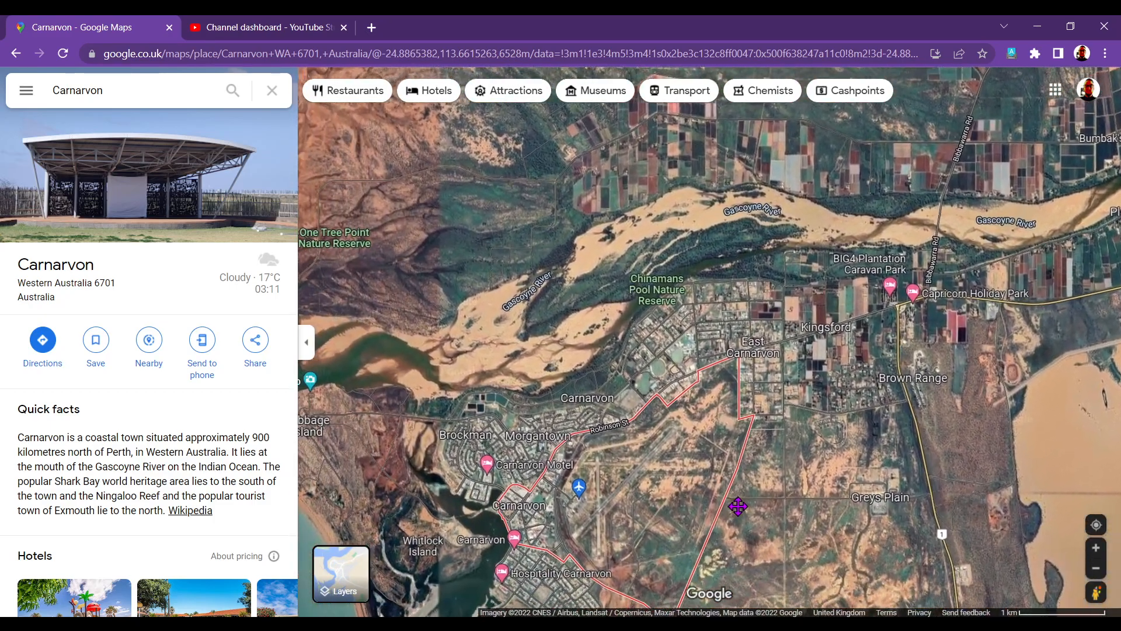
pyautogui.moveTo(739, 506); pyautogui.dragTo(504, 323)
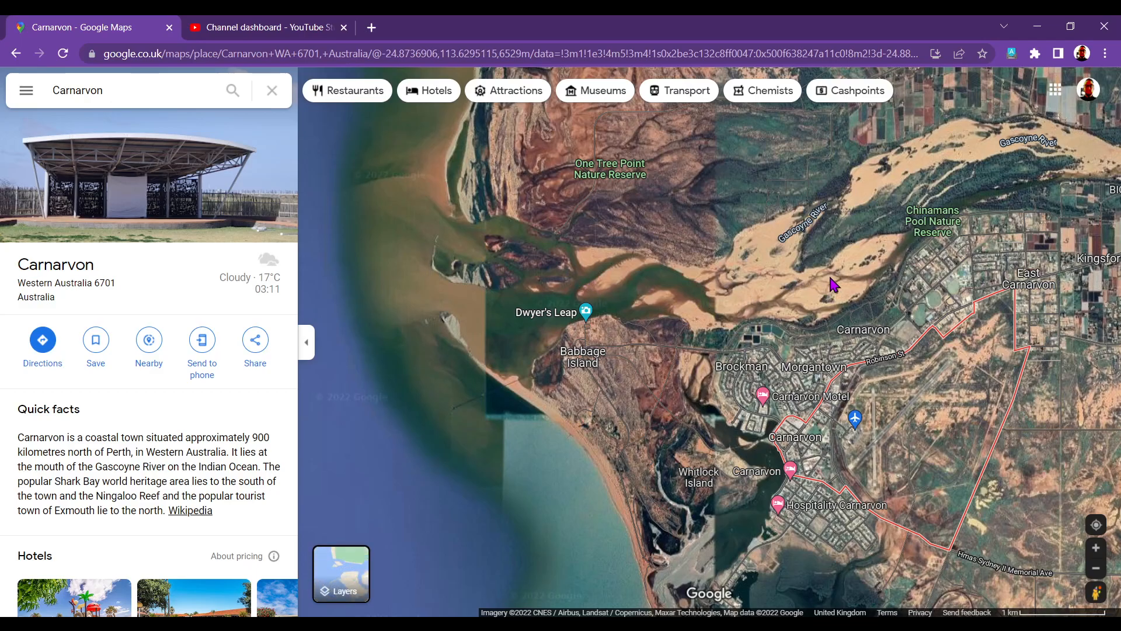
pyautogui.moveTo(833, 284); pyautogui.dragTo(987, 279)
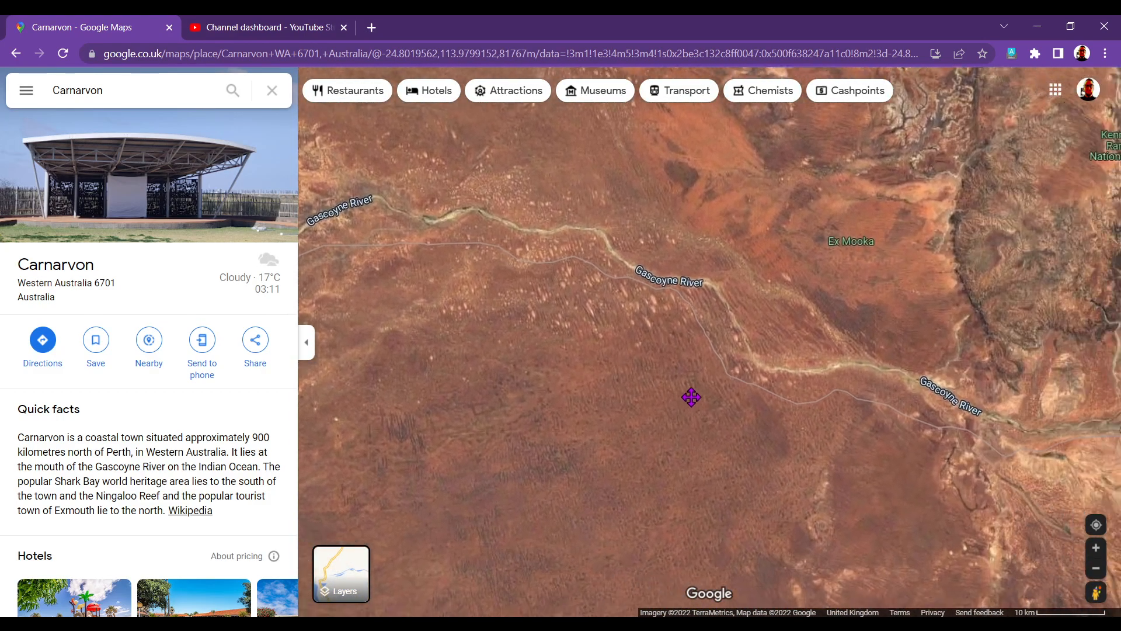
pyautogui.moveTo(691, 397); pyautogui.dragTo(613, 354)
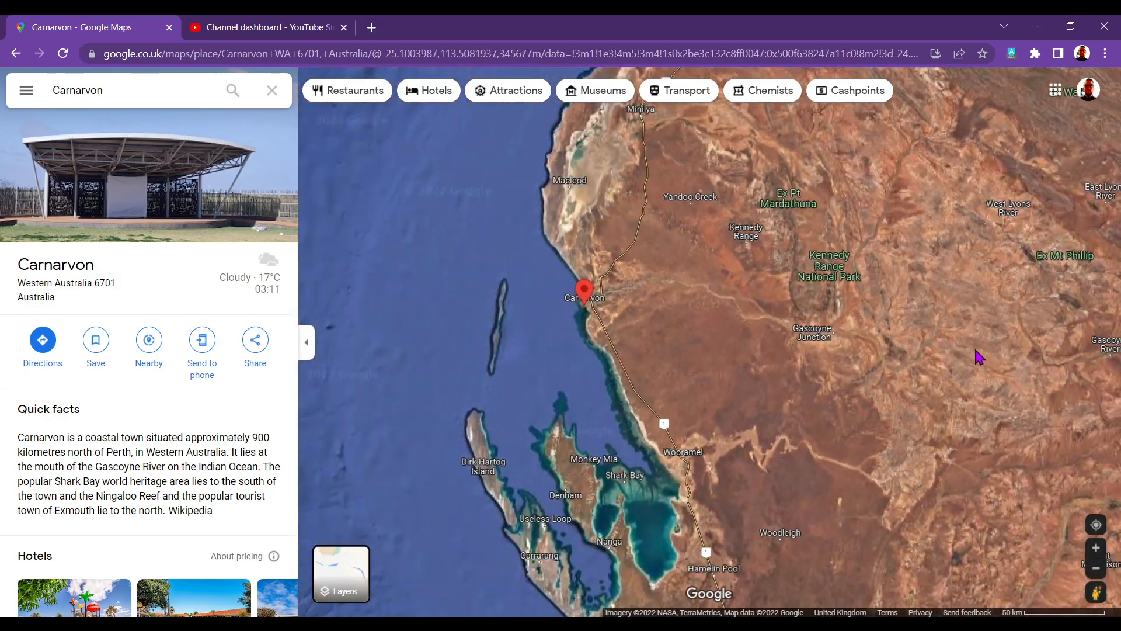
pyautogui.moveTo(980, 357); pyautogui.dragTo(933, 372)
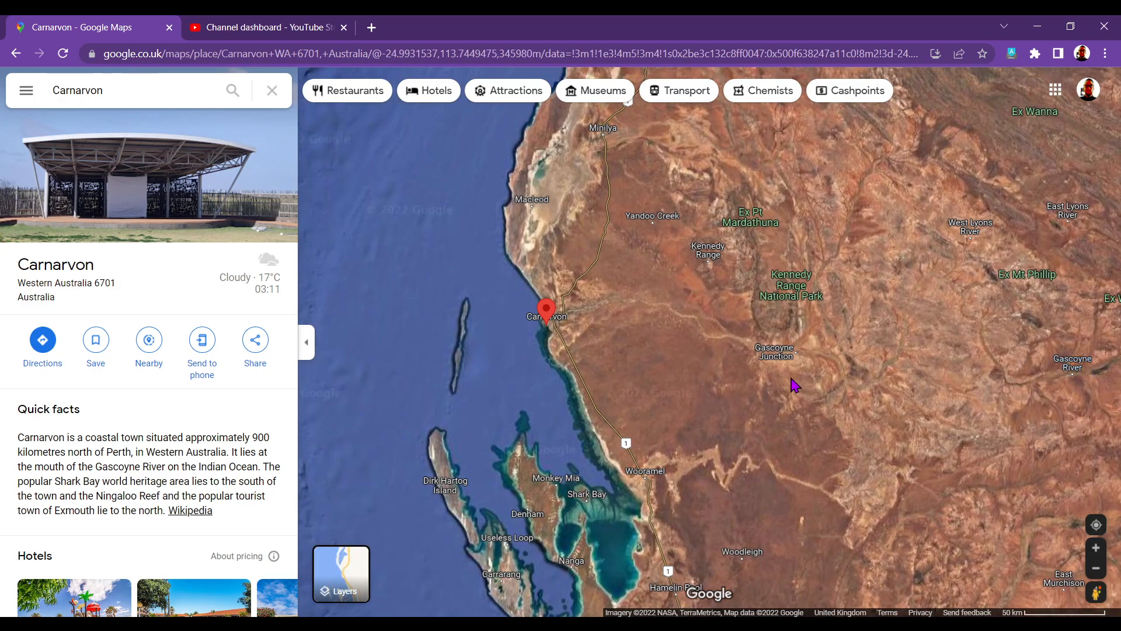
pyautogui.moveTo(796, 385); pyautogui.dragTo(494, 354)
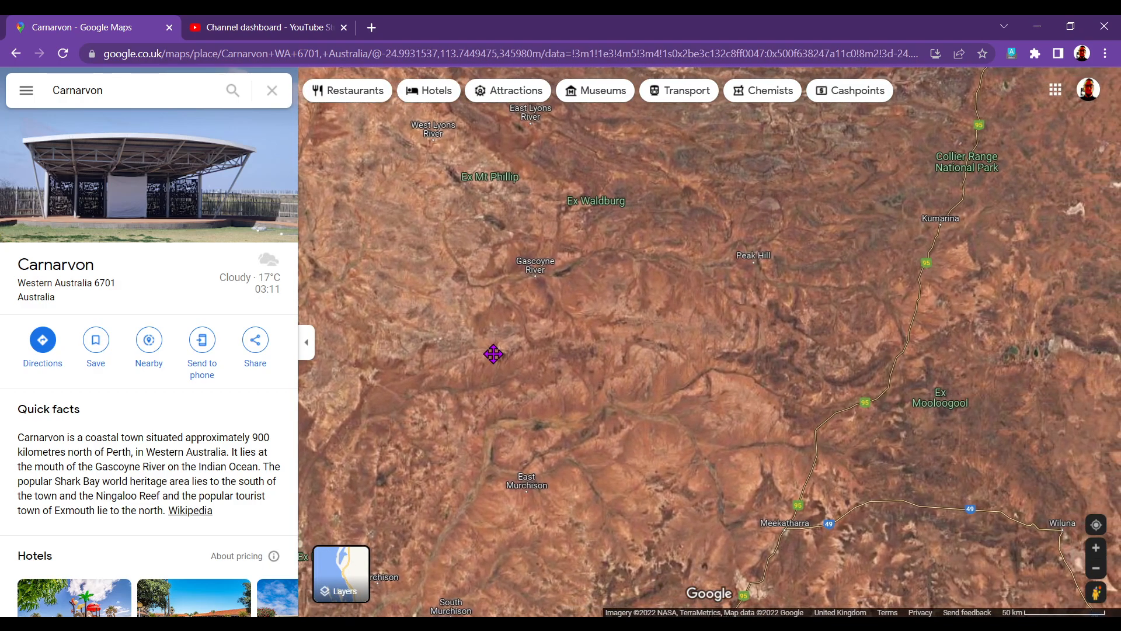
pyautogui.moveTo(494, 354); pyautogui.dragTo(580, 302)
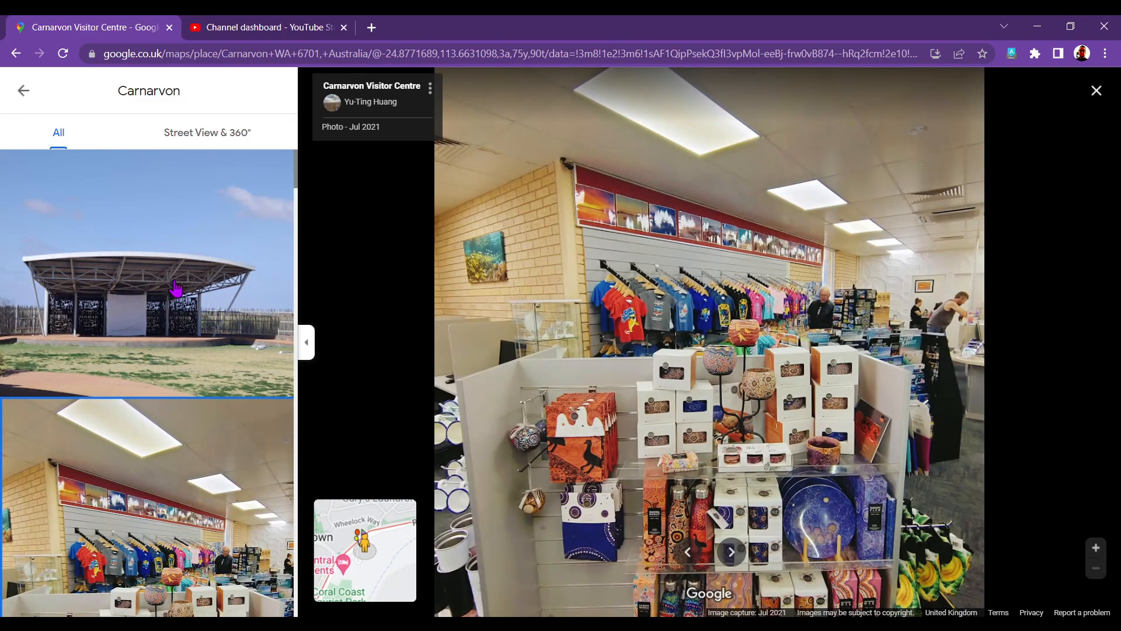
# View the open-air stage, outdoor patio dining, and heritage centre building photos
pyautogui.click(148, 272)
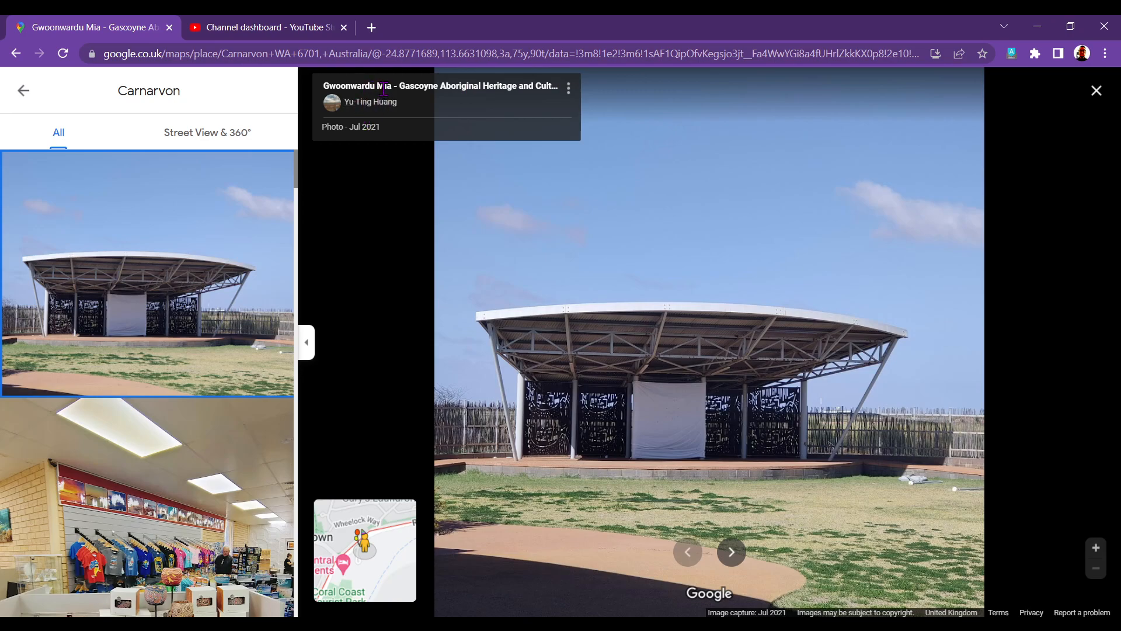
pyautogui.scroll(-3)
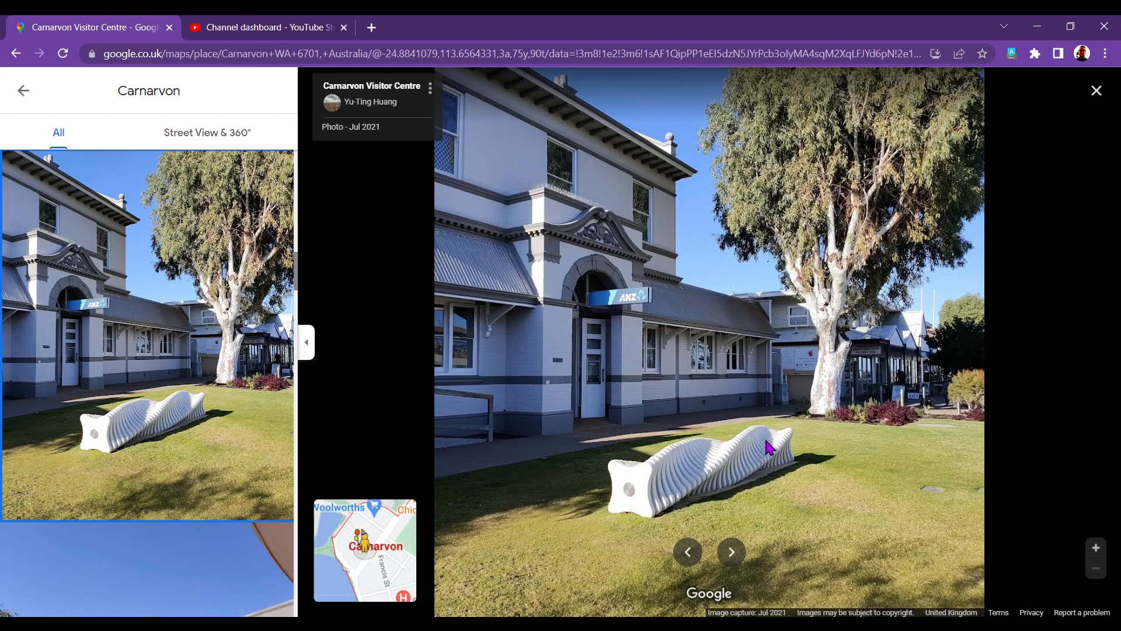
pyautogui.moveTo(529, 528)
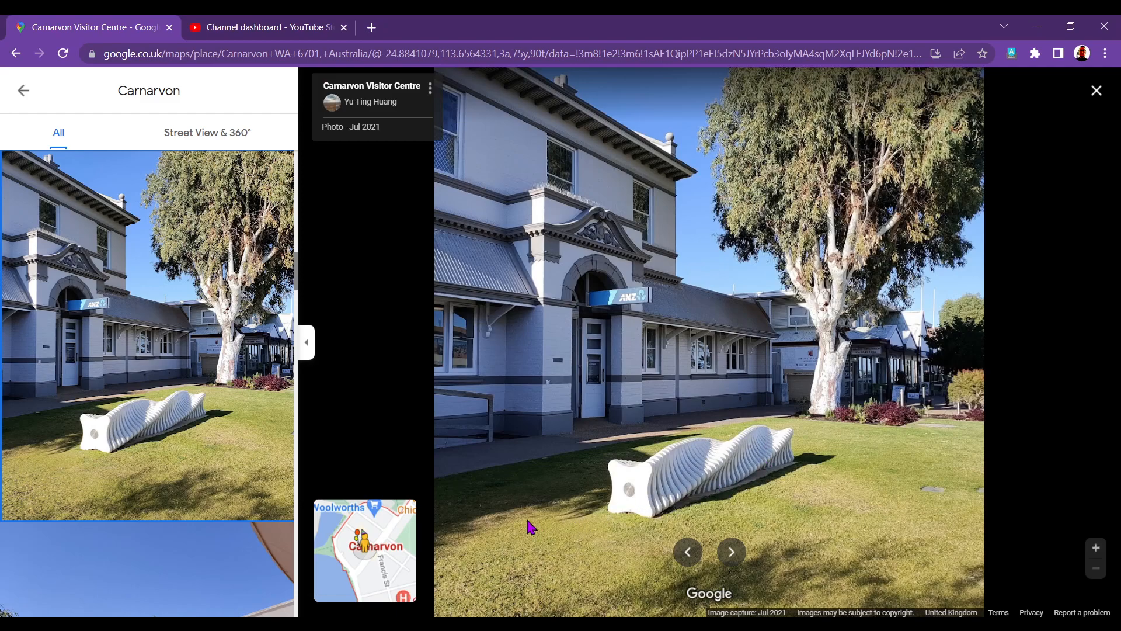
pyautogui.moveTo(510, 514)
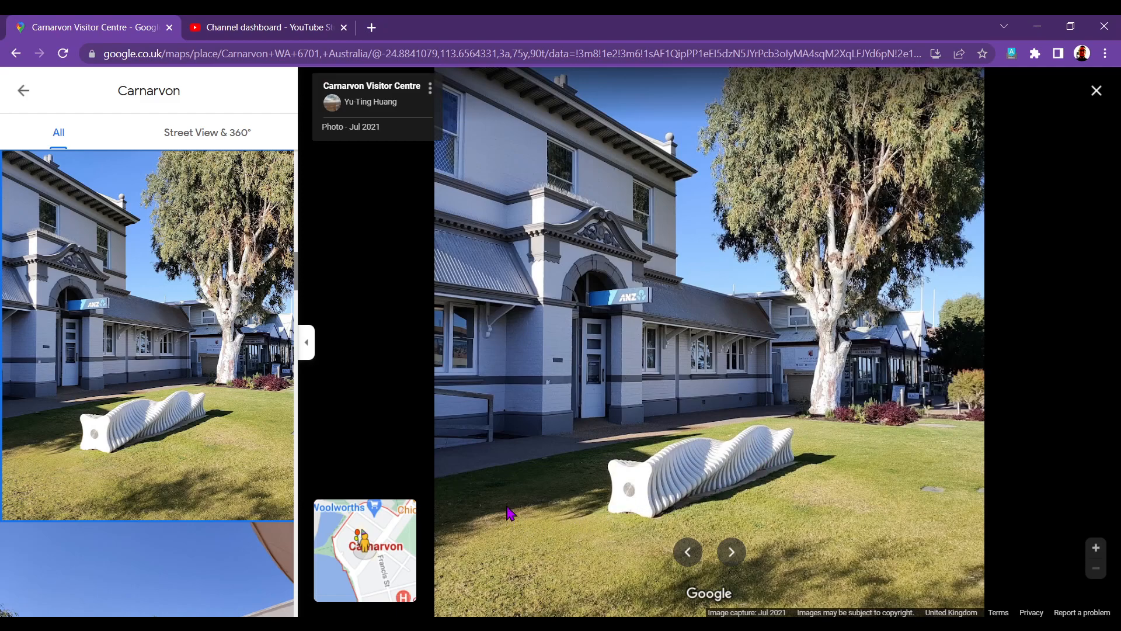
pyautogui.moveTo(150, 384)
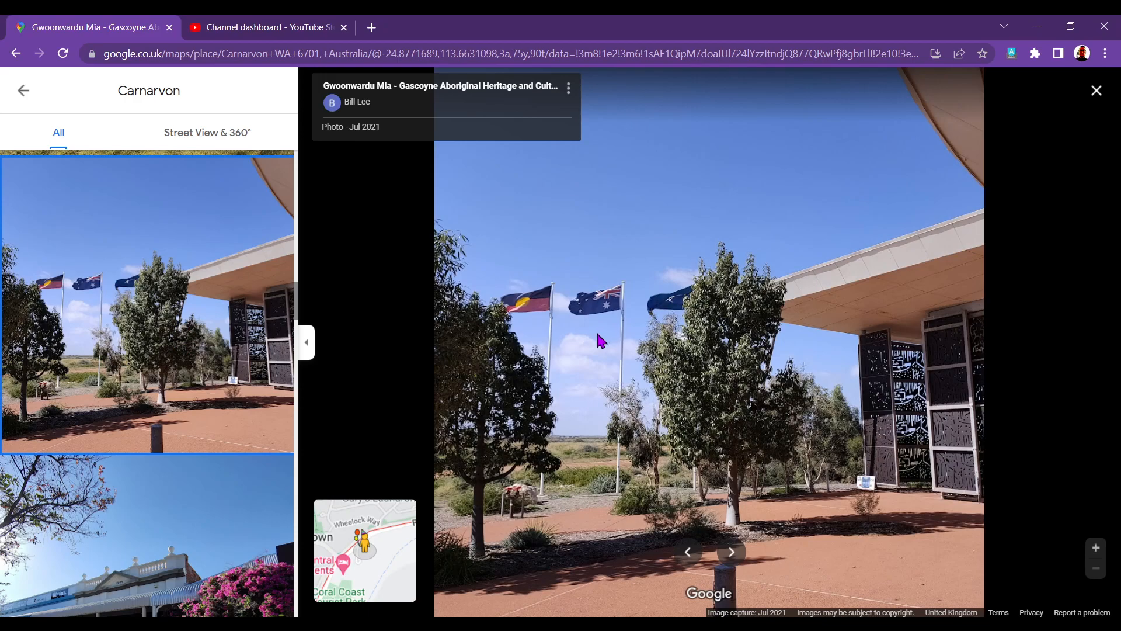
pyautogui.moveTo(513, 377)
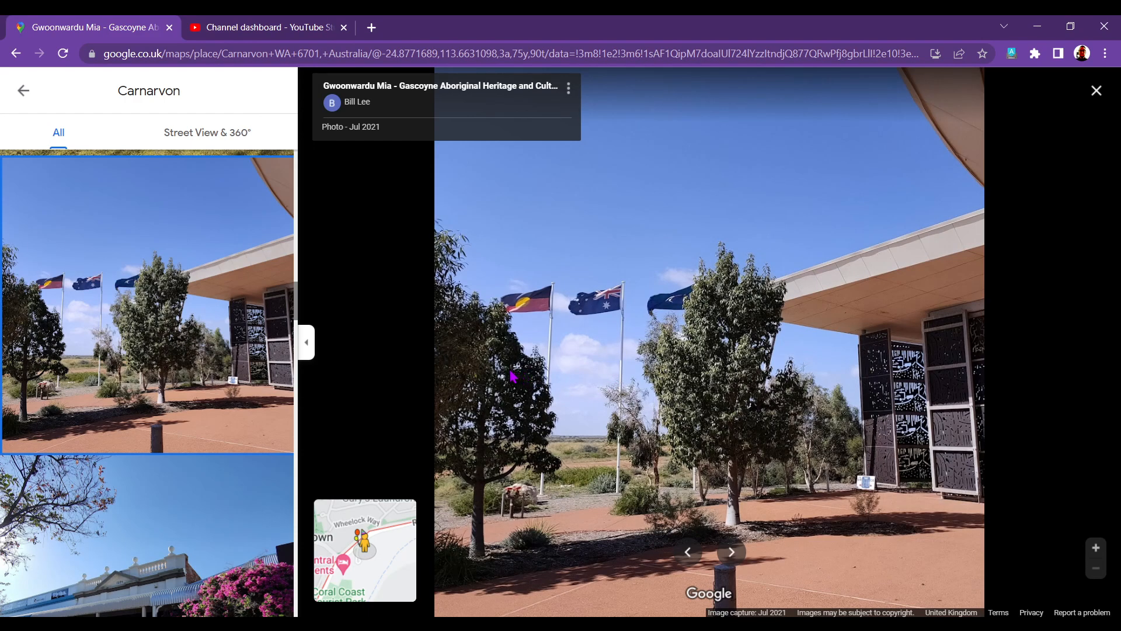
pyautogui.scroll(-3)
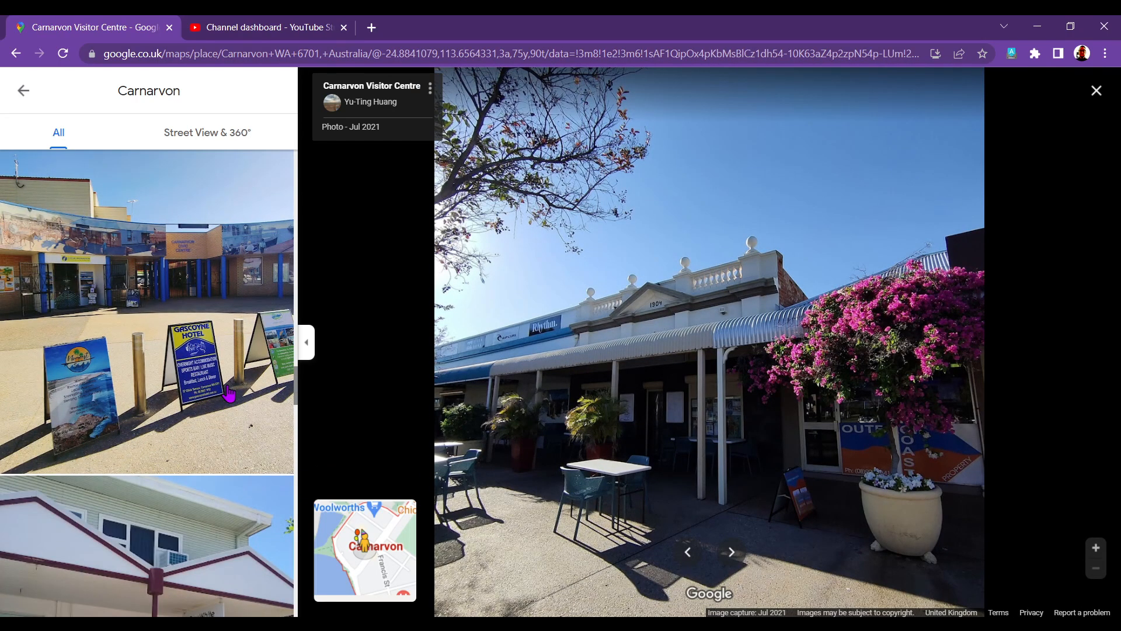
pyautogui.scroll(-3)
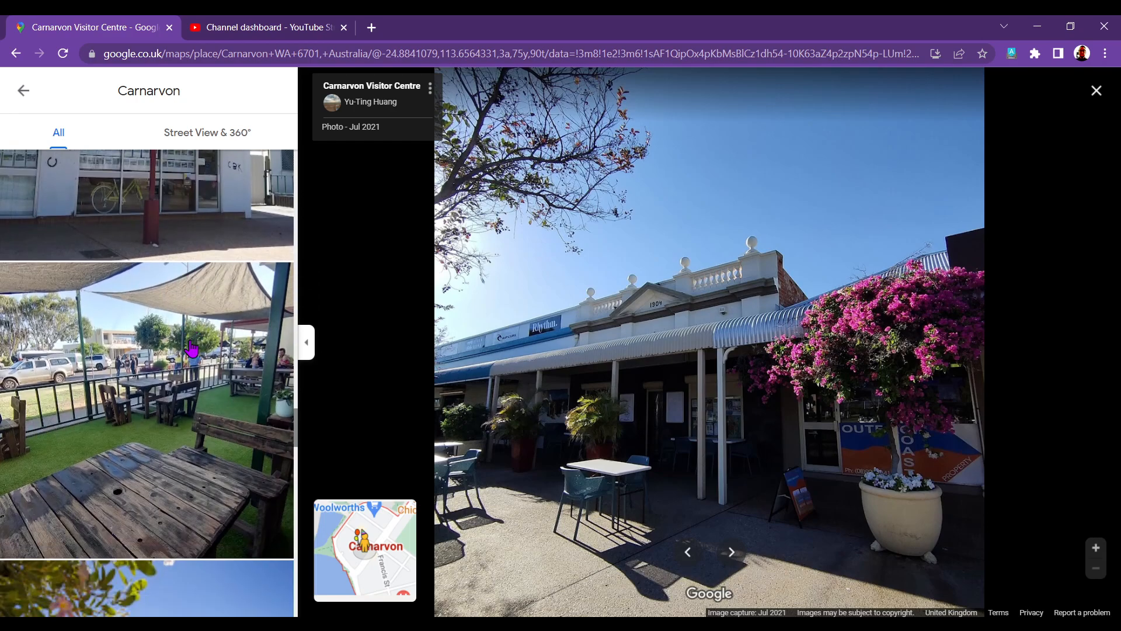
pyautogui.click(147, 344)
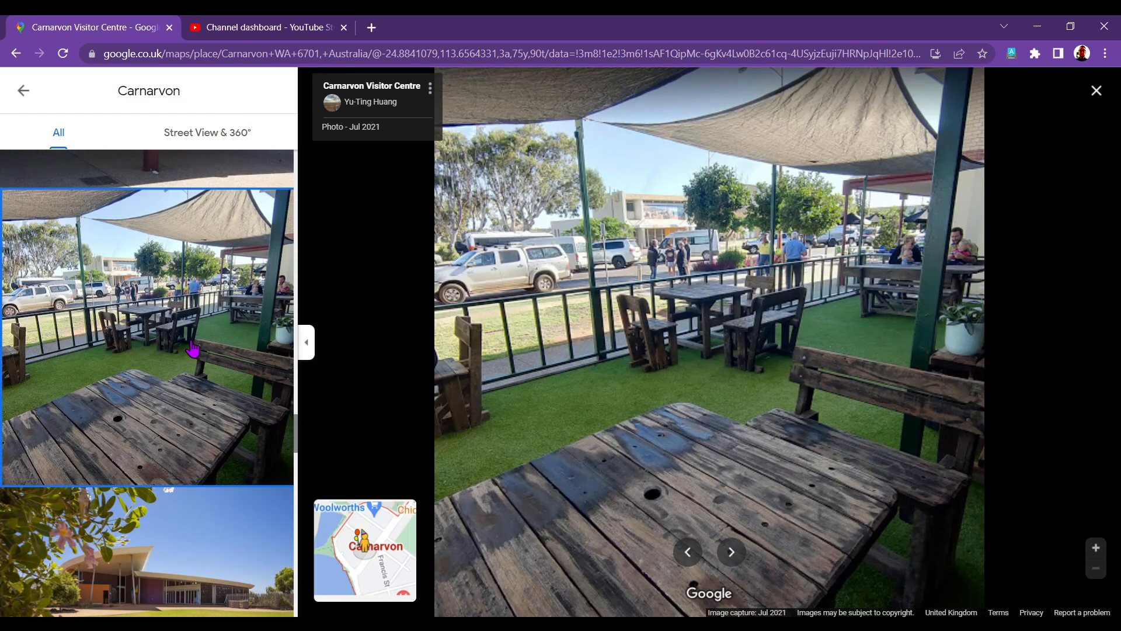
pyautogui.scroll(-3)
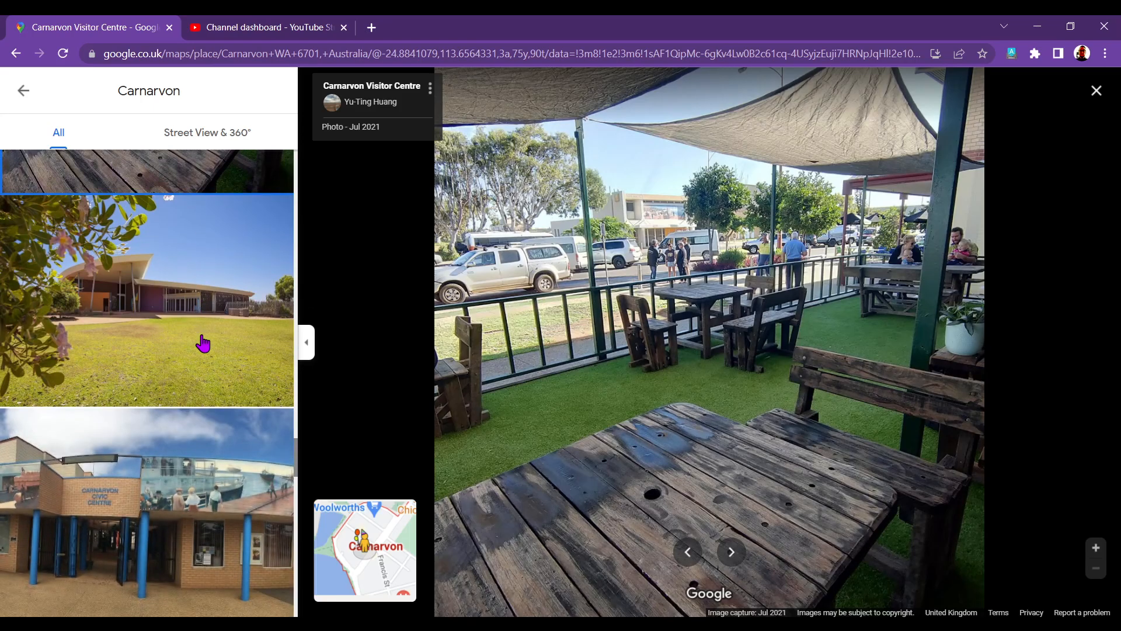
pyautogui.click(147, 300)
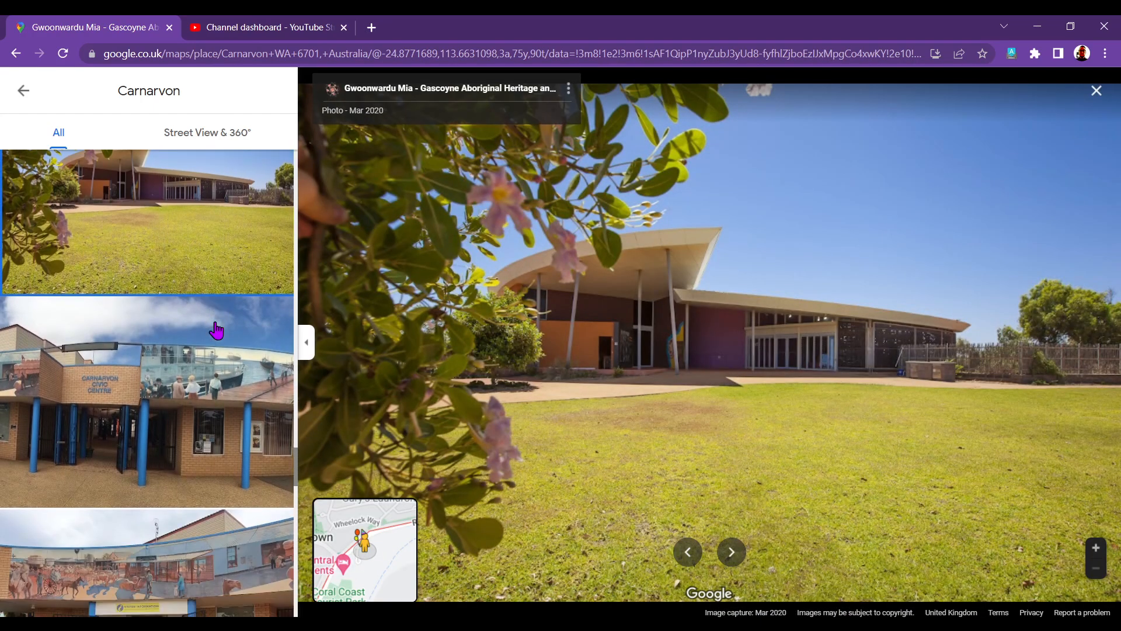
pyautogui.scroll(-3)
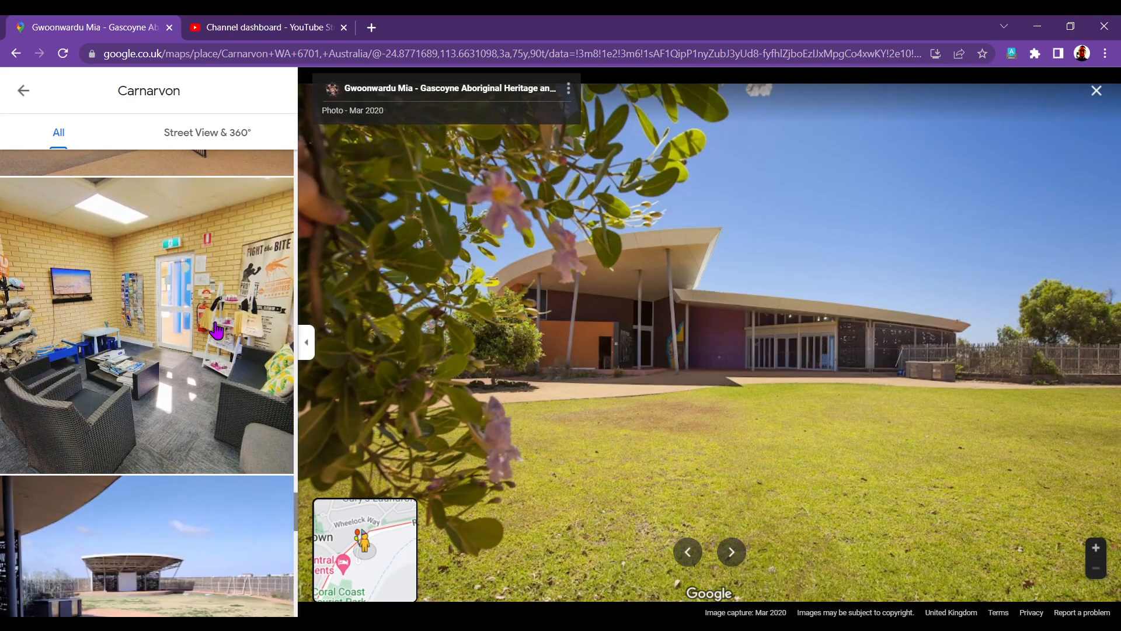
pyautogui.scroll(-3)
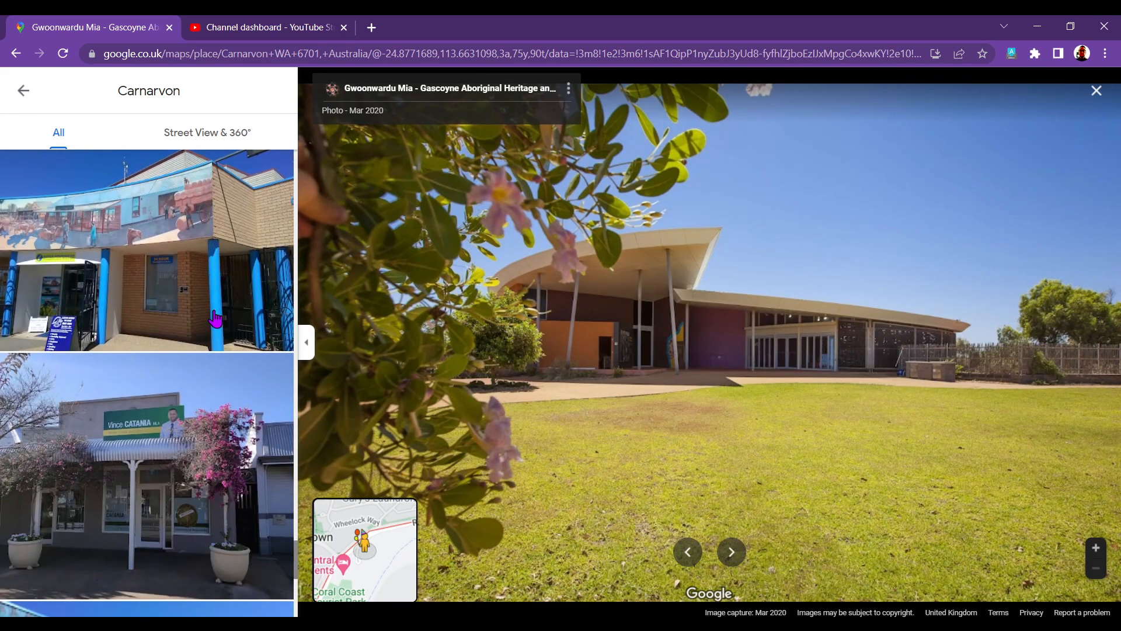
pyautogui.scroll(-3)
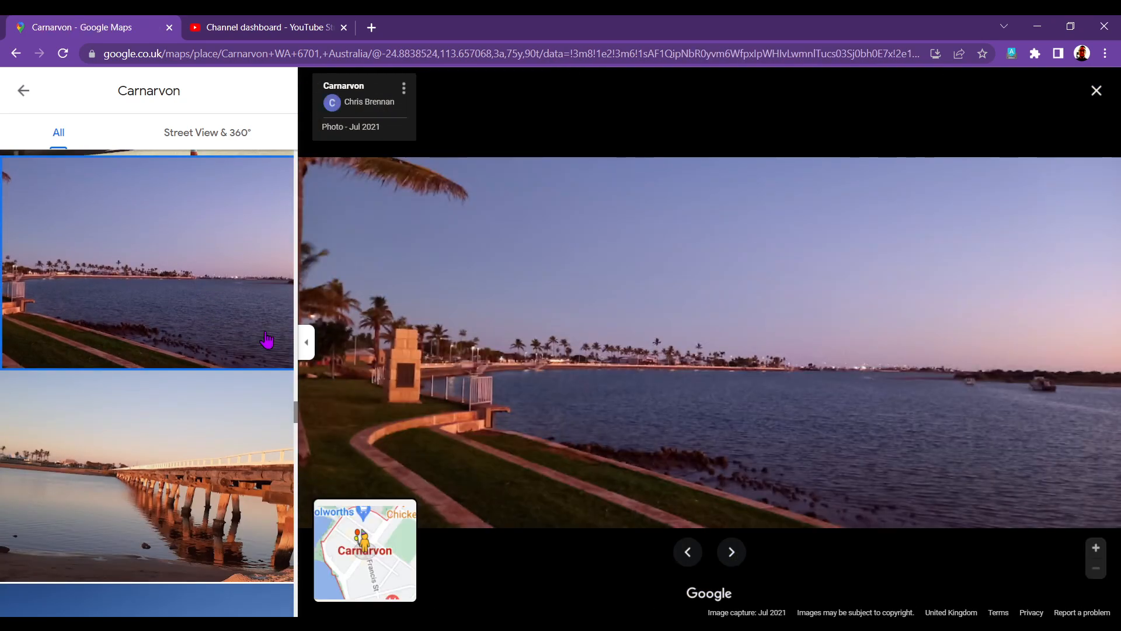
pyautogui.moveTo(912, 517)
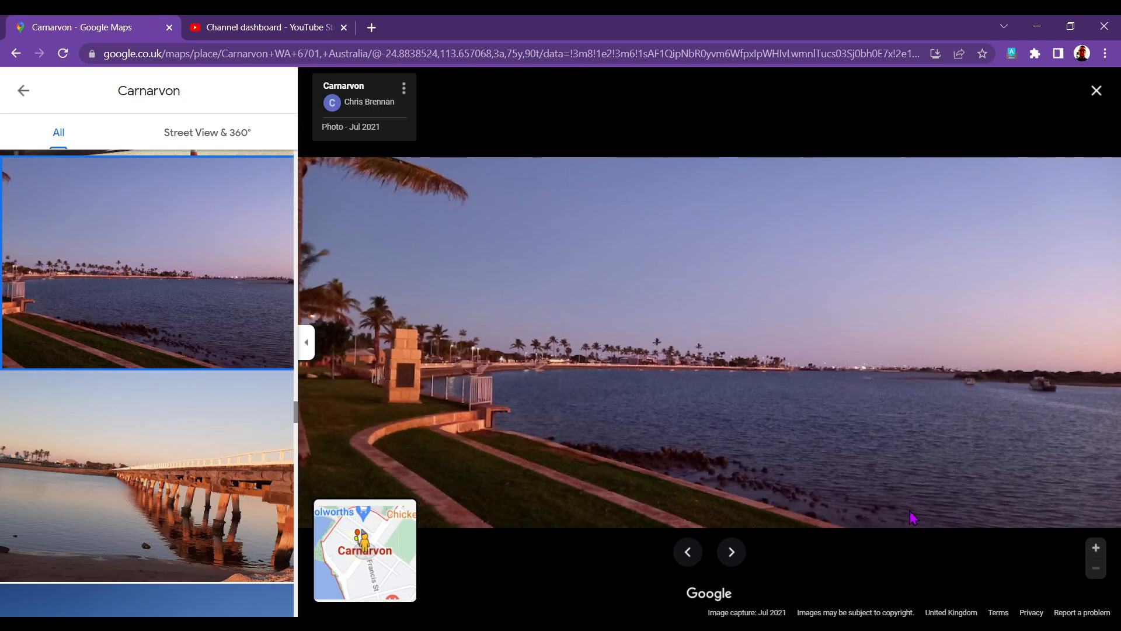
pyautogui.moveTo(886, 515)
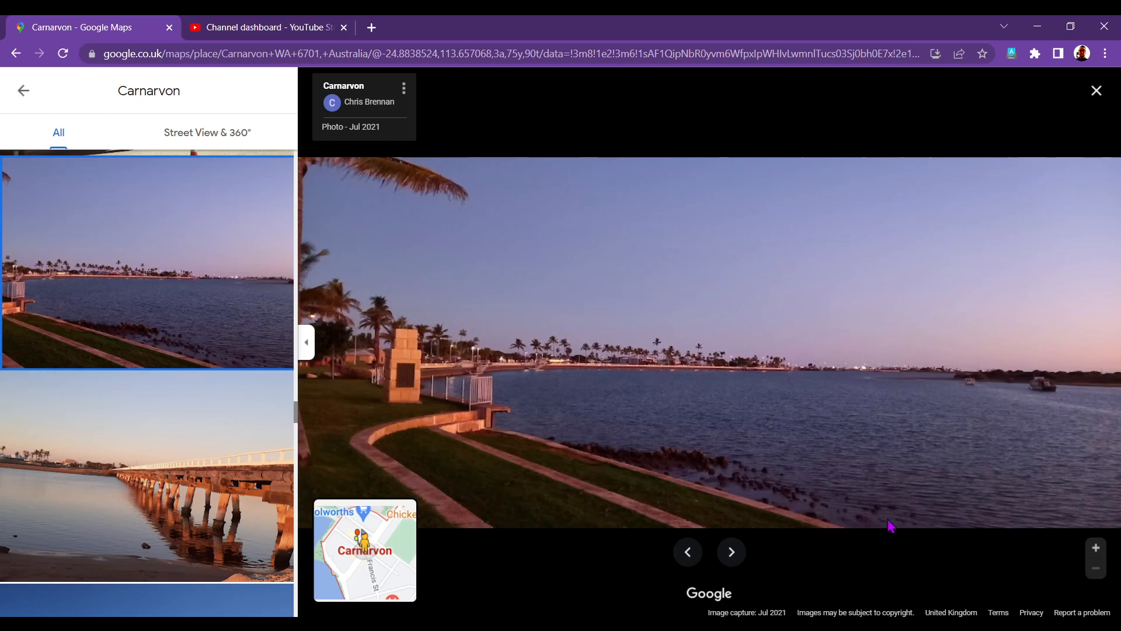
pyautogui.moveTo(994, 382)
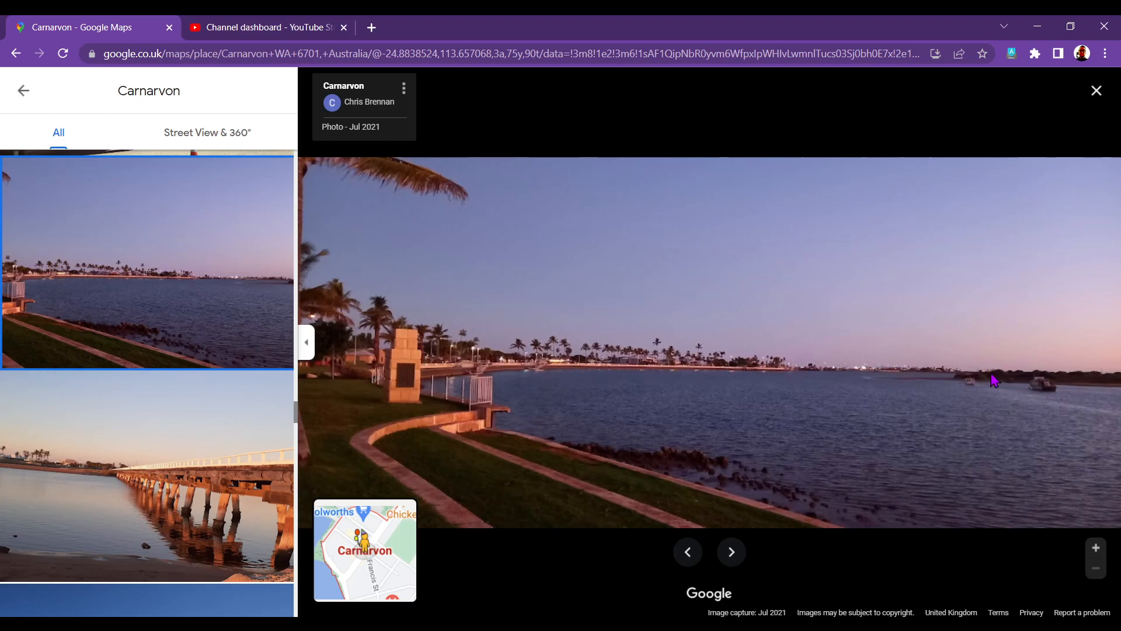
pyautogui.moveTo(535, 367)
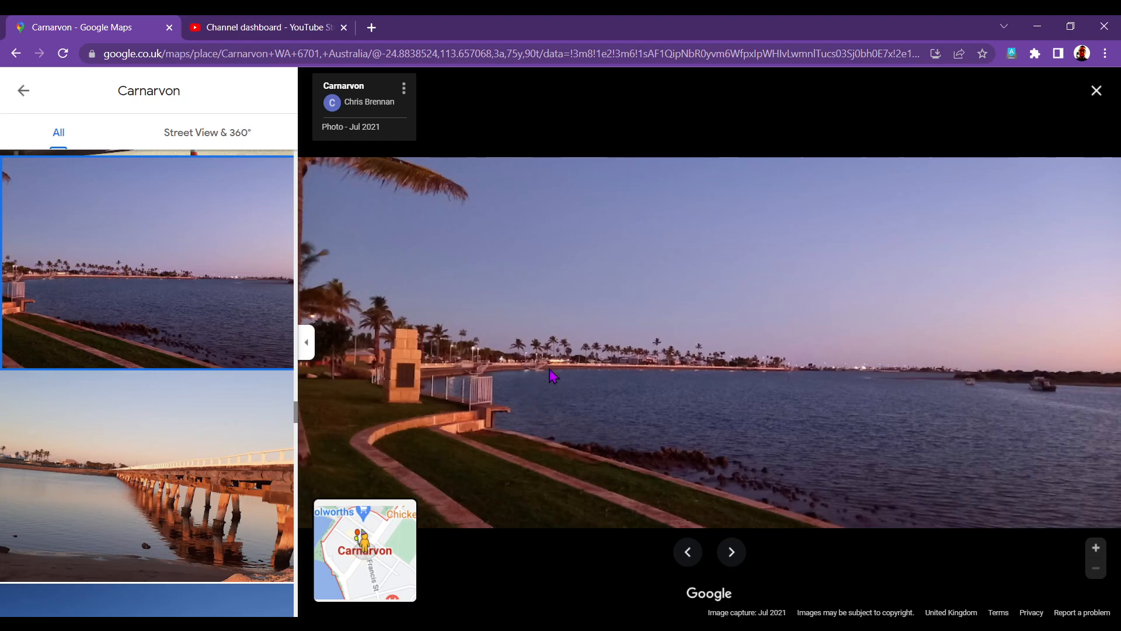
# Scroll the thumbnails and view the red rock cliffs and sunset-over-water photos
pyautogui.scroll(-3)
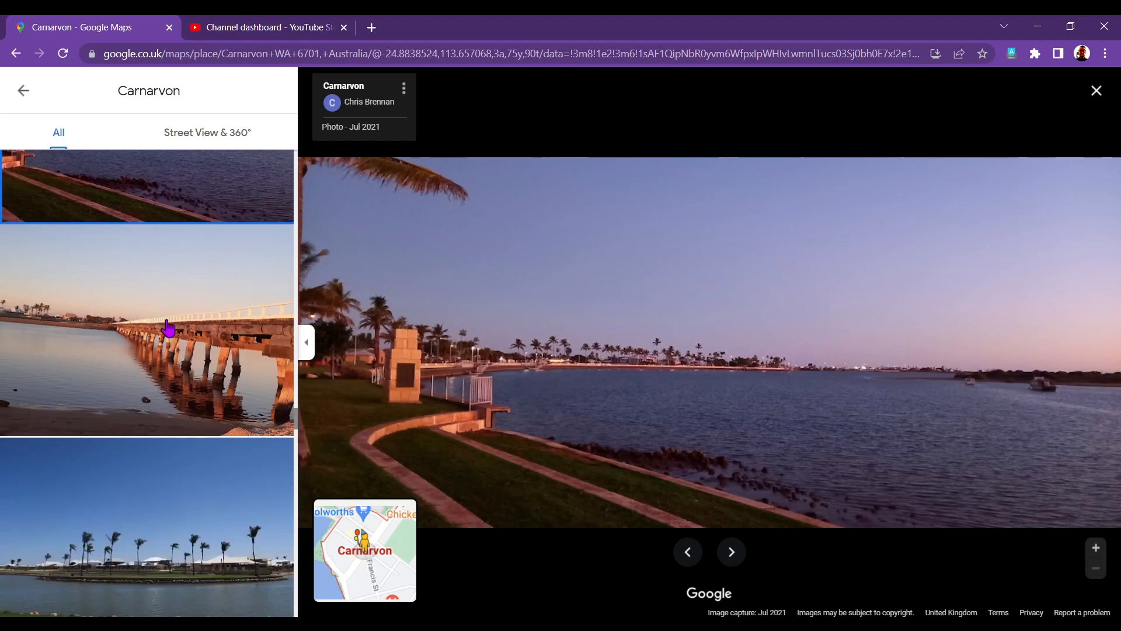
pyautogui.scroll(-3)
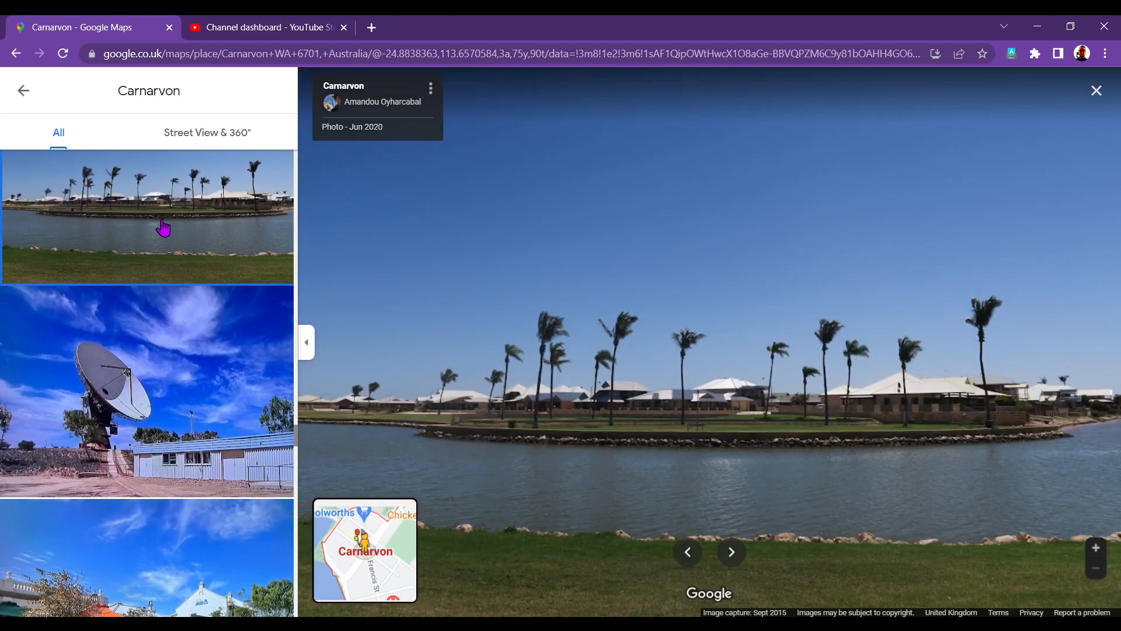
pyautogui.scroll(-3)
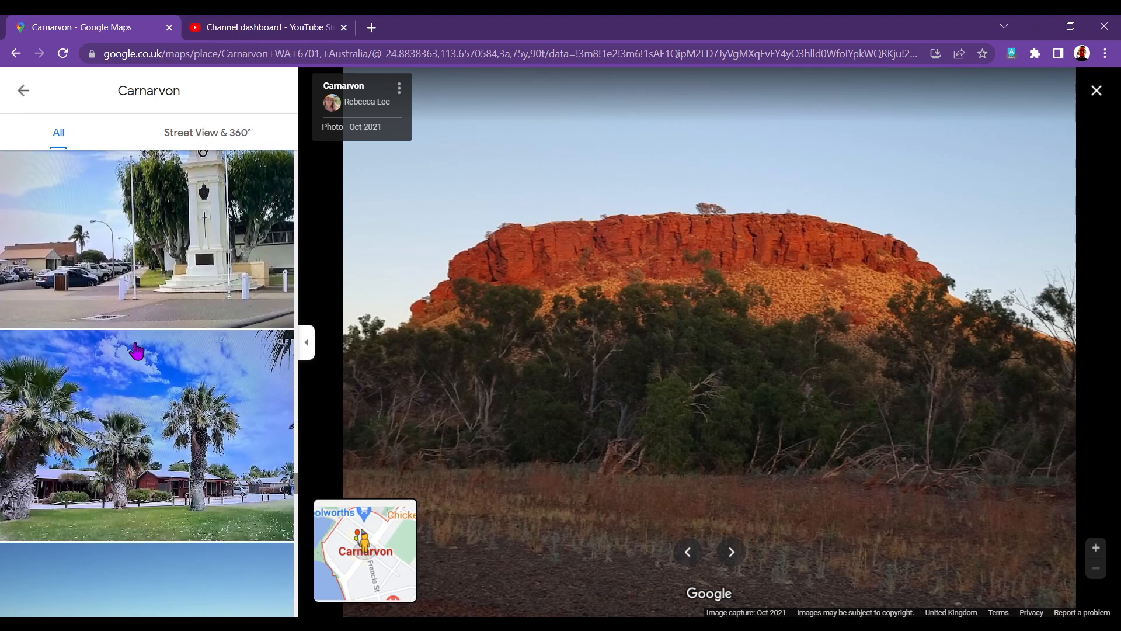
pyautogui.scroll(-3)
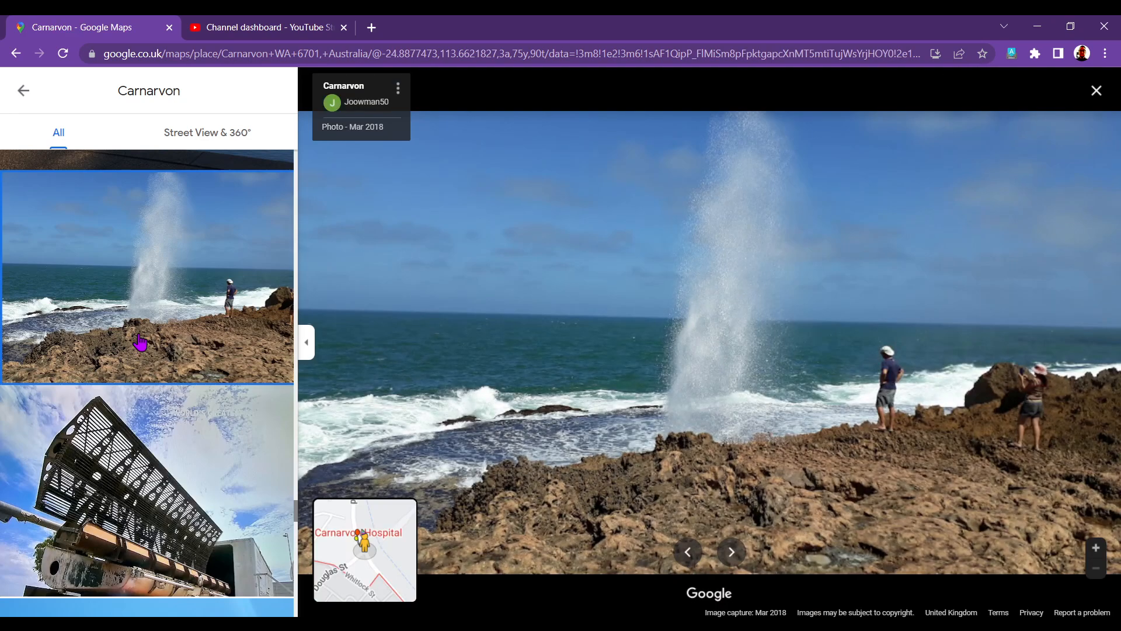
pyautogui.scroll(-3)
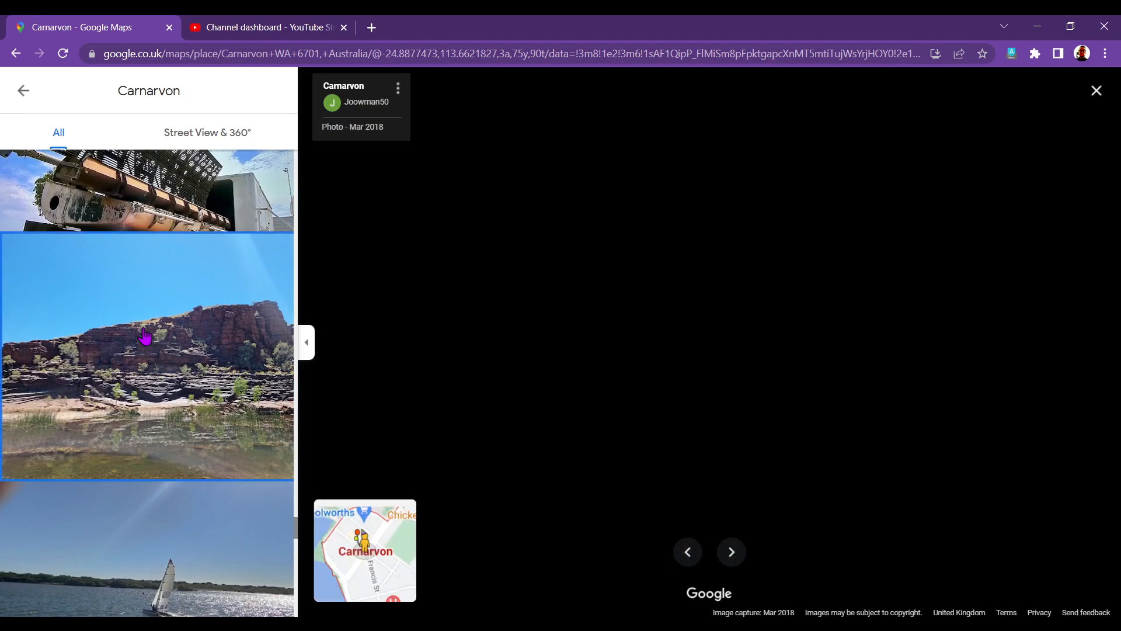
pyautogui.click(148, 356)
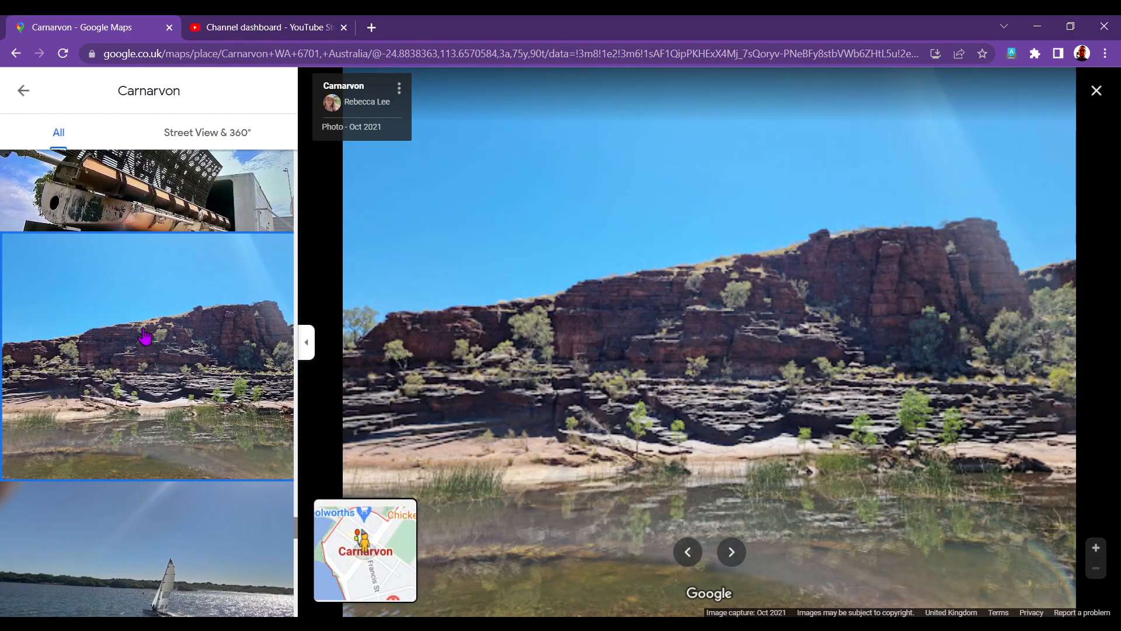
pyautogui.scroll(-3)
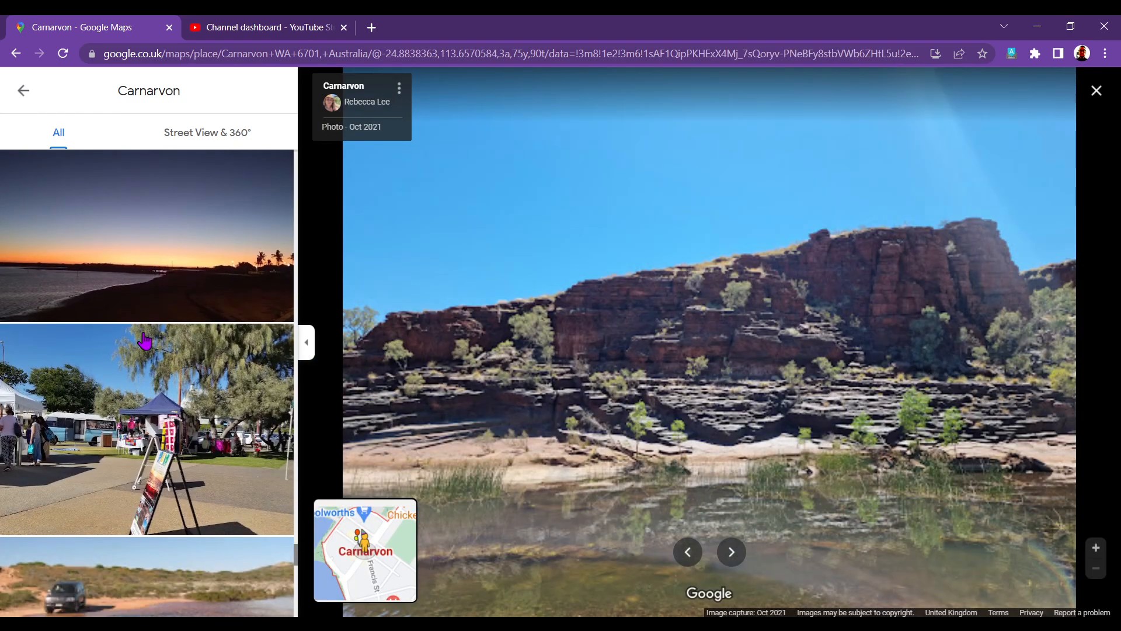
pyautogui.click(147, 235)
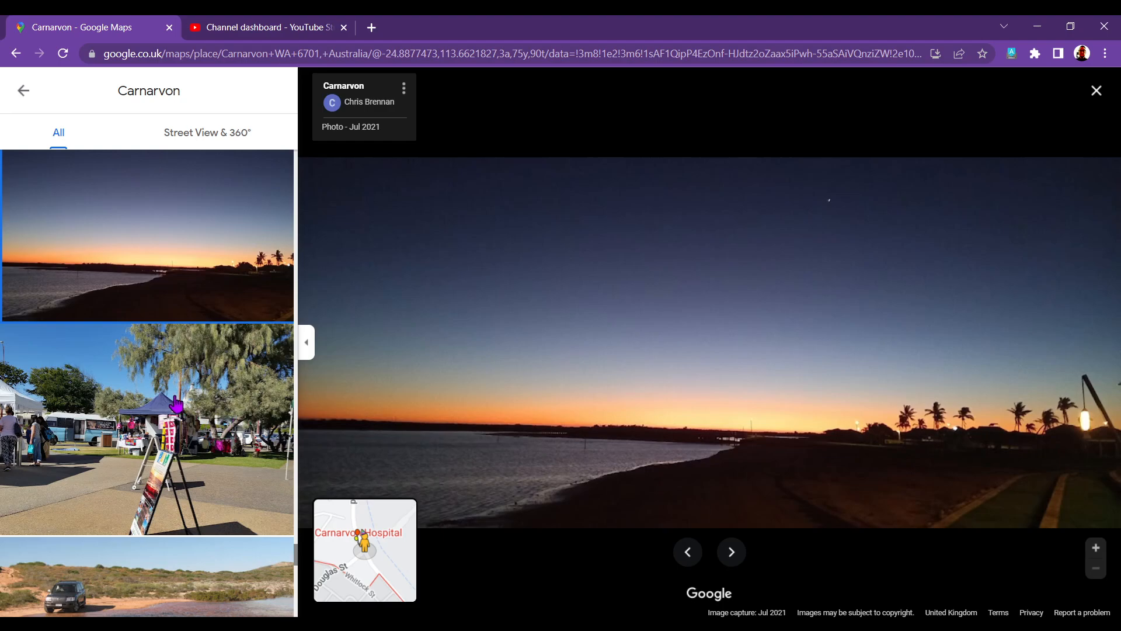
# View another Carnarvon photo and the outback sunset, then scroll further down the gallery
pyautogui.click(146, 350)
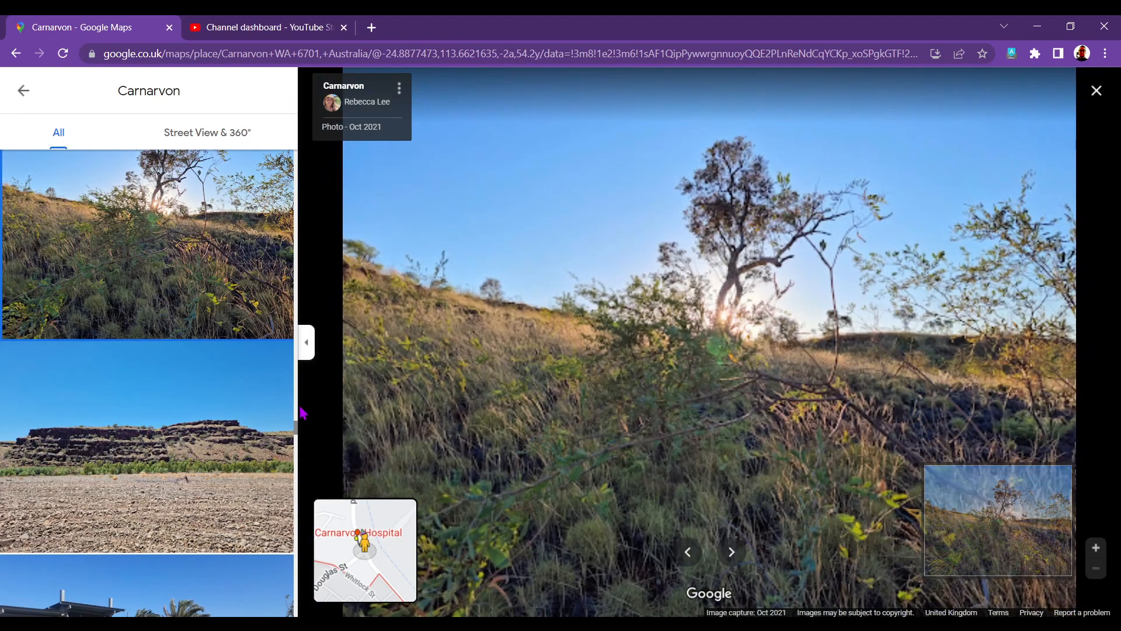
pyautogui.scroll(-3)
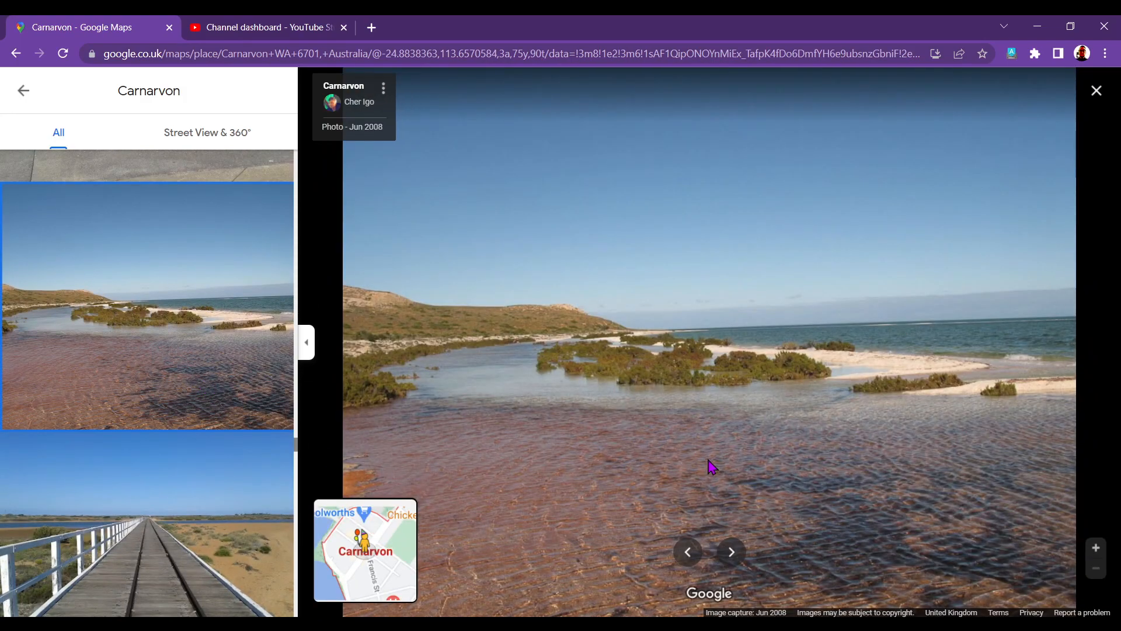
pyautogui.moveTo(630, 414)
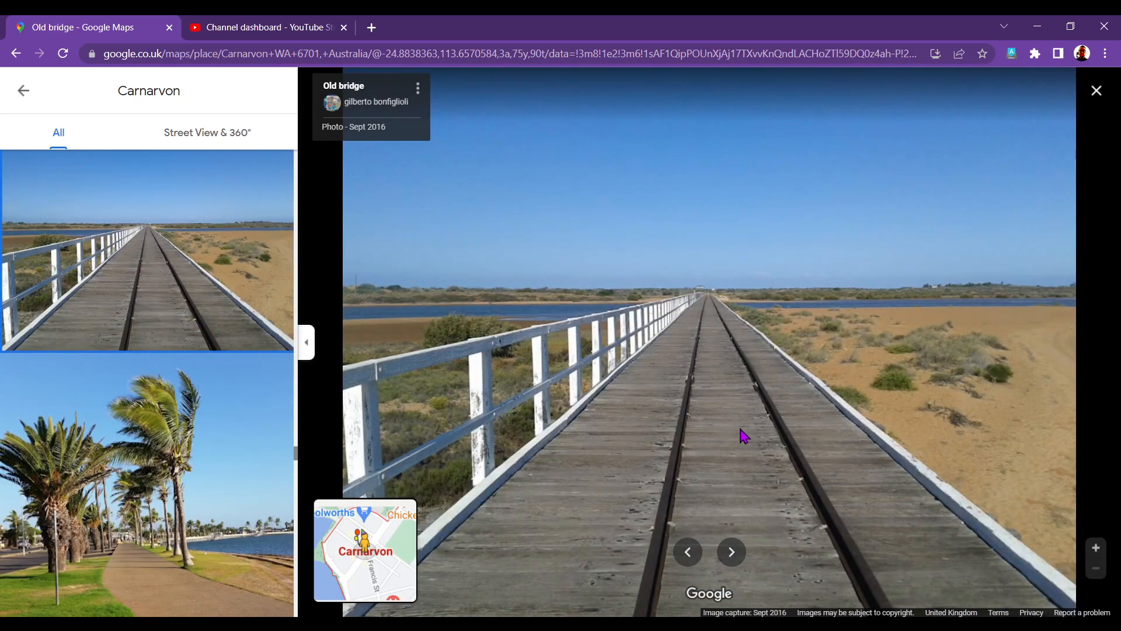
pyautogui.moveTo(153, 405)
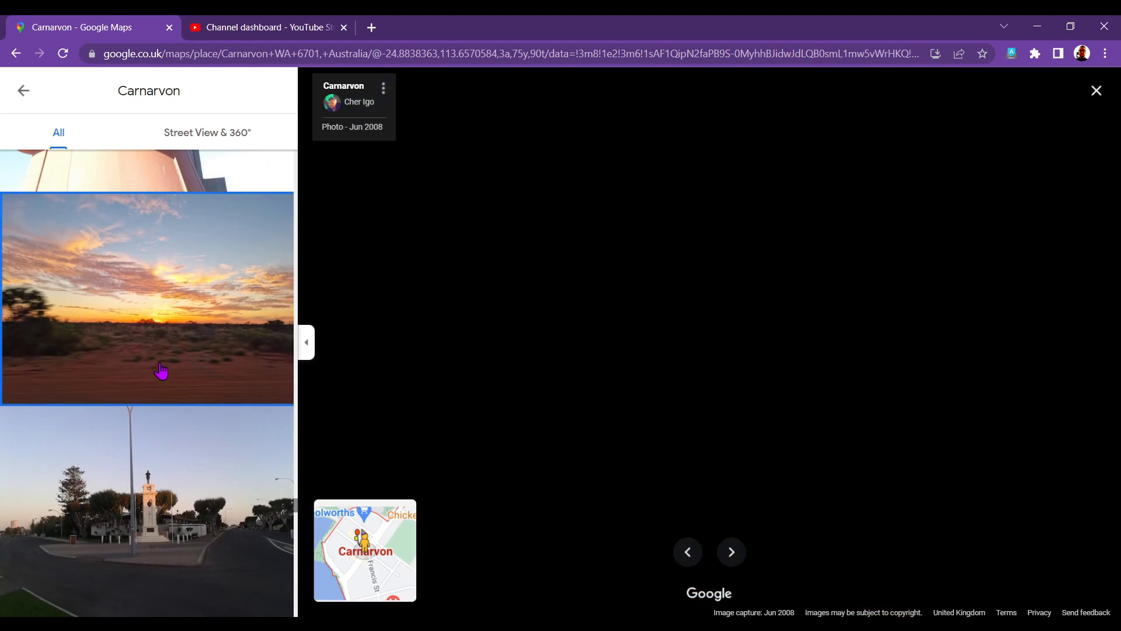
pyautogui.click(162, 298)
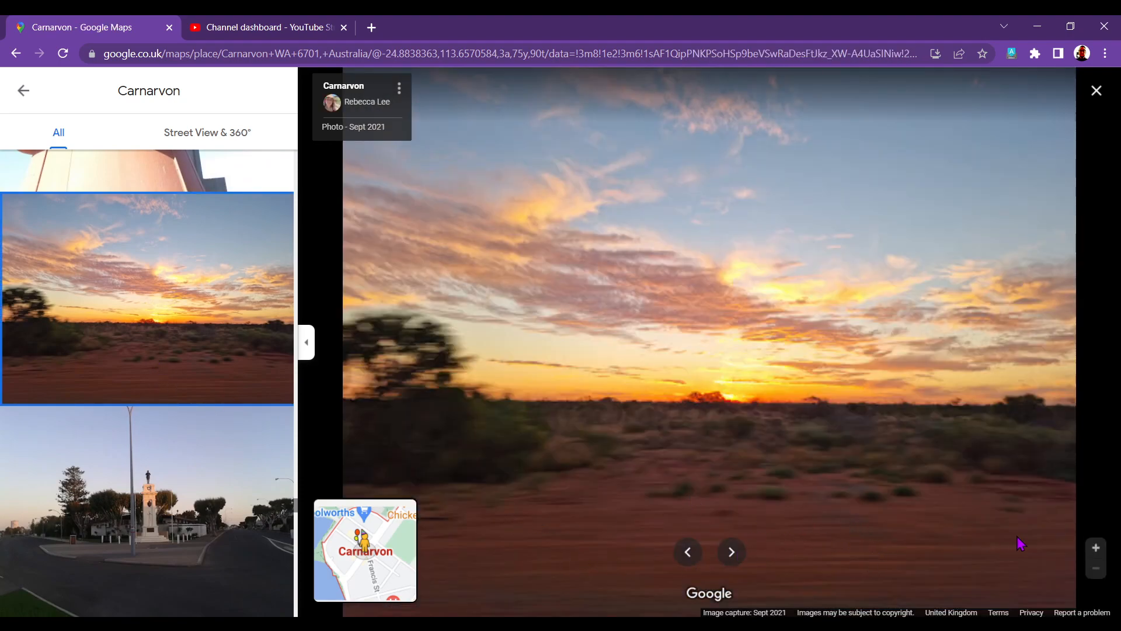
pyautogui.scroll(-3)
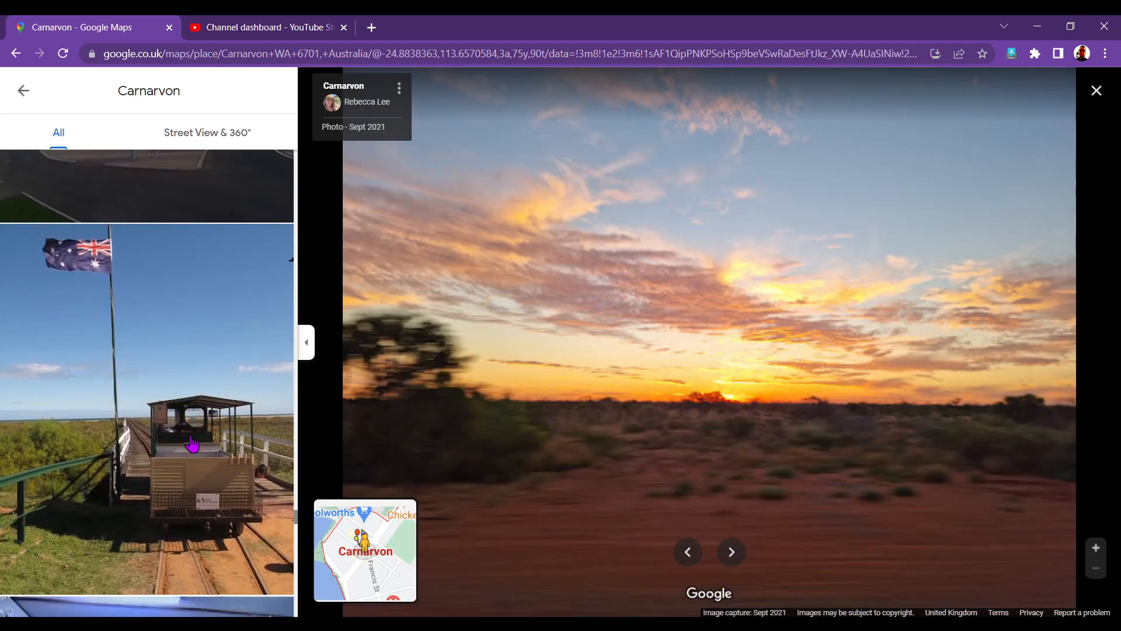
pyautogui.scroll(-3)
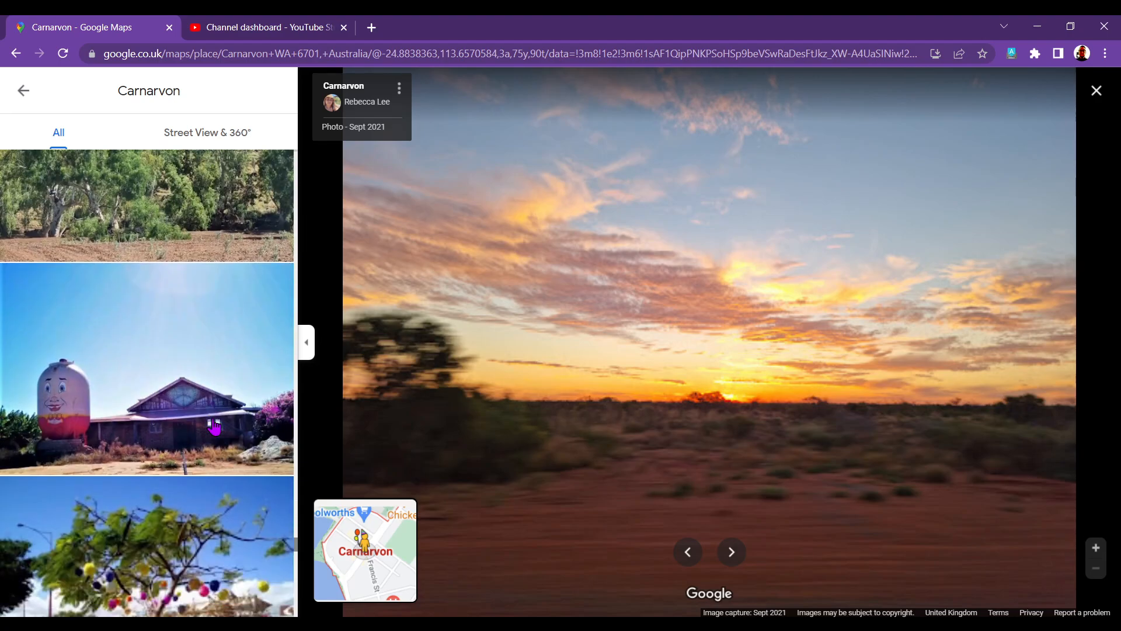
pyautogui.scroll(-3)
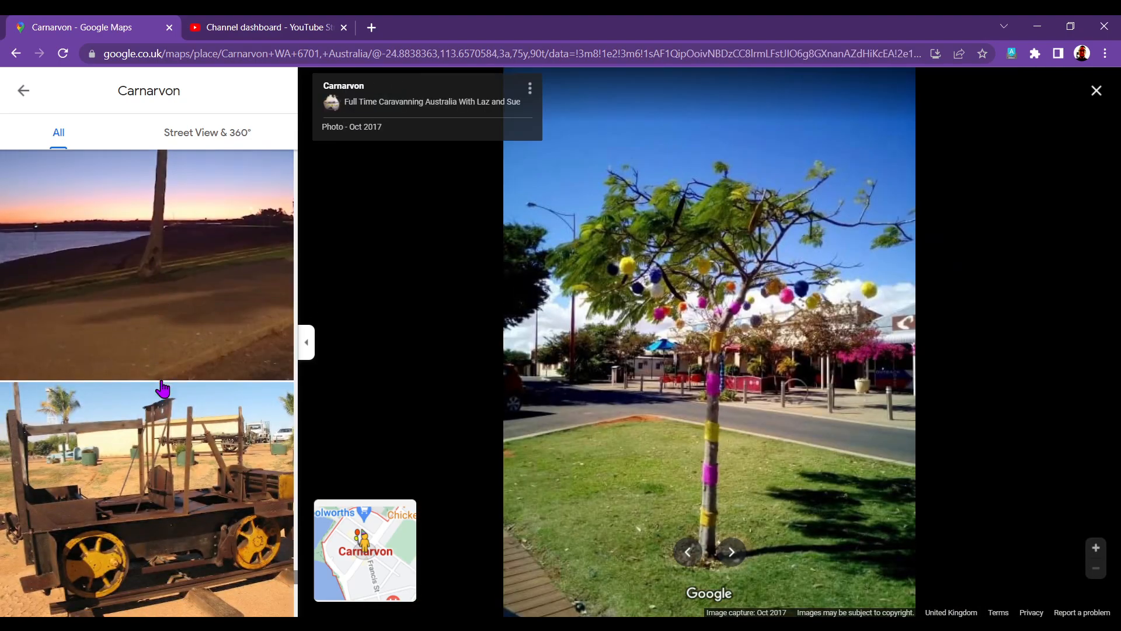
pyautogui.scroll(-3)
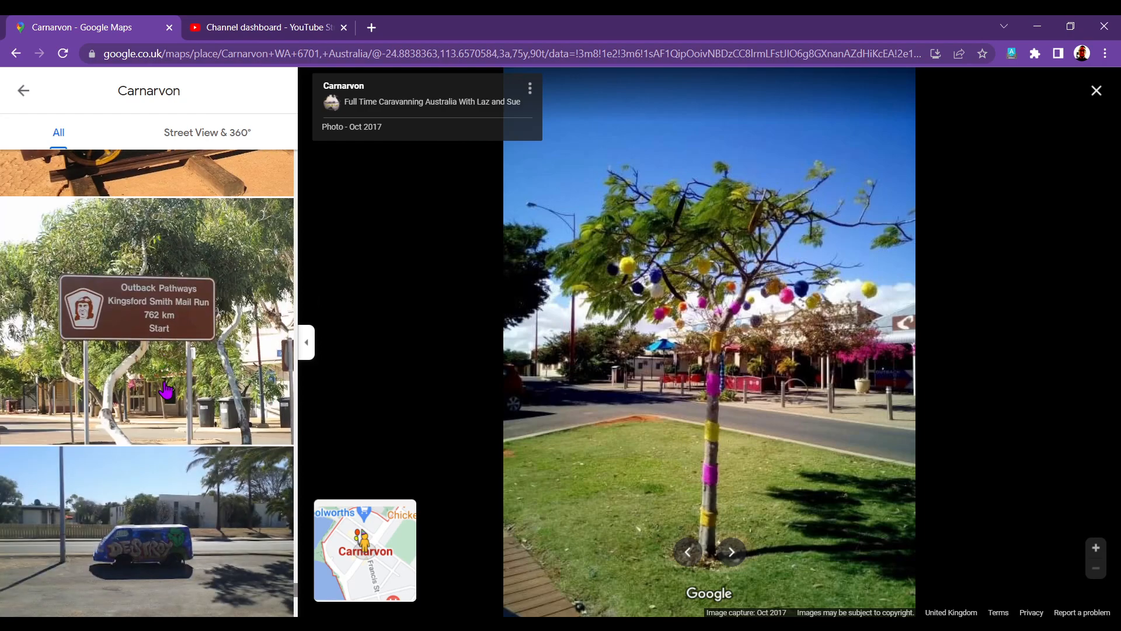
pyautogui.scroll(-3)
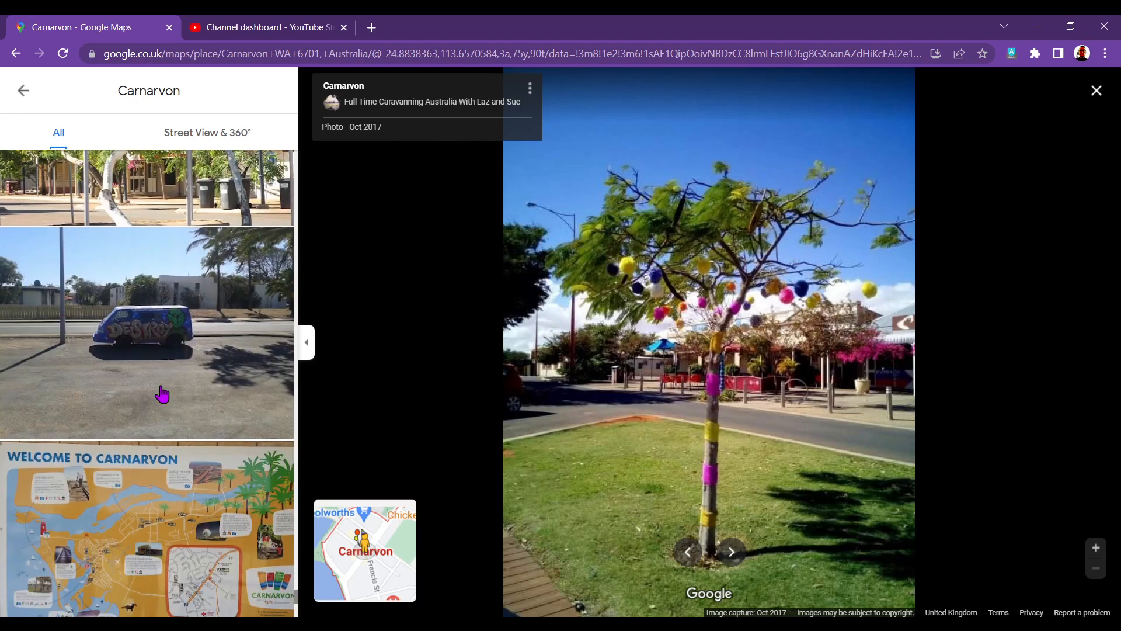
pyautogui.scroll(-3)
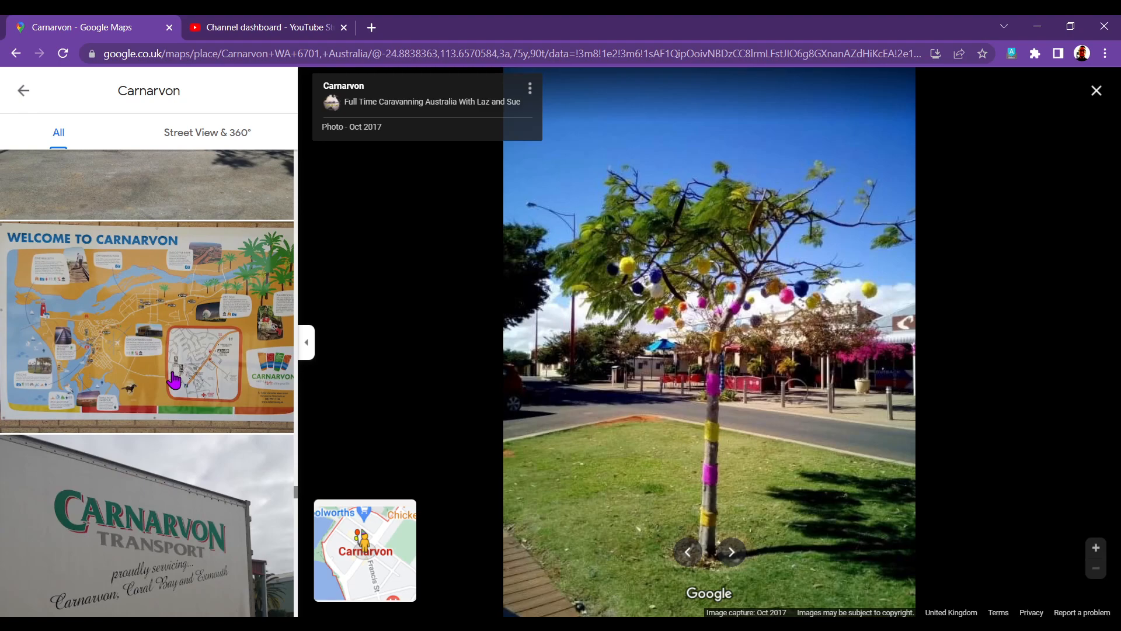
pyautogui.scroll(-3)
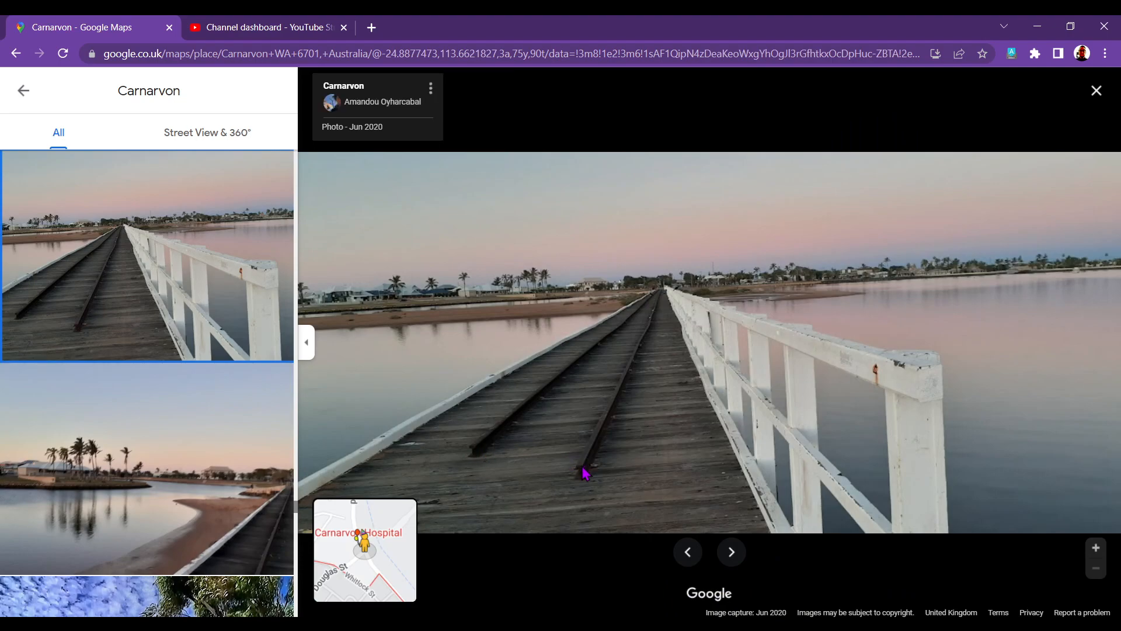
# Open the shell-covered beach photo from the Carnarvon gallery list, then keep browsing
pyautogui.scroll(-3)
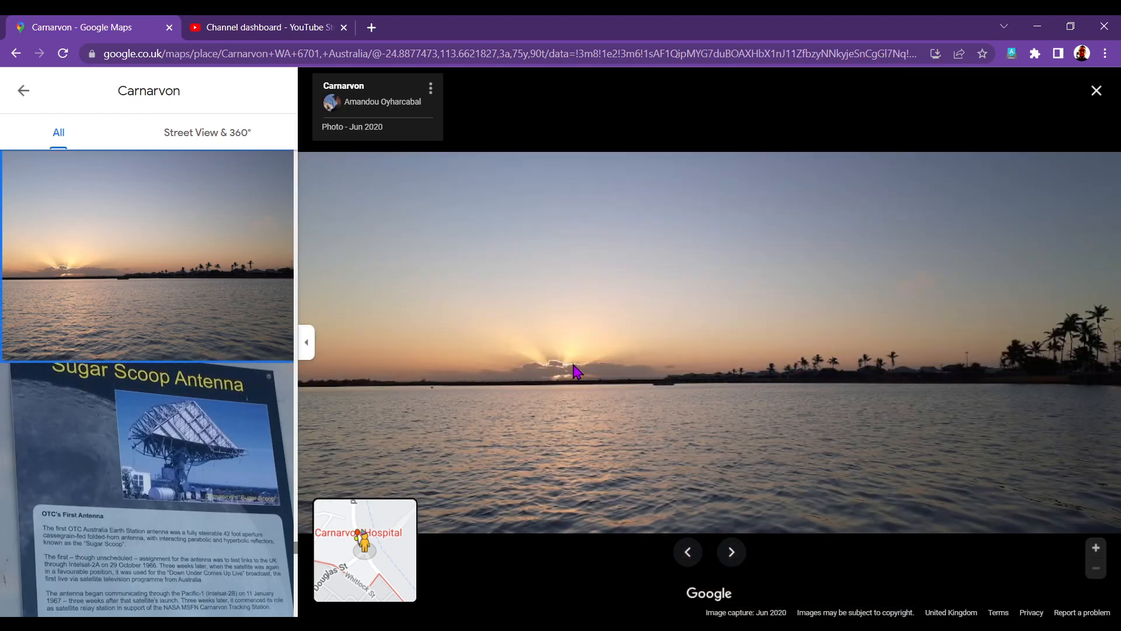
pyautogui.moveTo(178, 430)
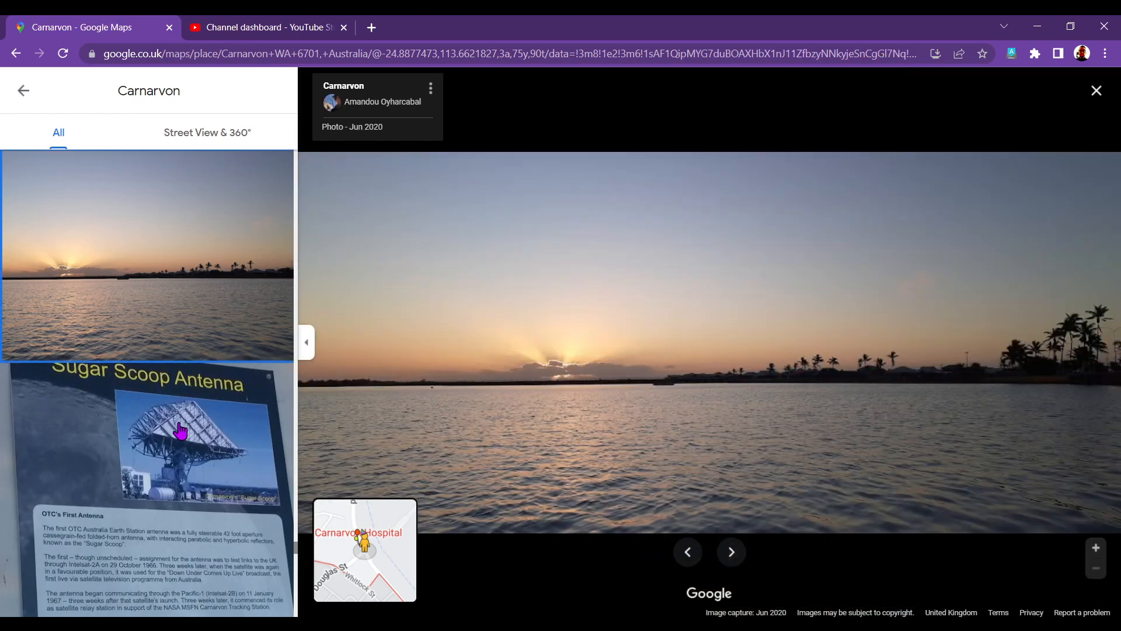
pyautogui.scroll(-3)
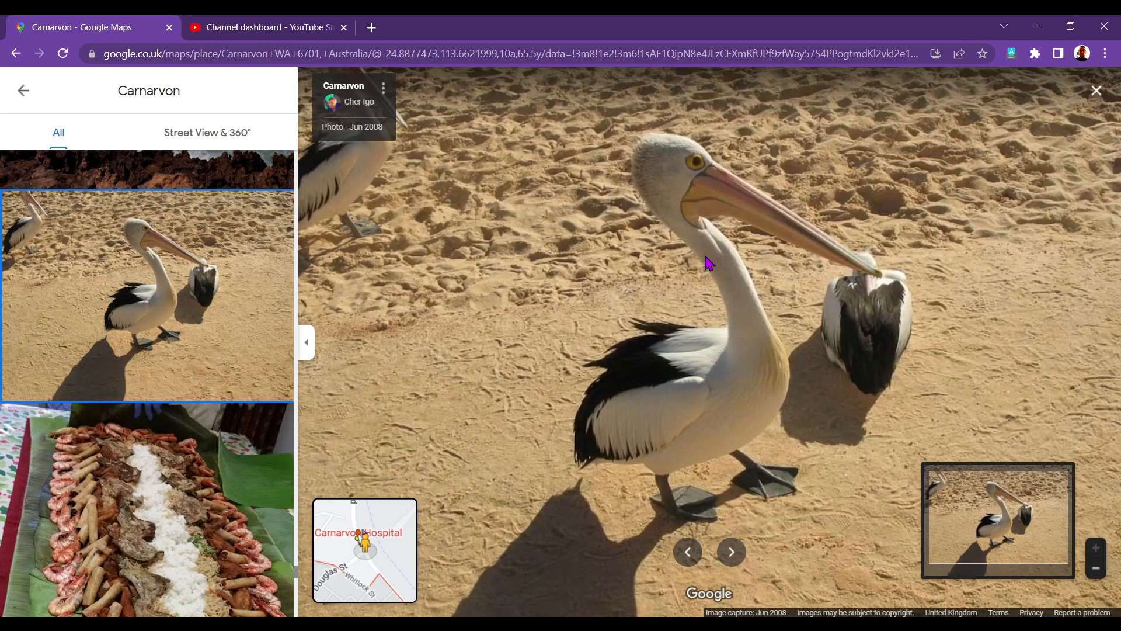
pyautogui.moveTo(687, 259)
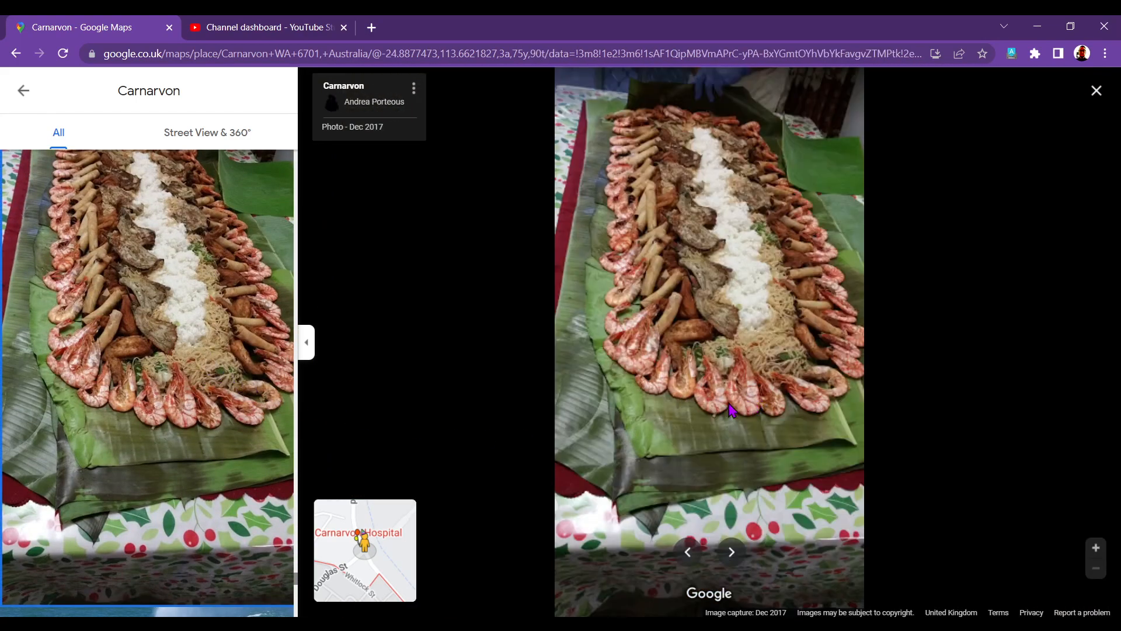
pyautogui.scroll(-3)
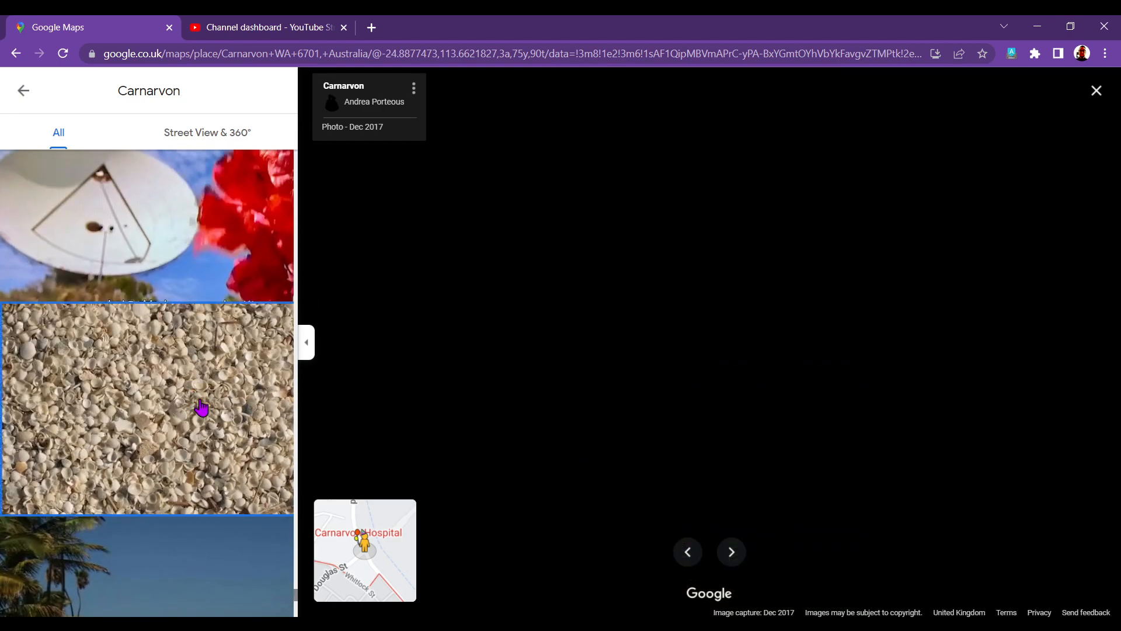
pyautogui.click(147, 407)
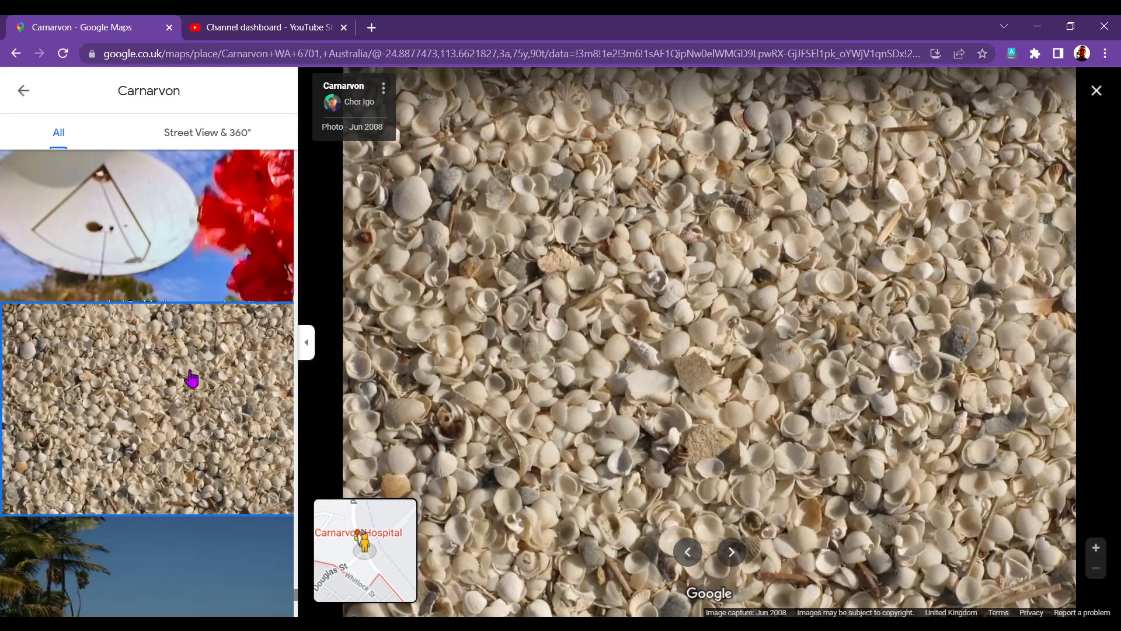
pyautogui.scroll(-3)
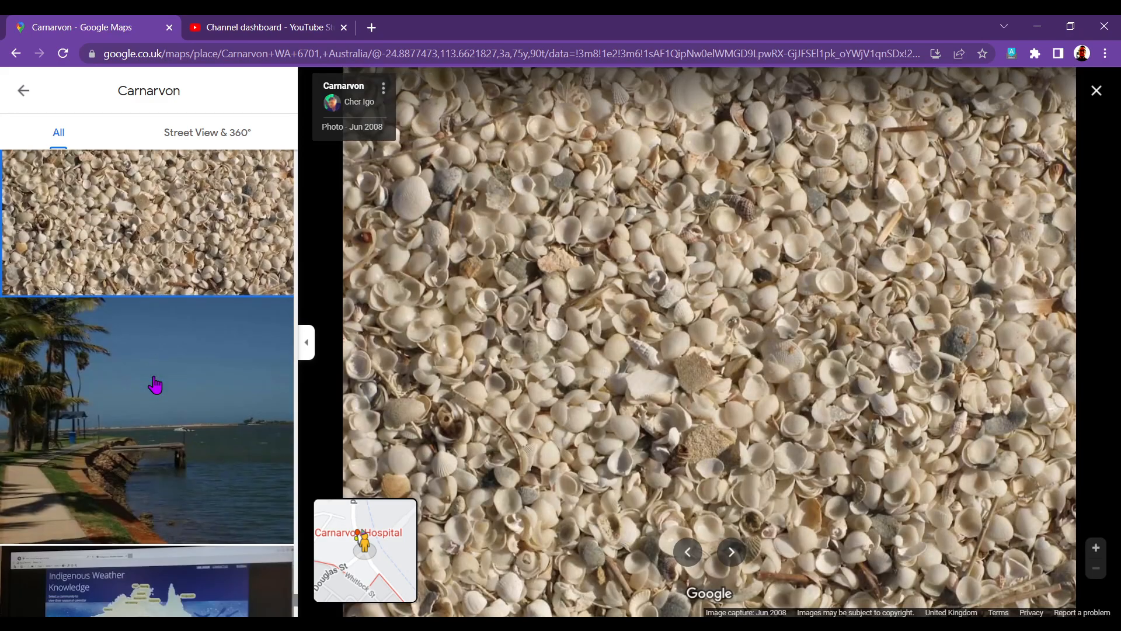
pyautogui.scroll(-3)
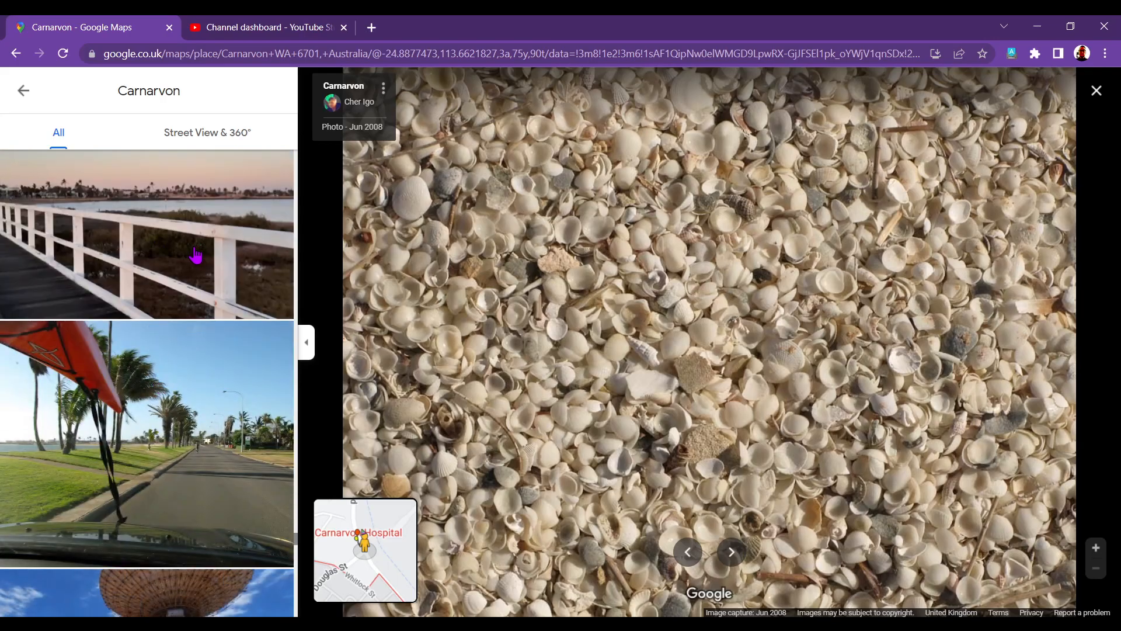
pyautogui.scroll(-3)
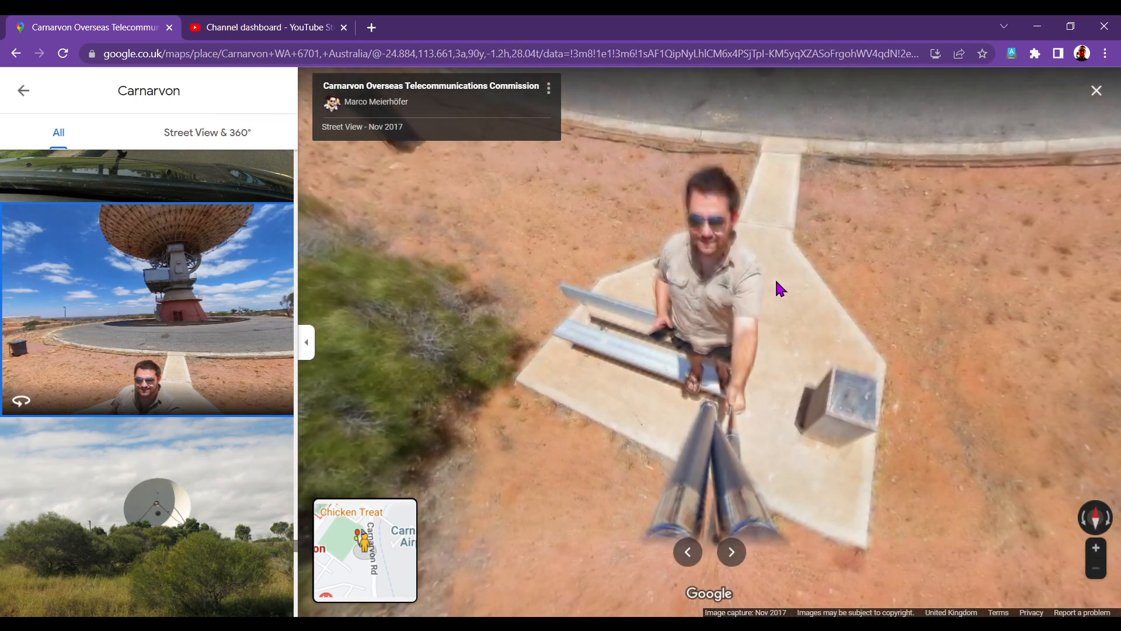
# Pan the Street View panorama to view the giant satellite dish and nearby buildings
pyautogui.moveTo(779, 288); pyautogui.dragTo(906, 422)
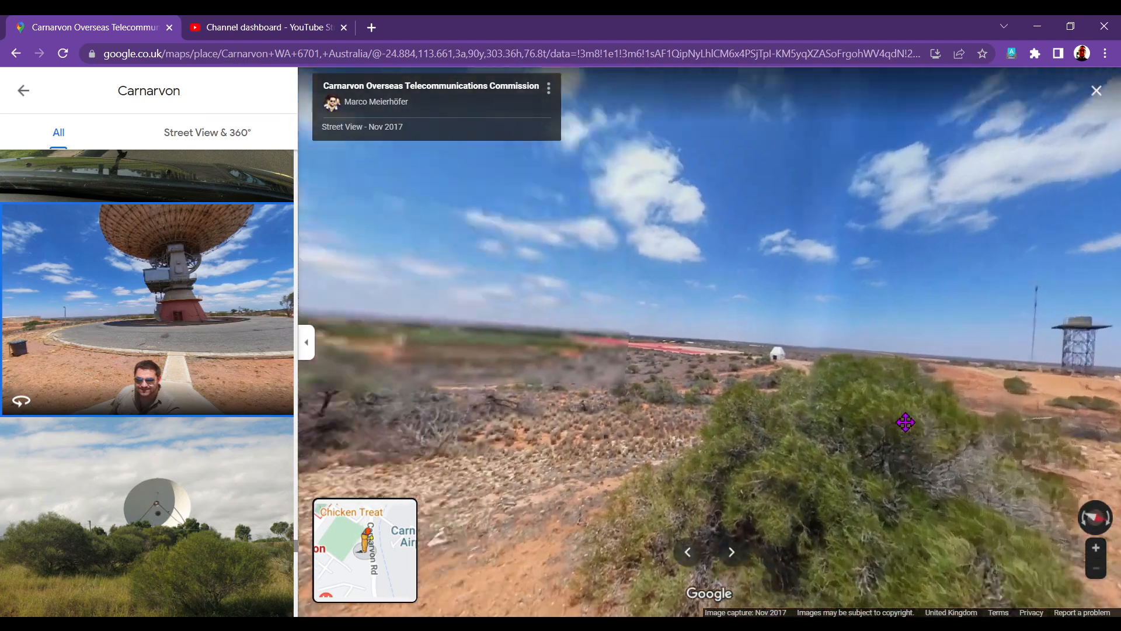
pyautogui.moveTo(905, 421); pyautogui.dragTo(640, 399)
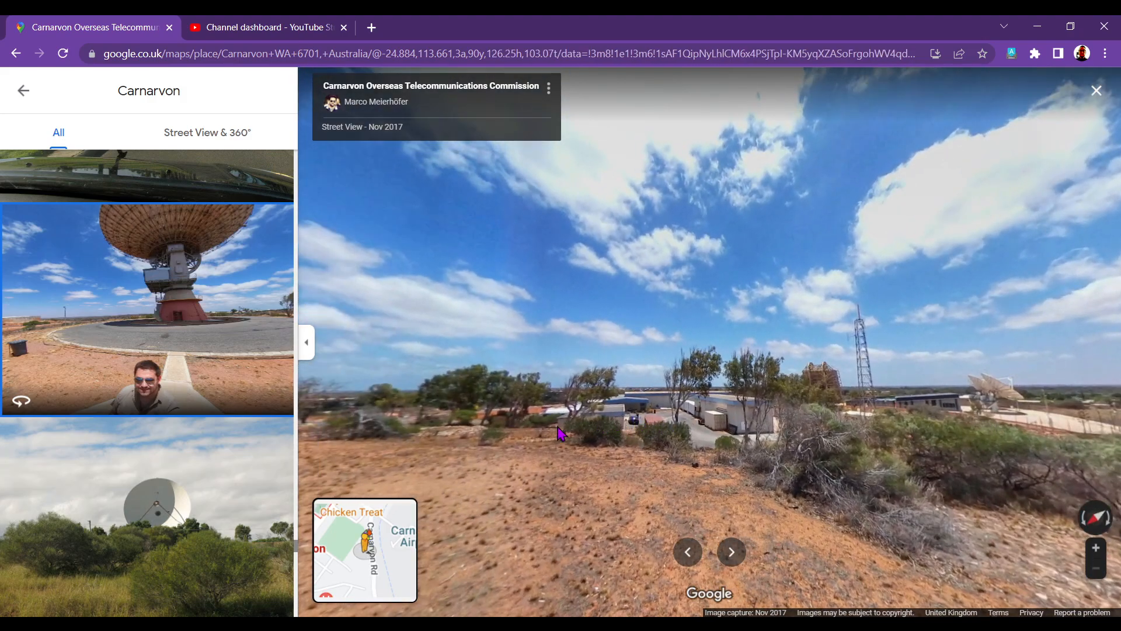
pyautogui.moveTo(562, 433); pyautogui.dragTo(794, 417)
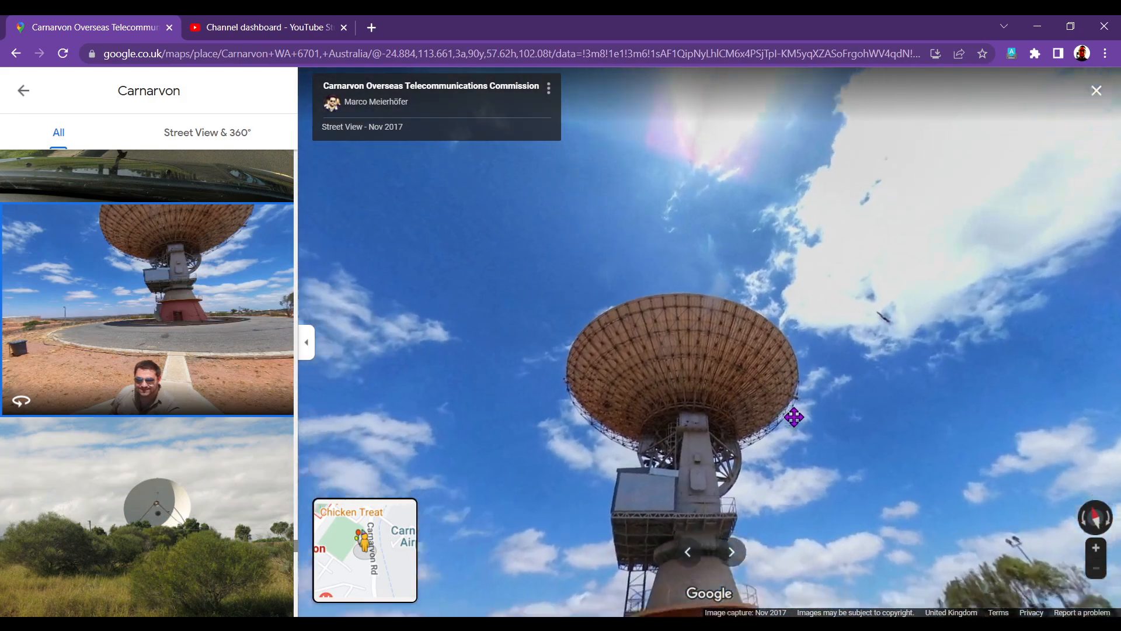
pyautogui.moveTo(794, 417); pyautogui.dragTo(708, 290)
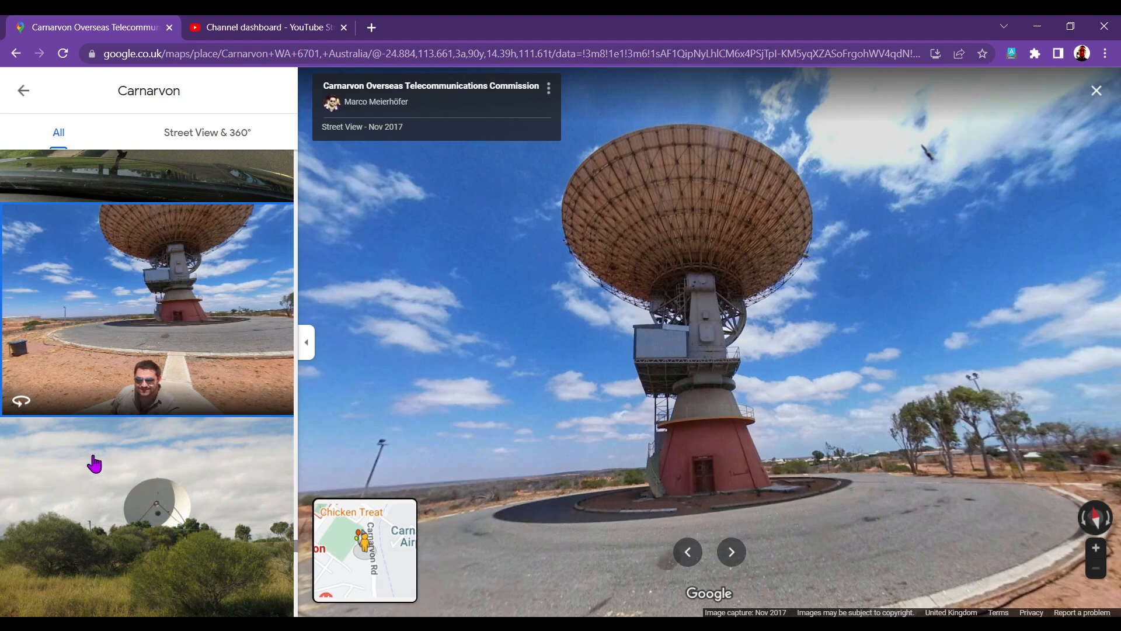
# Open the old wooden wagon photo, then the Fascine waterfront promenade photo
pyautogui.scroll(-3)
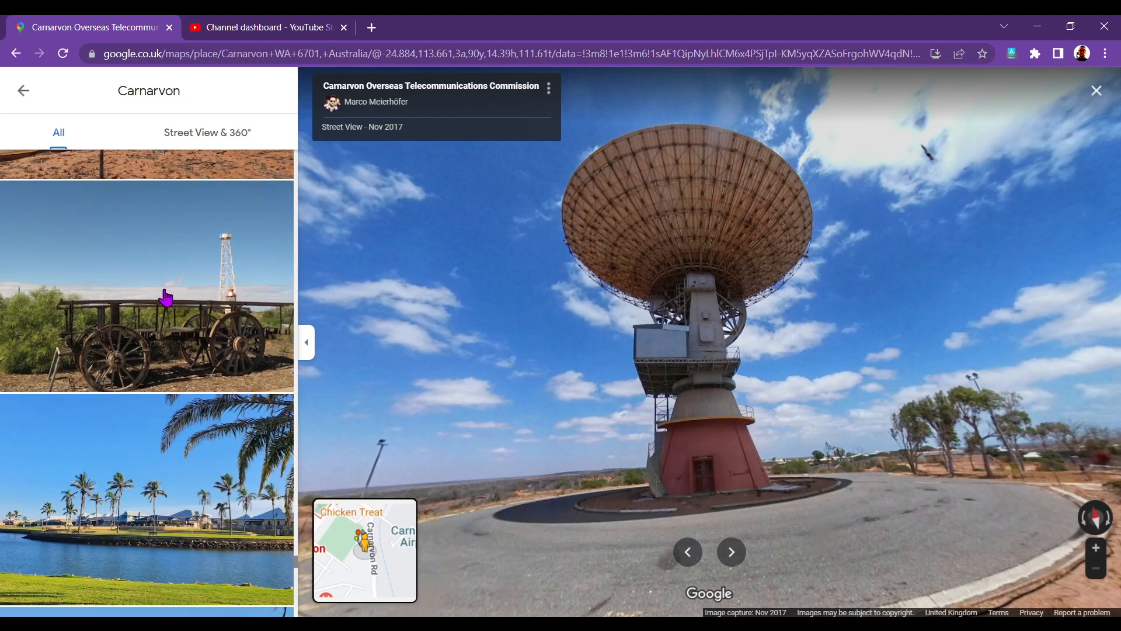
pyautogui.click(146, 290)
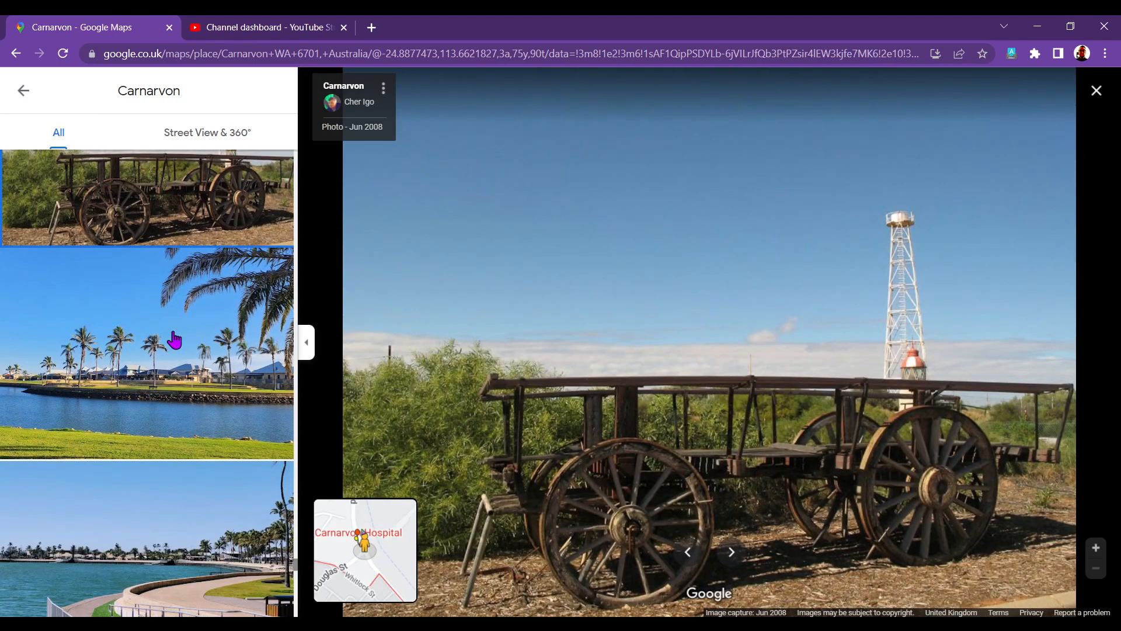
pyautogui.click(146, 350)
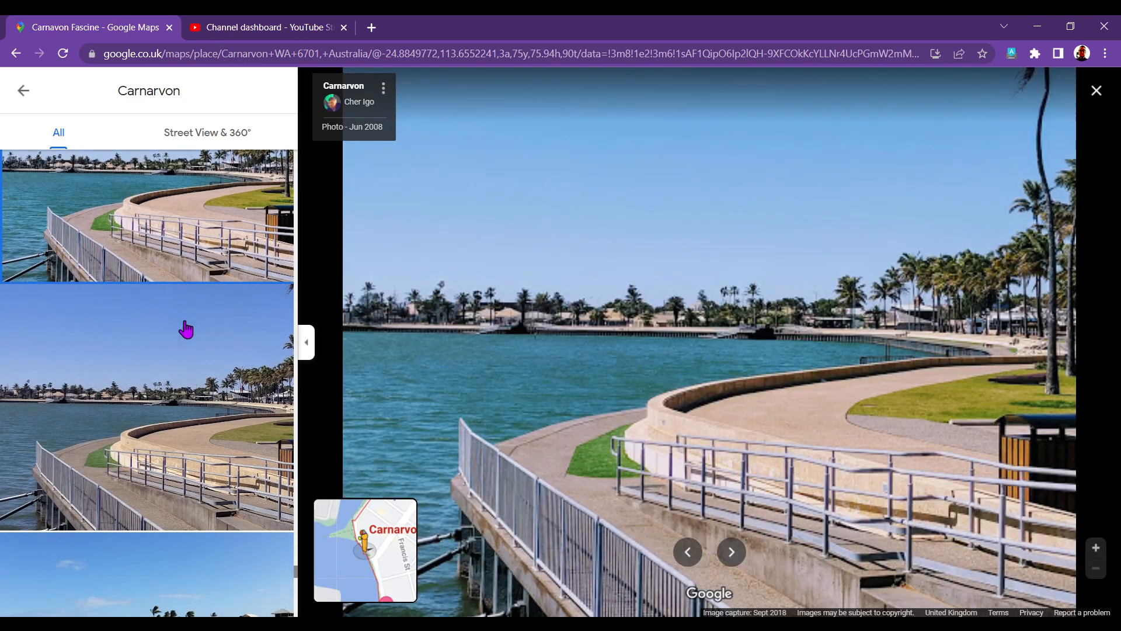
pyautogui.scroll(-3)
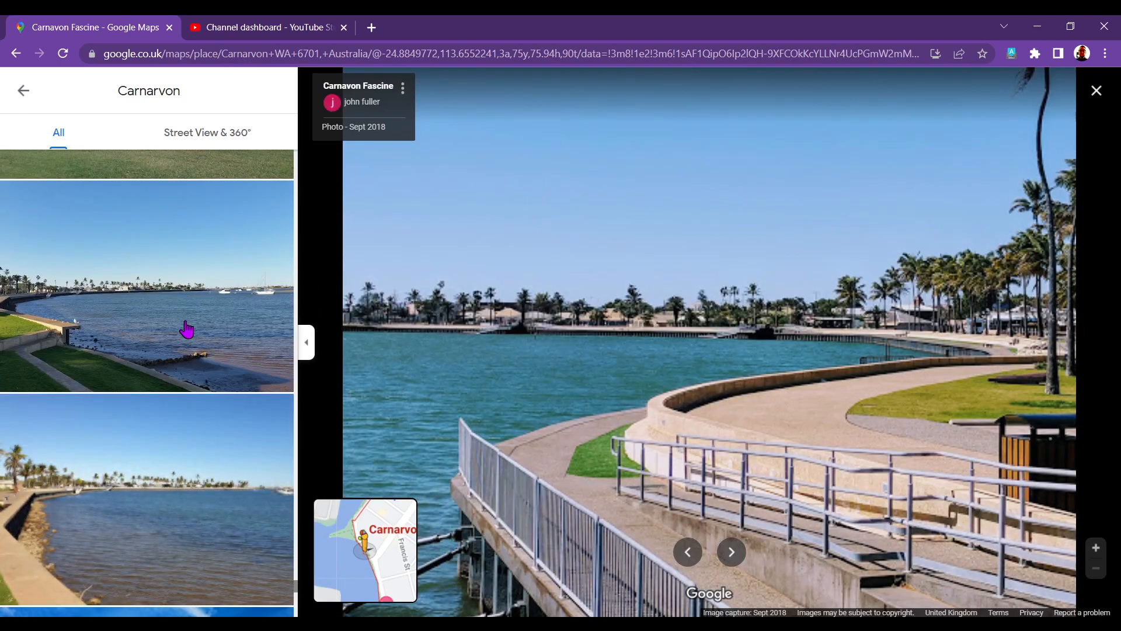
# Open the Fascine photo with moored sailboats, then the rocky shoreline photo
pyautogui.scroll(-3)
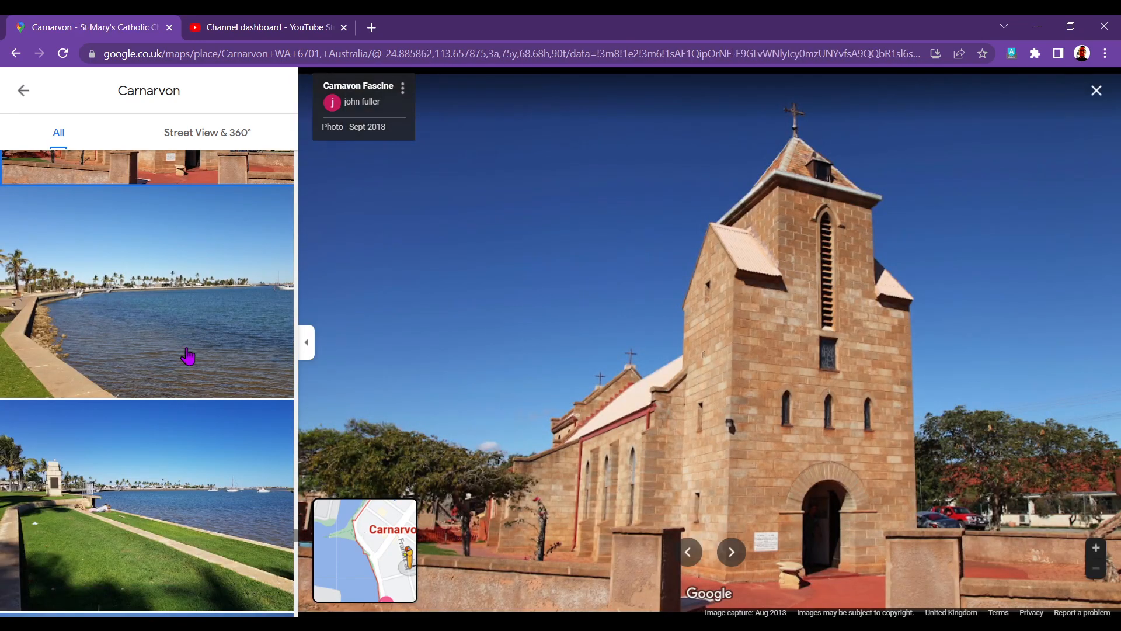
pyautogui.click(147, 289)
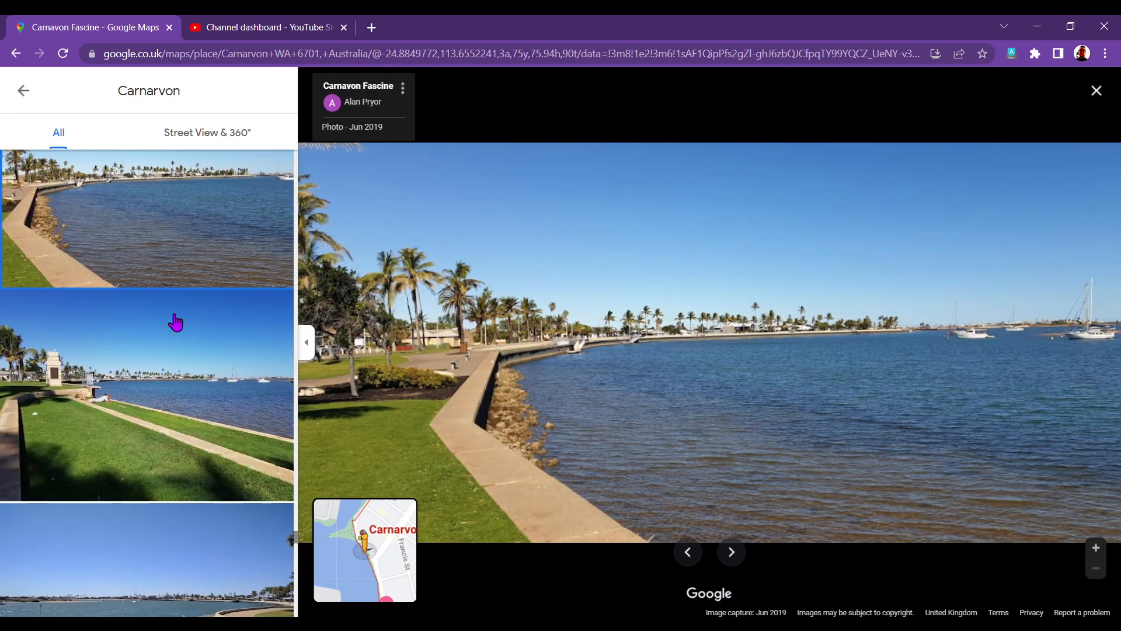
pyautogui.scroll(-3)
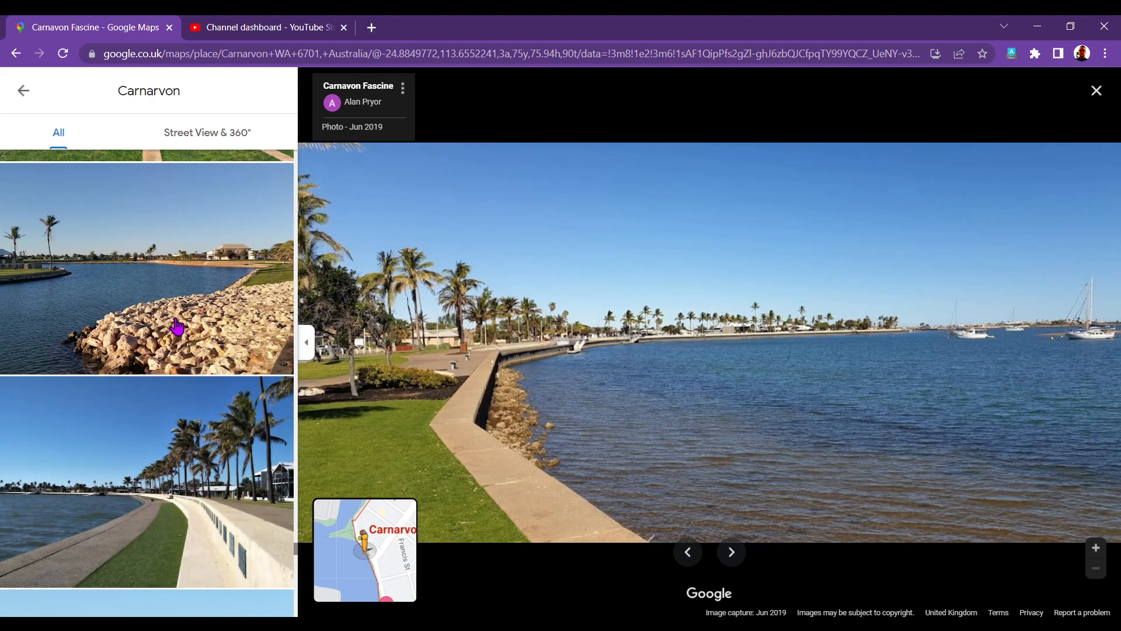
pyautogui.click(146, 267)
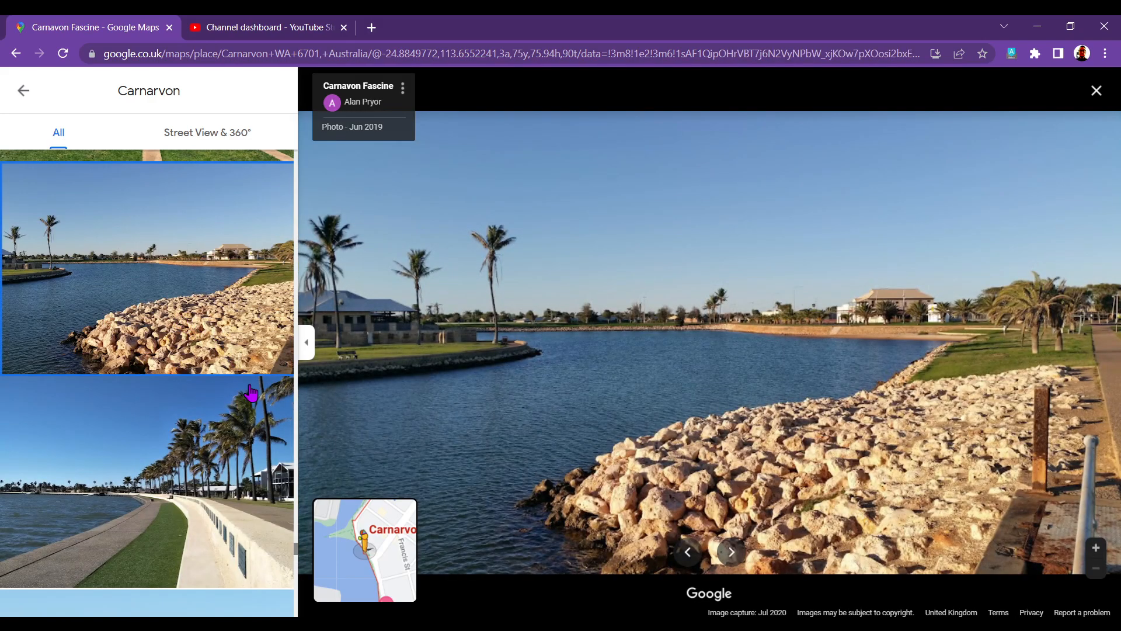
# Scroll through the remaining Carnarvon gallery photos
pyautogui.scroll(-3)
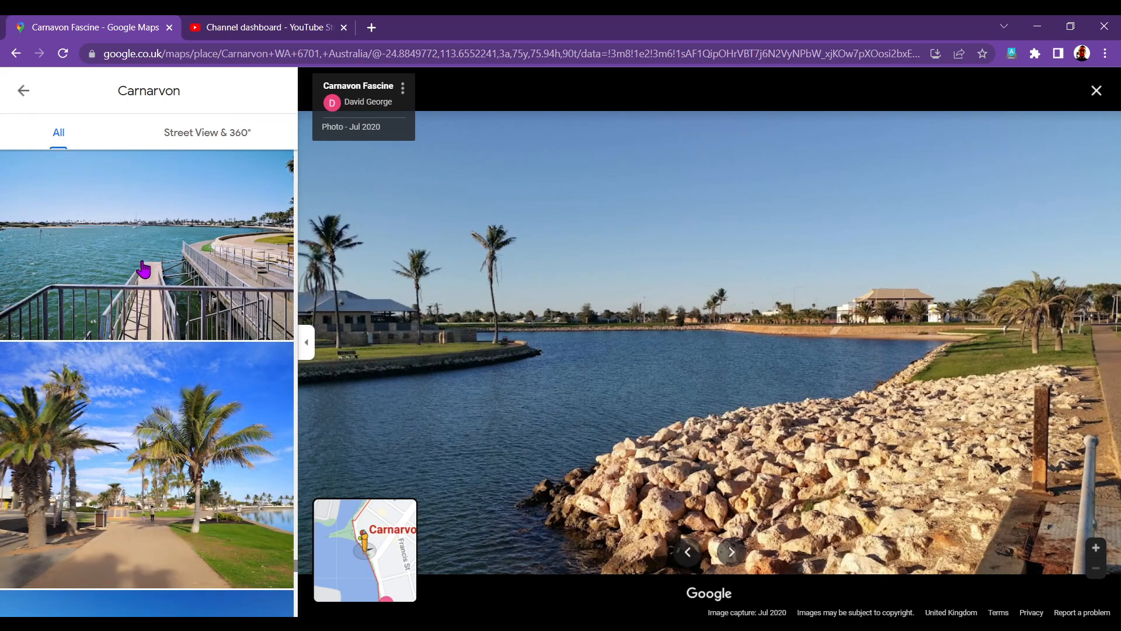
pyautogui.scroll(-3)
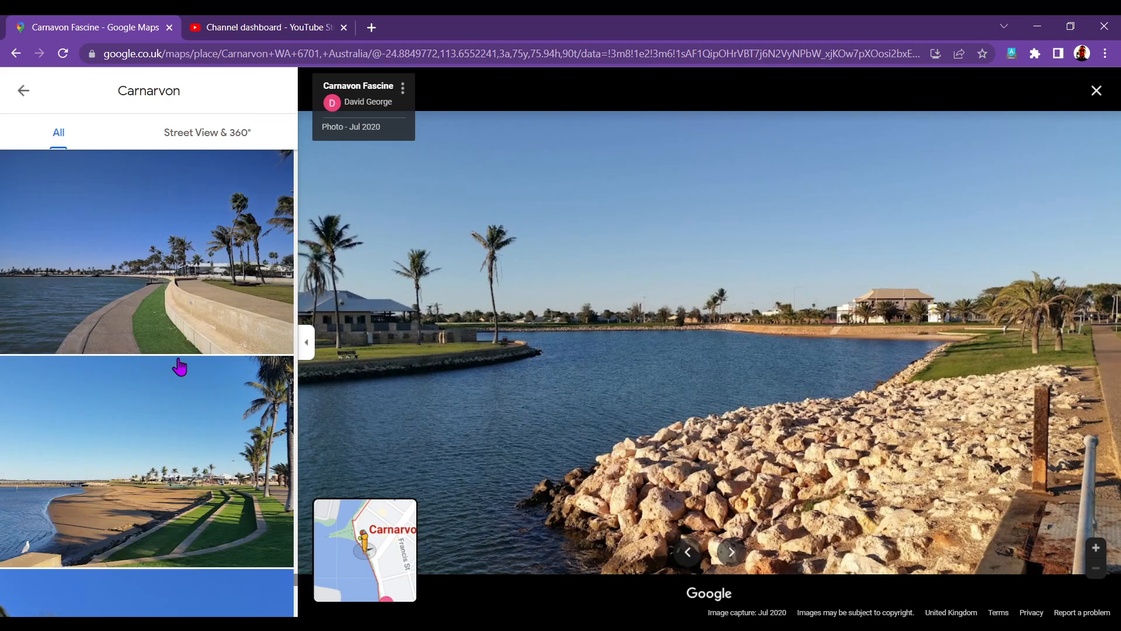
pyautogui.scroll(-3)
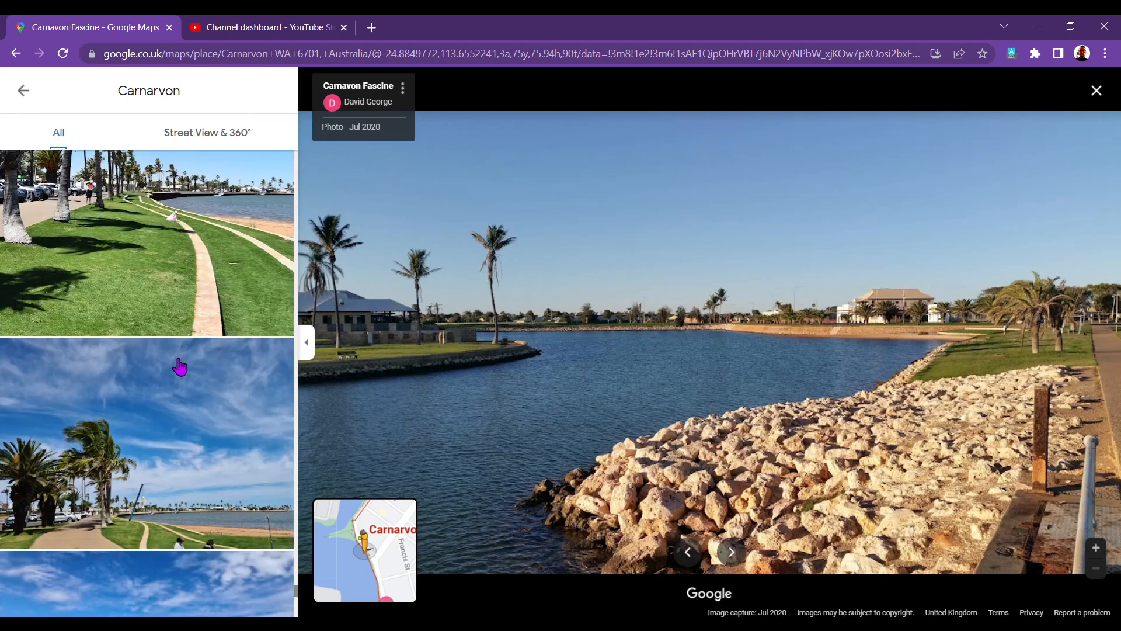
pyautogui.scroll(-3)
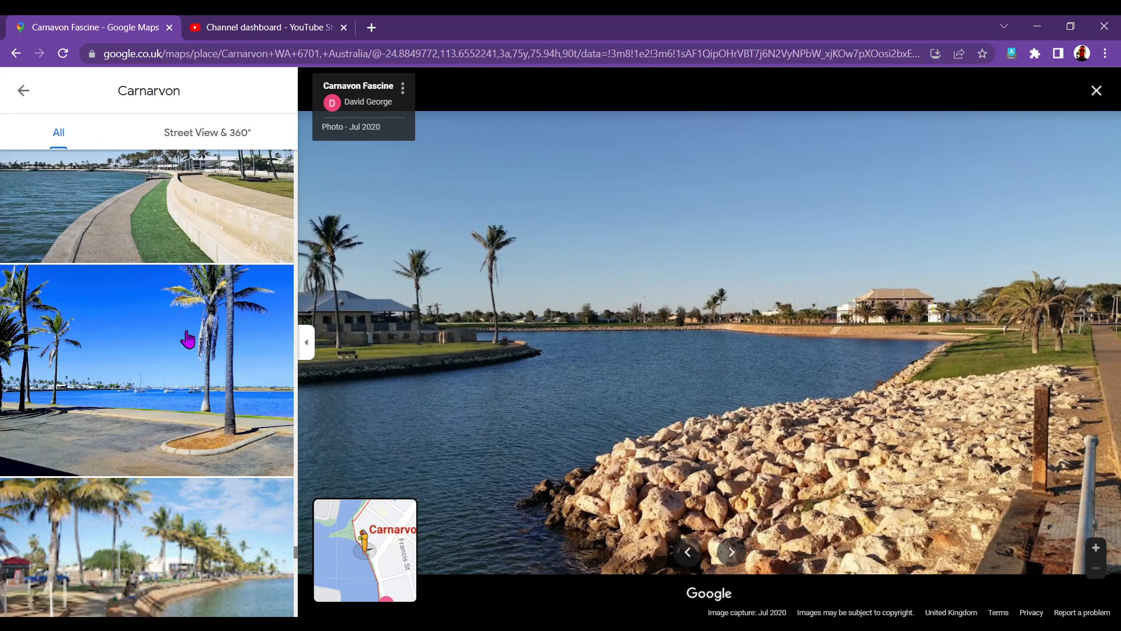
pyautogui.moveTo(485, 564)
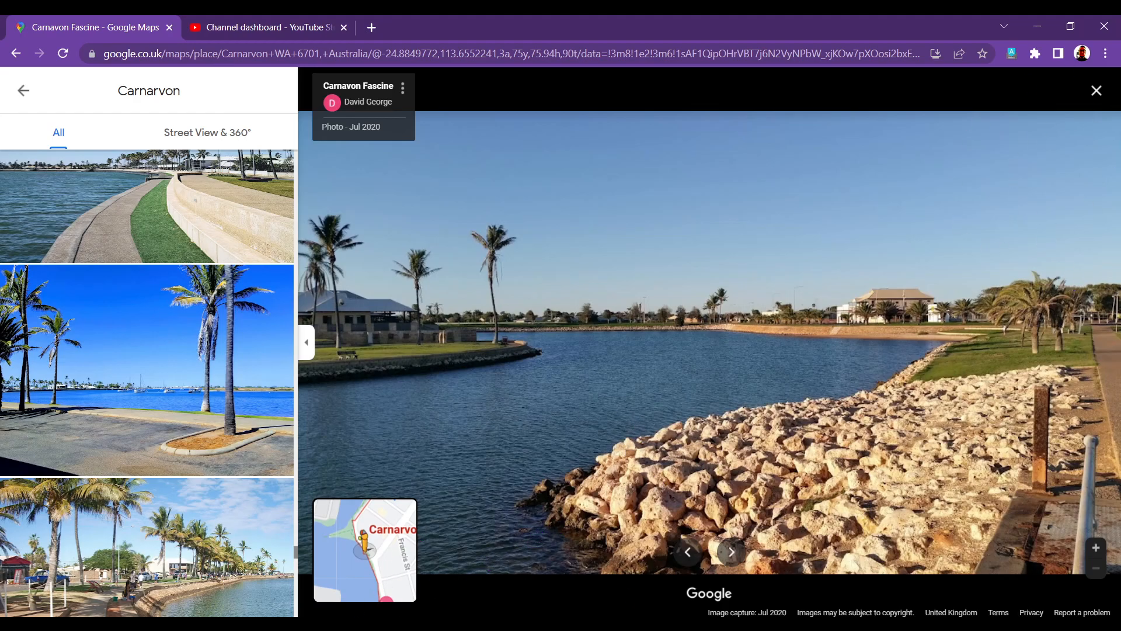
pyautogui.moveTo(927, 258)
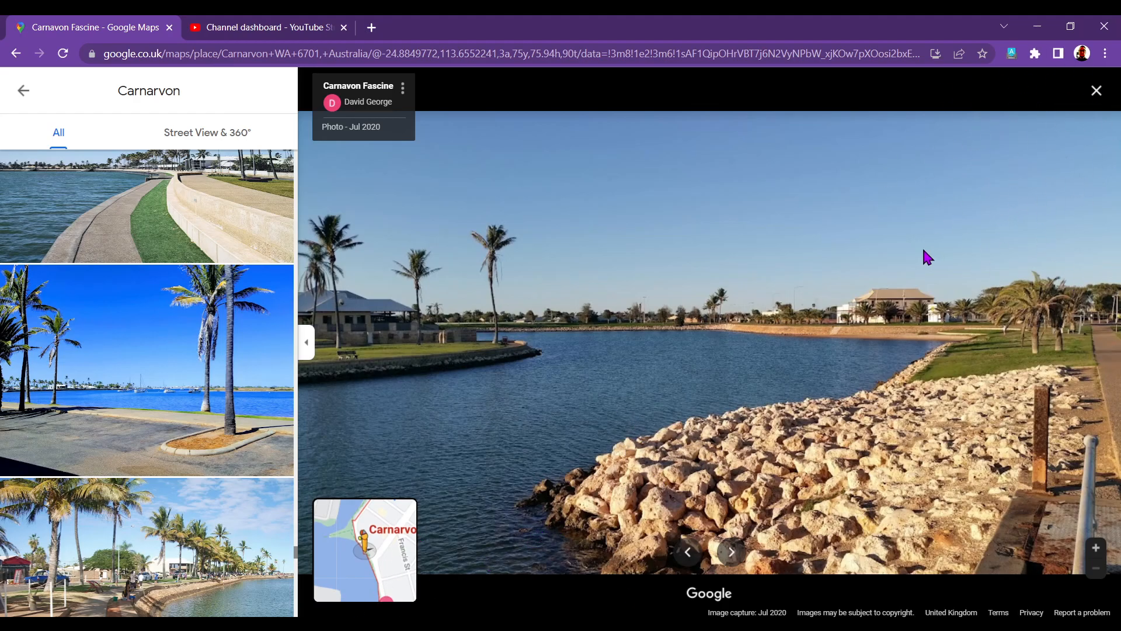
pyautogui.moveTo(981, 396)
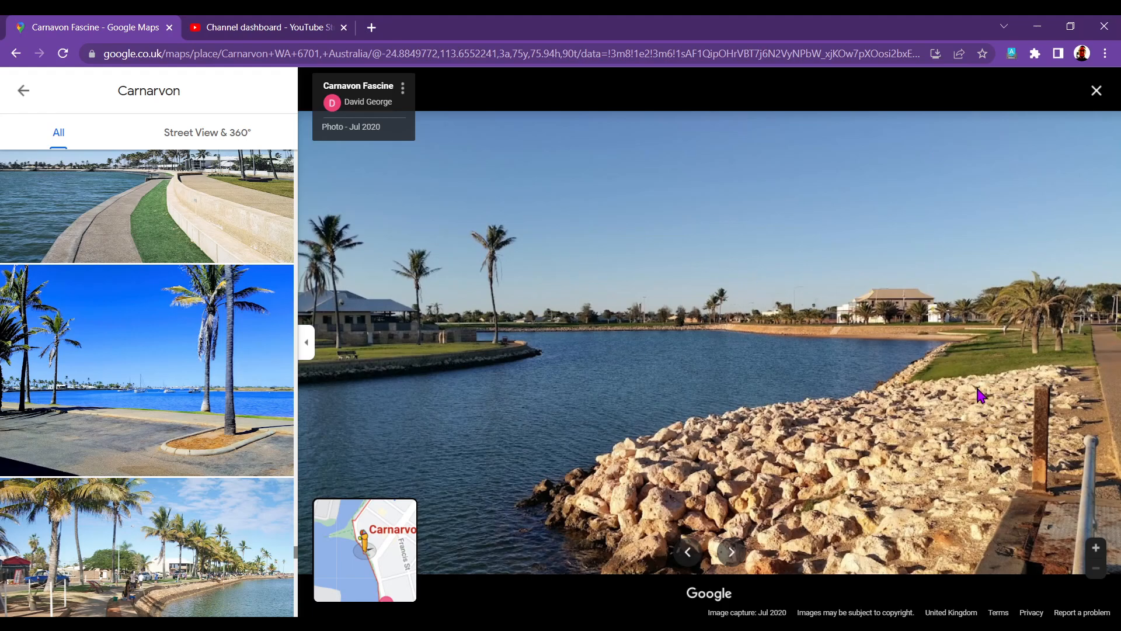
pyautogui.moveTo(908, 267)
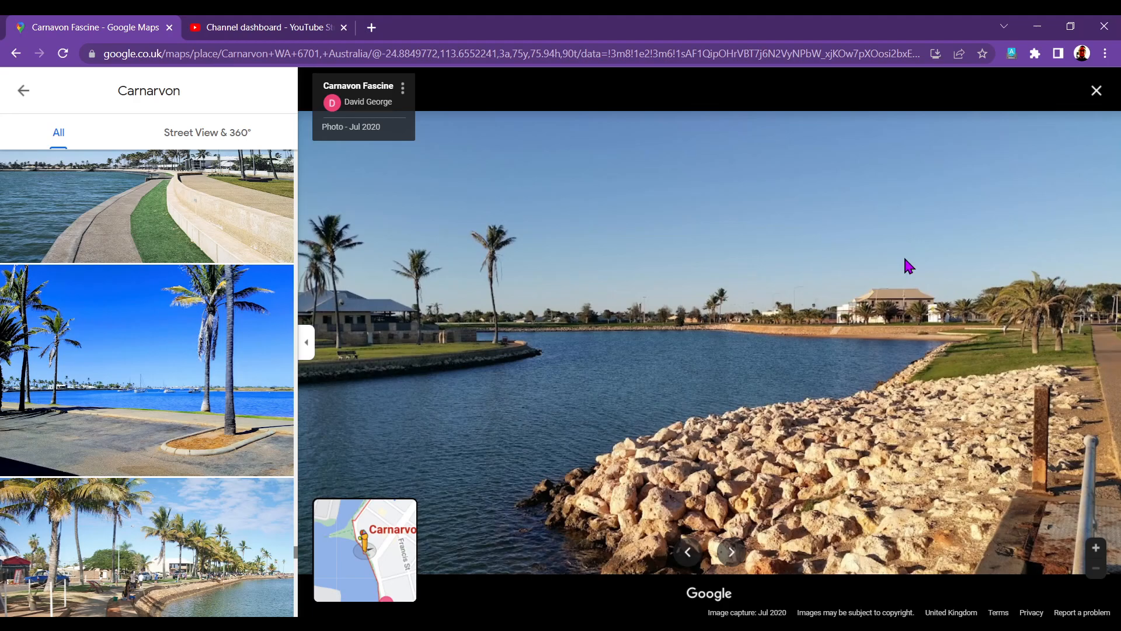
pyautogui.moveTo(881, 259)
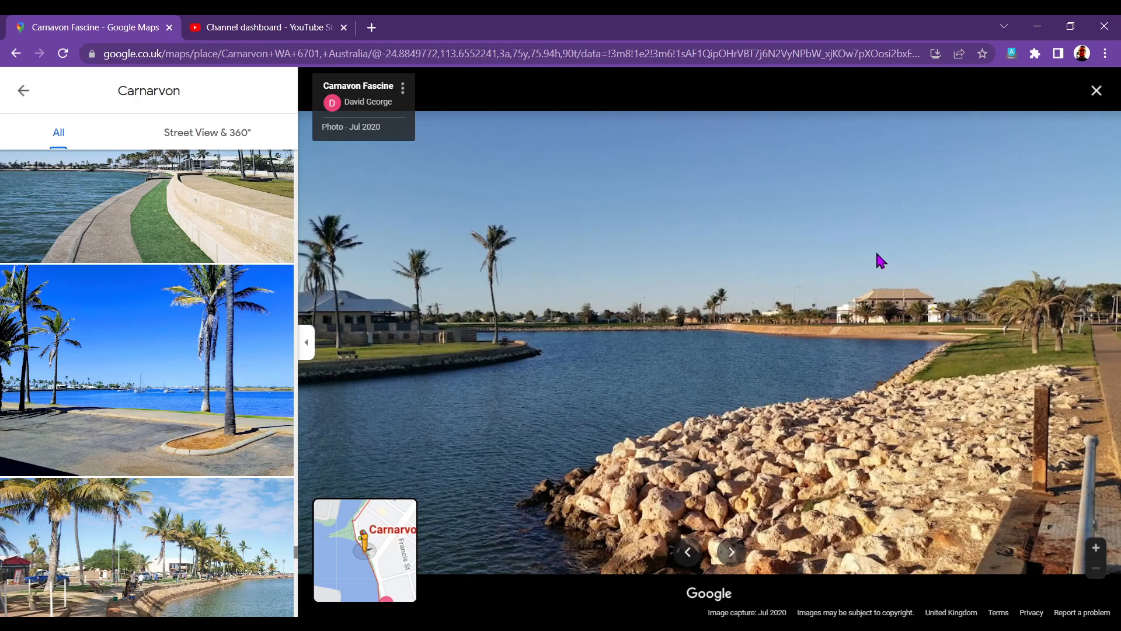
pyautogui.moveTo(818, 244)
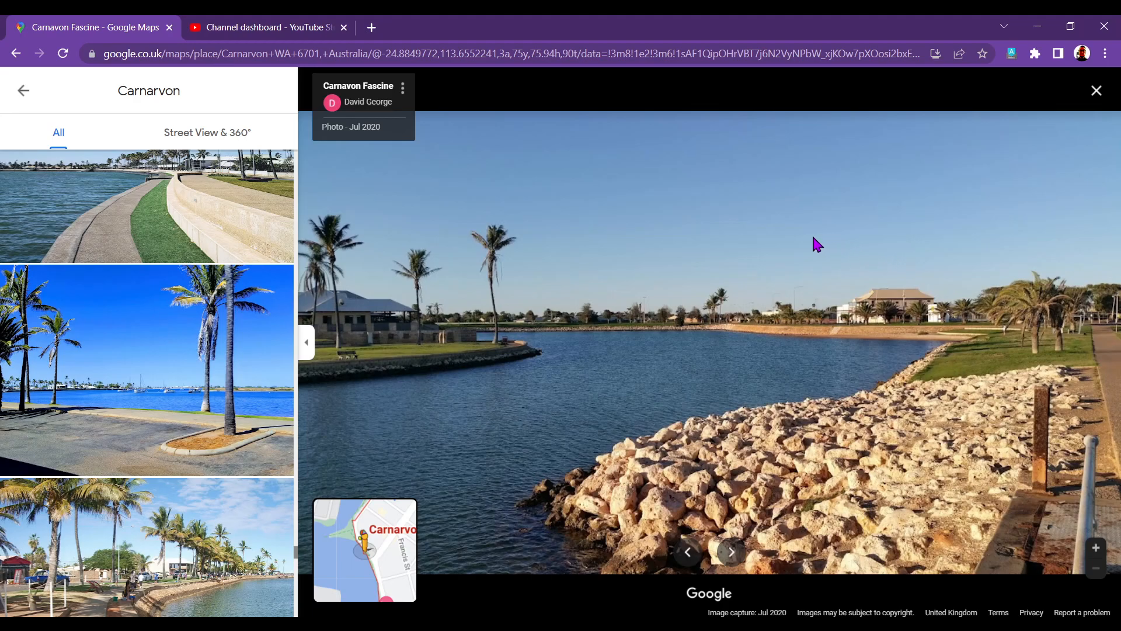
pyautogui.moveTo(792, 252)
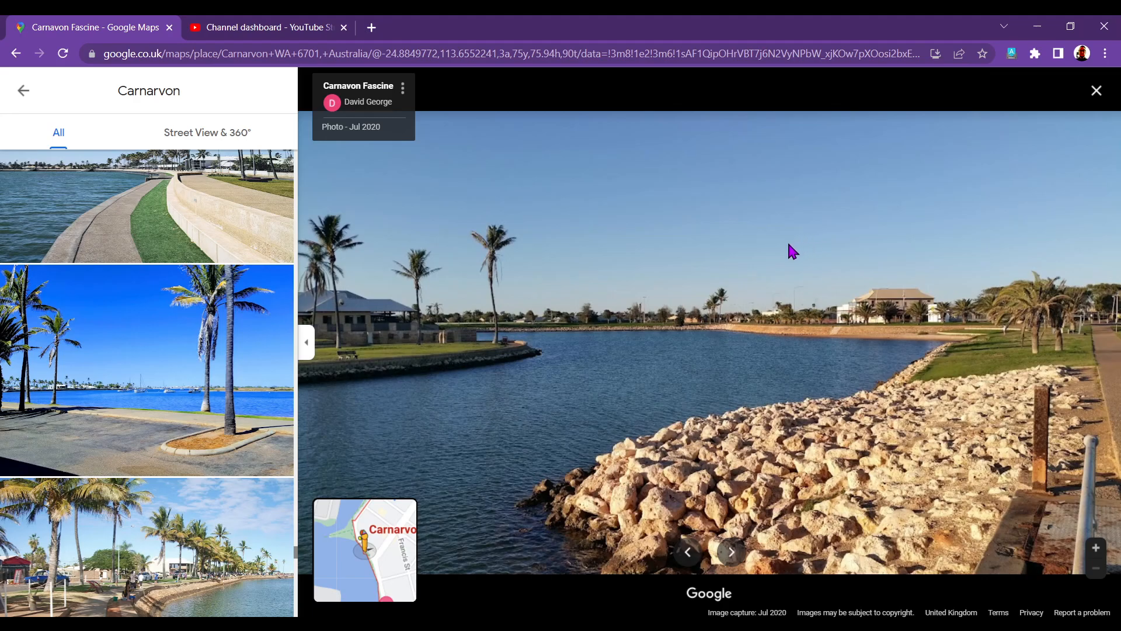